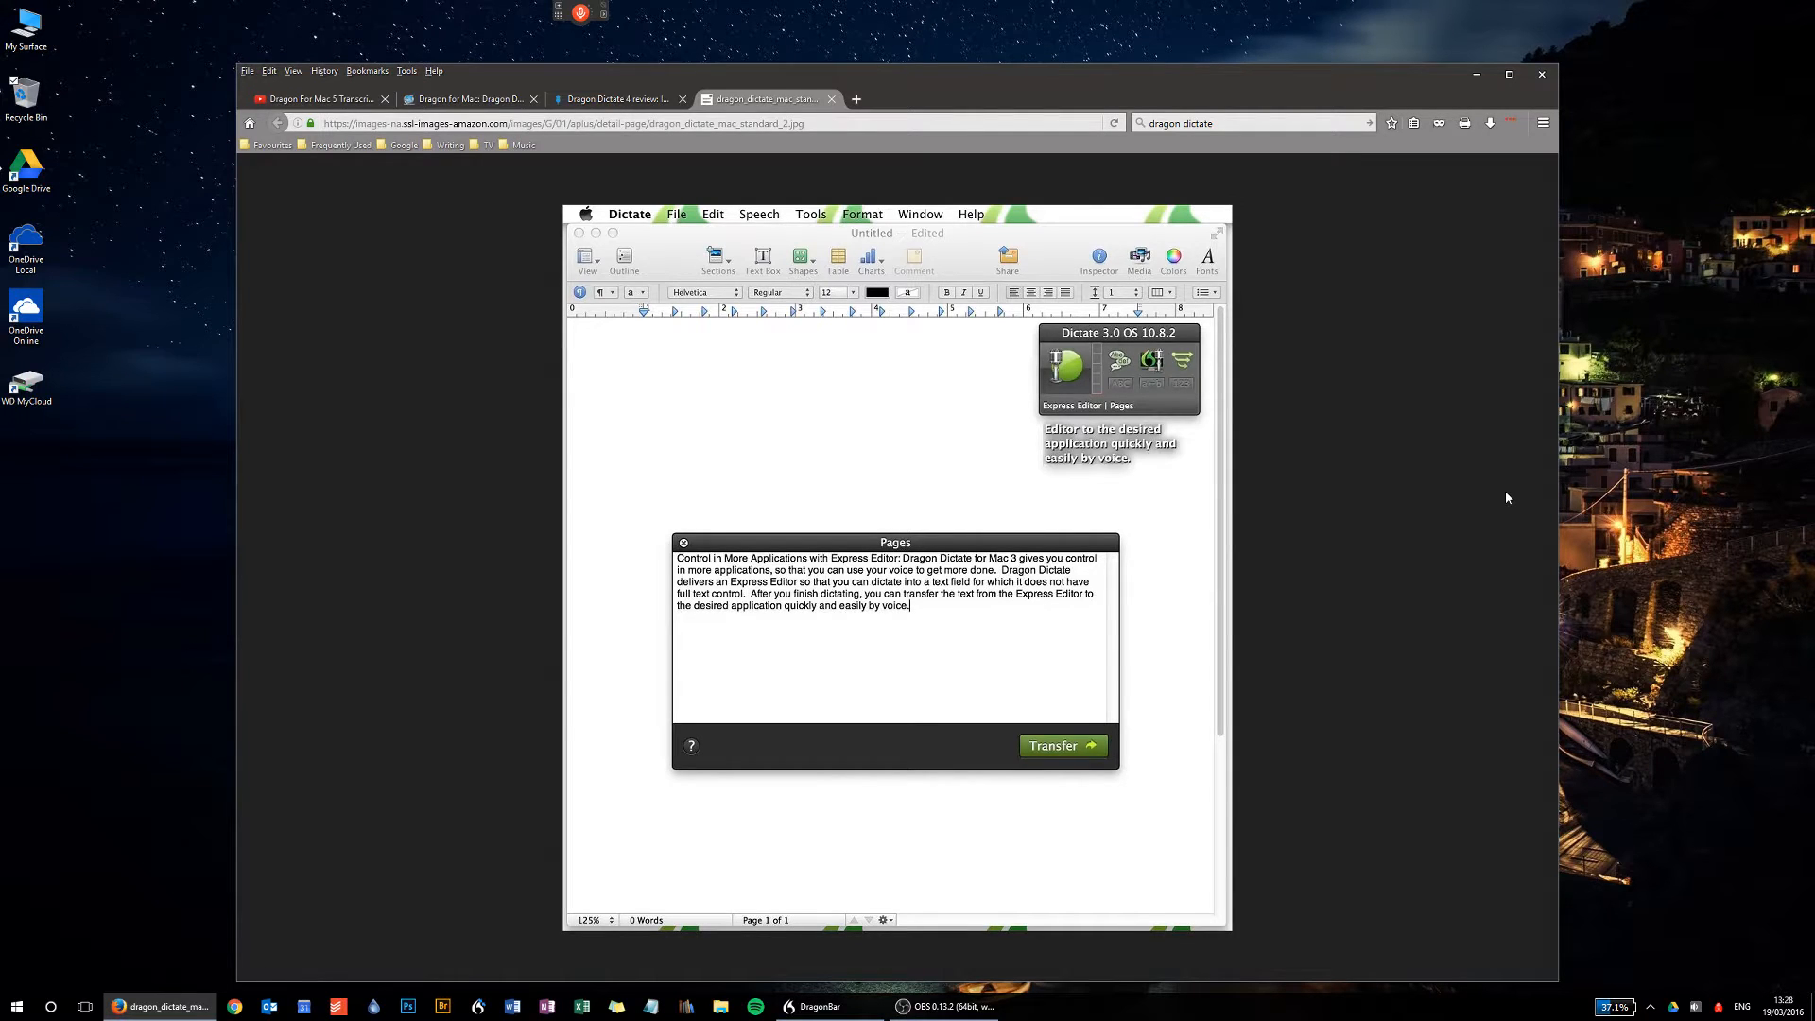
{"action": "mouse_move", "coordinate": [388, 285]}
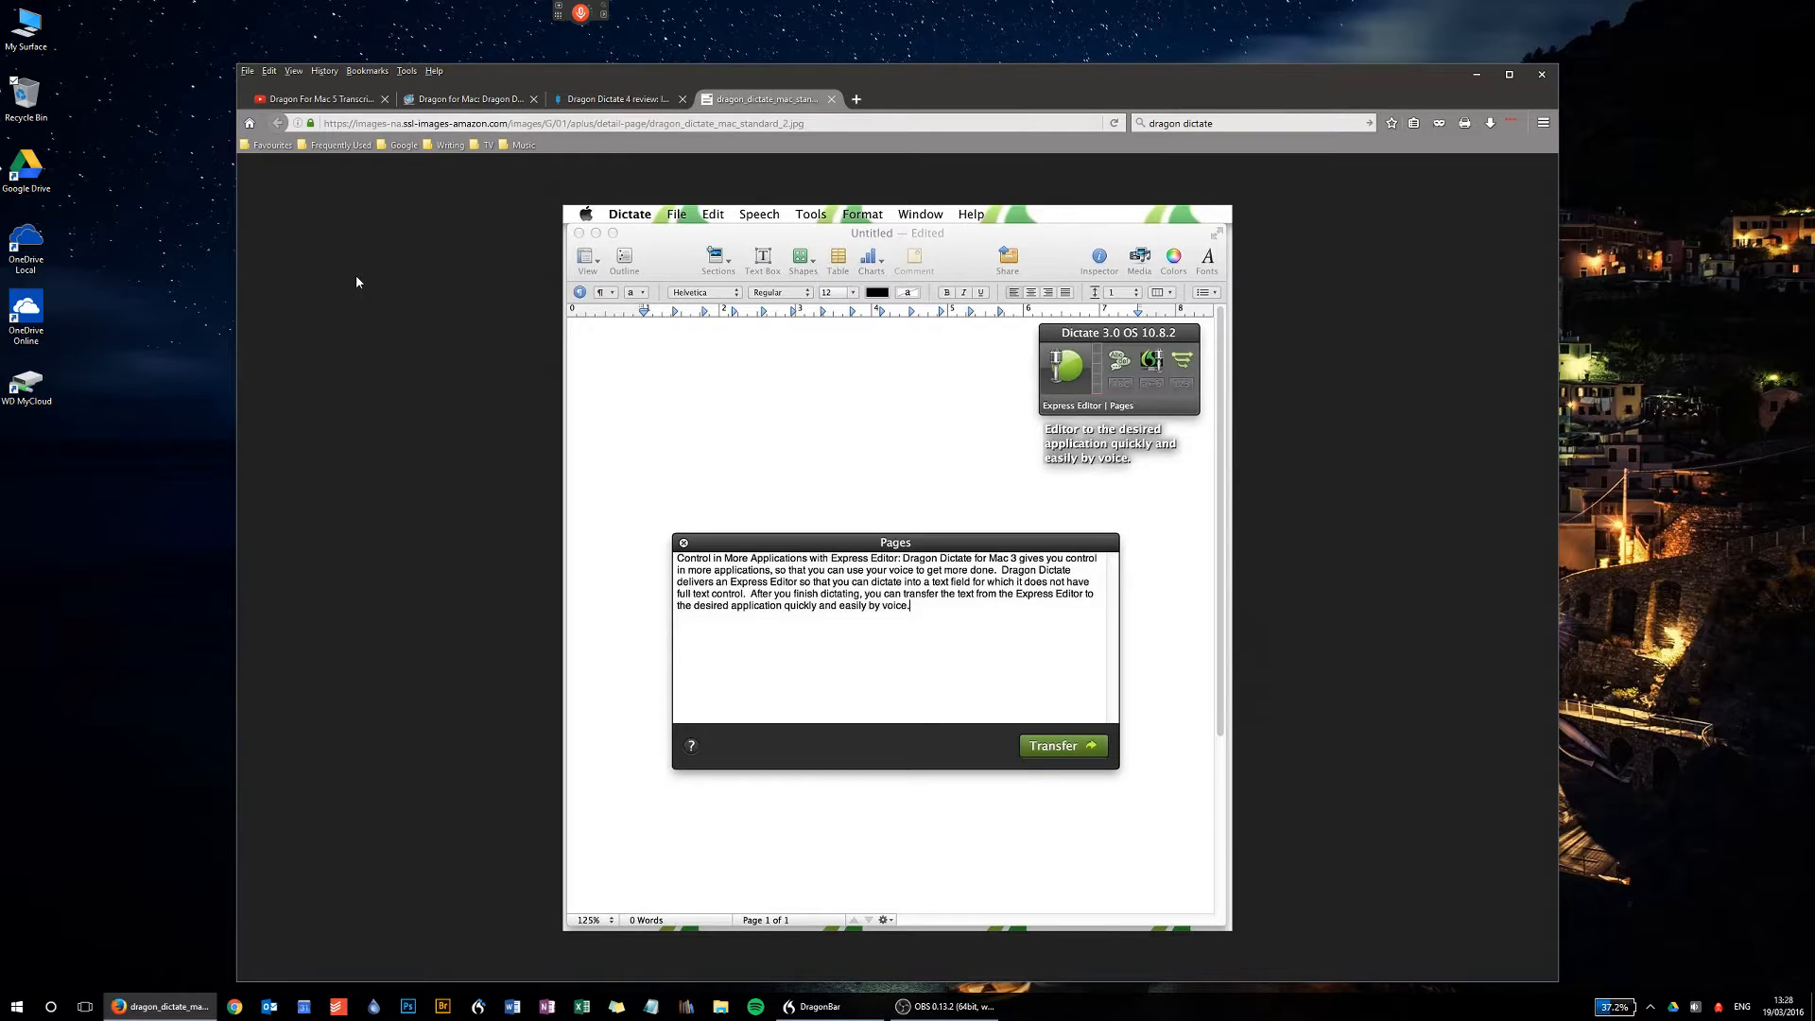
{"action": "mouse_move", "coordinate": [429, 221]}
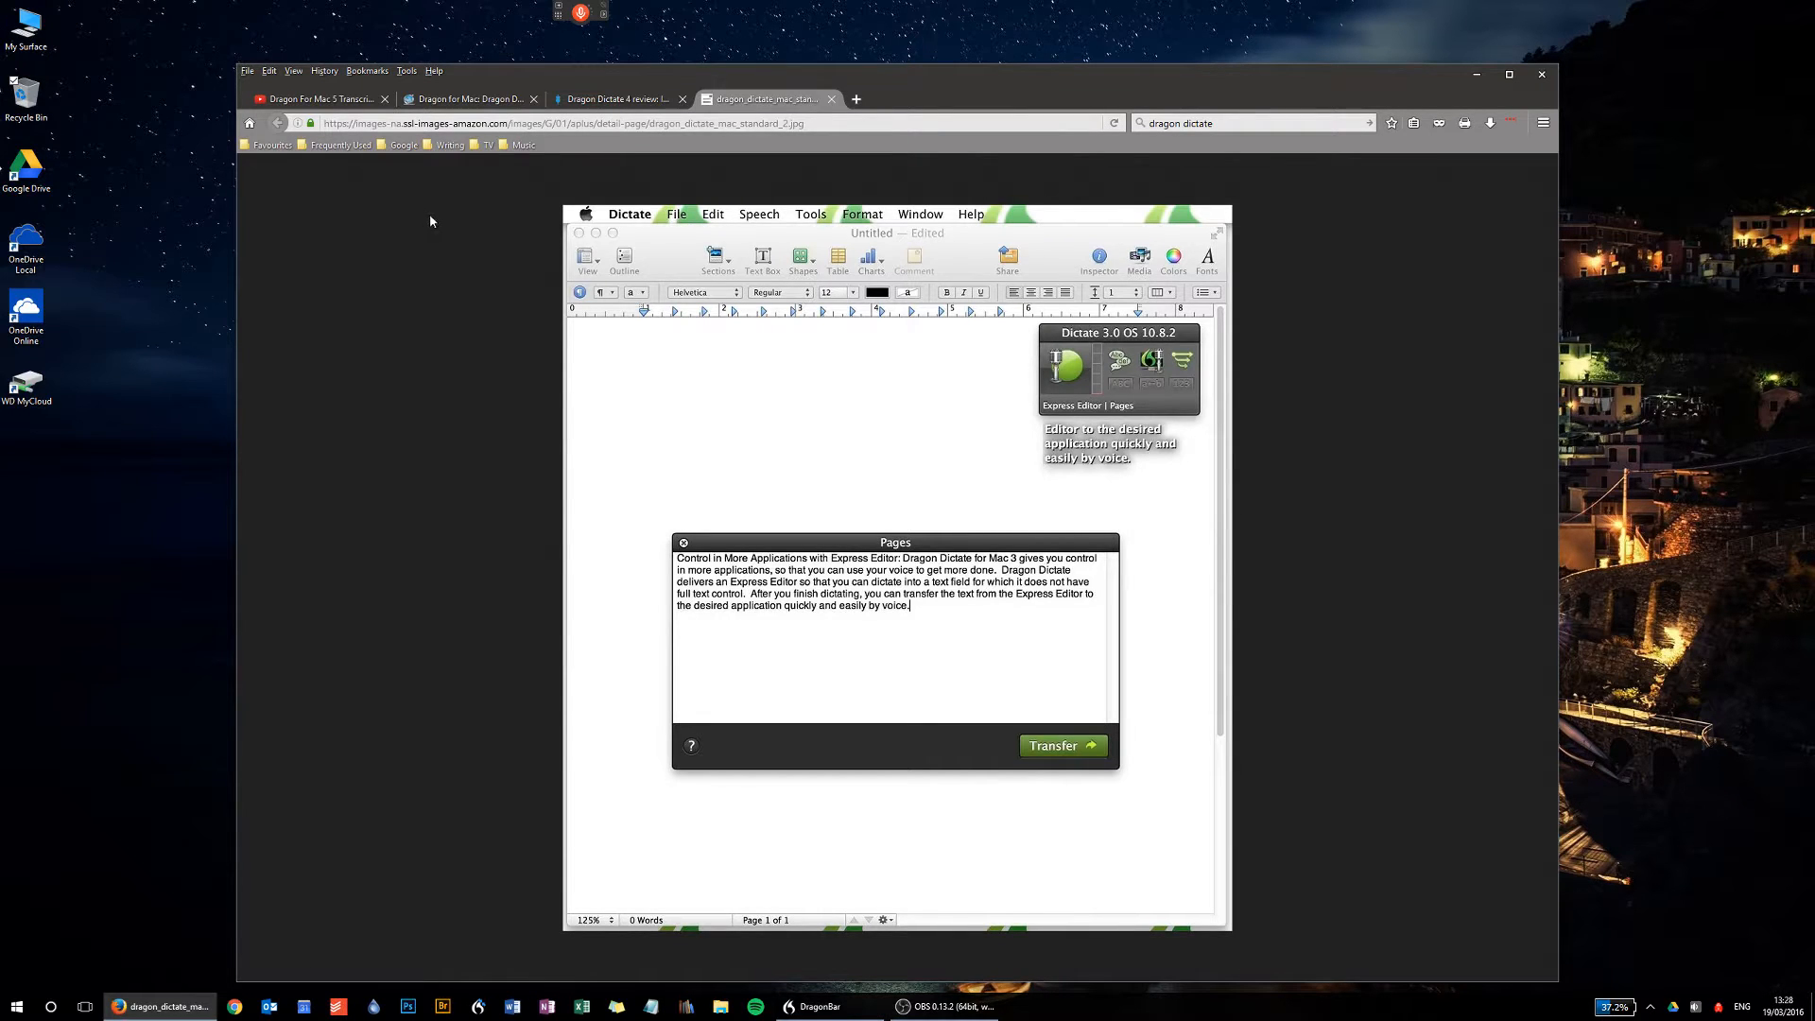
{"action": "mouse_move", "coordinate": [426, 217]}
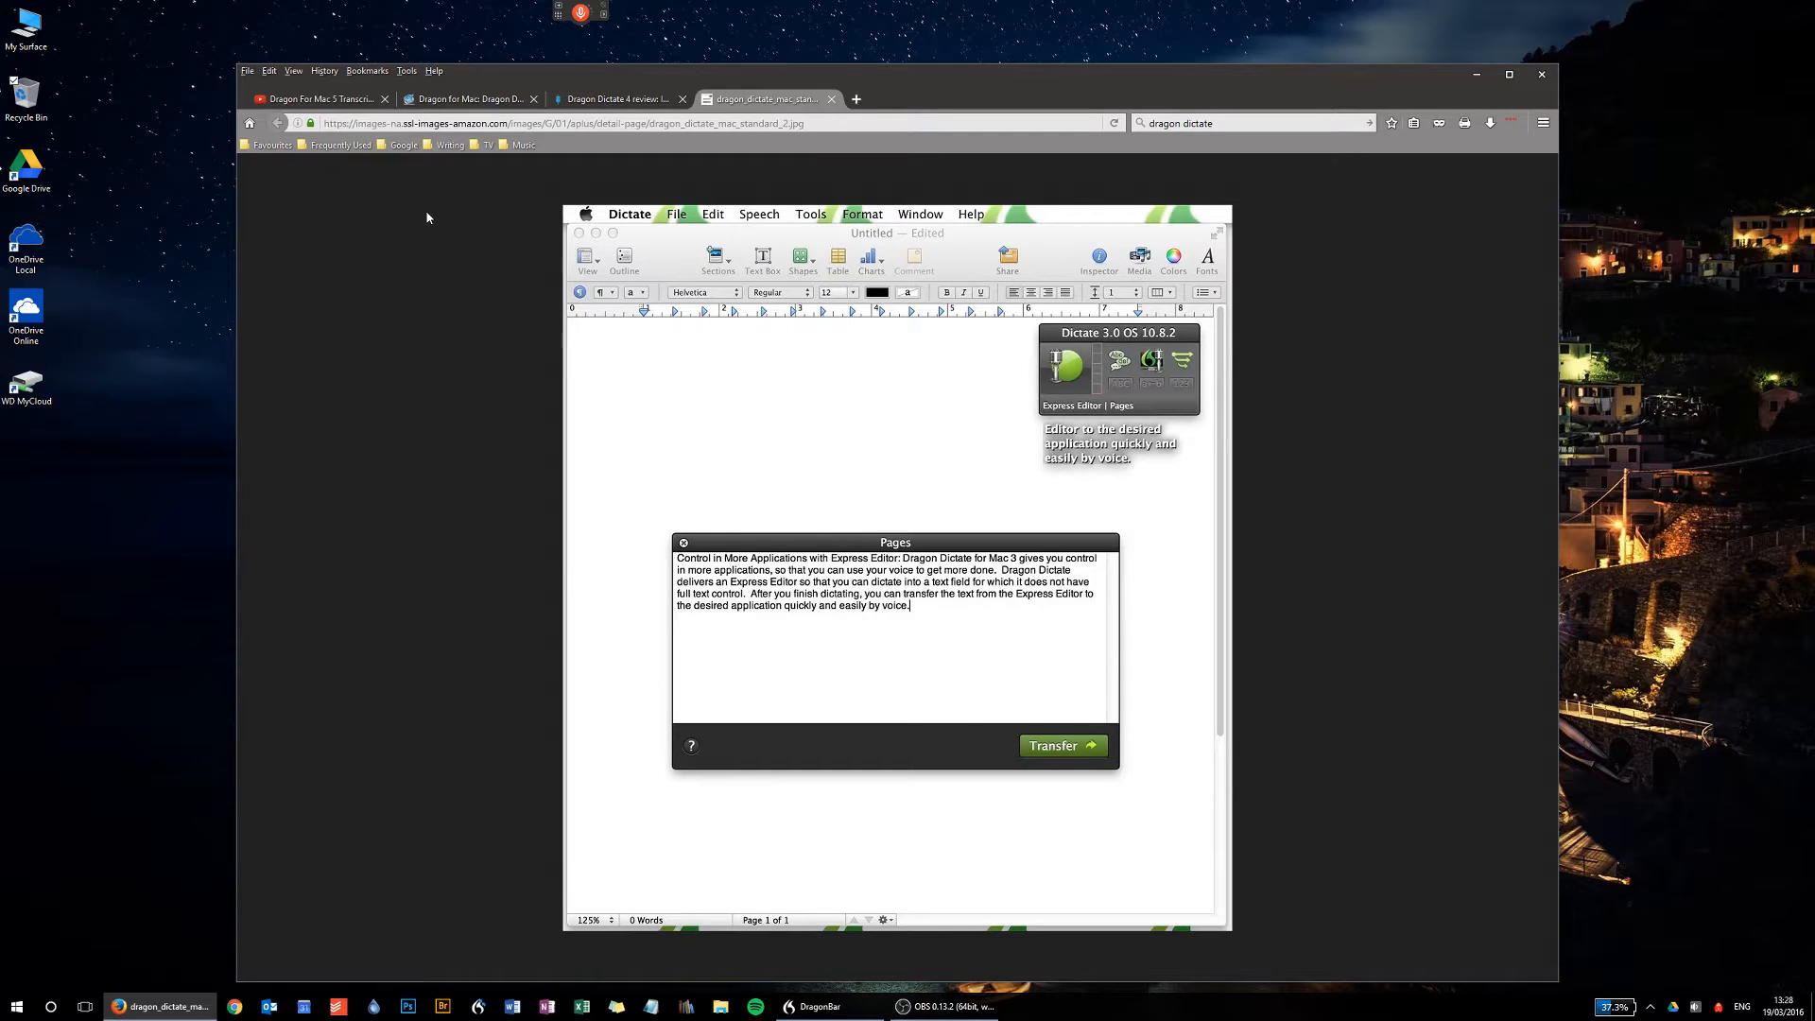
- Expand the Dragon toolbar and browse its display, profile, vocabulary, tools and help menus
{"action": "left_click", "coordinate": [579, 14]}
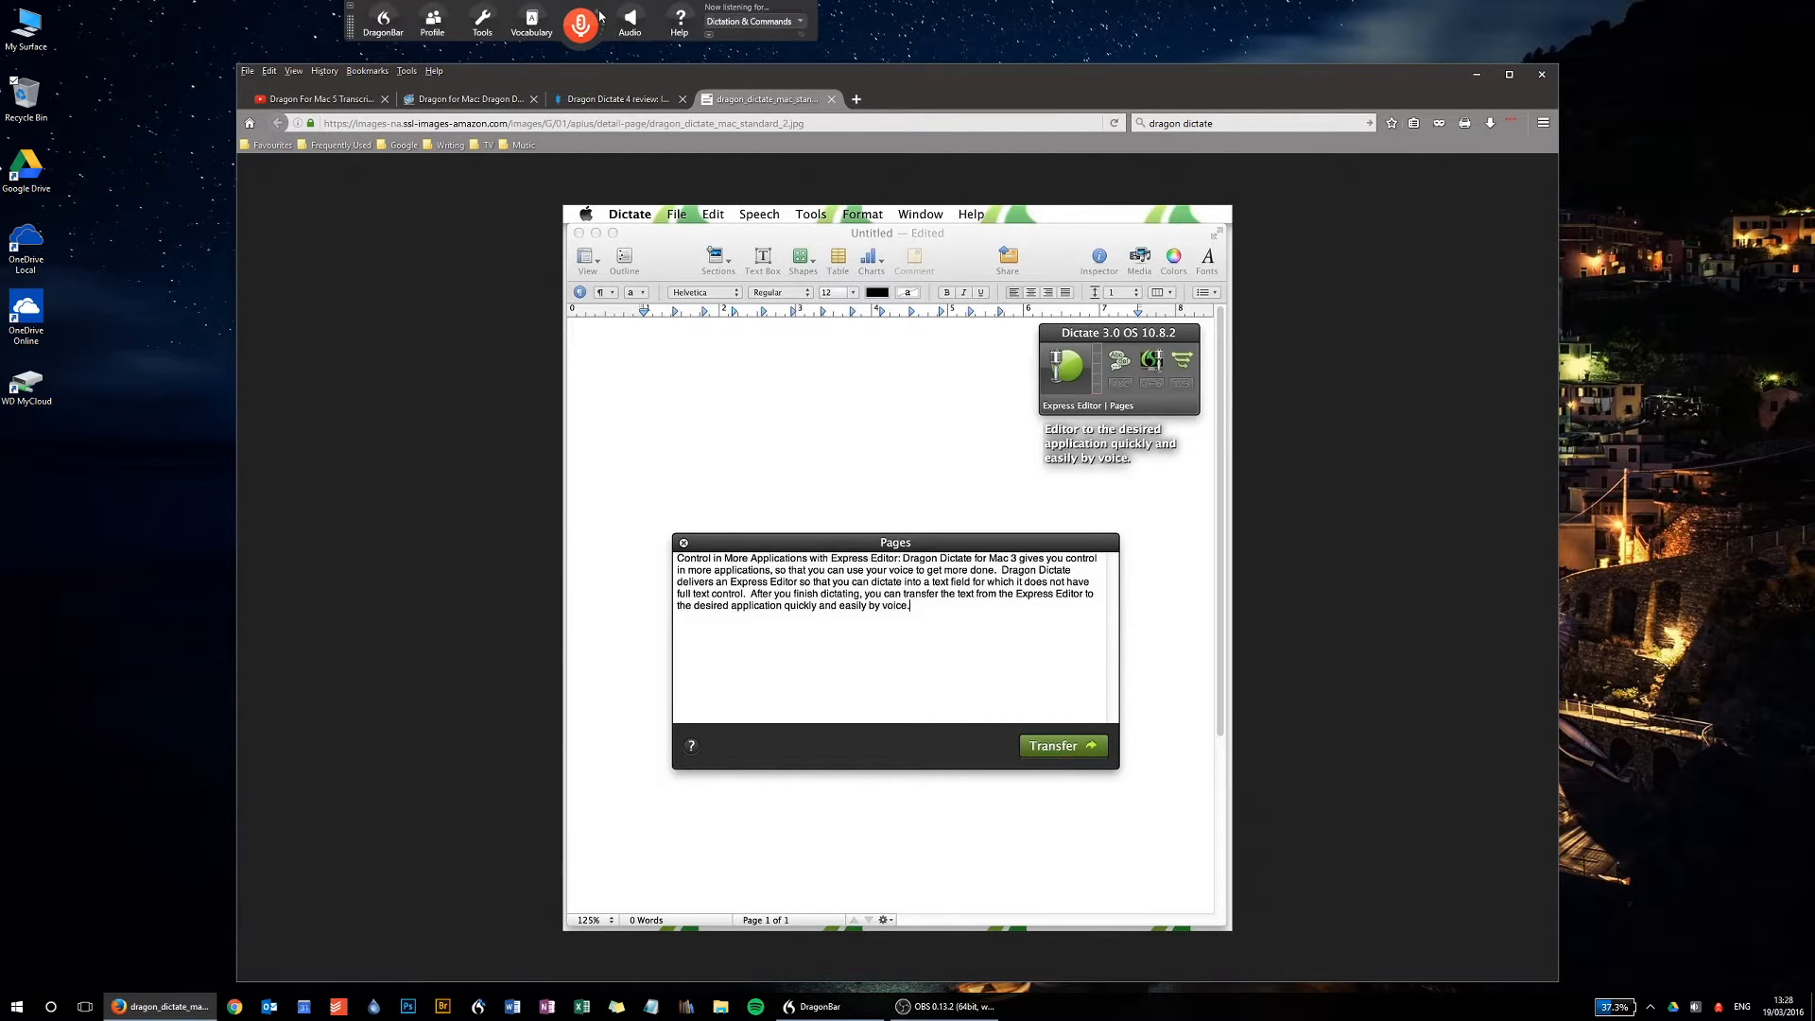
{"action": "mouse_move", "coordinate": [383, 21]}
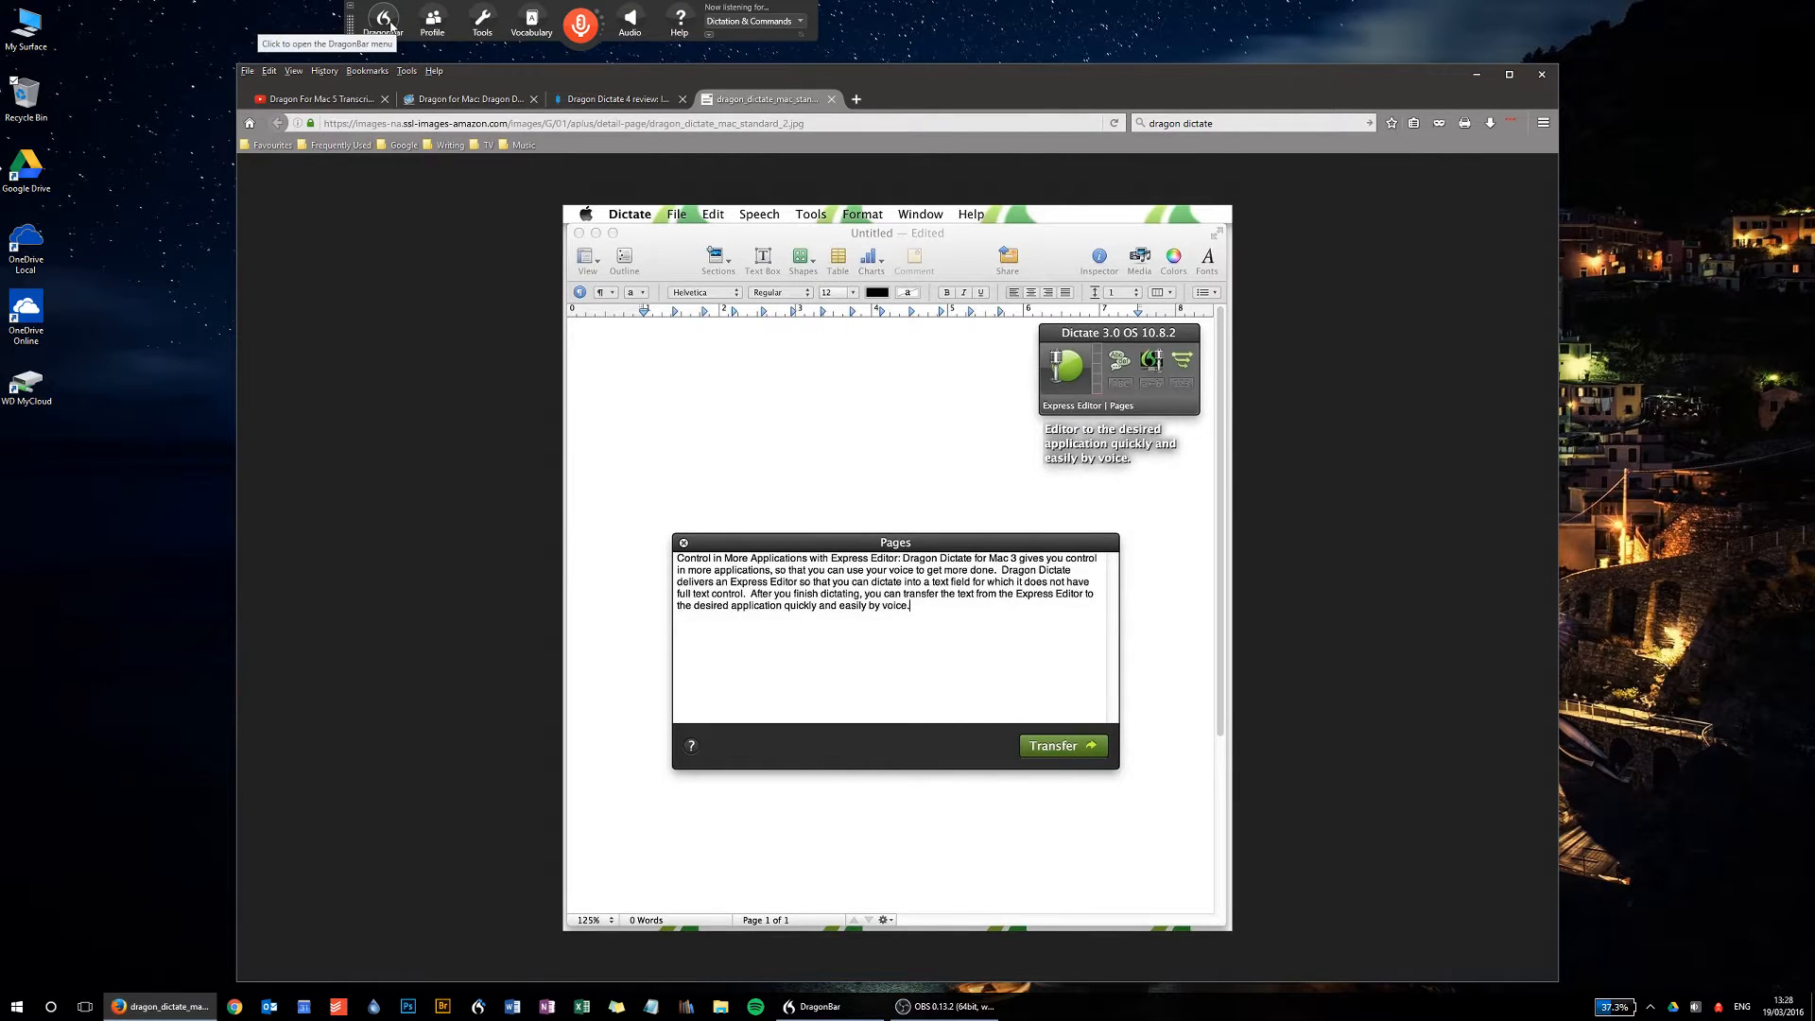
{"action": "mouse_move", "coordinate": [506, 186]}
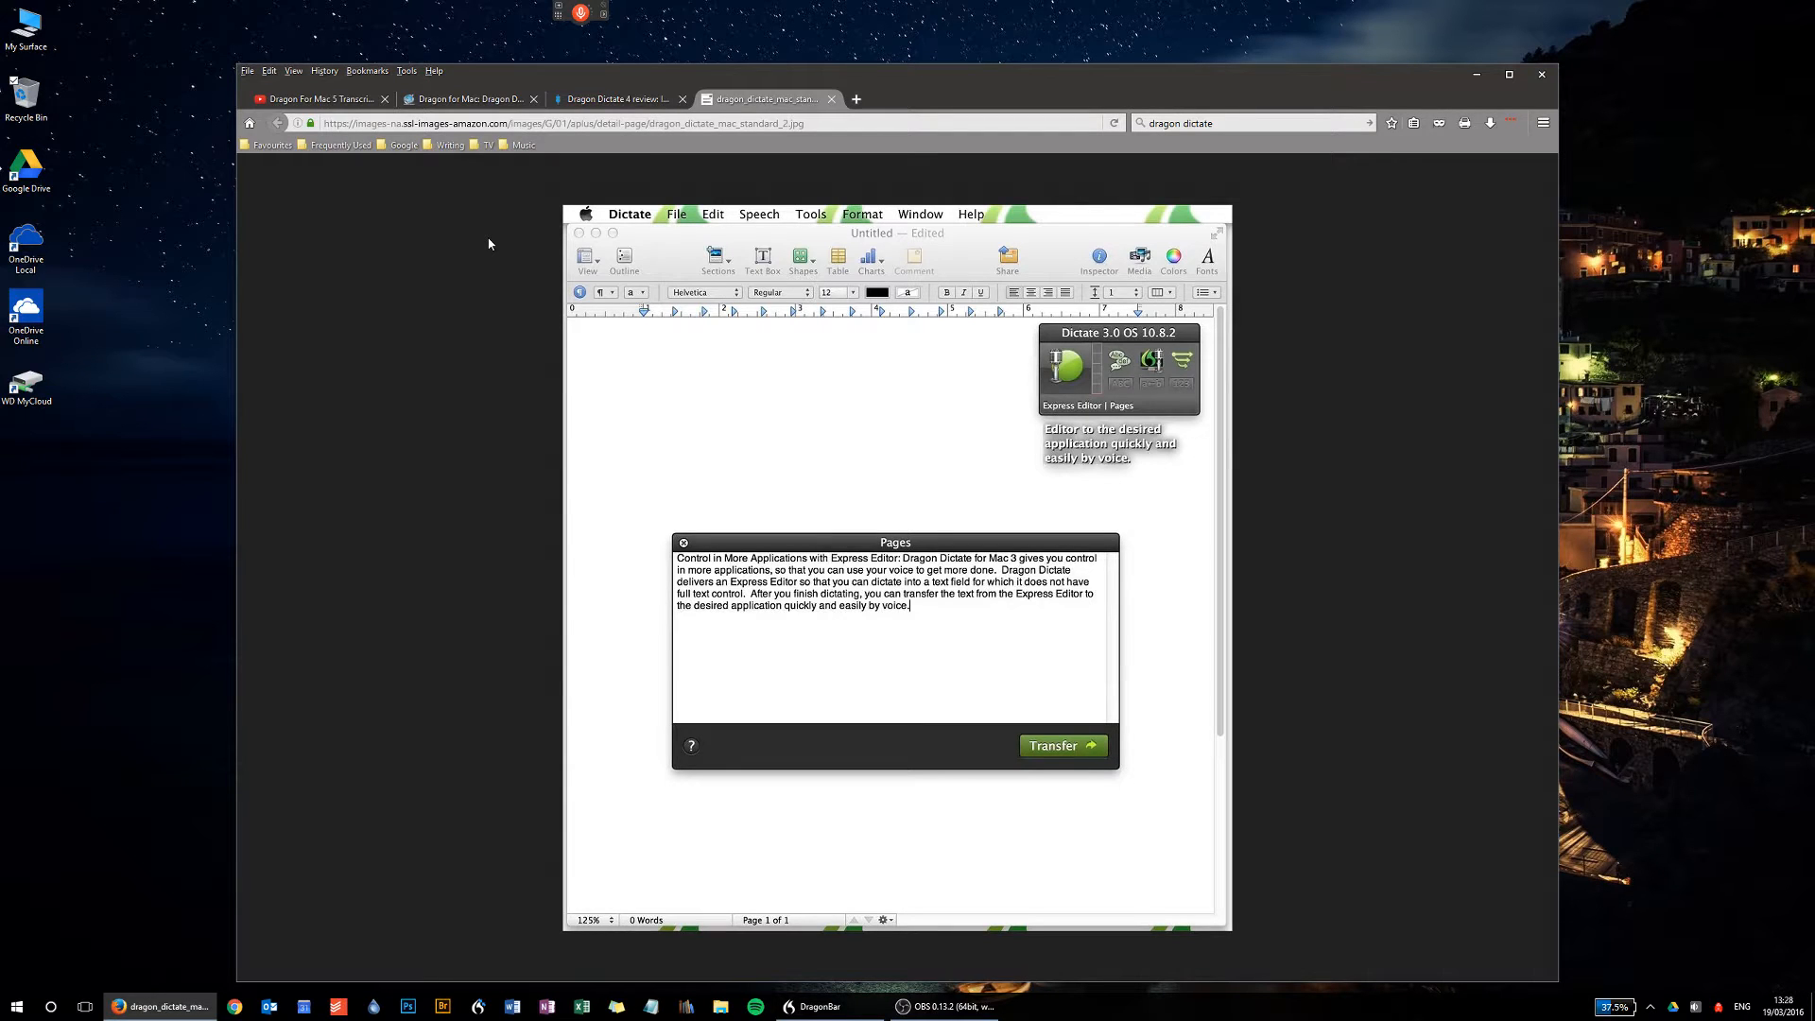
{"action": "mouse_move", "coordinate": [405, 279]}
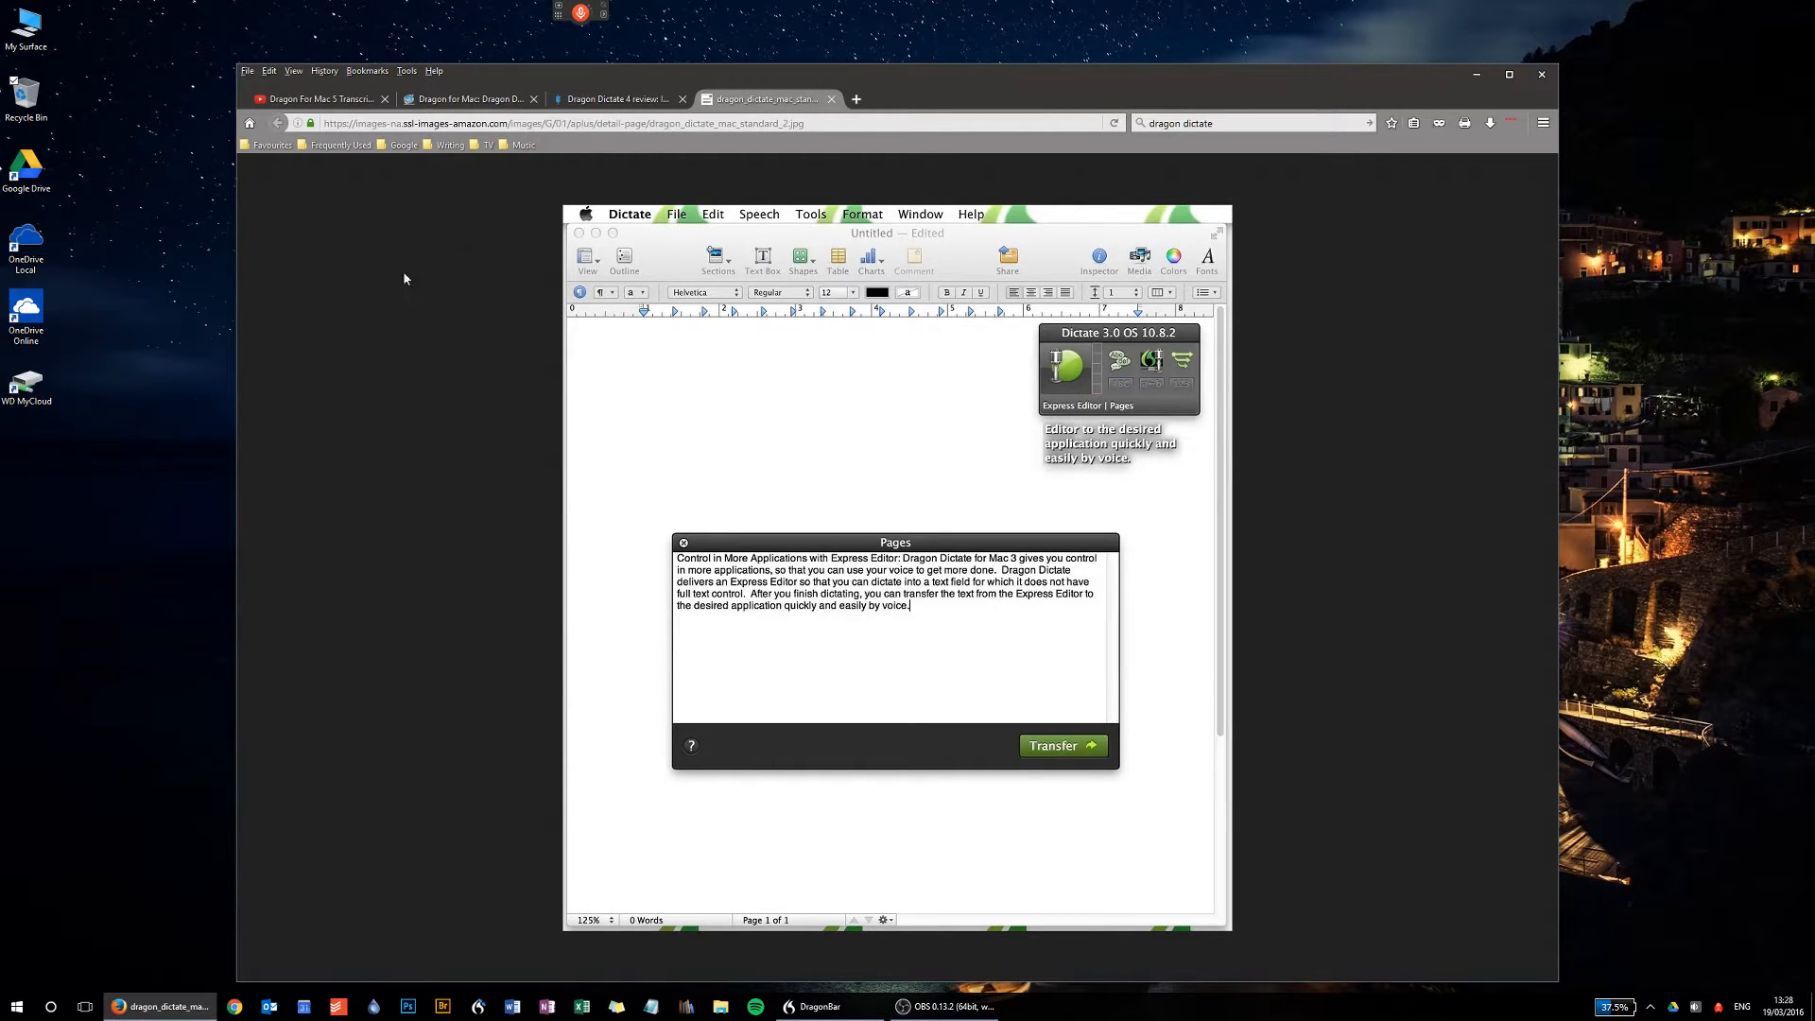
{"action": "mouse_move", "coordinate": [409, 304]}
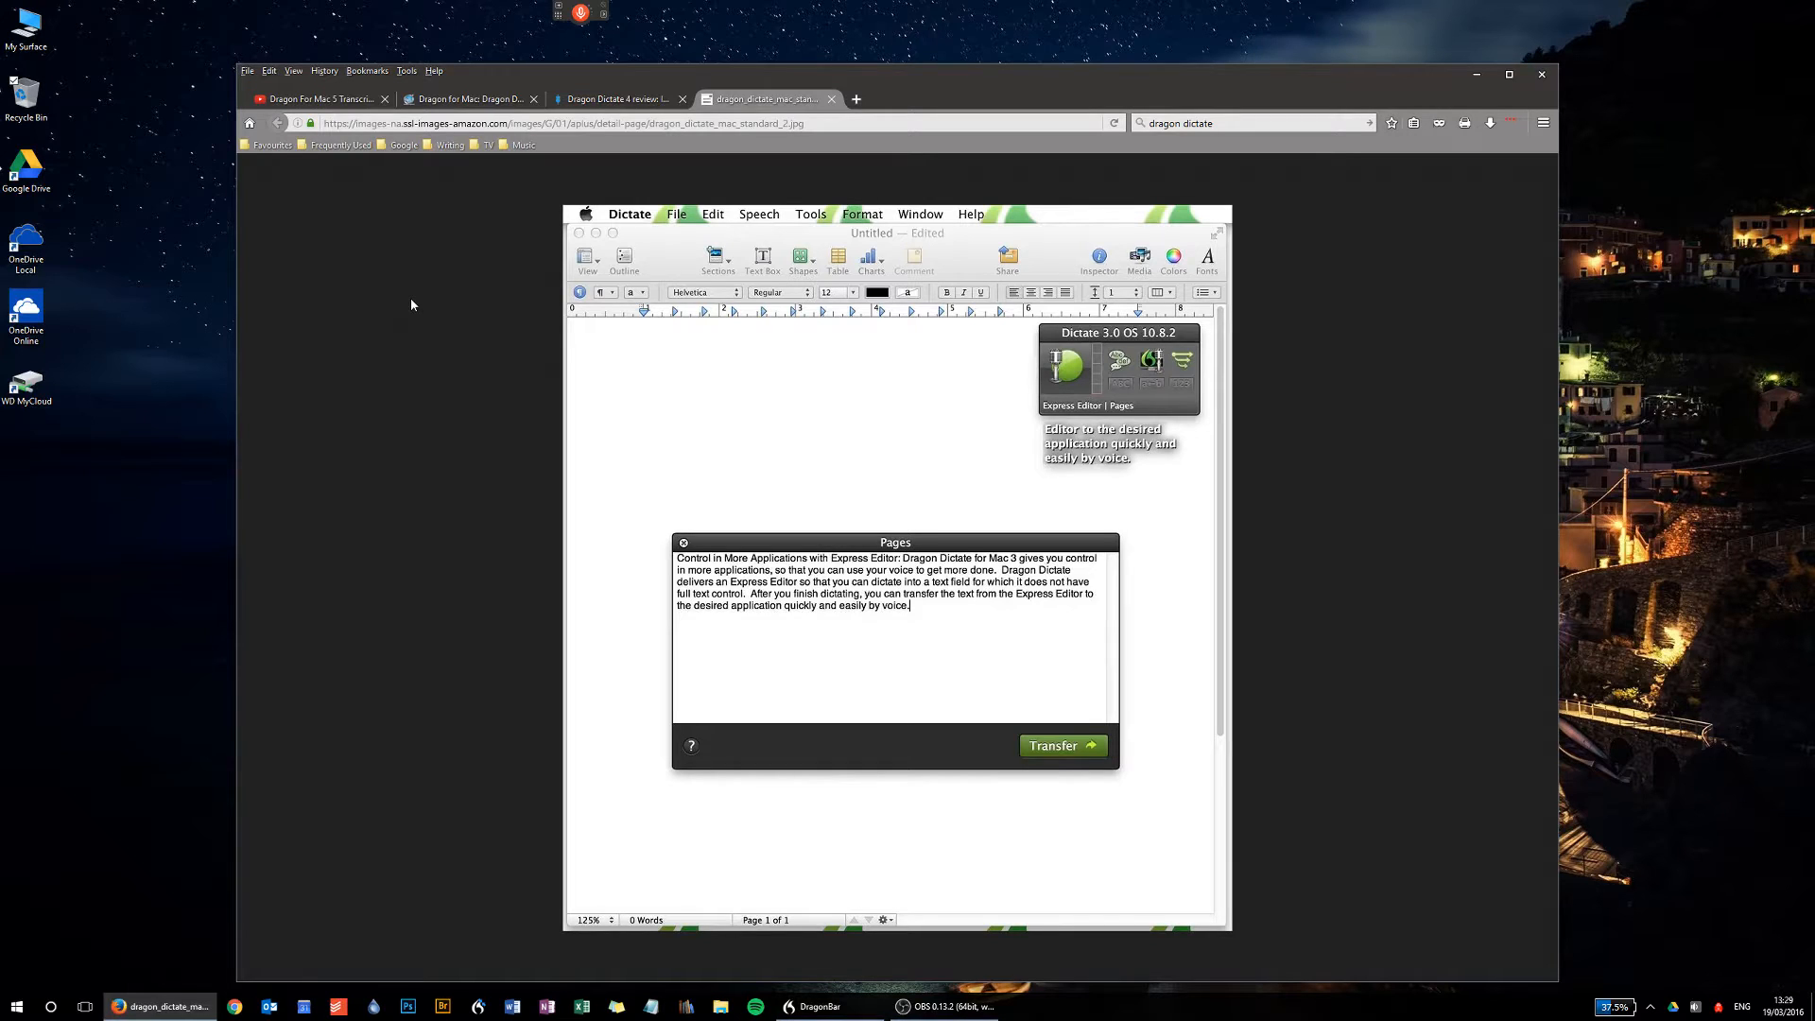
{"action": "mouse_move", "coordinate": [442, 271]}
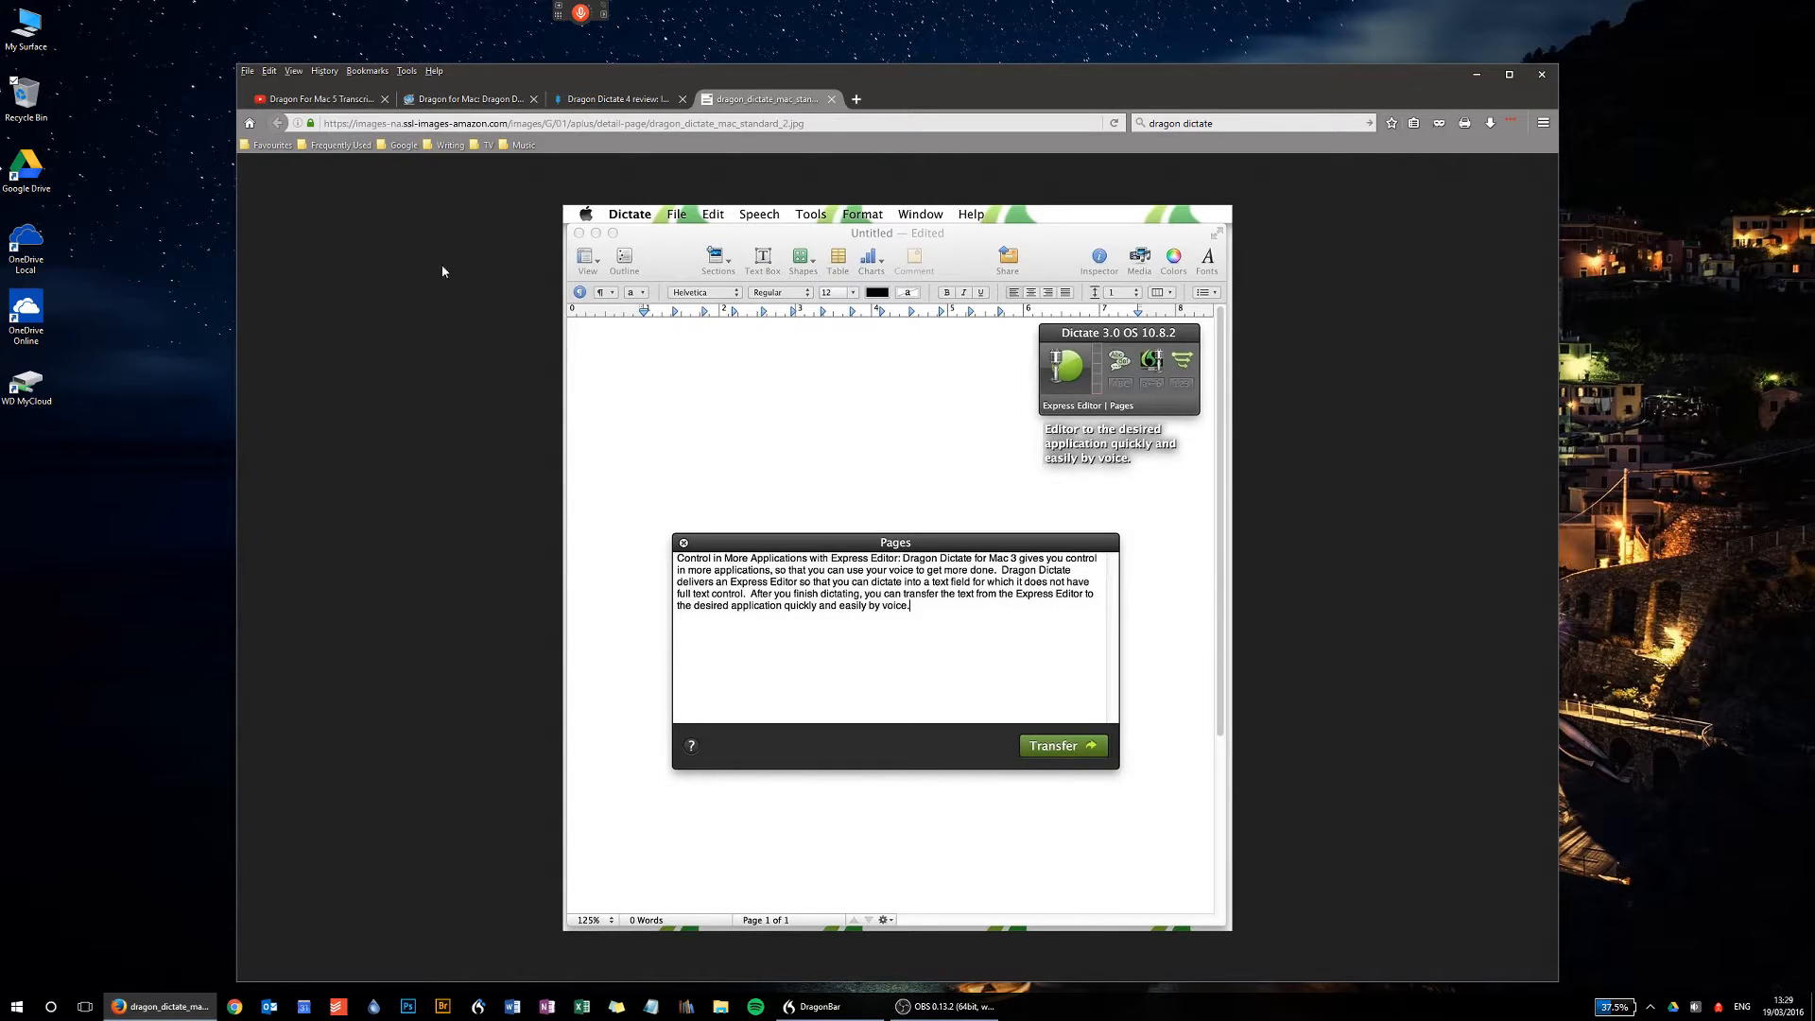
{"action": "mouse_move", "coordinate": [499, 274]}
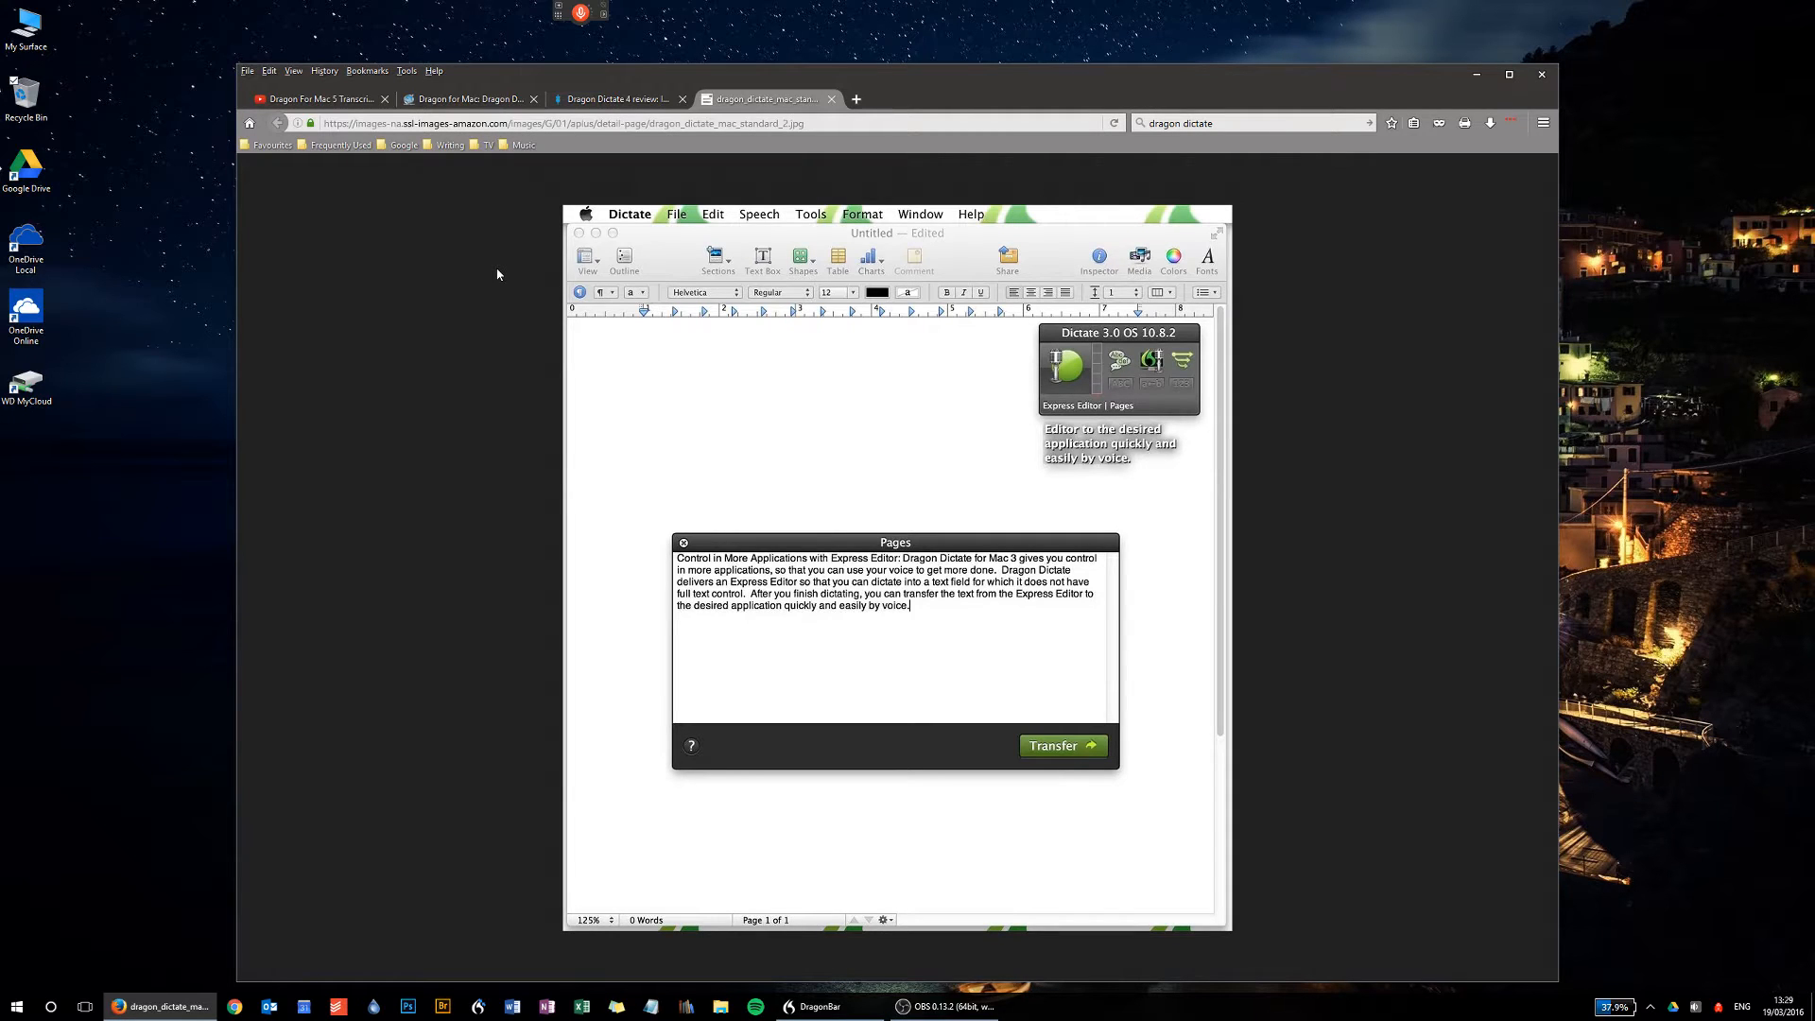
{"action": "mouse_move", "coordinate": [489, 210]}
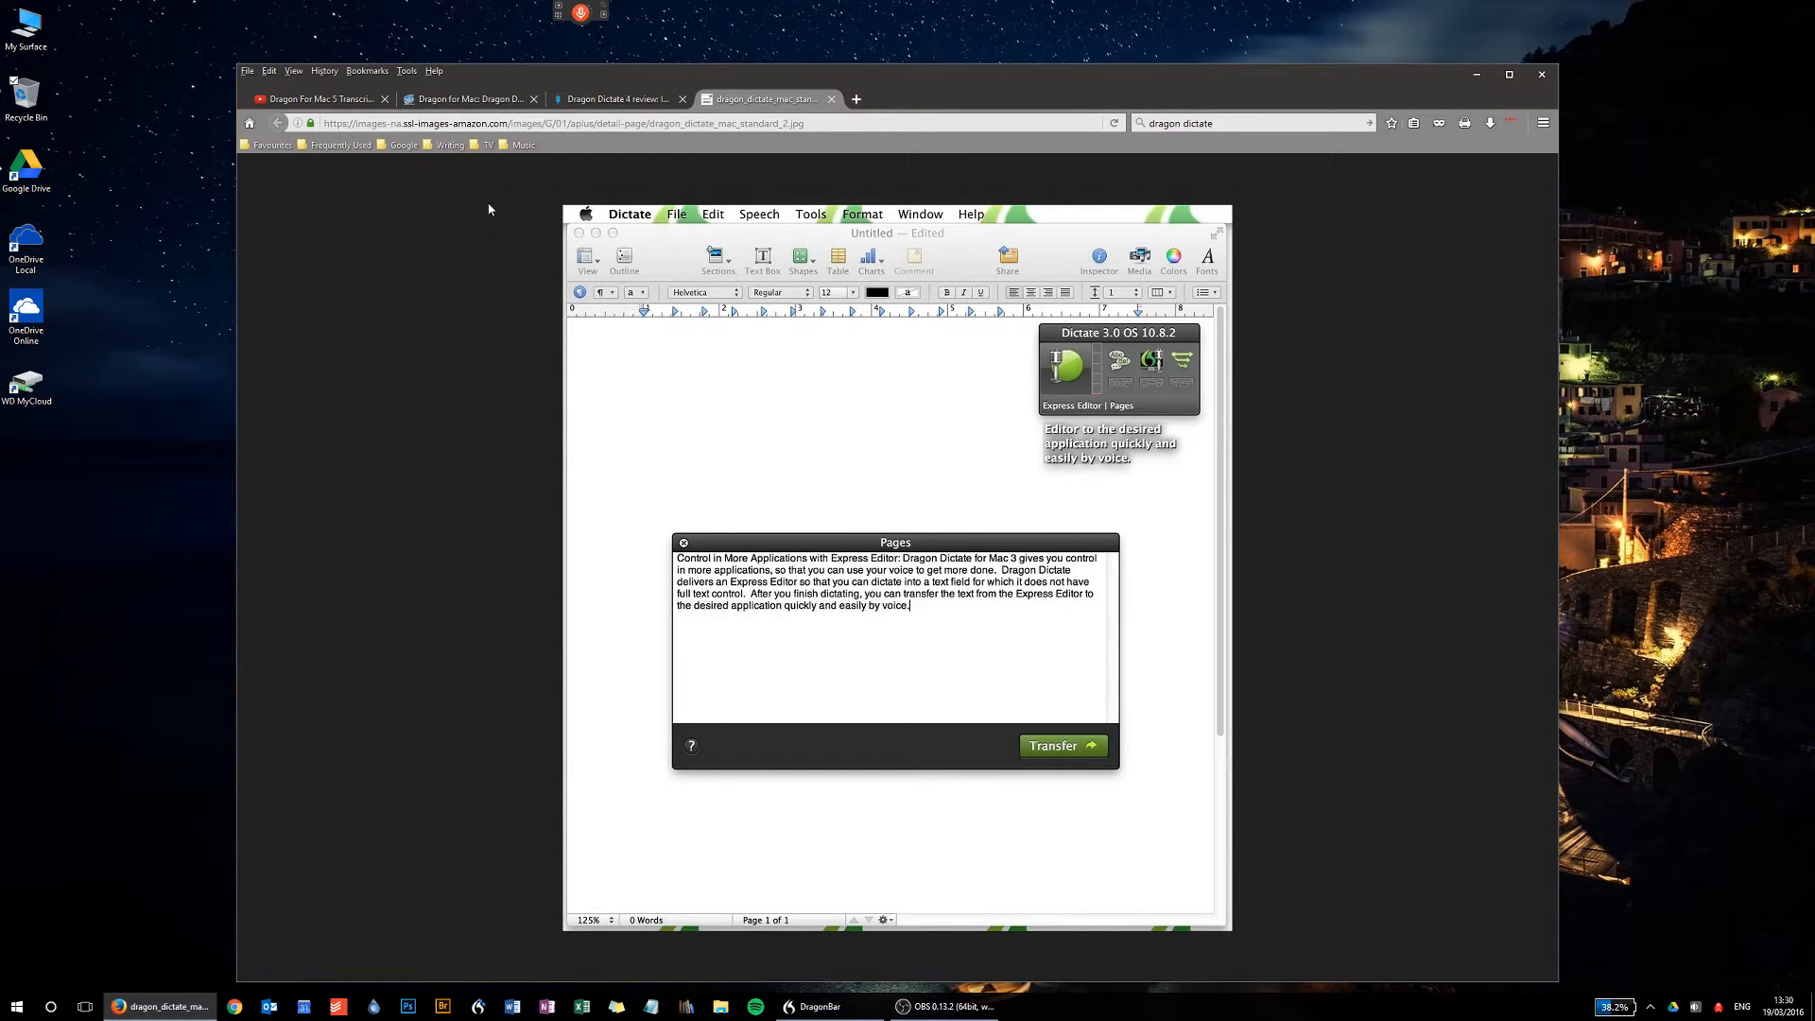
{"action": "mouse_move", "coordinate": [537, 241]}
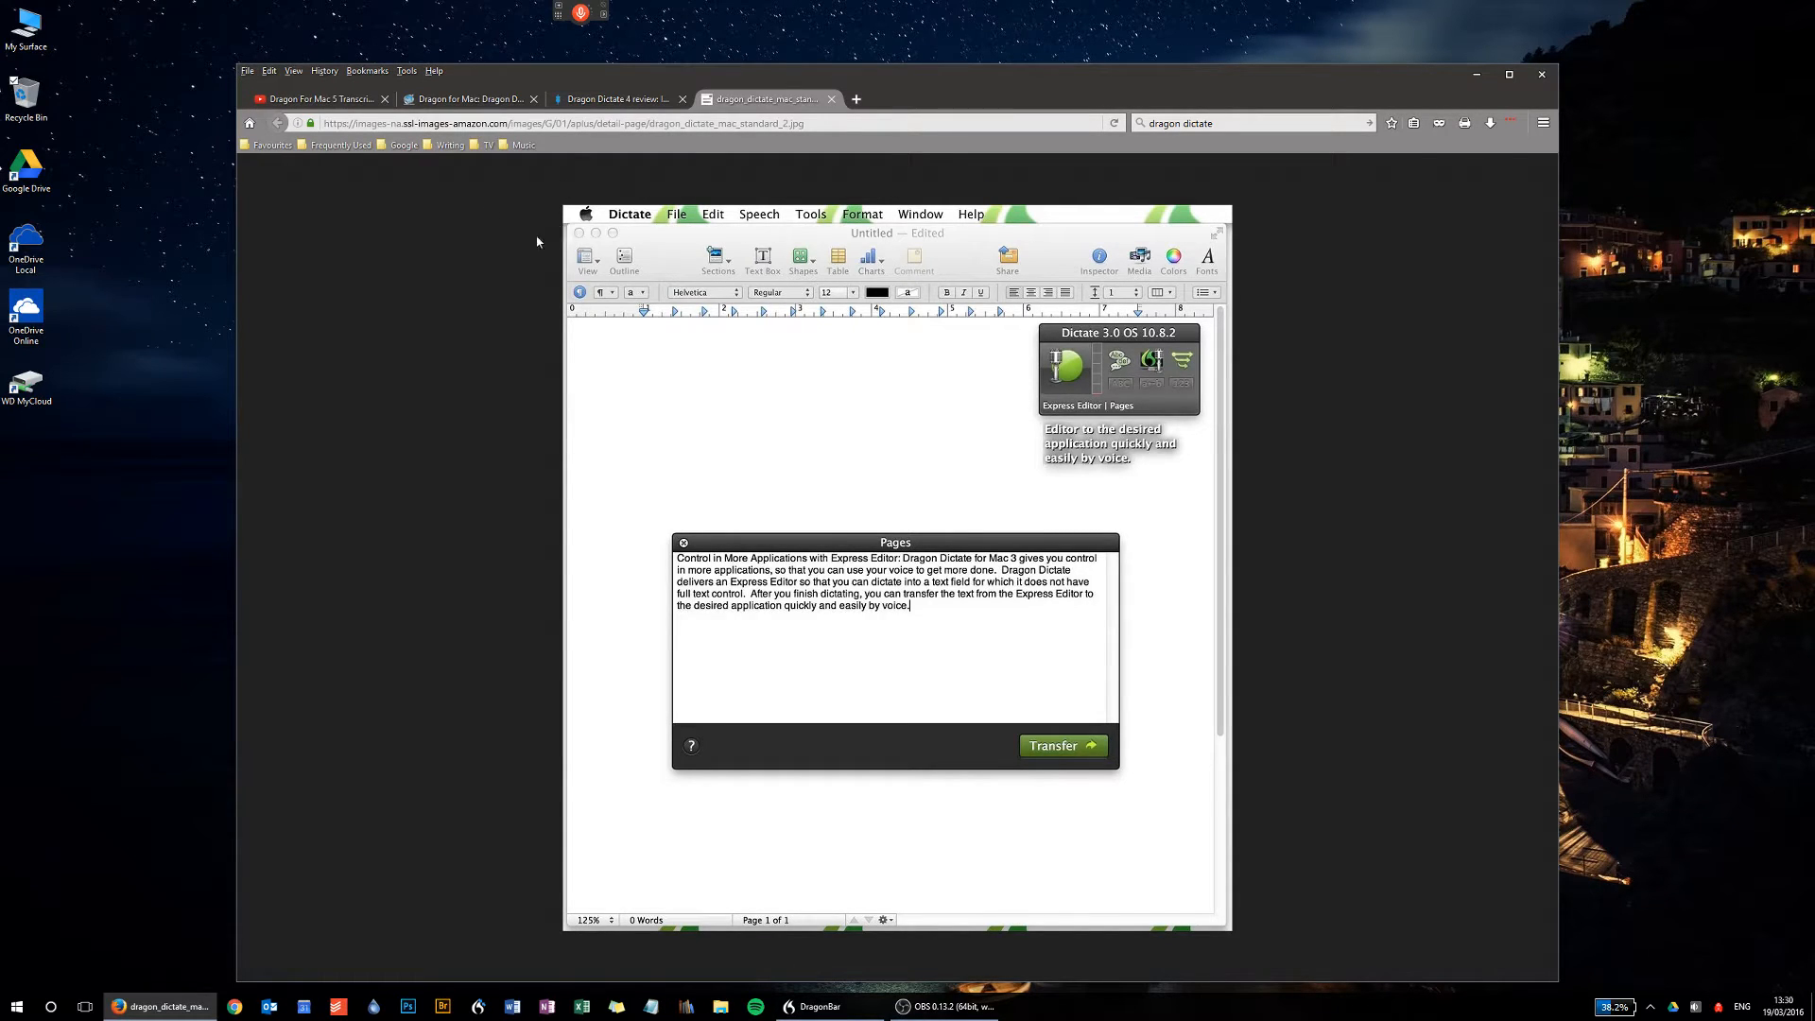
{"action": "mouse_move", "coordinate": [635, 234]}
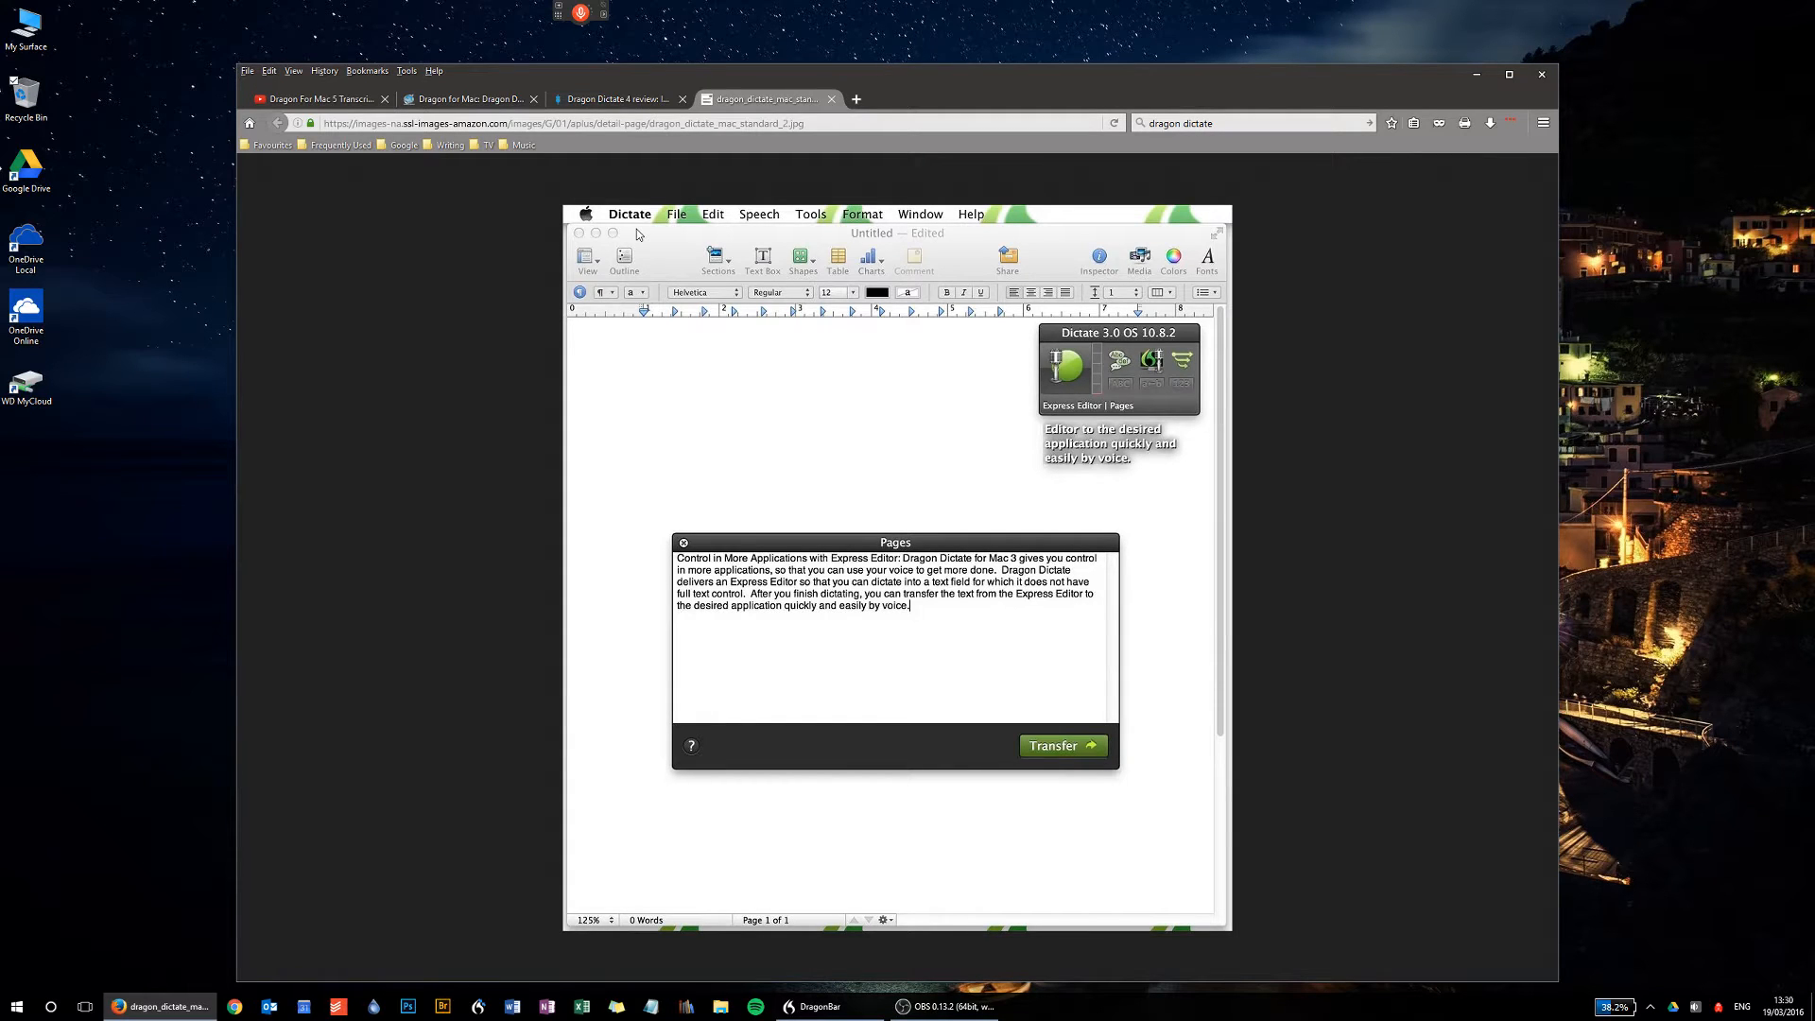
{"action": "mouse_move", "coordinate": [494, 289]}
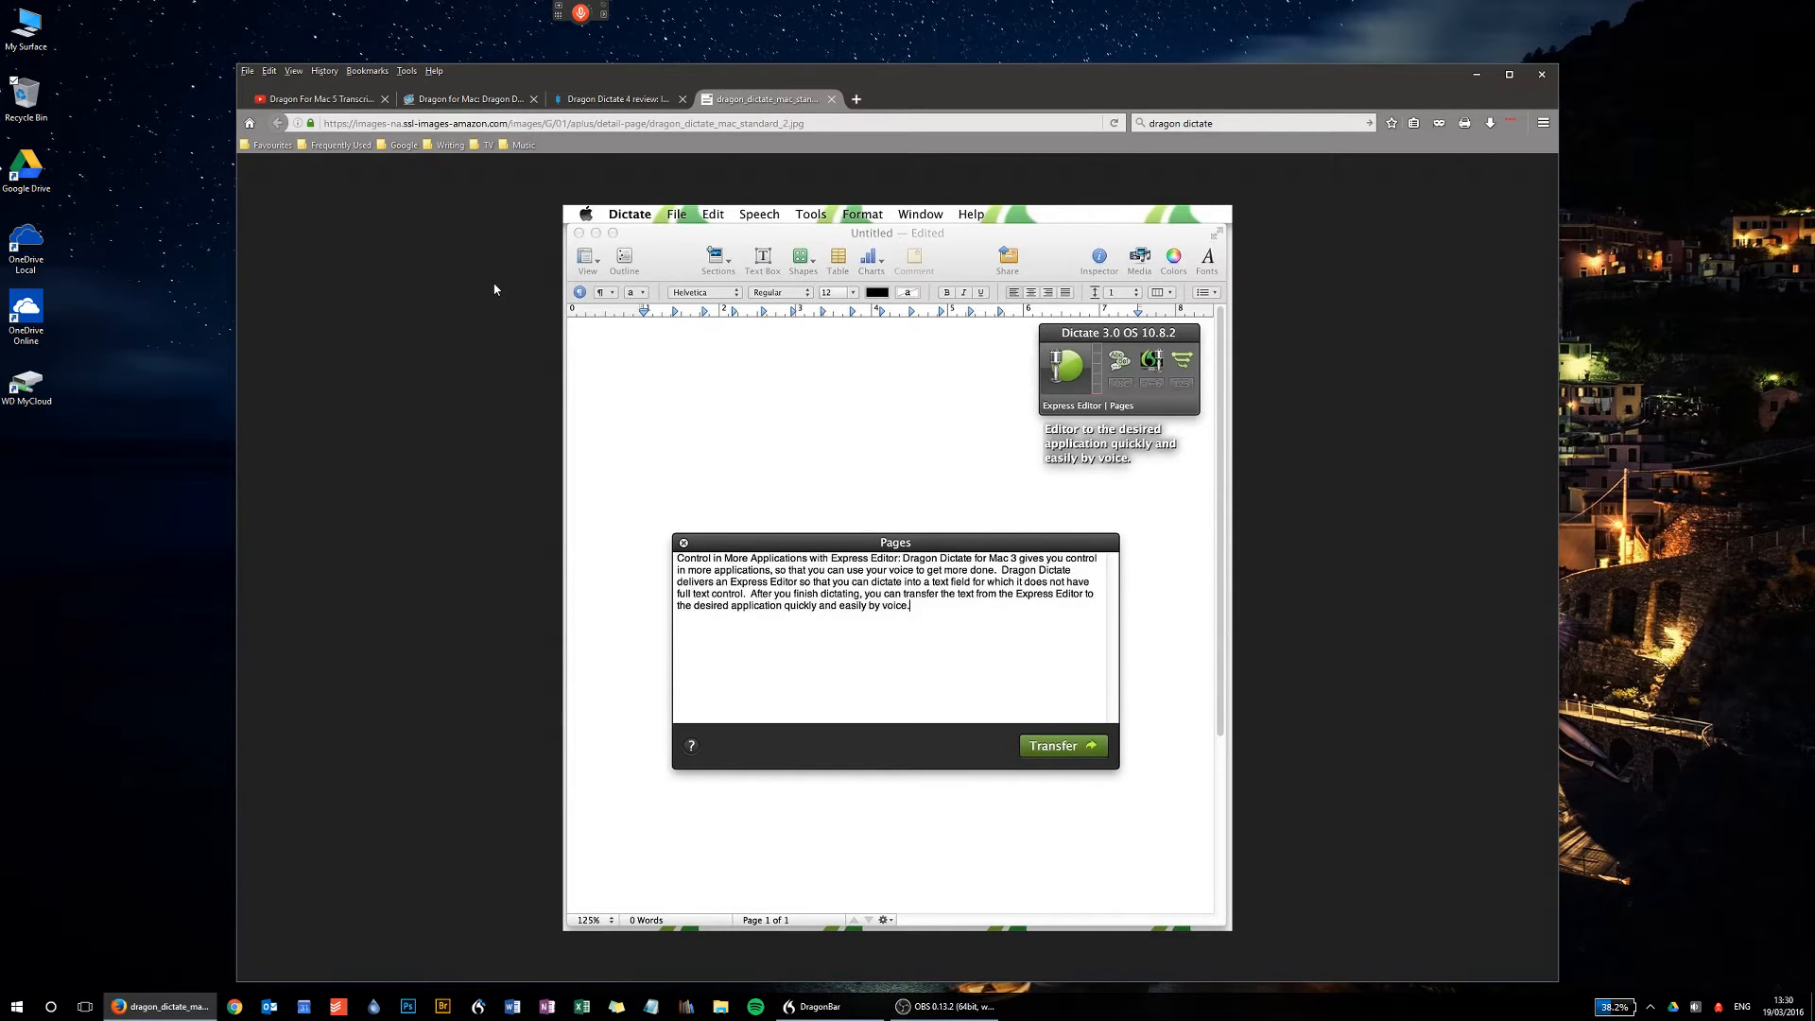
{"action": "mouse_move", "coordinate": [475, 163]}
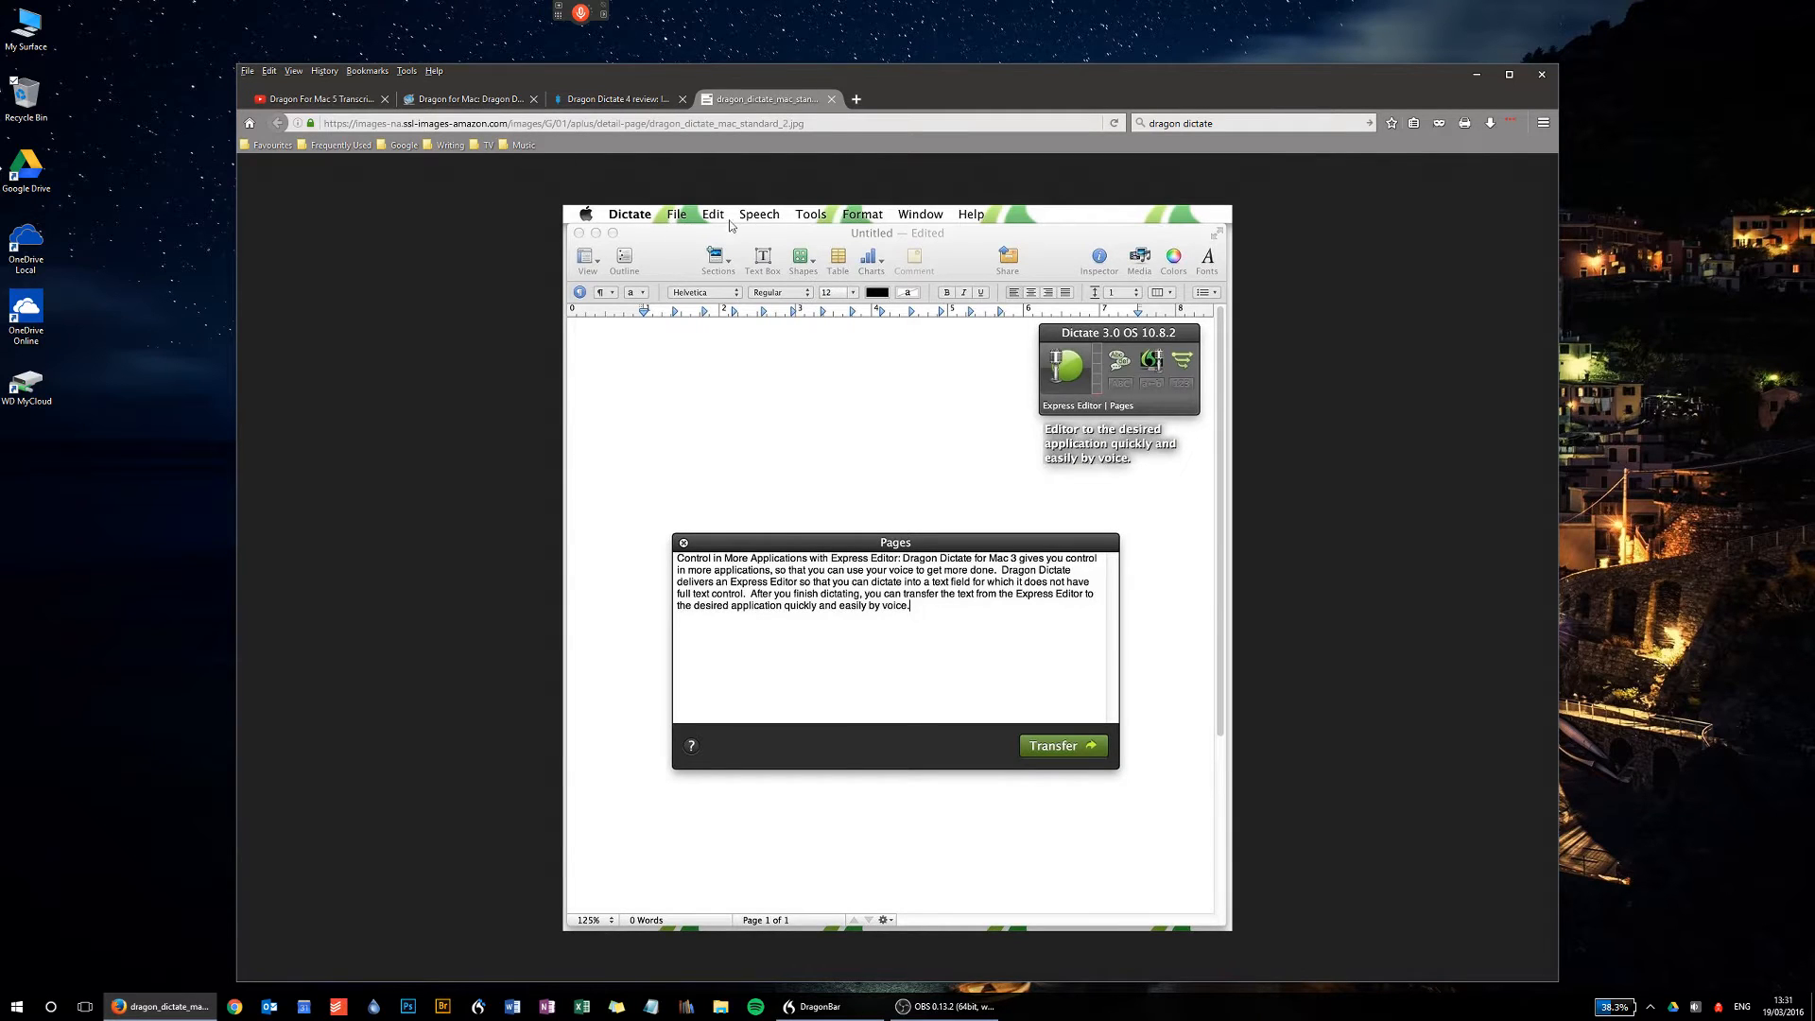
{"action": "mouse_move", "coordinate": [643, 276]}
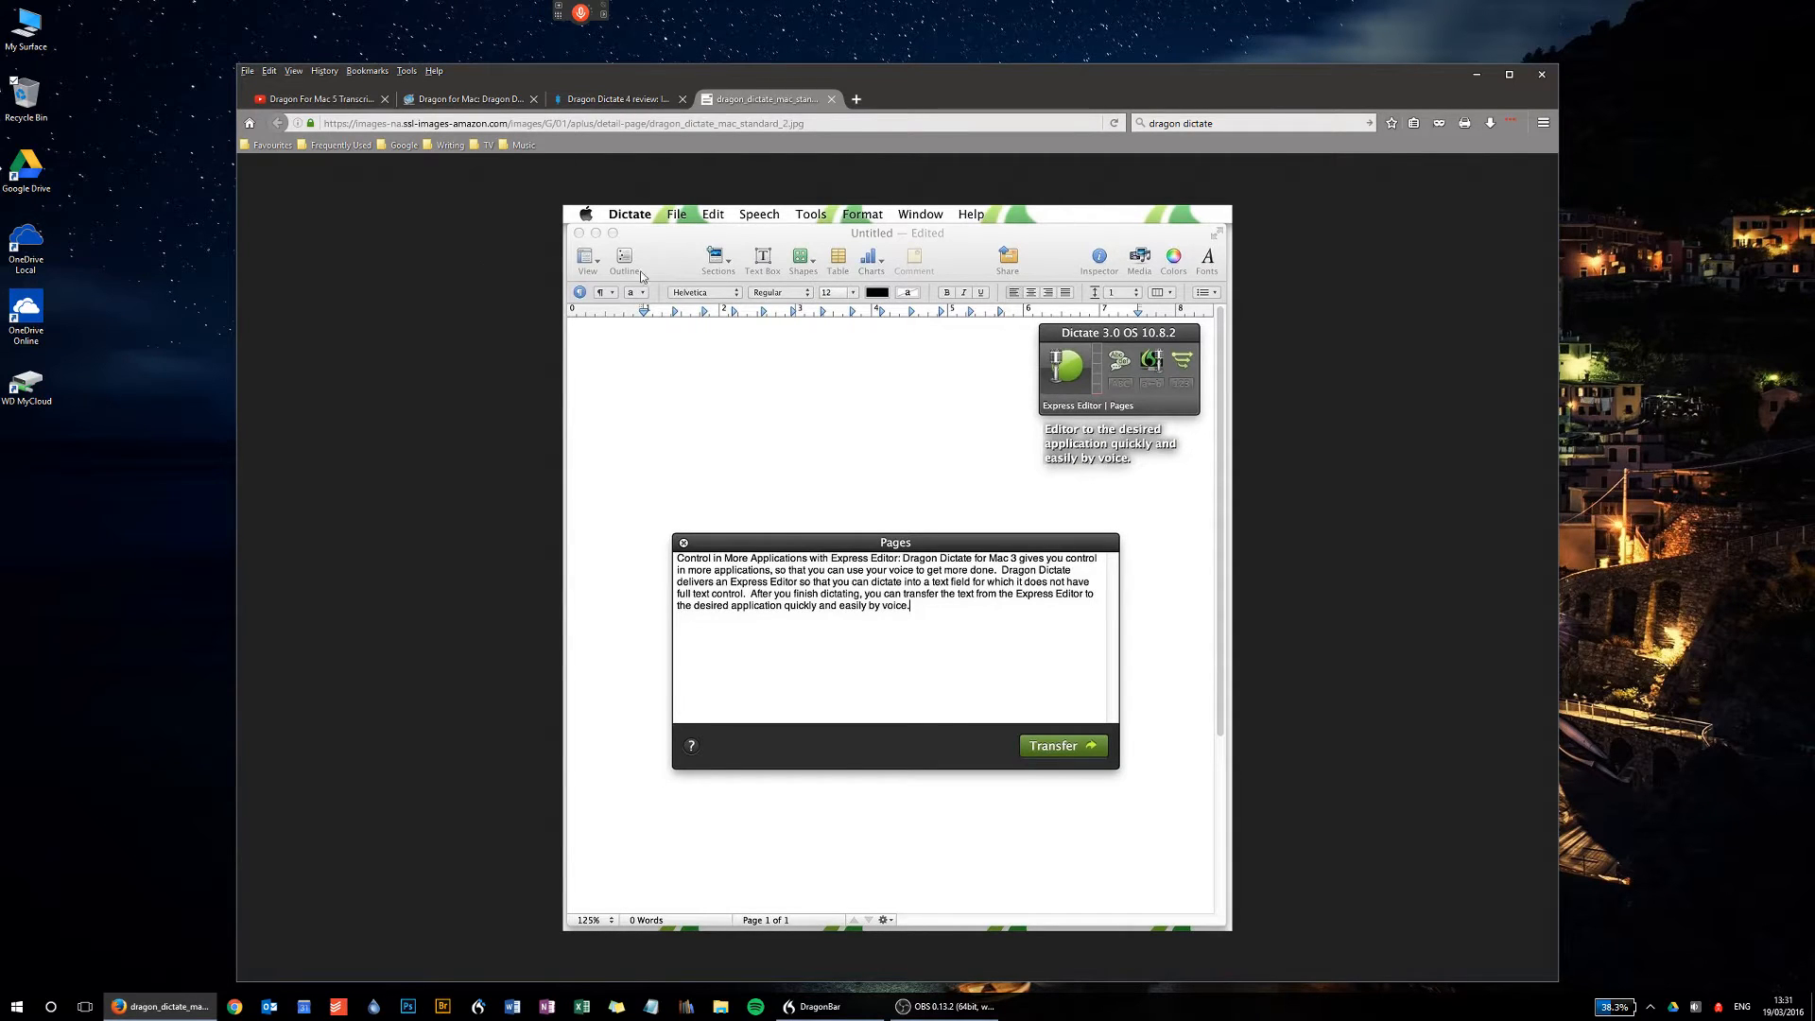
{"action": "mouse_move", "coordinate": [1051, 331]}
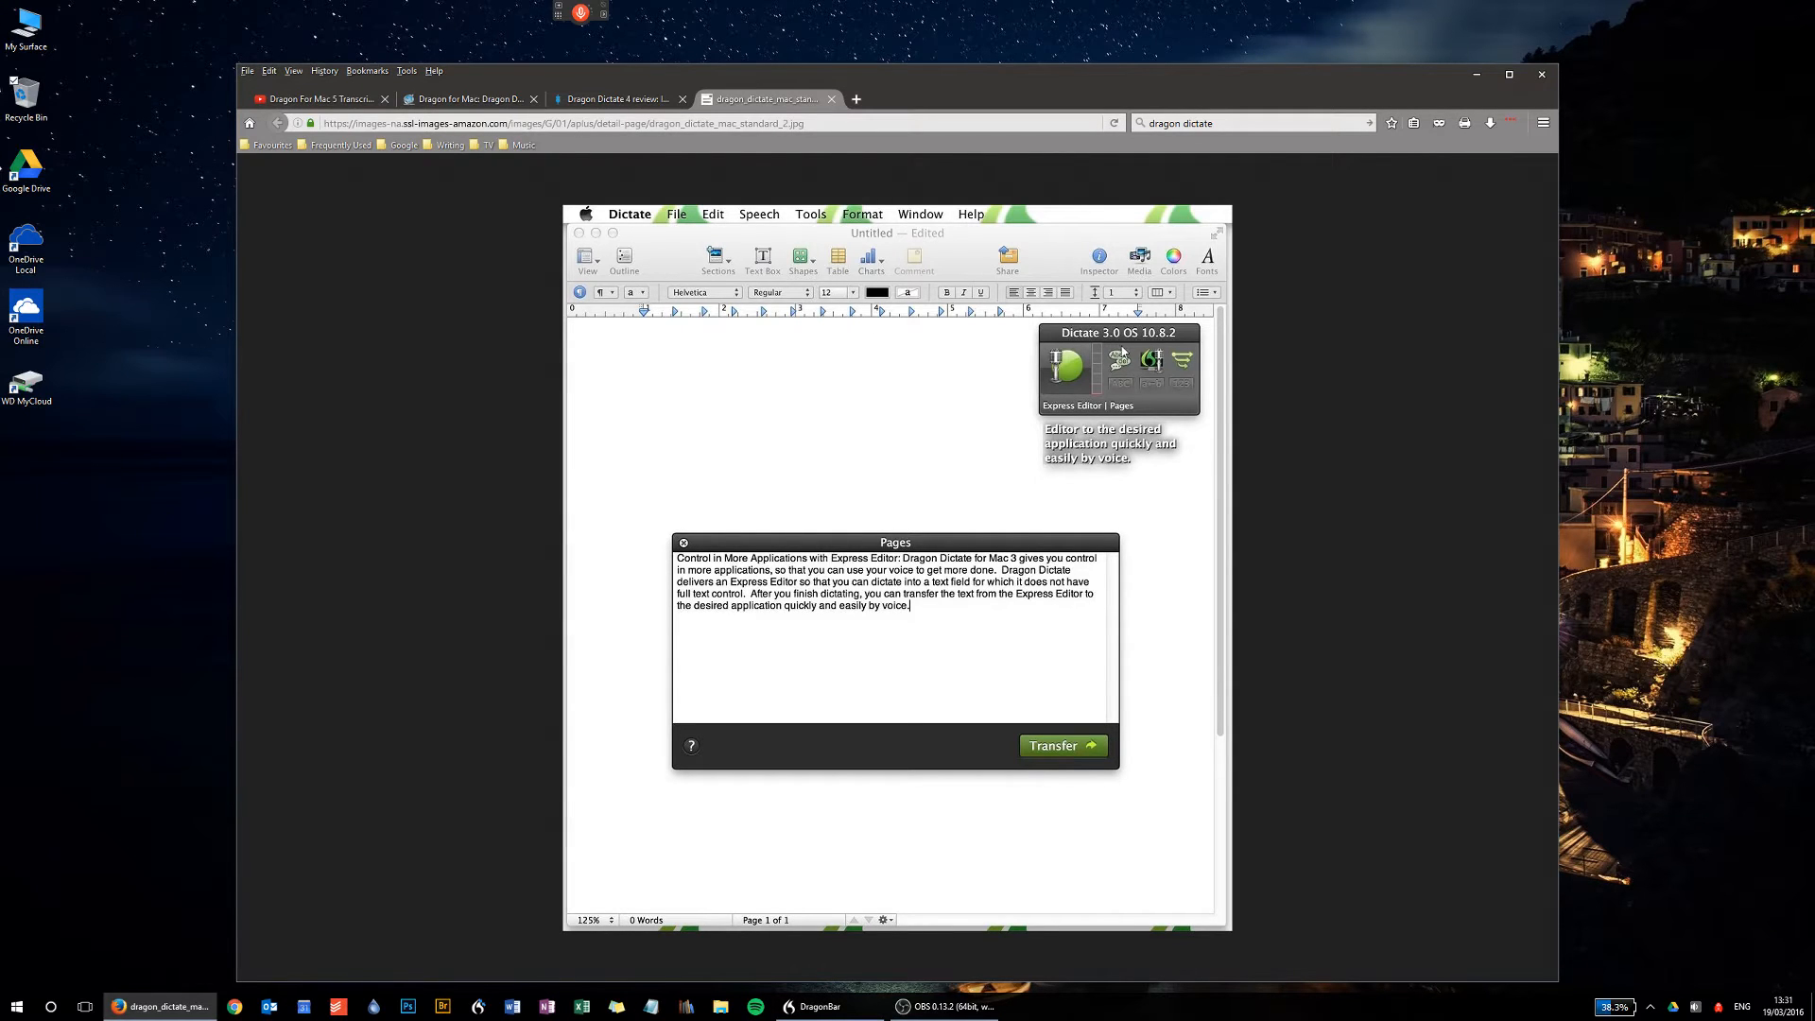
{"action": "mouse_move", "coordinate": [942, 454]}
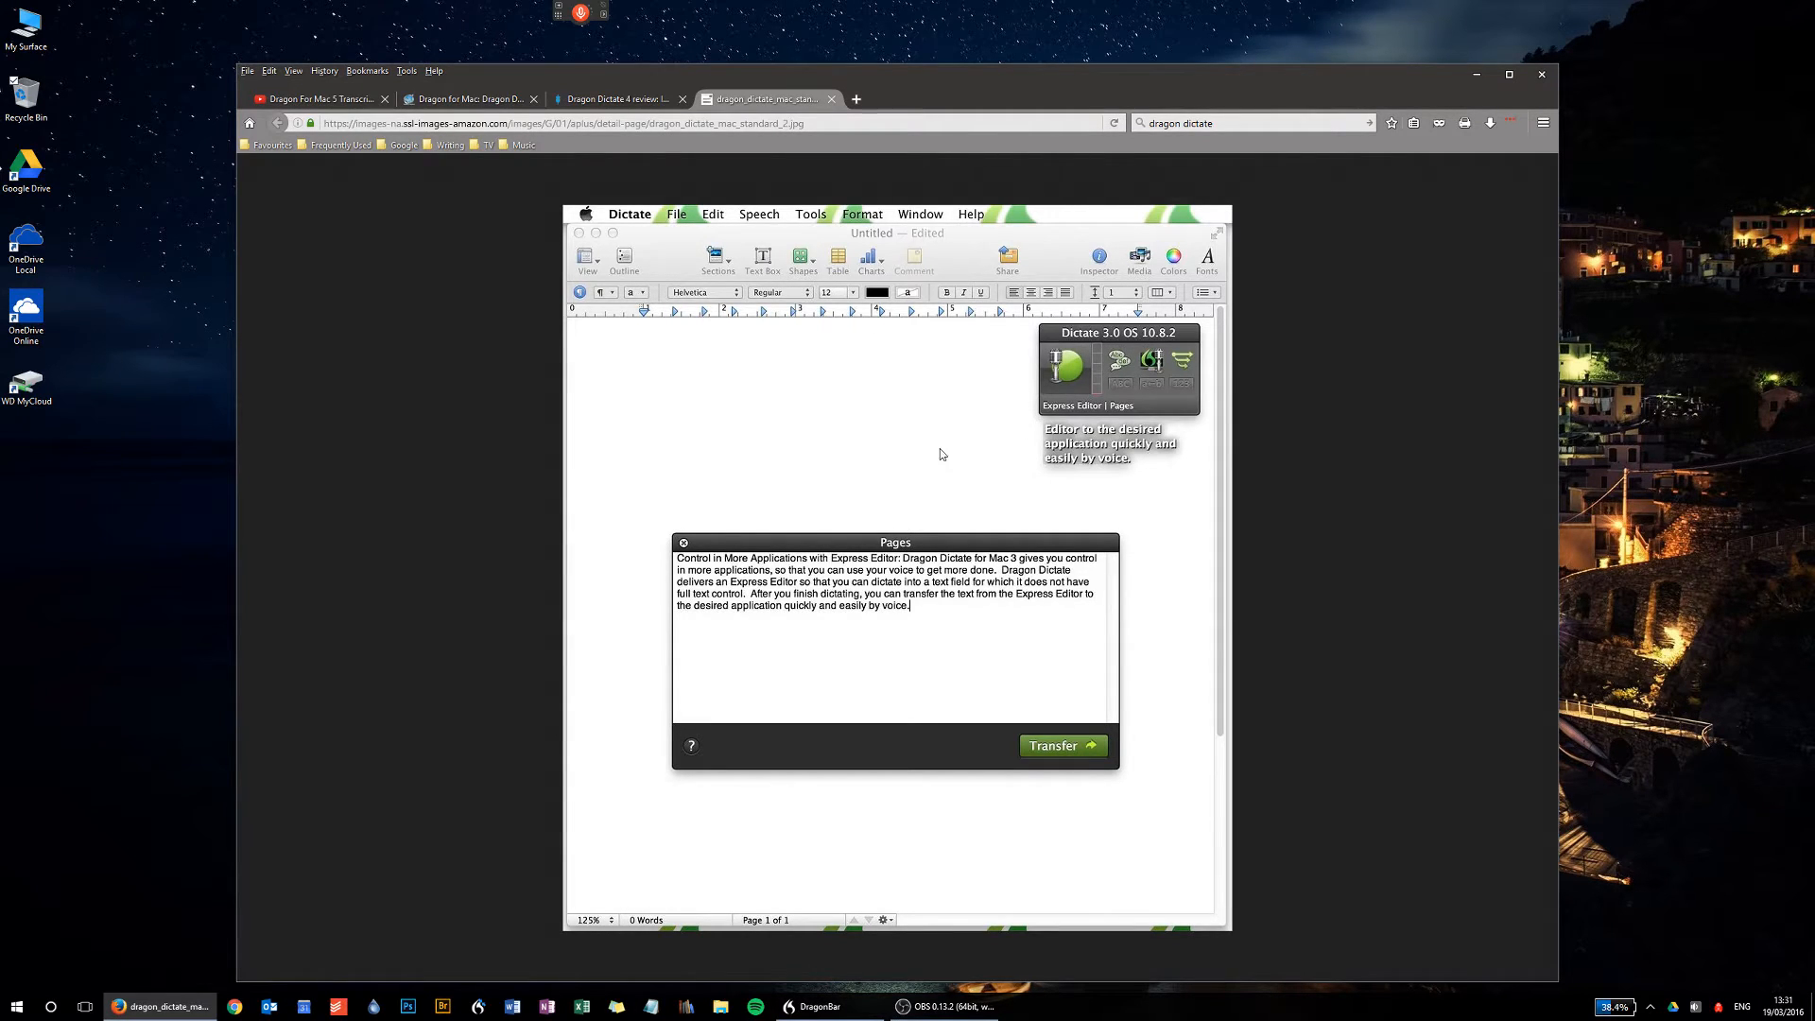
{"action": "mouse_move", "coordinate": [634, 233]}
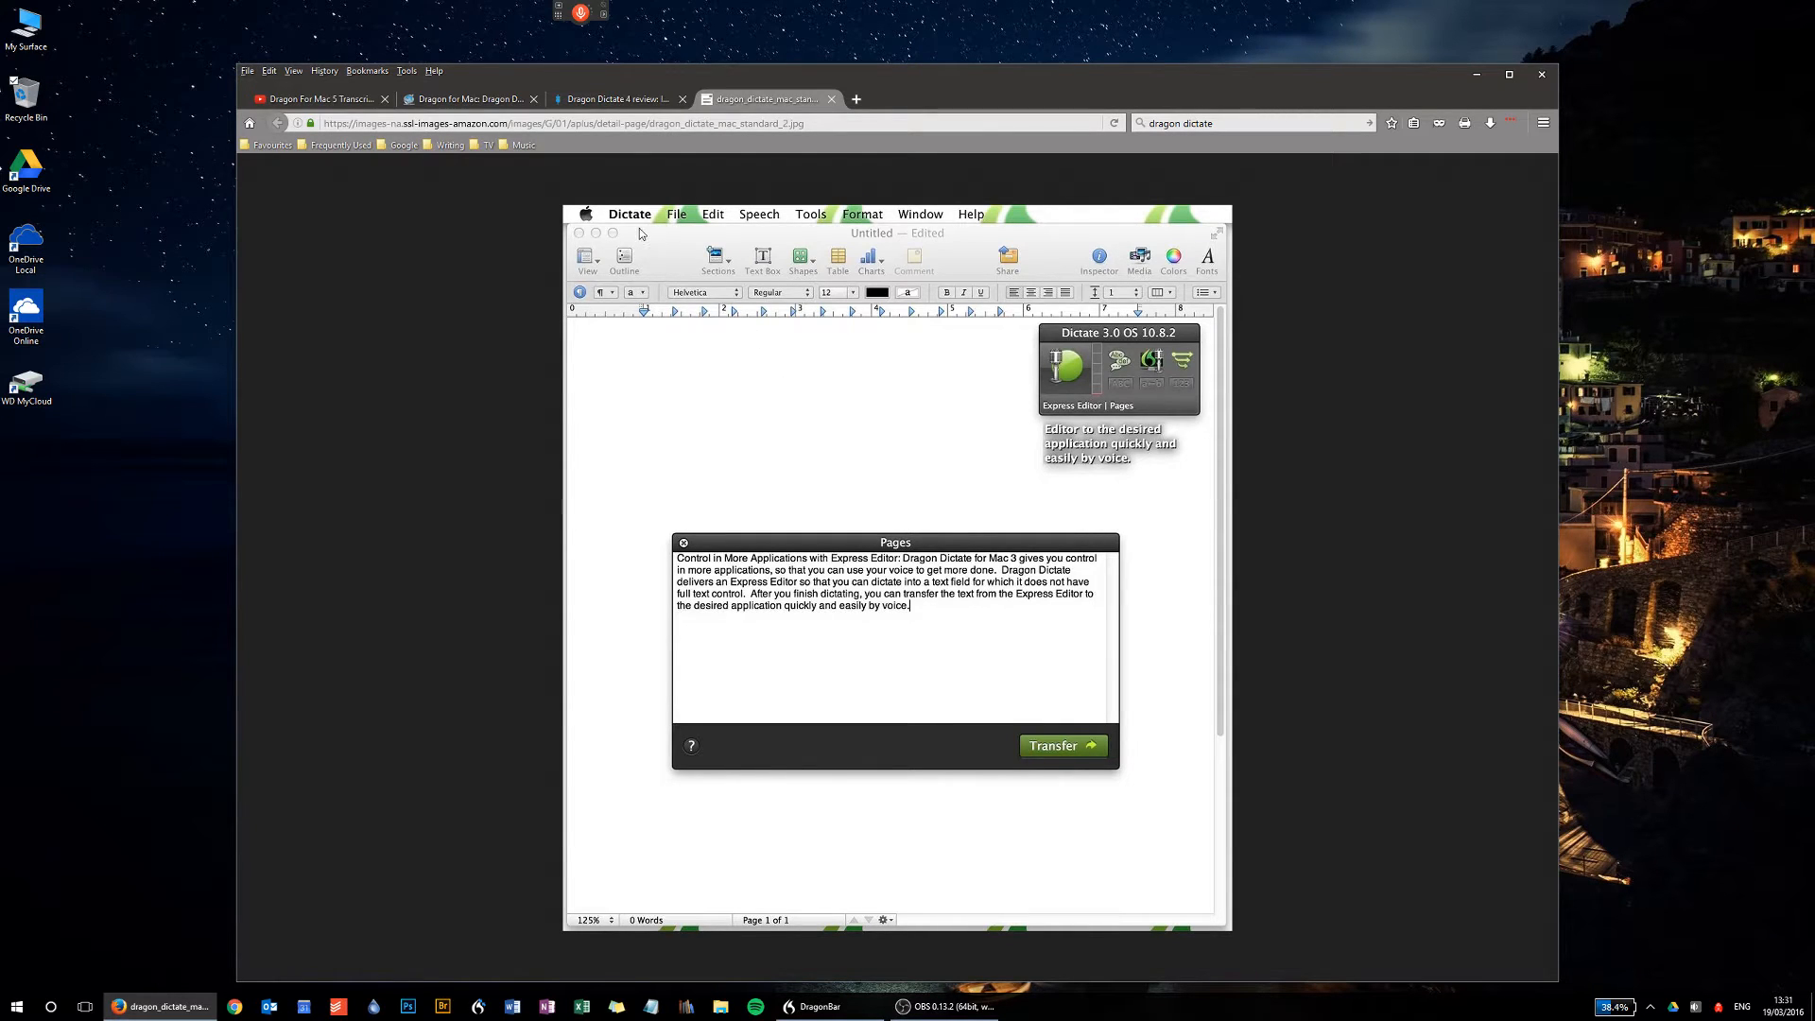
{"action": "mouse_move", "coordinate": [671, 254]}
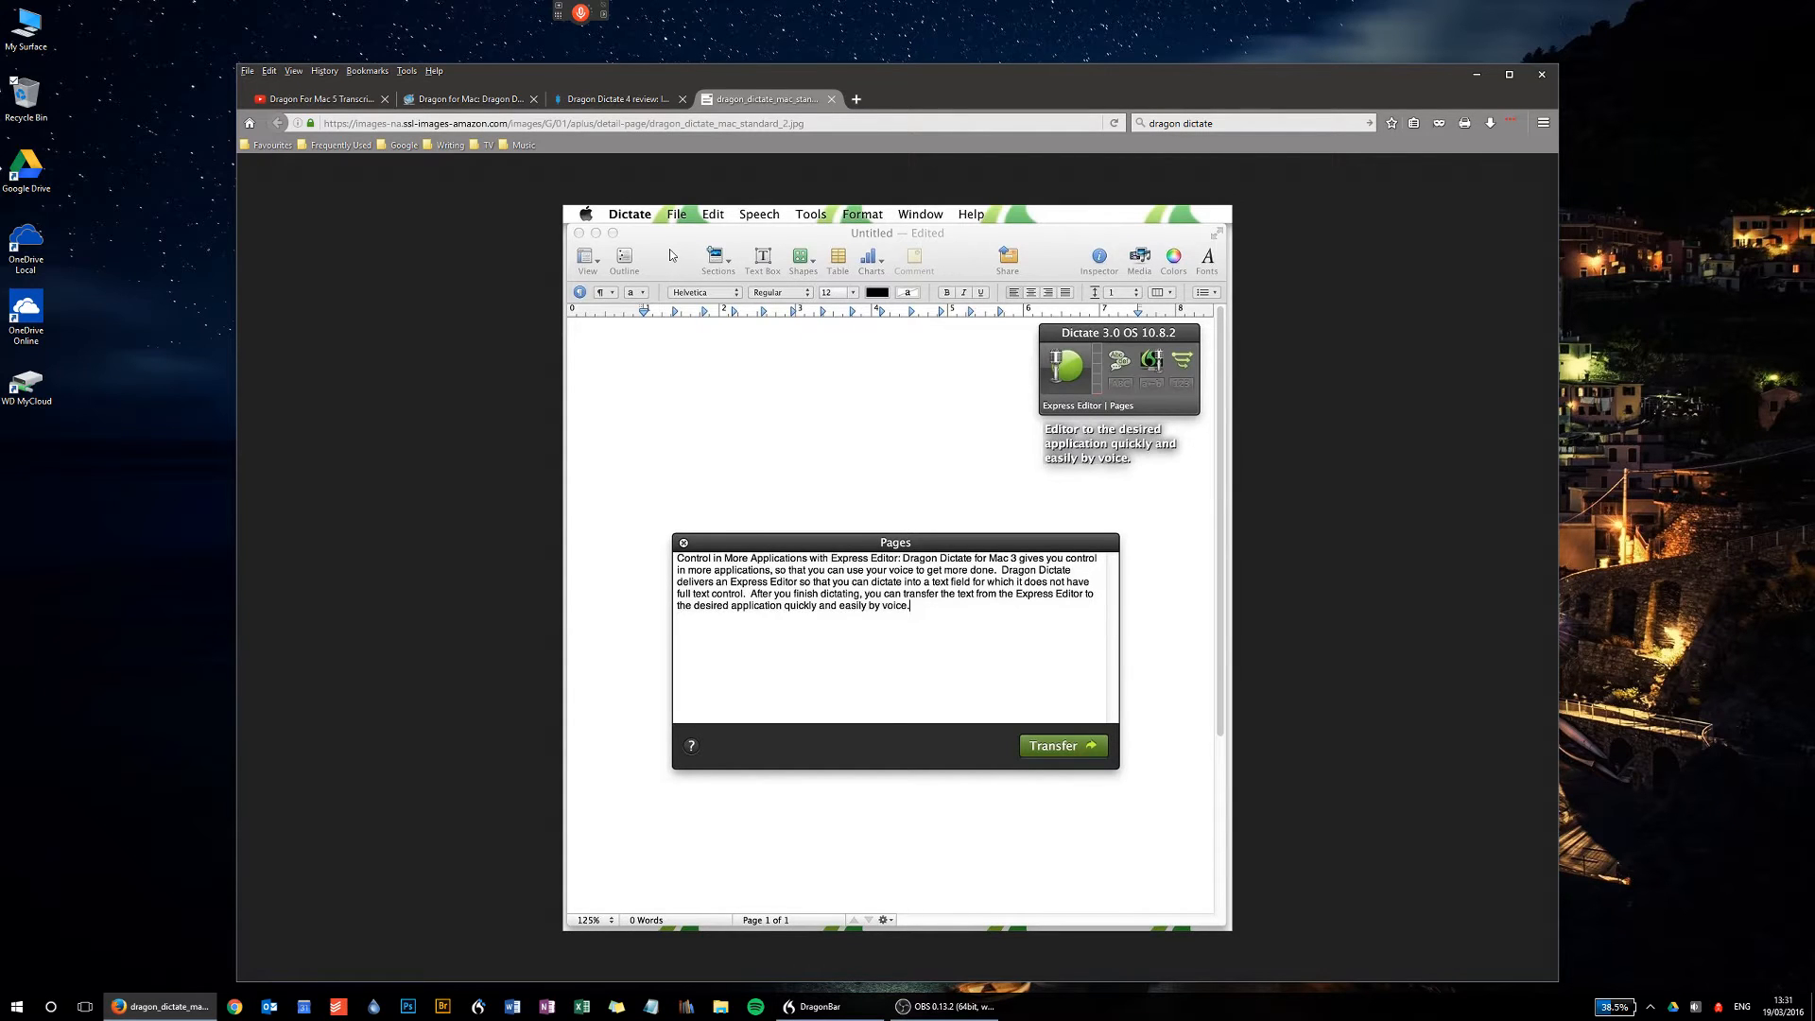
{"action": "mouse_move", "coordinate": [690, 303]}
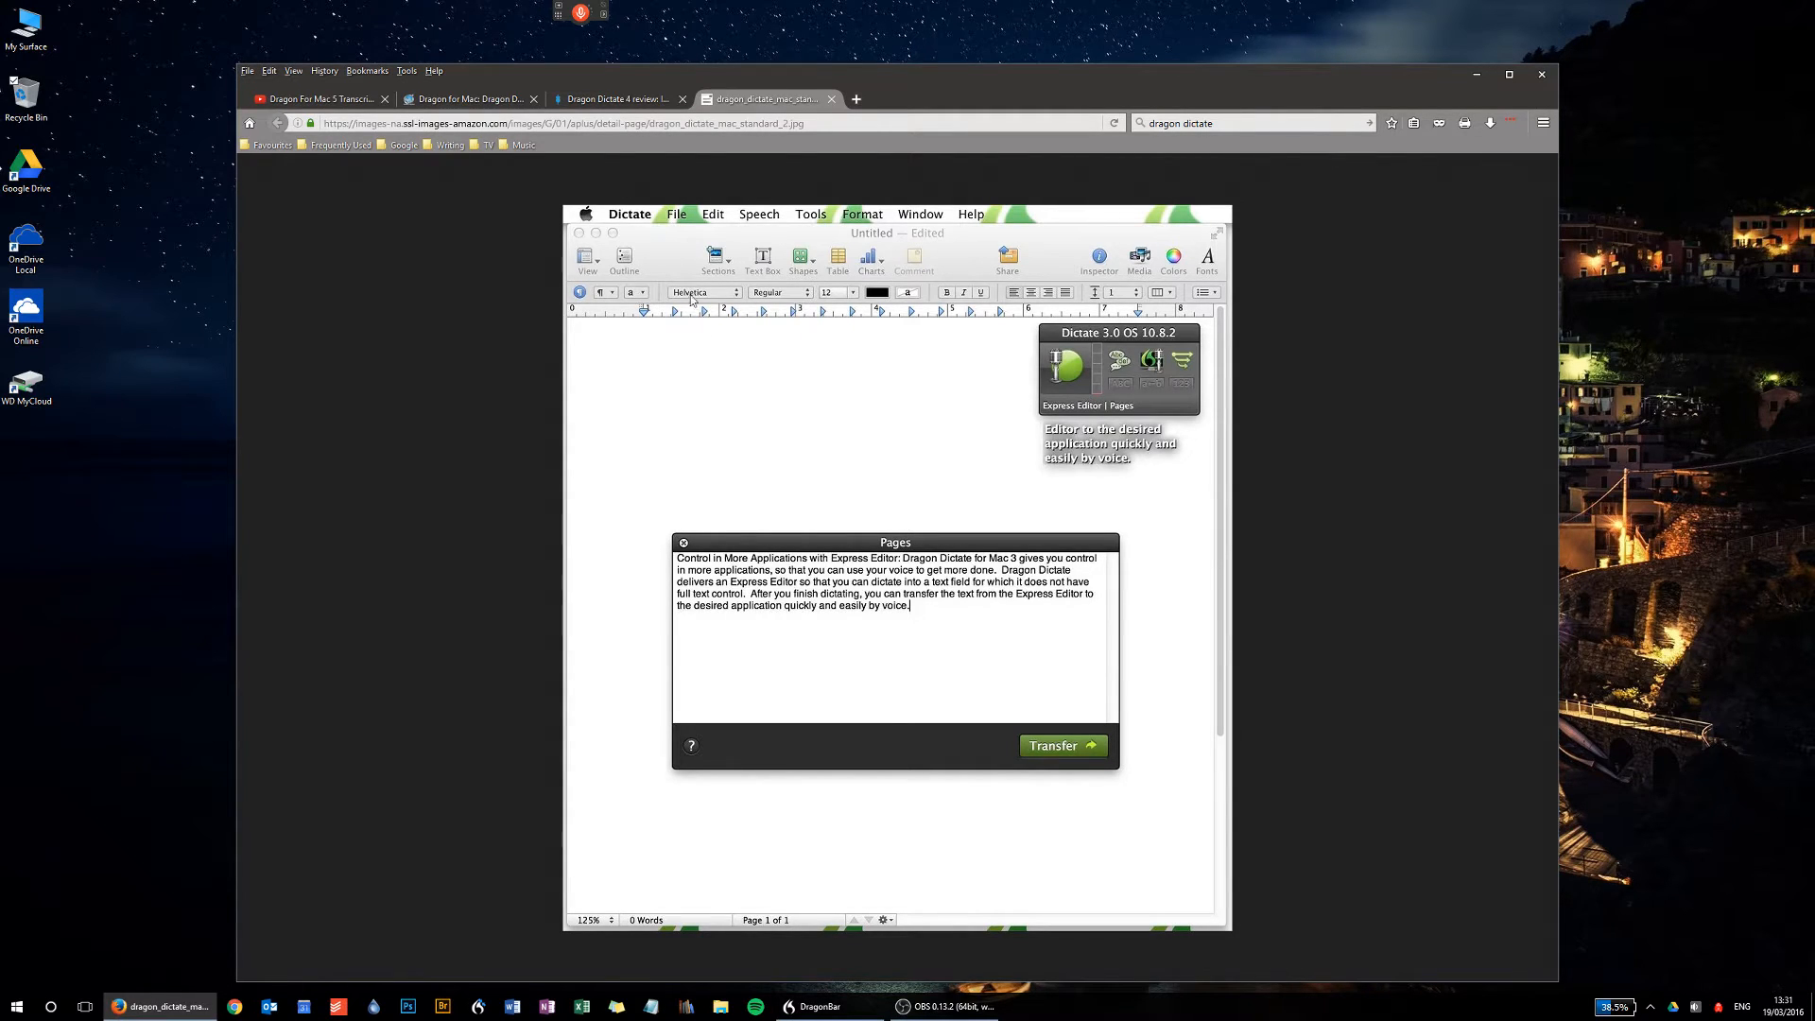
{"action": "mouse_move", "coordinate": [676, 441]}
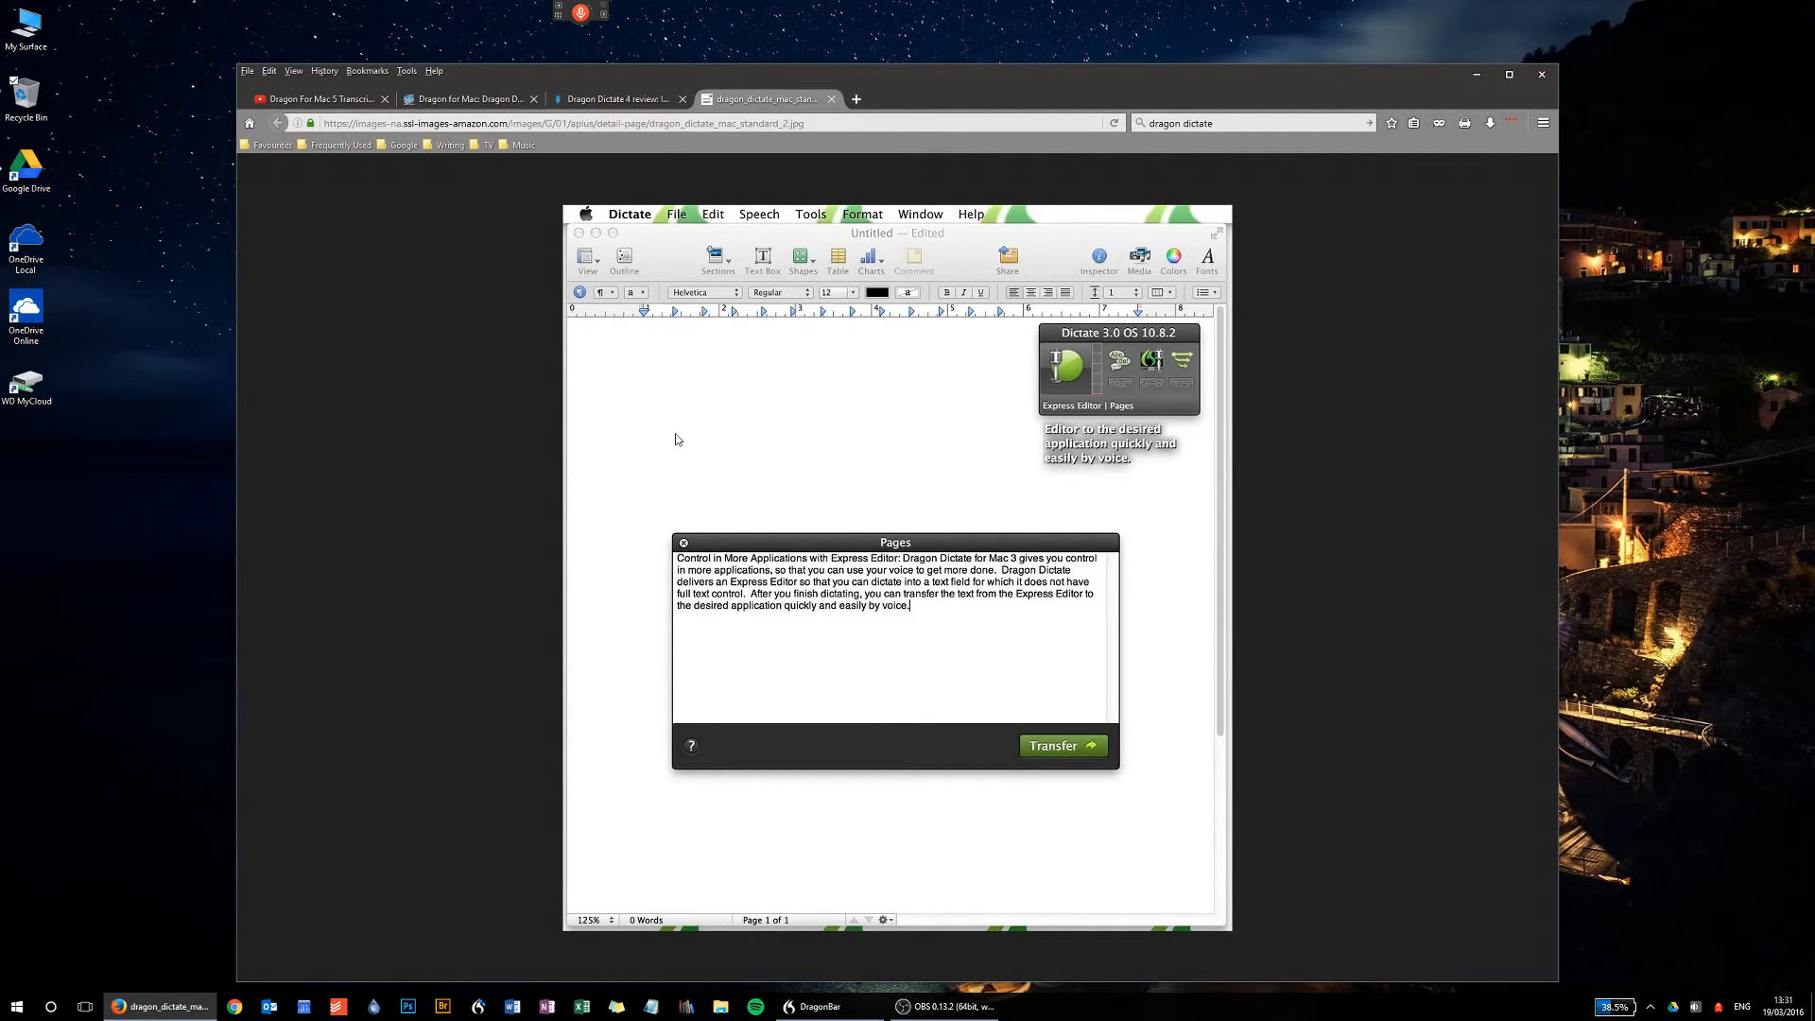
{"action": "mouse_move", "coordinate": [668, 264]}
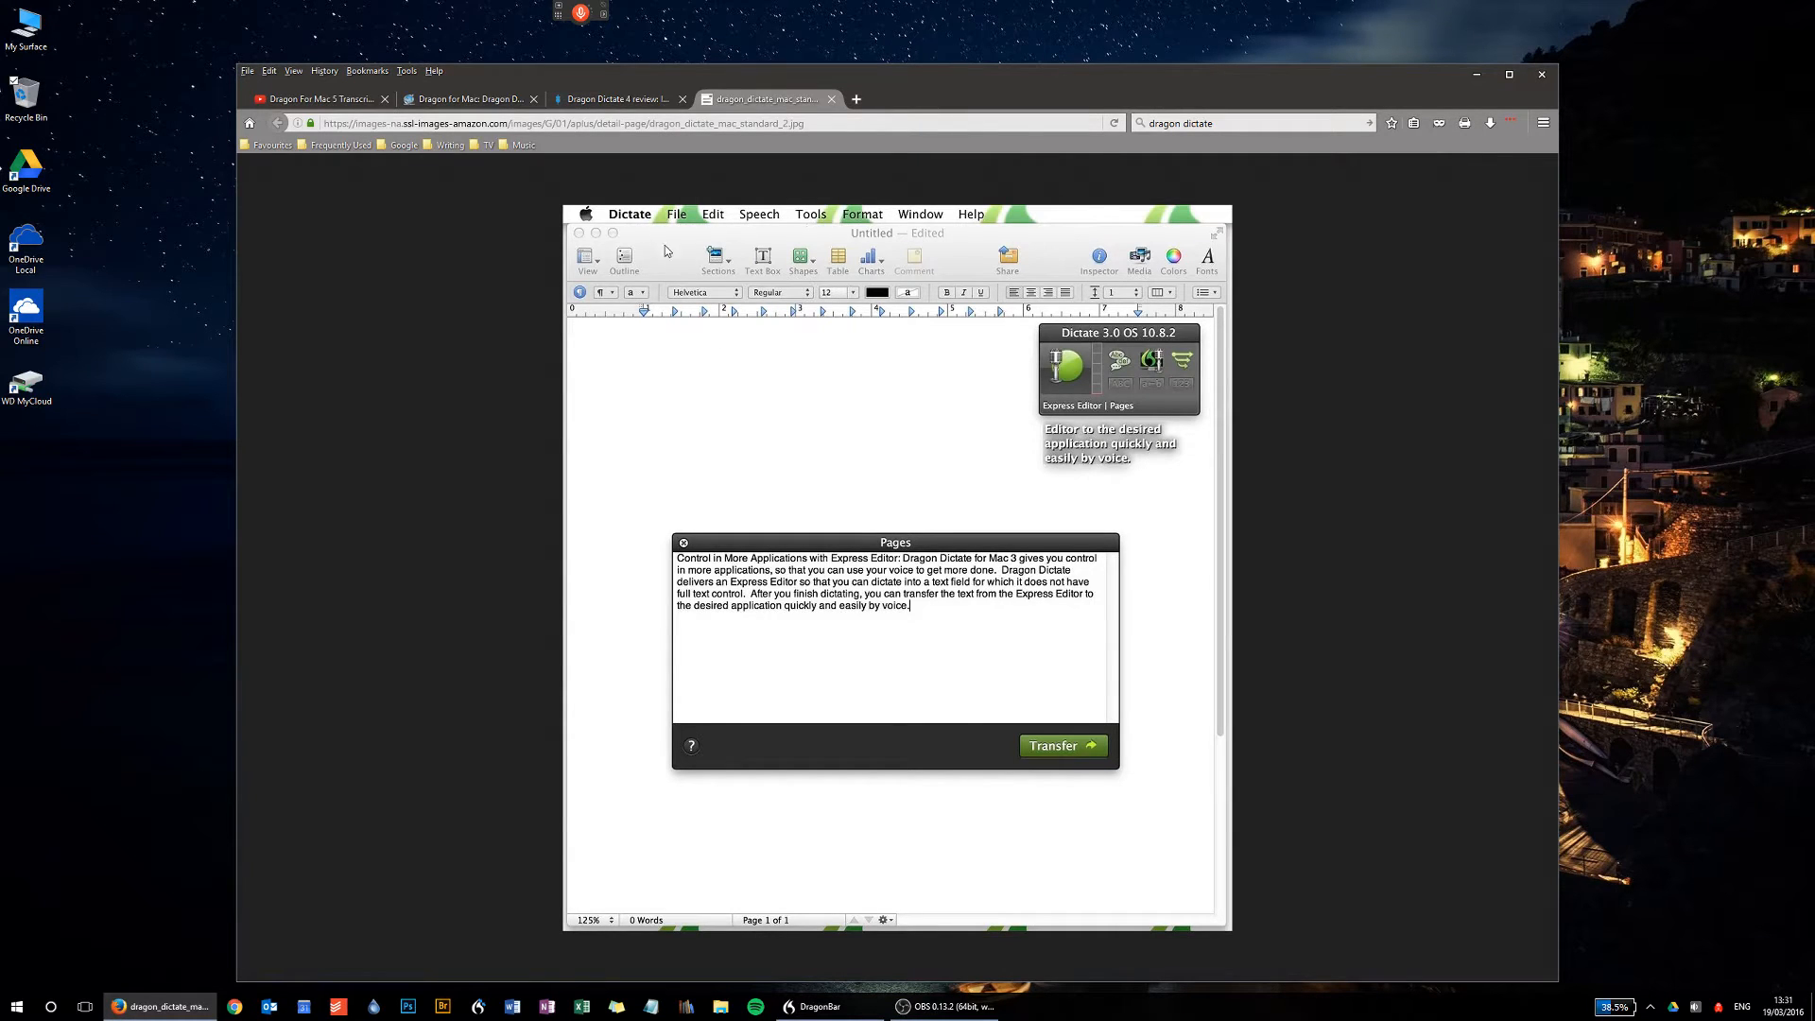
{"action": "mouse_move", "coordinate": [1112, 361]}
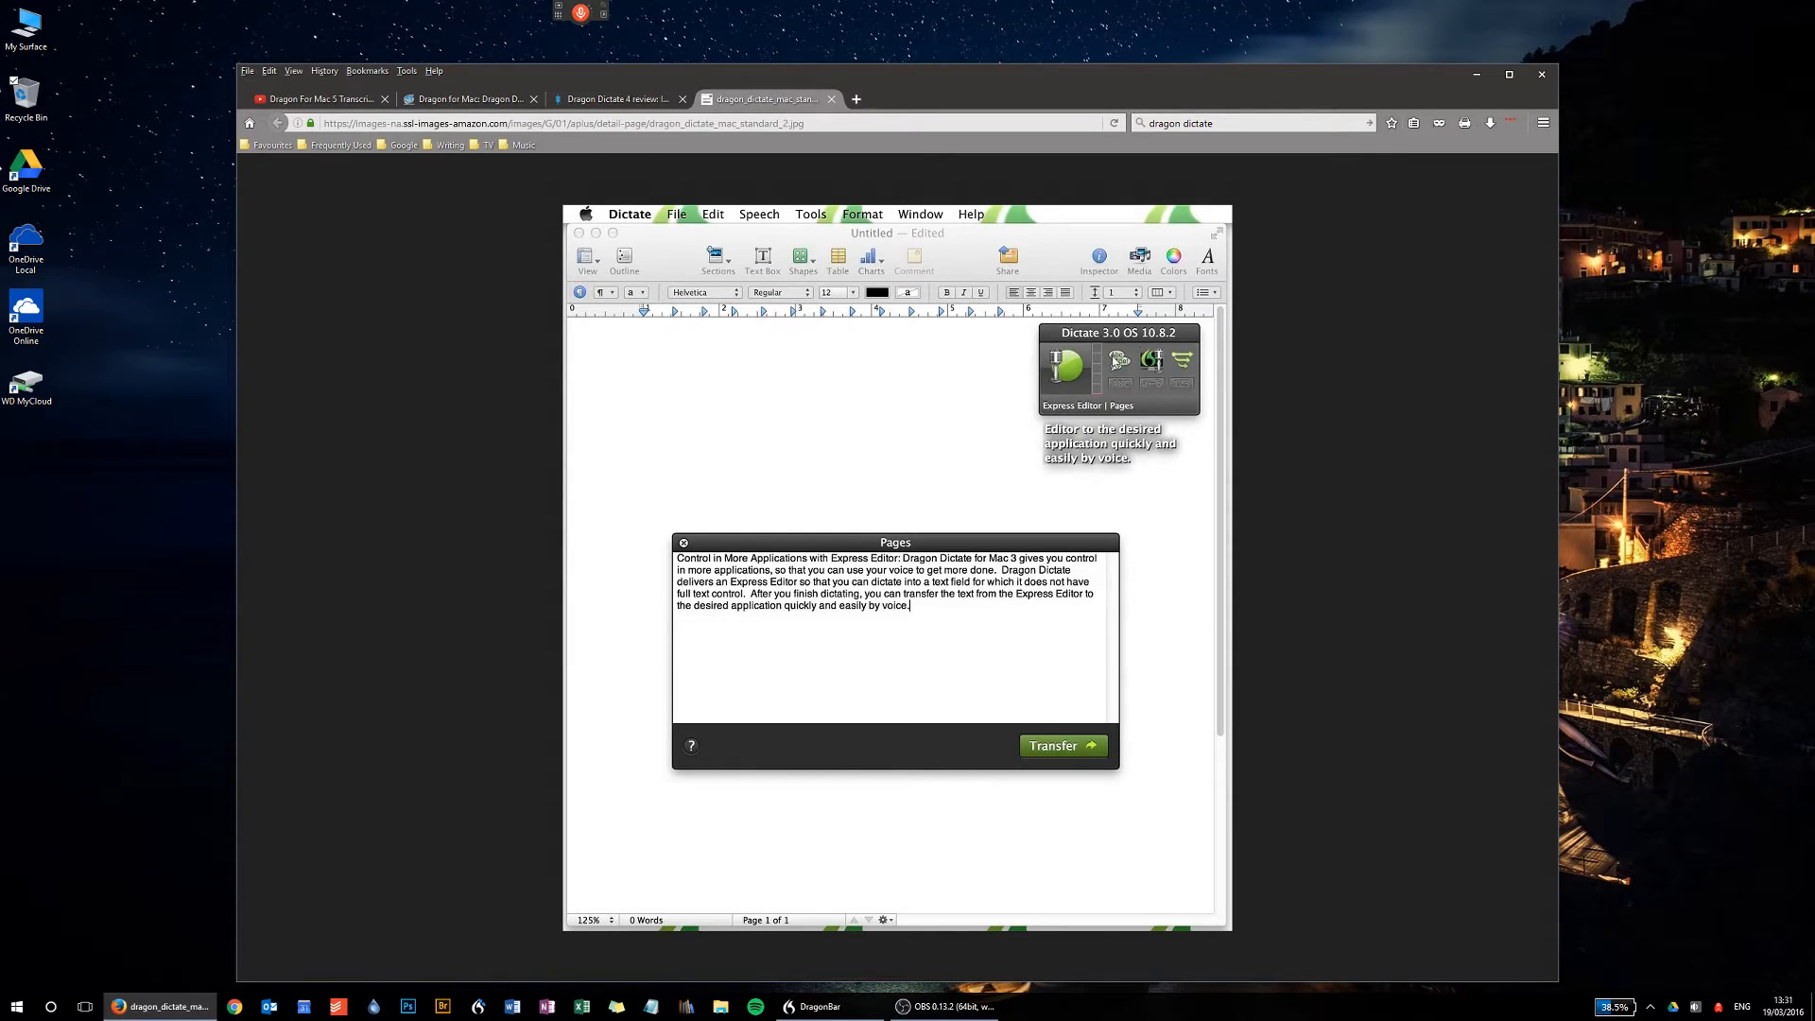
{"action": "mouse_move", "coordinate": [1089, 368]}
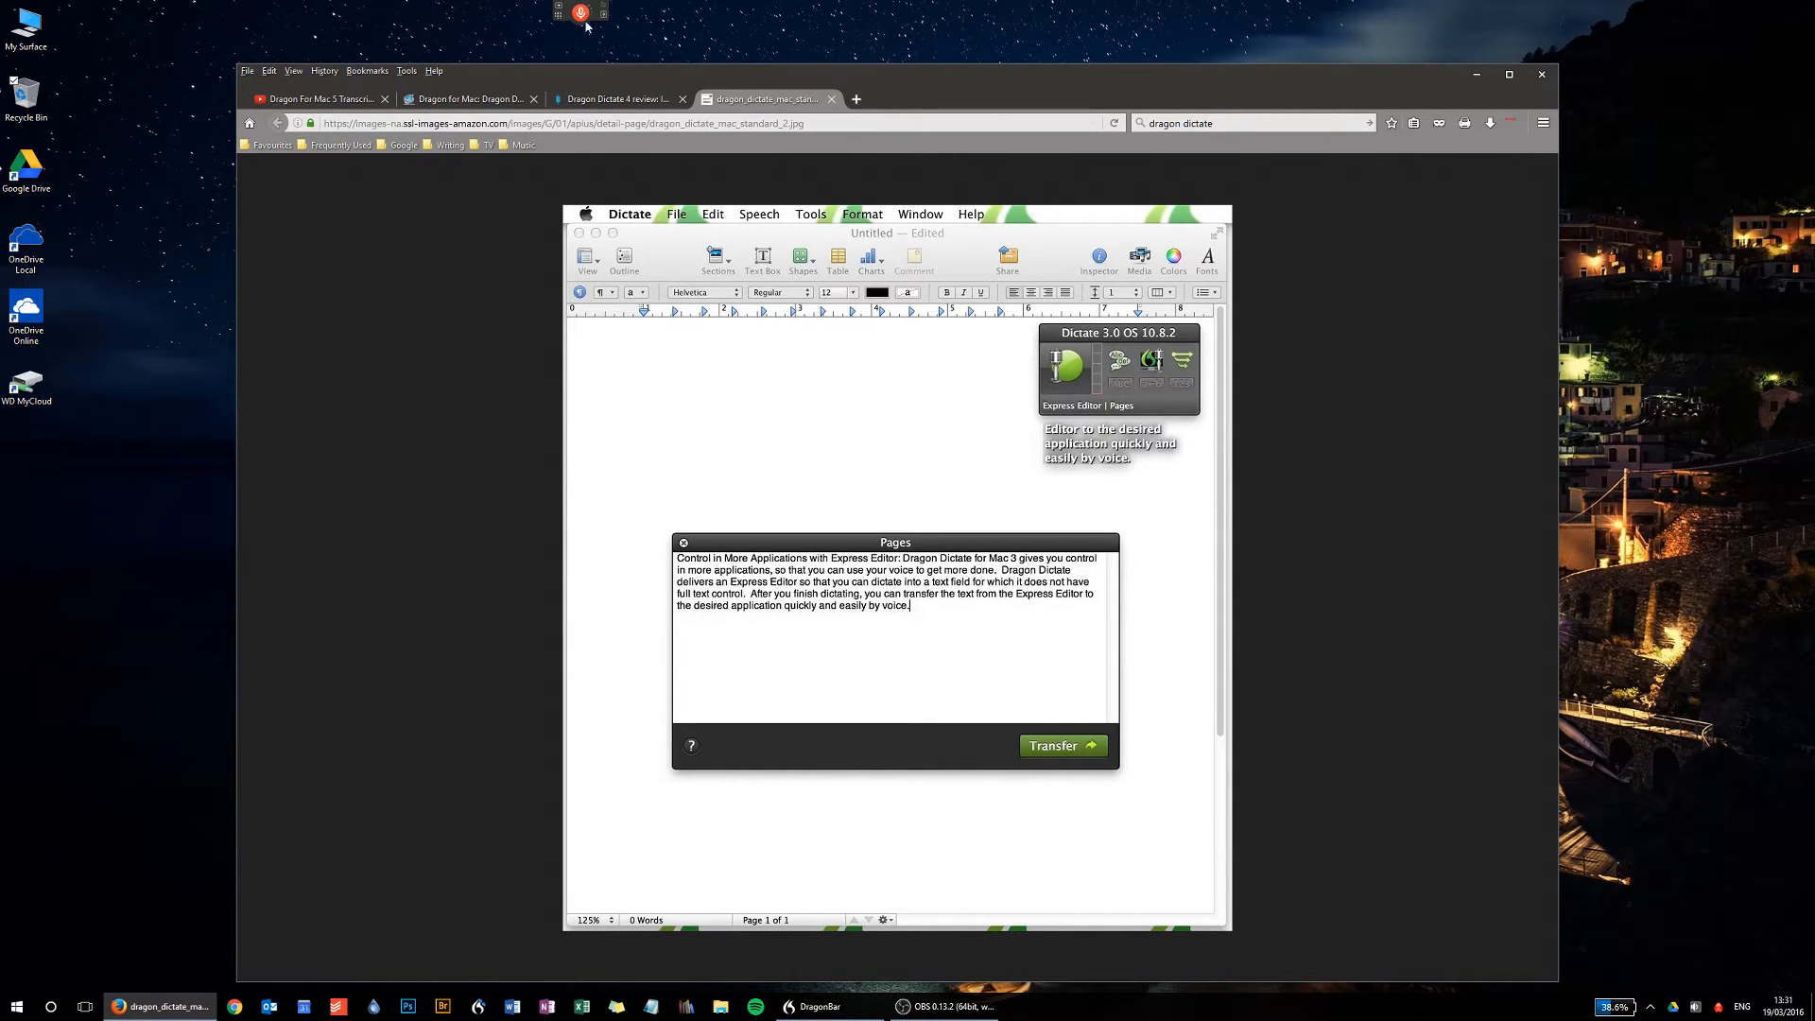
{"action": "left_click", "coordinate": [580, 12]}
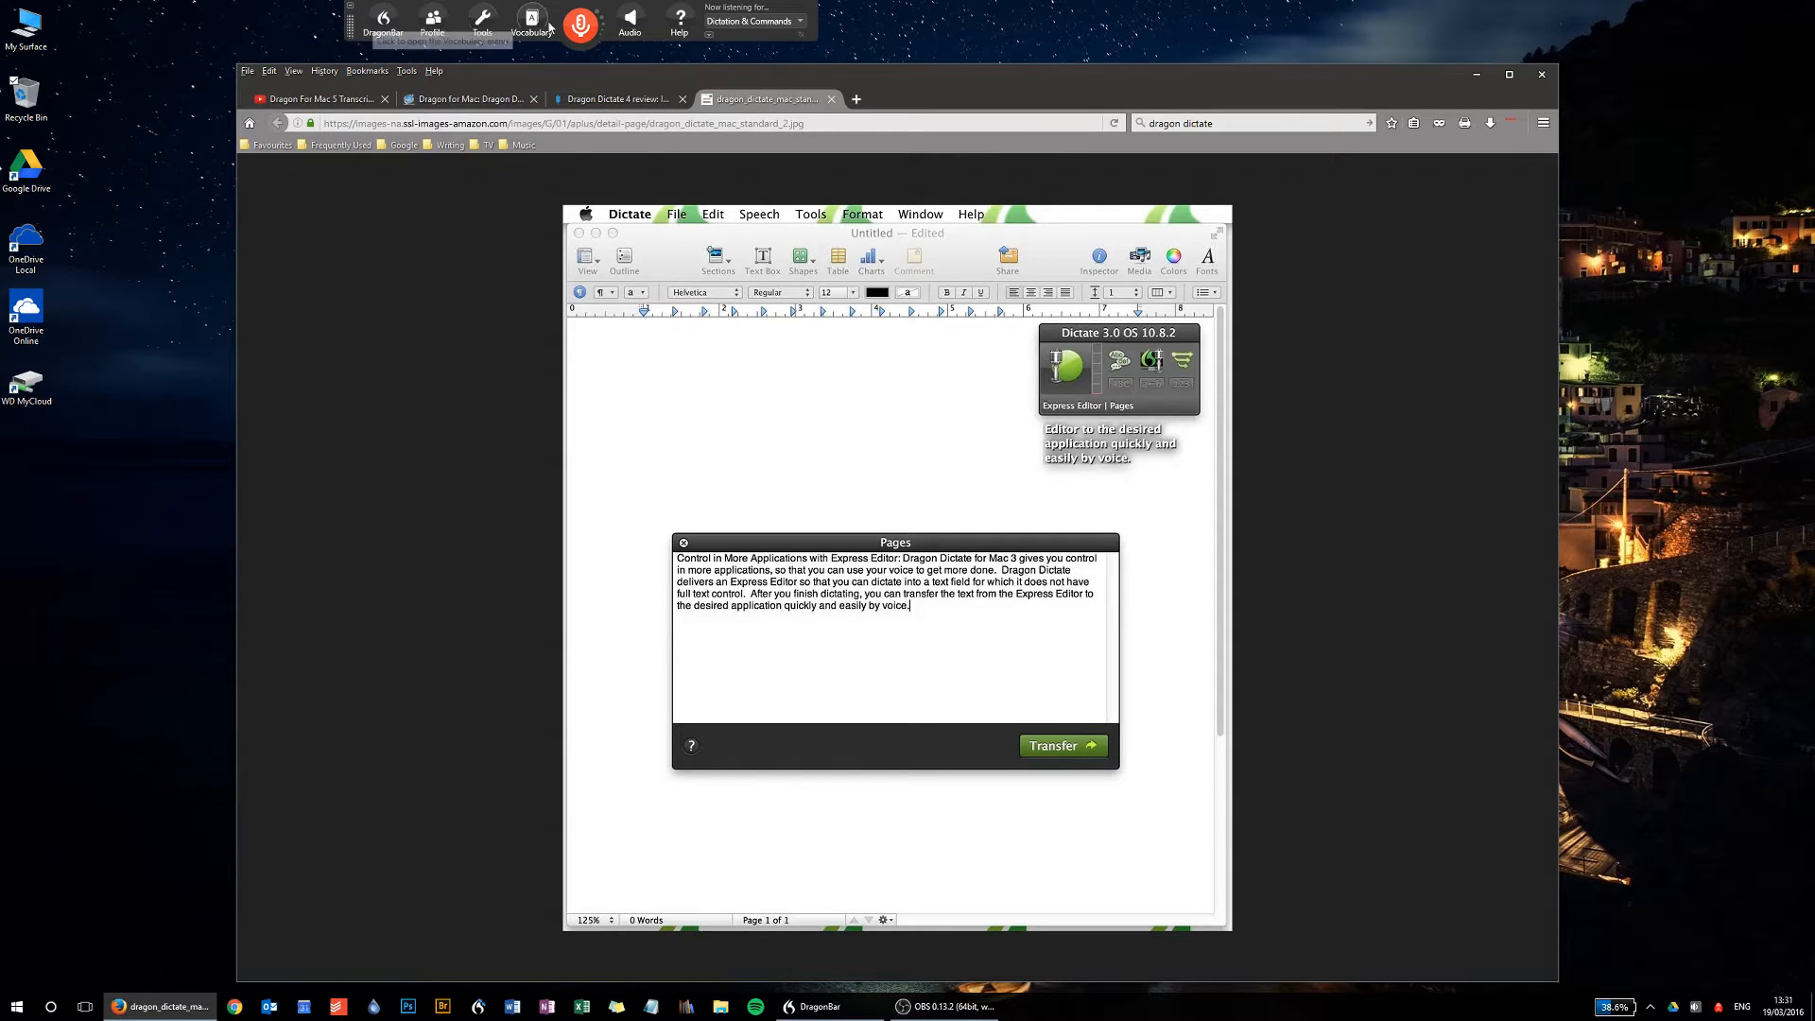
{"action": "mouse_move", "coordinate": [382, 17]}
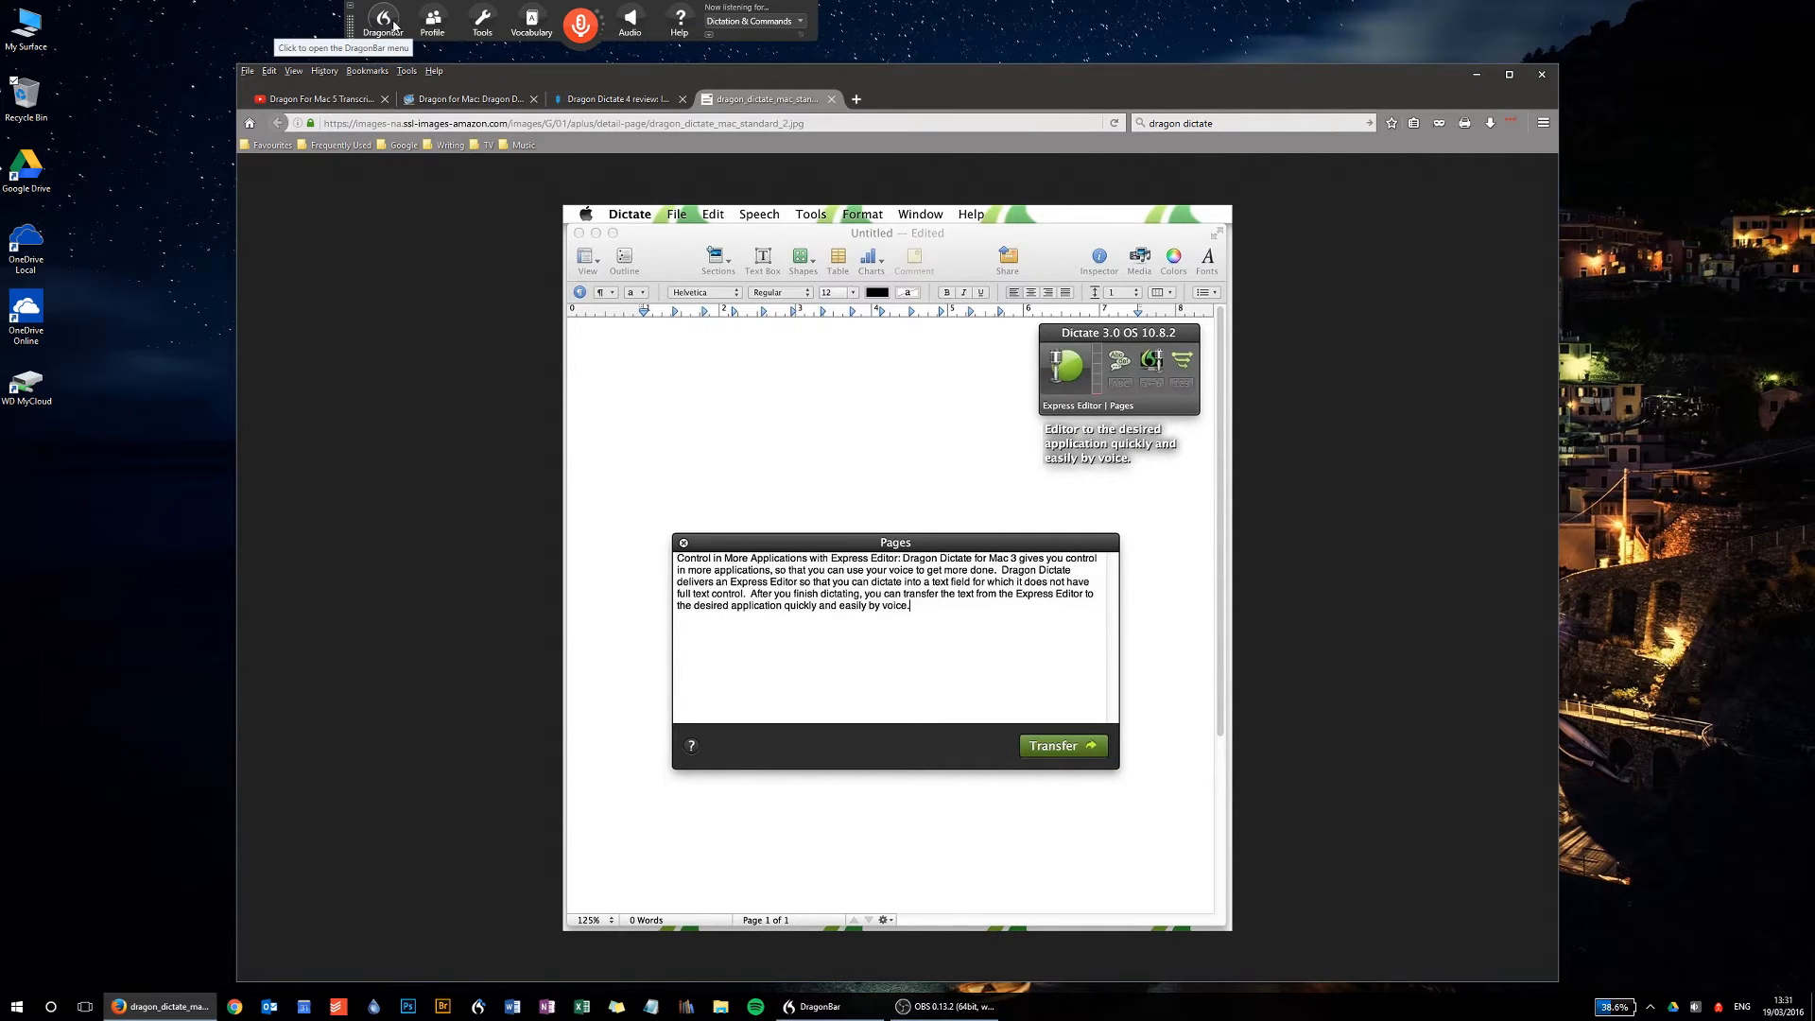
{"action": "left_click", "coordinate": [431, 21]}
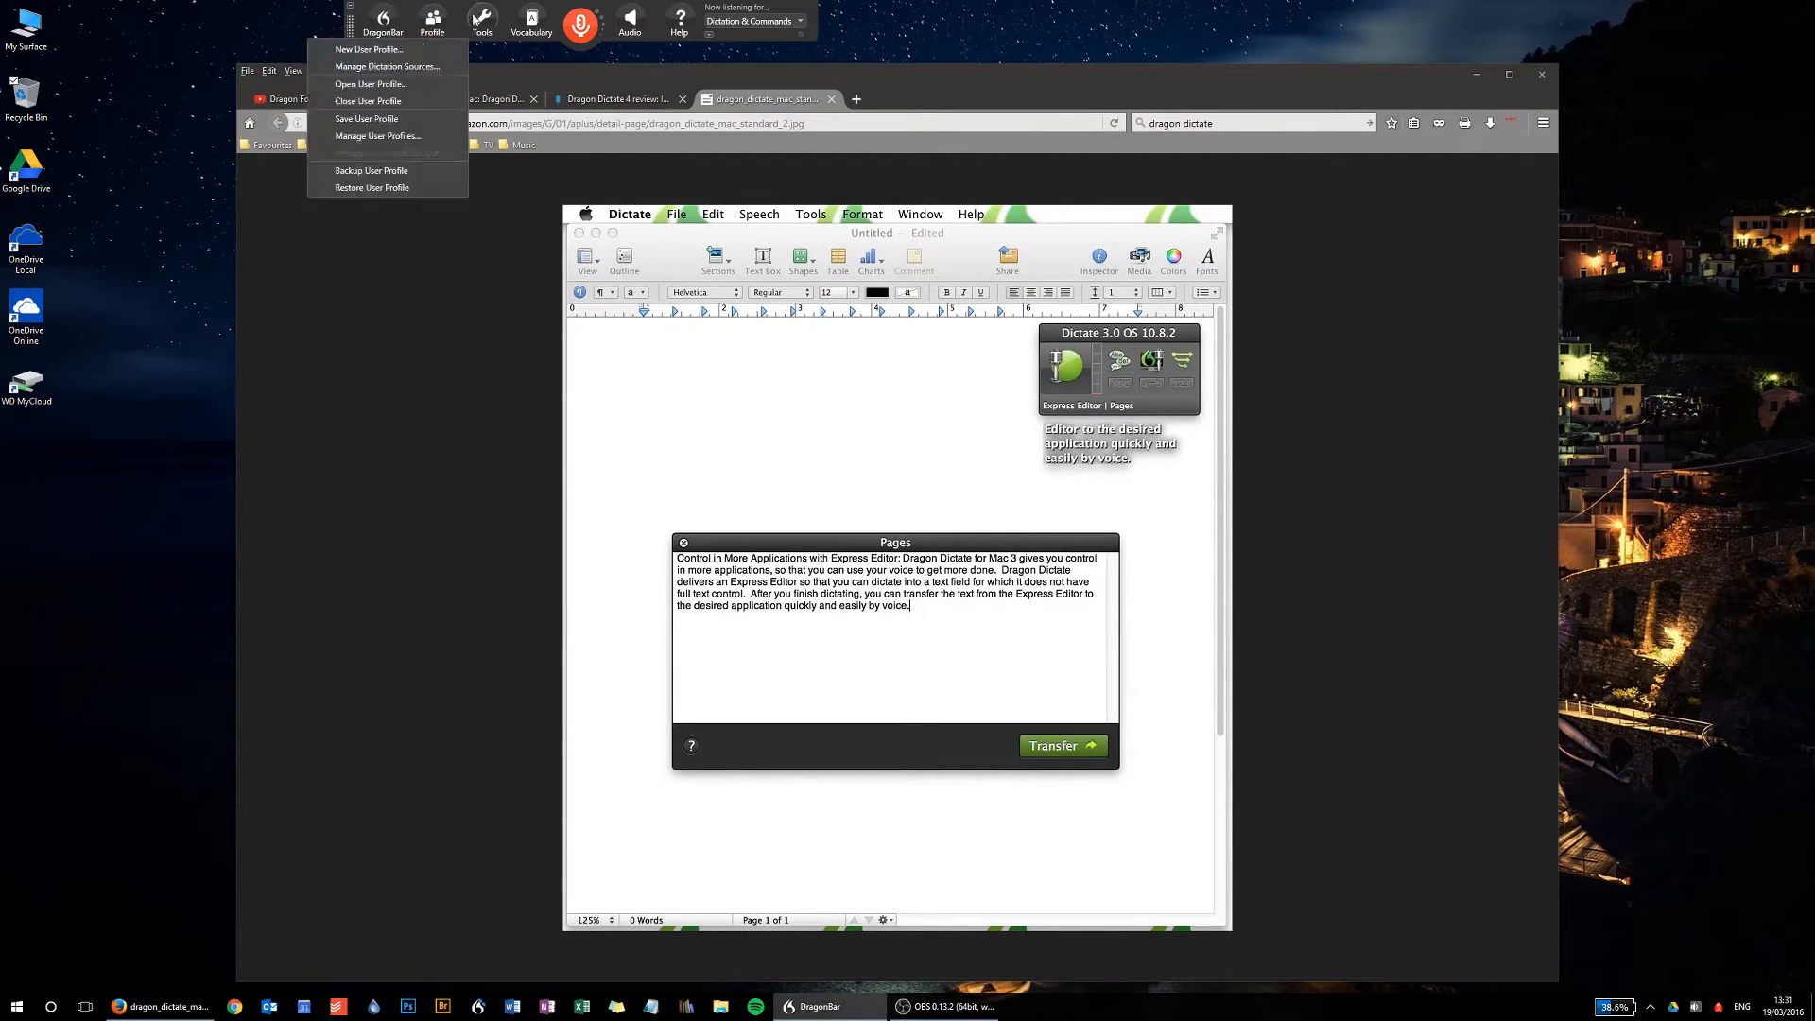
{"action": "left_click", "coordinate": [530, 23]}
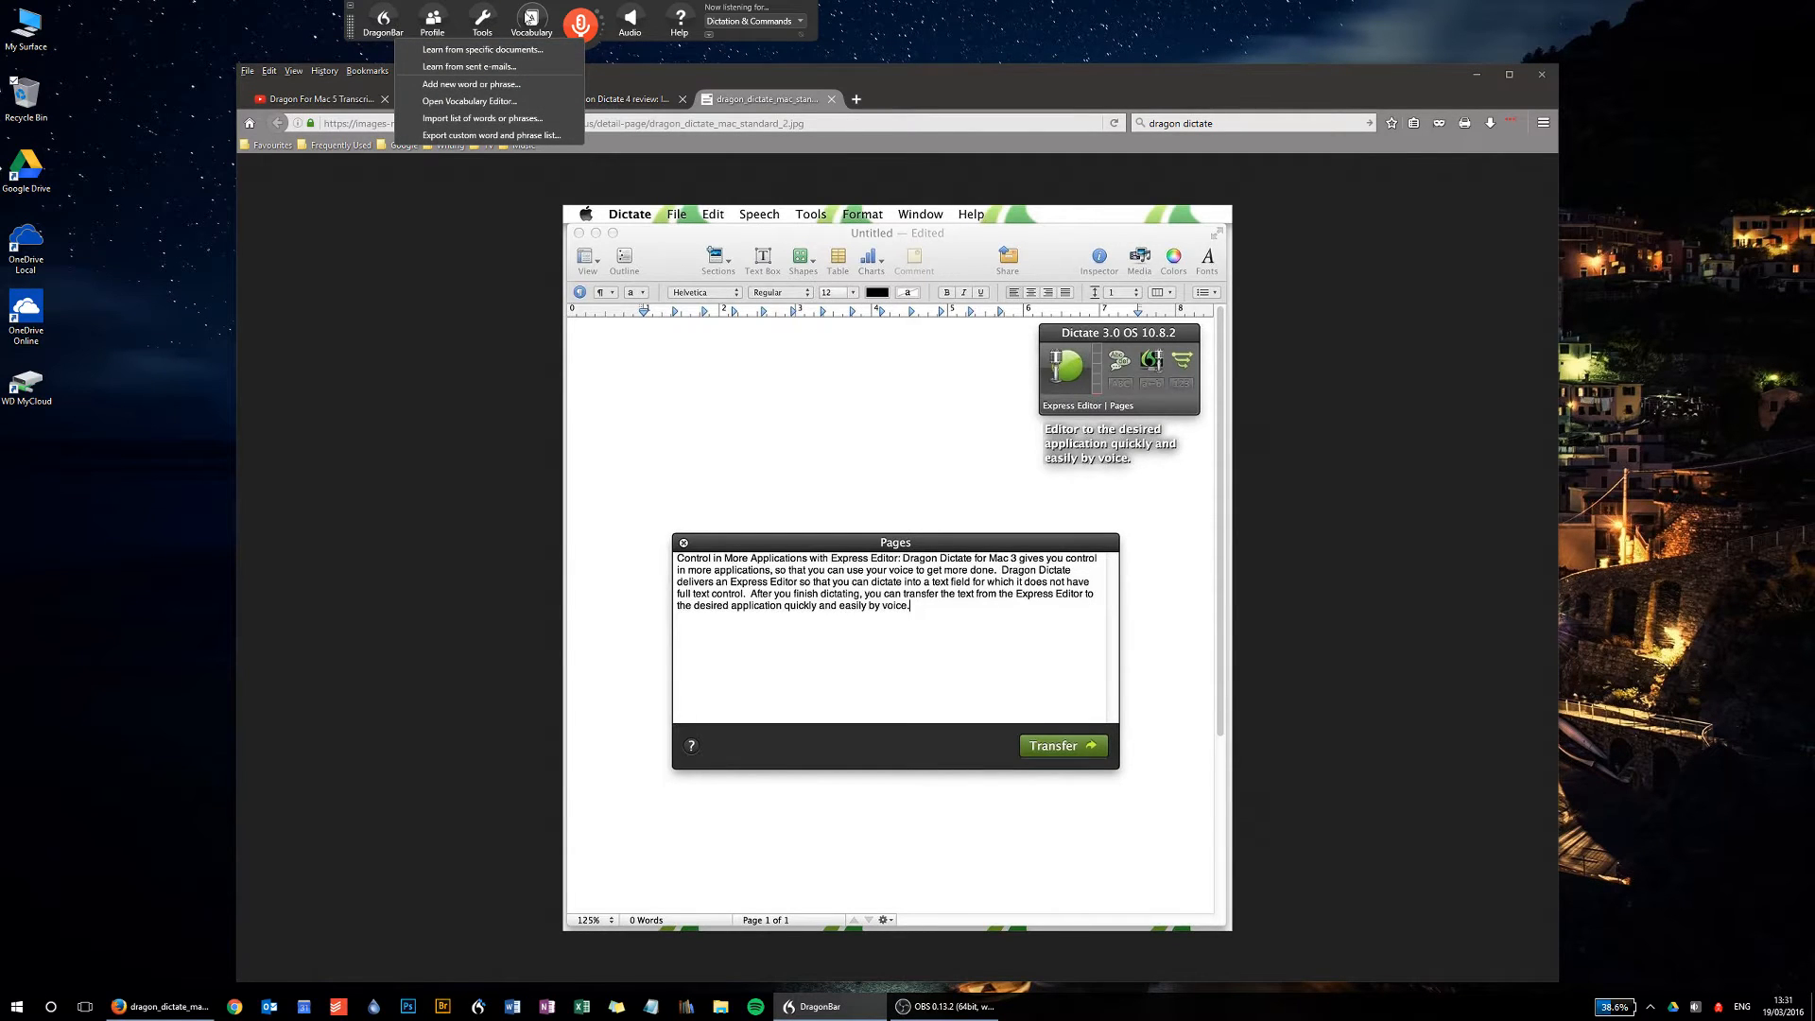
{"action": "mouse_move", "coordinate": [530, 20]}
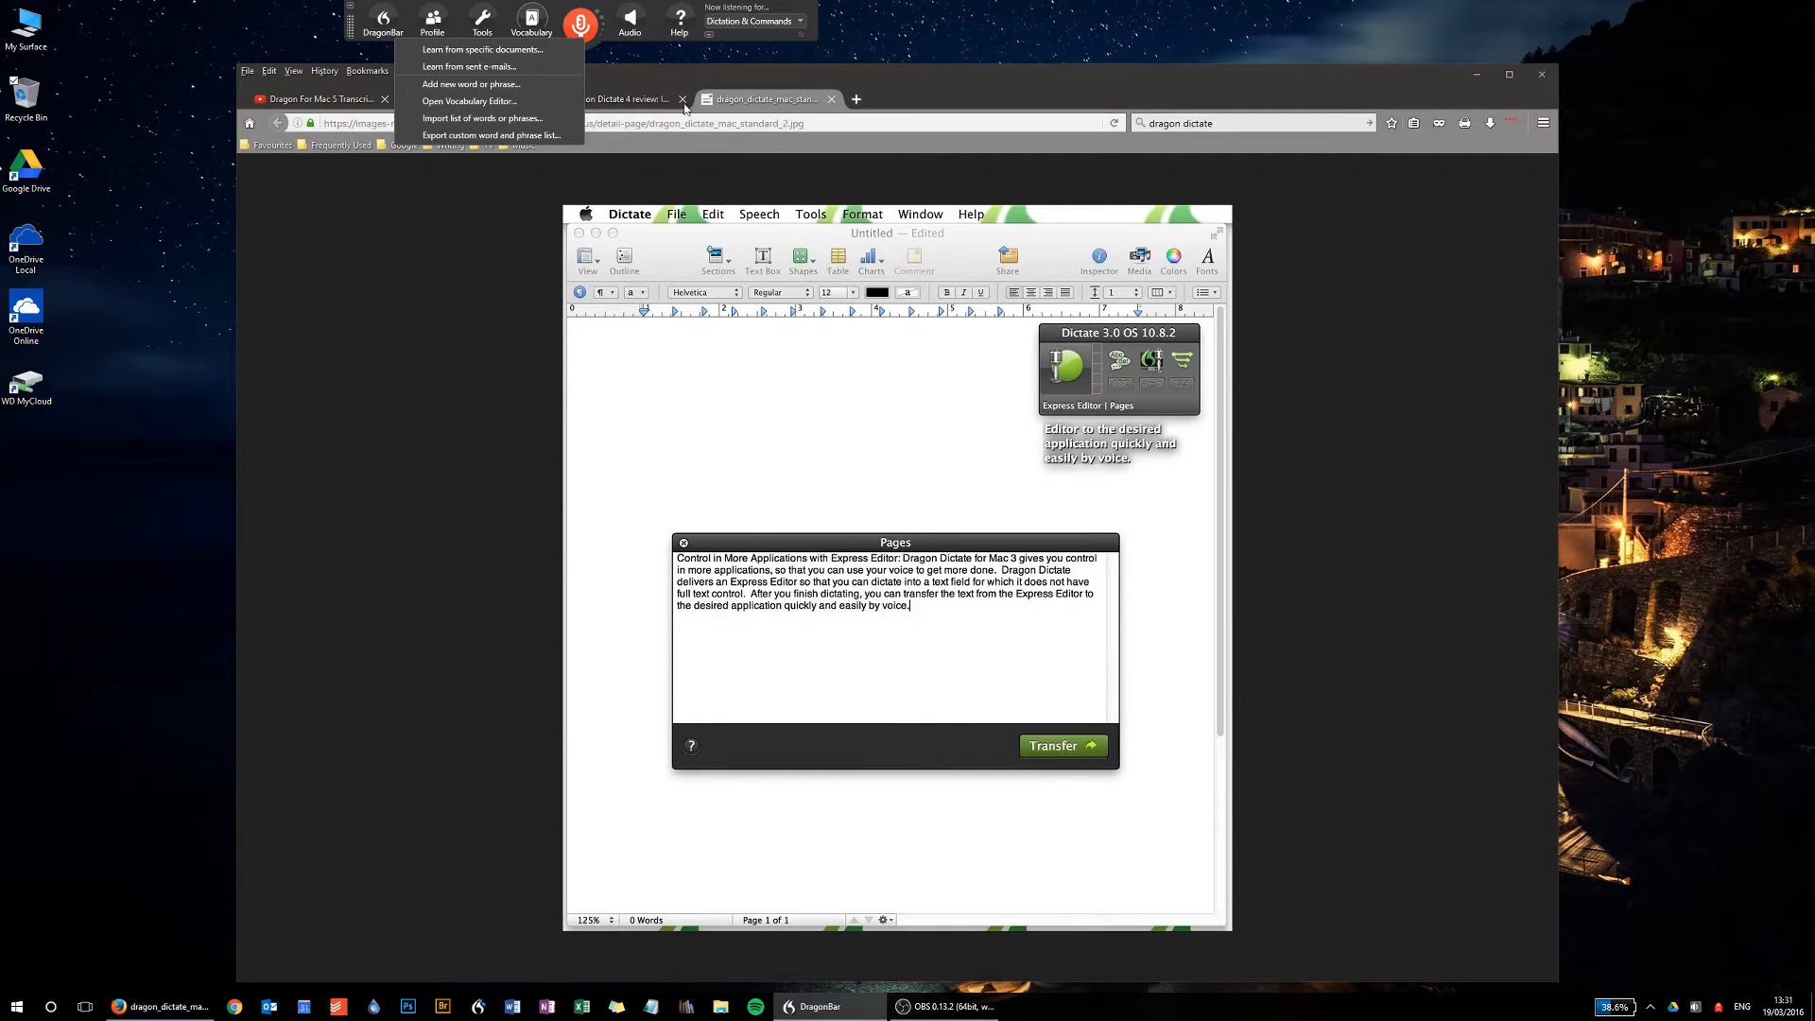
{"action": "left_click", "coordinate": [383, 21]}
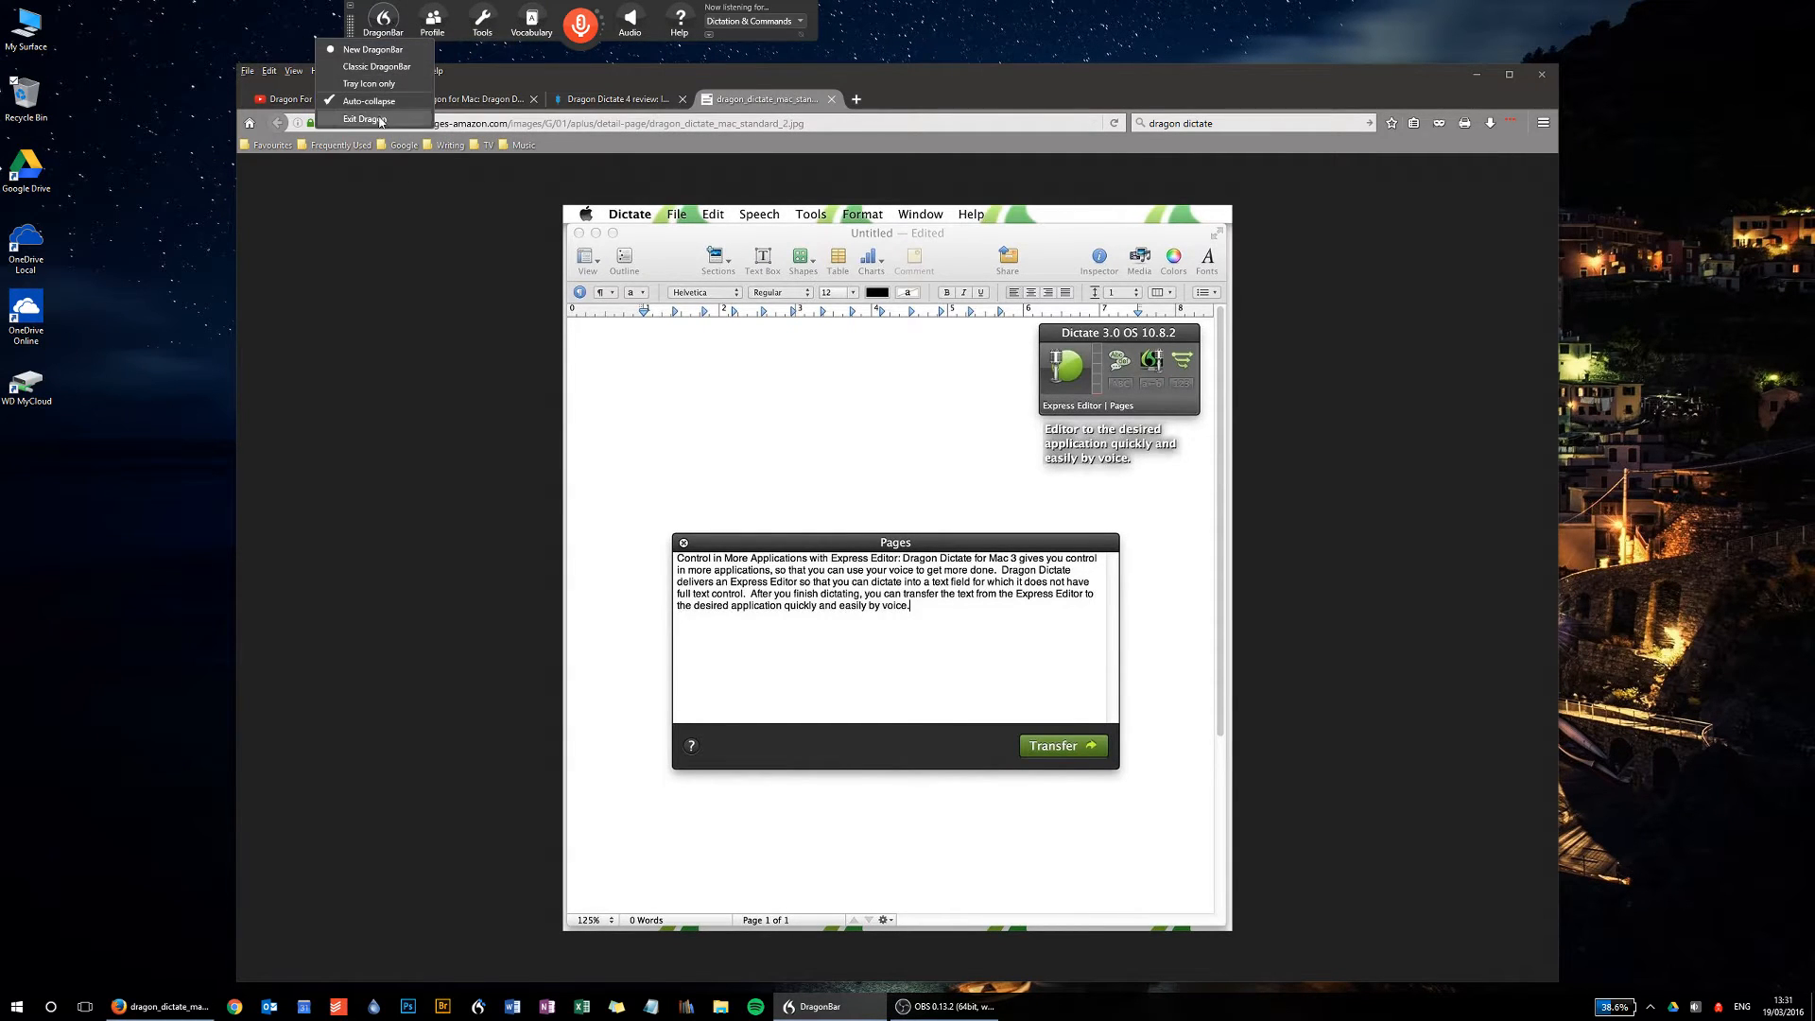
{"action": "left_click", "coordinate": [432, 20]}
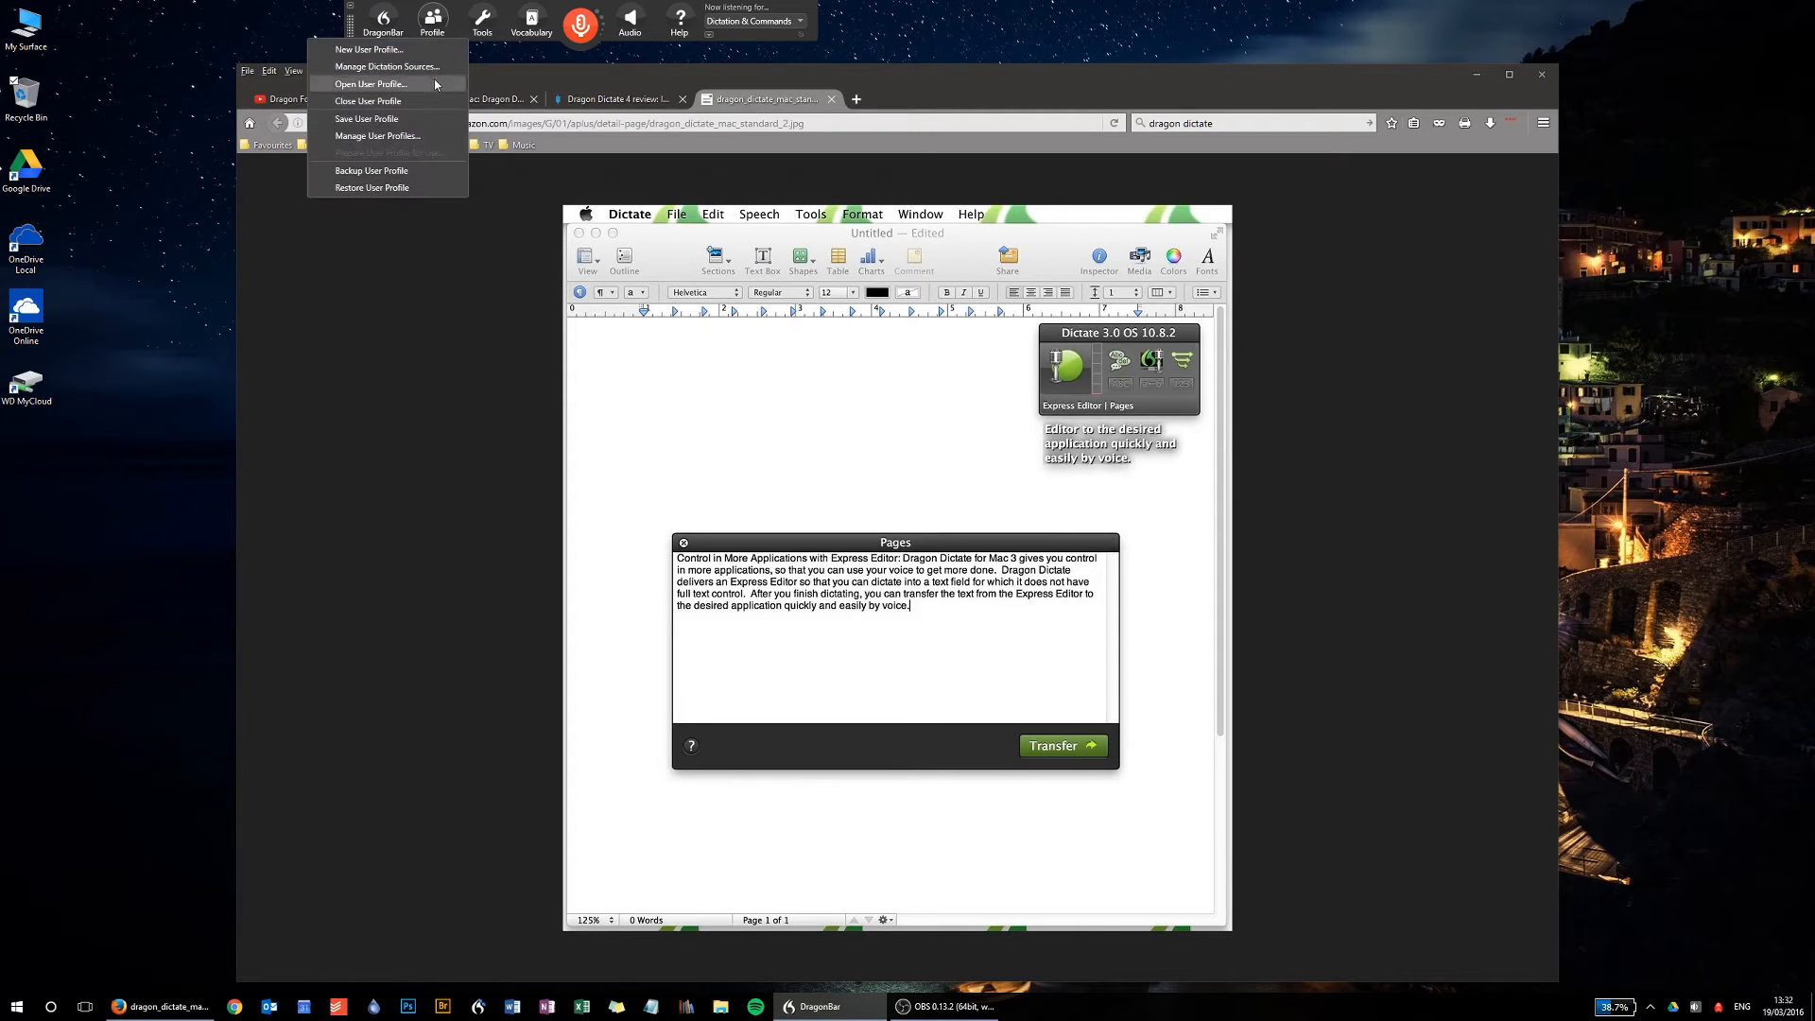
{"action": "left_click", "coordinate": [480, 21]}
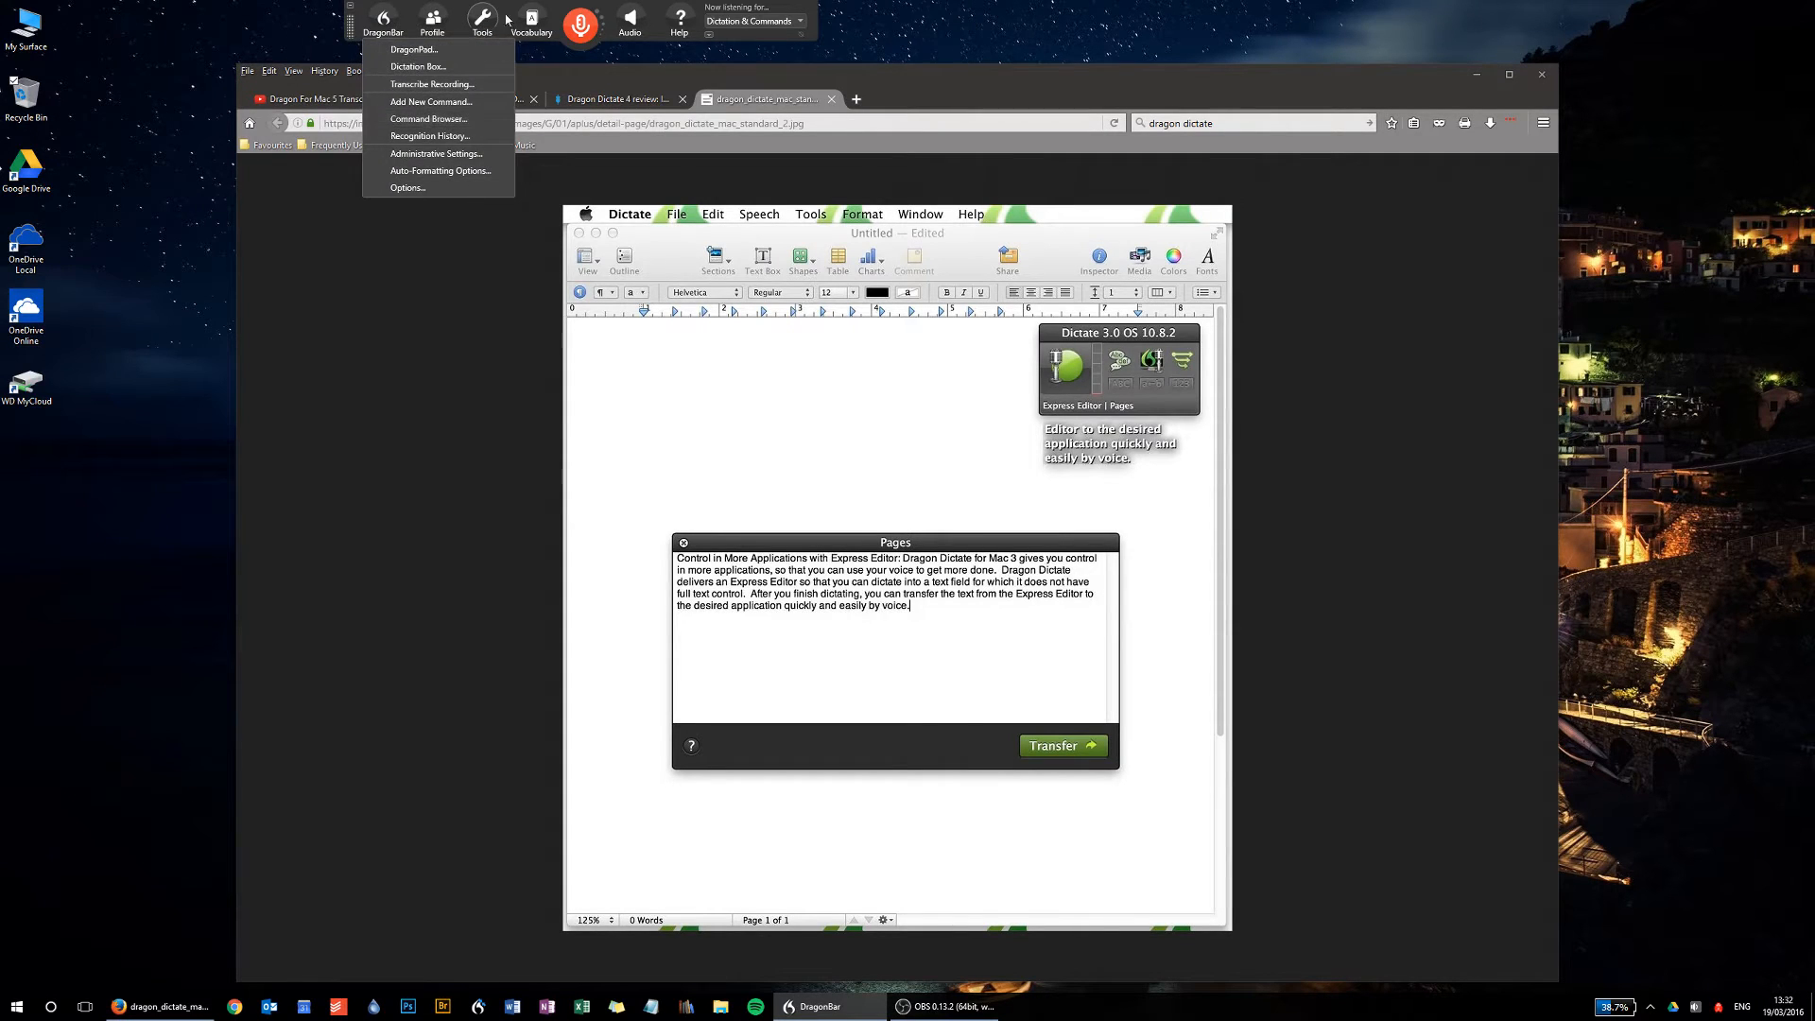
{"action": "left_click", "coordinate": [680, 21]}
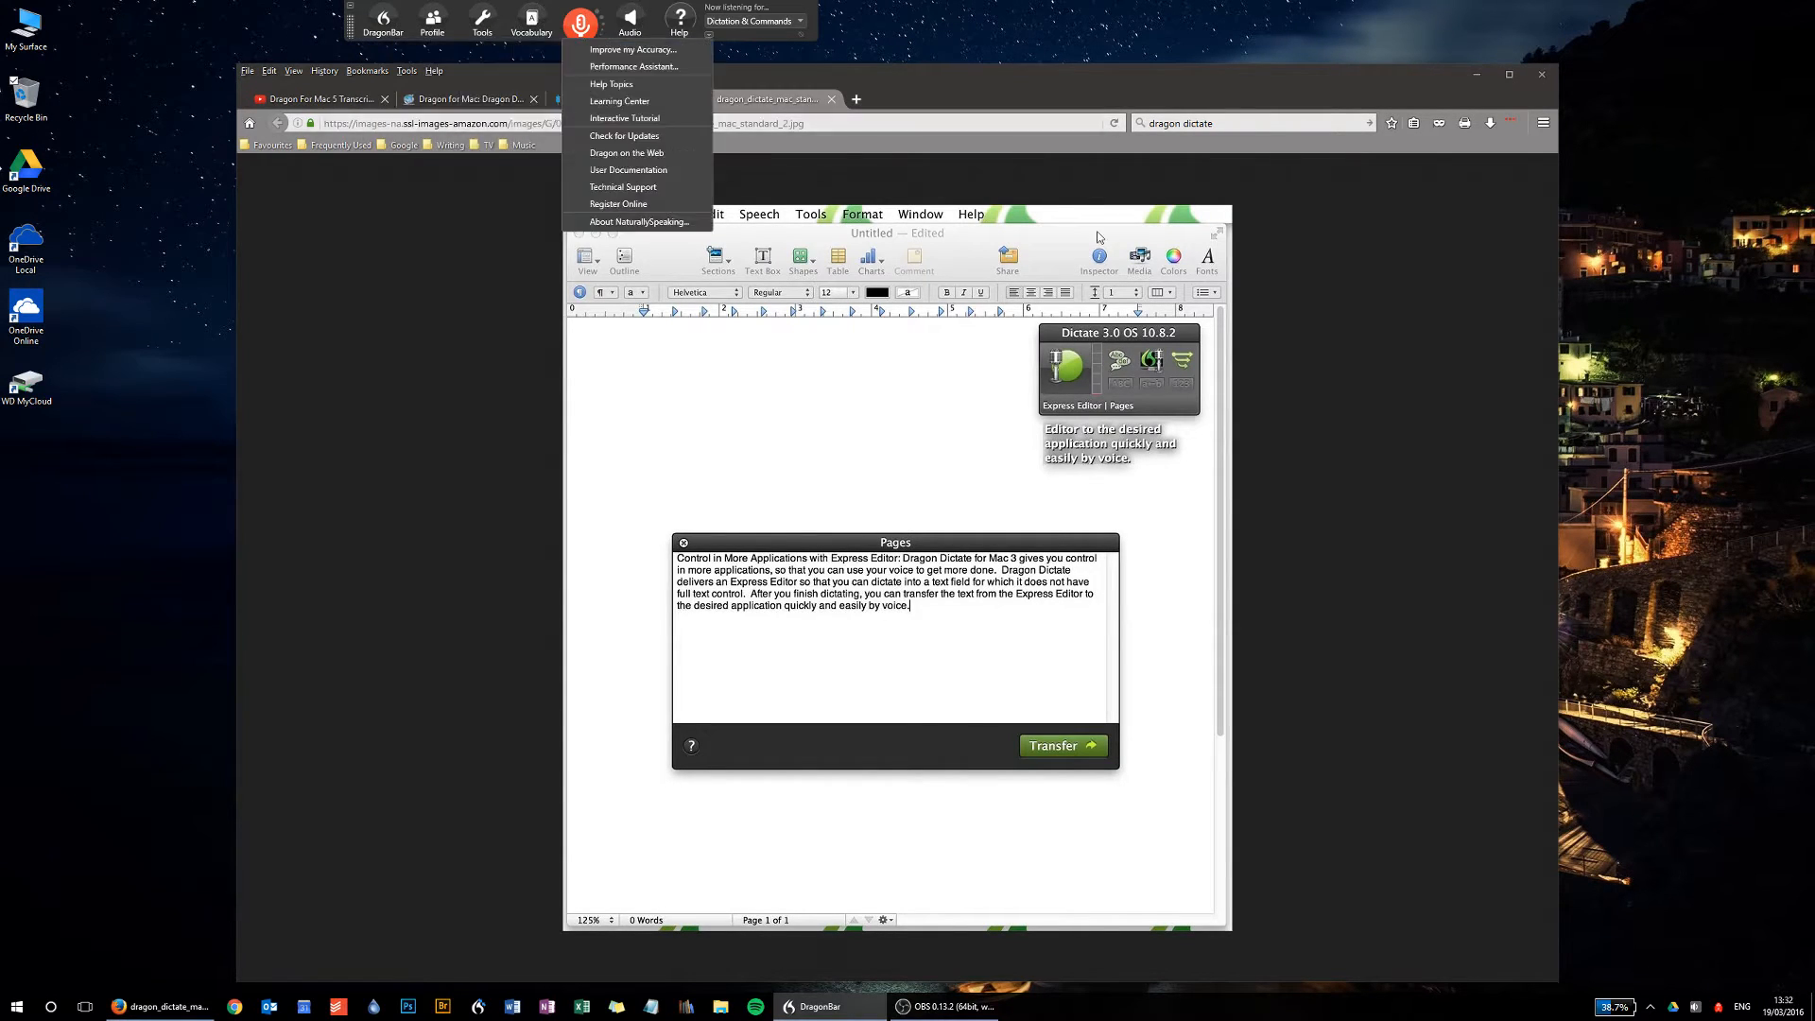
{"action": "mouse_move", "coordinate": [1083, 370]}
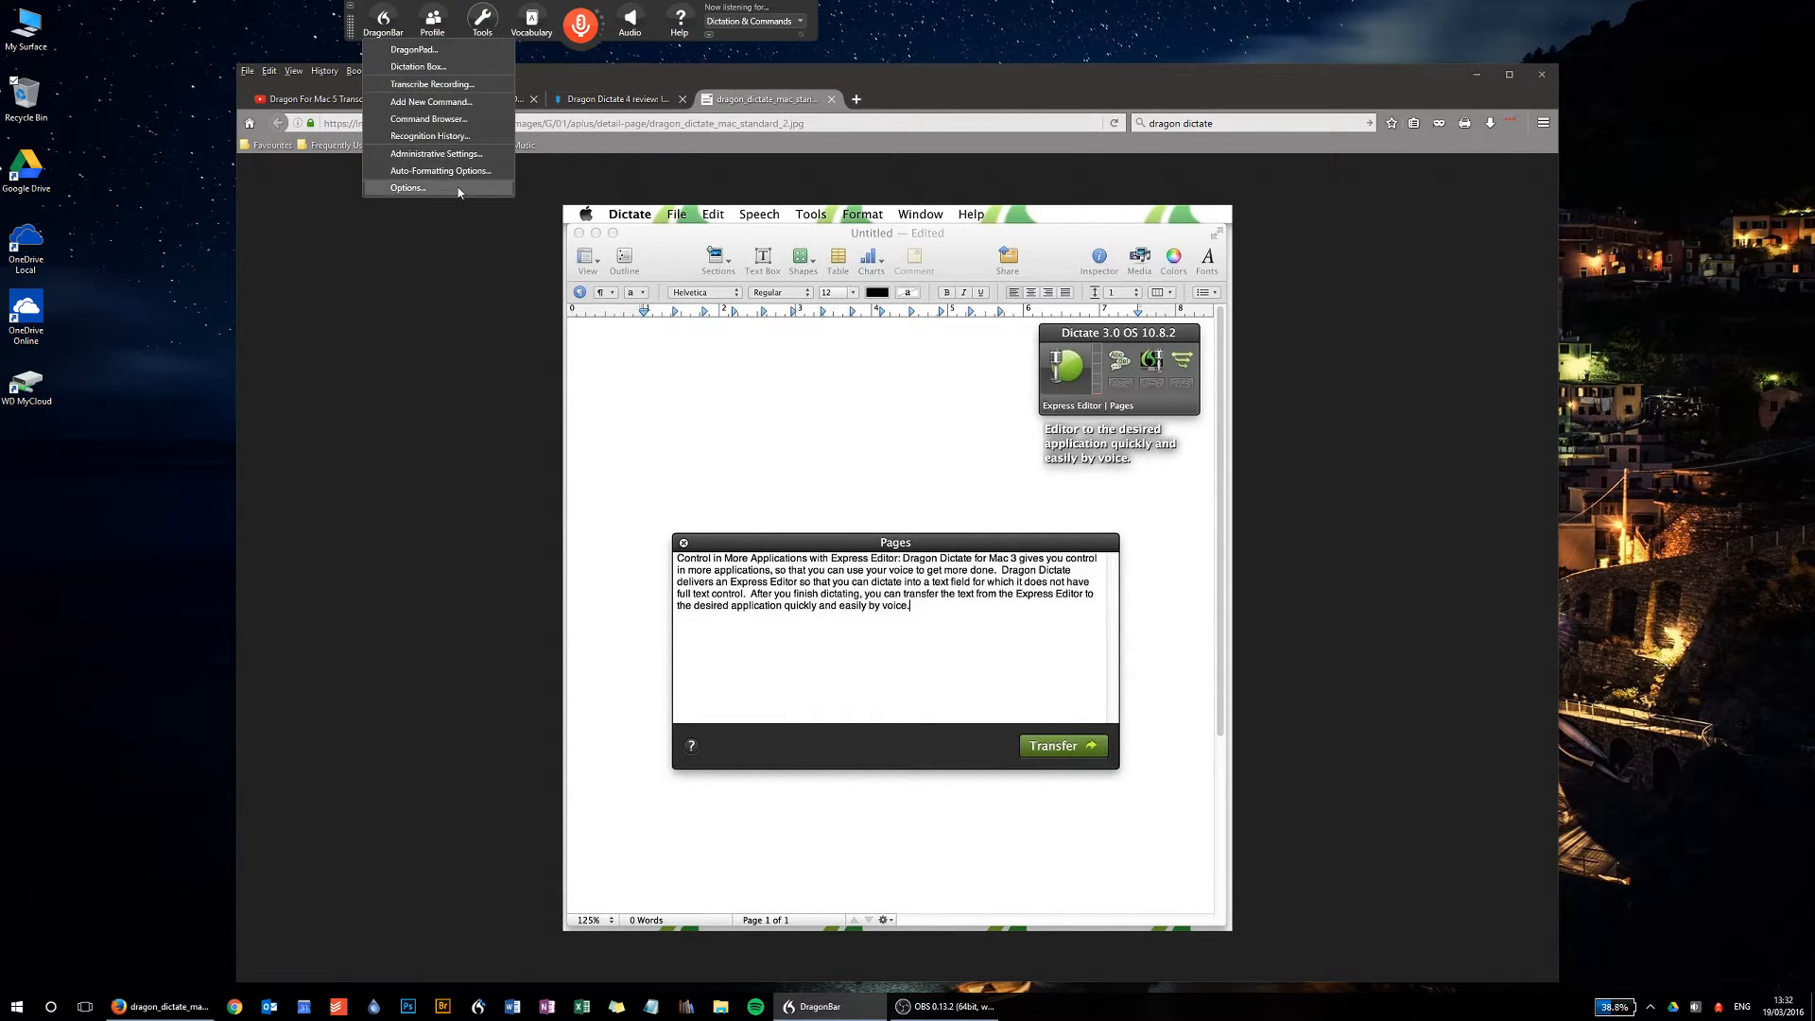
{"action": "left_click", "coordinate": [531, 21]}
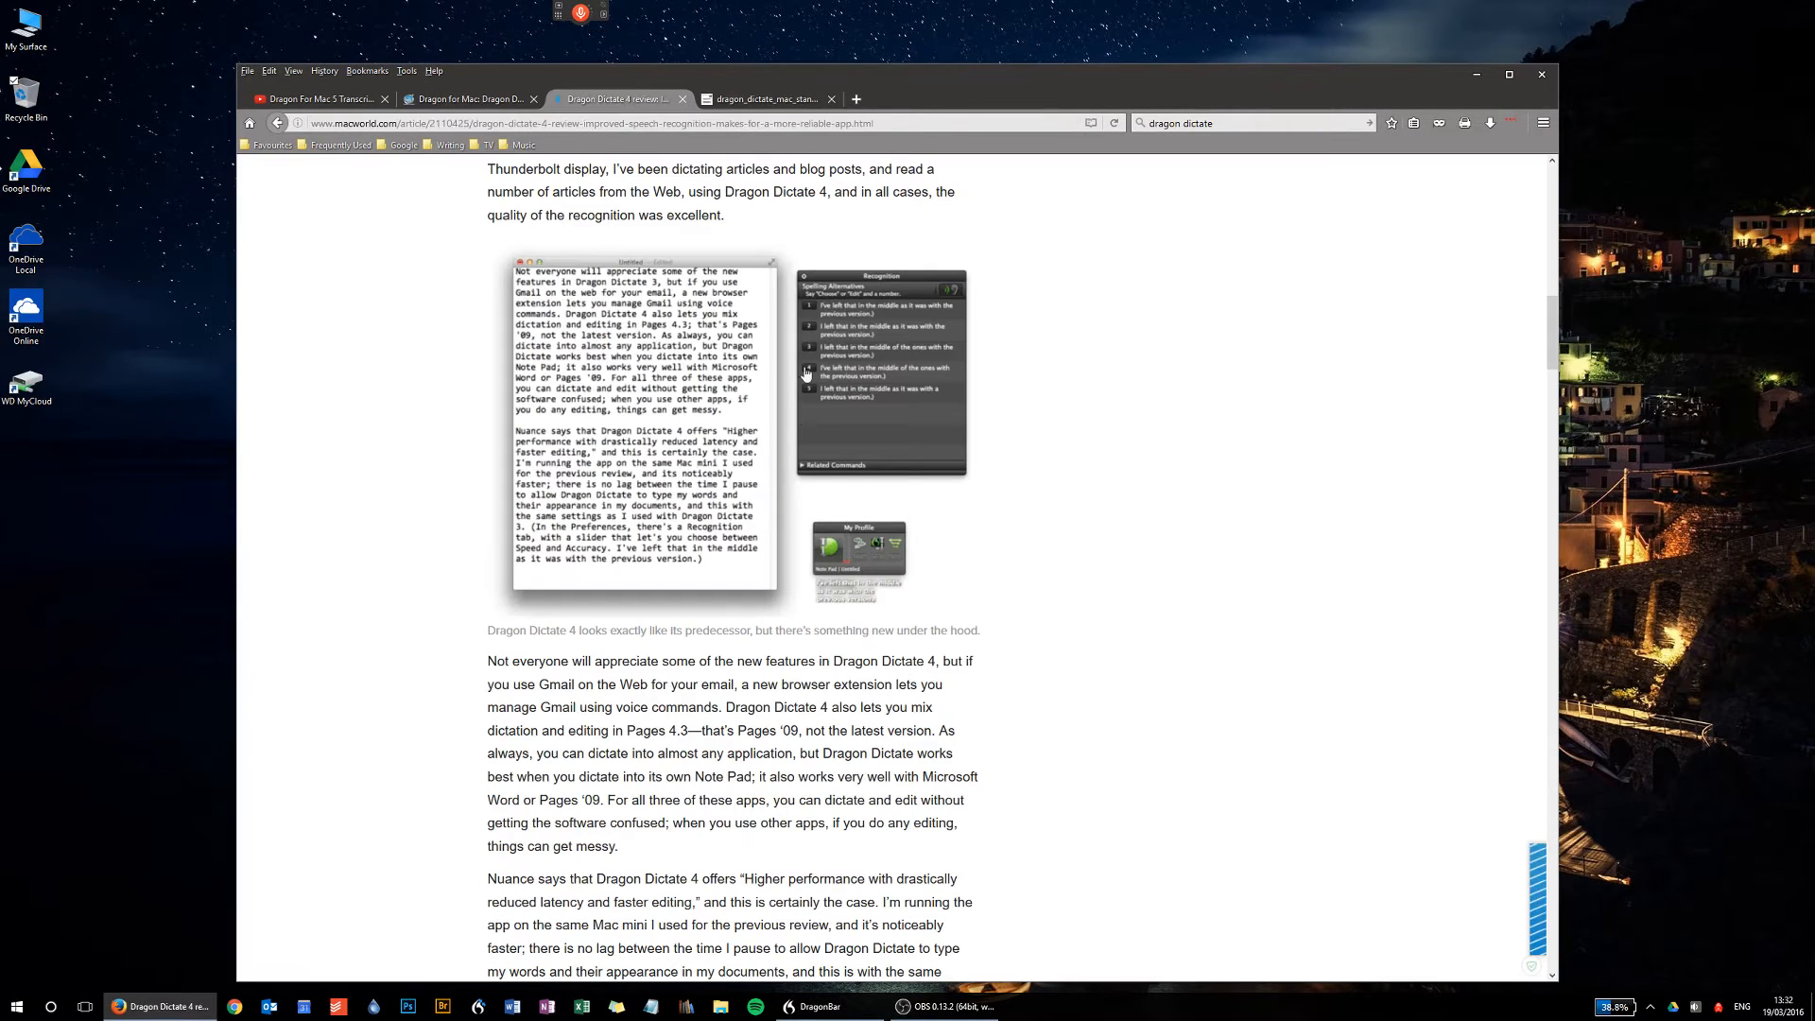
{"action": "mouse_move", "coordinate": [377, 474]}
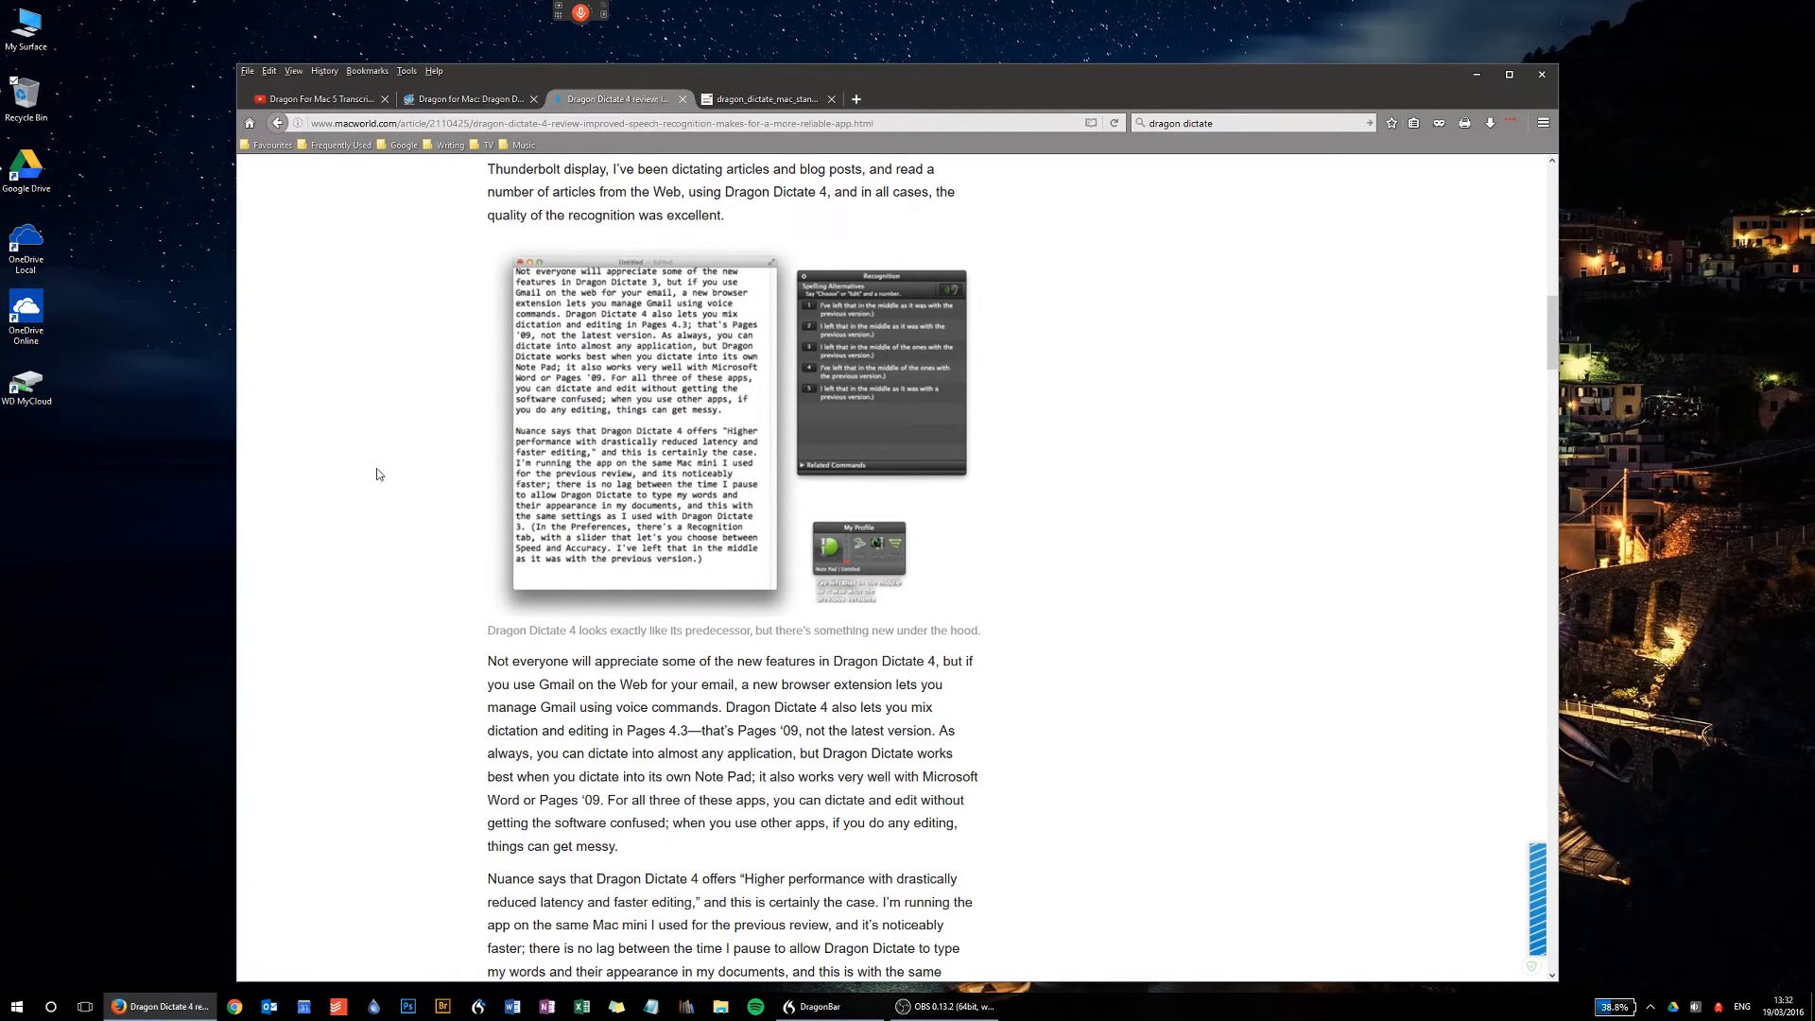
- Scroll the Macworld Dragon Dictate 4 review down to the Transcription Training screenshot
{"action": "scroll", "scroll_direction": "up", "scroll_amount": 3}
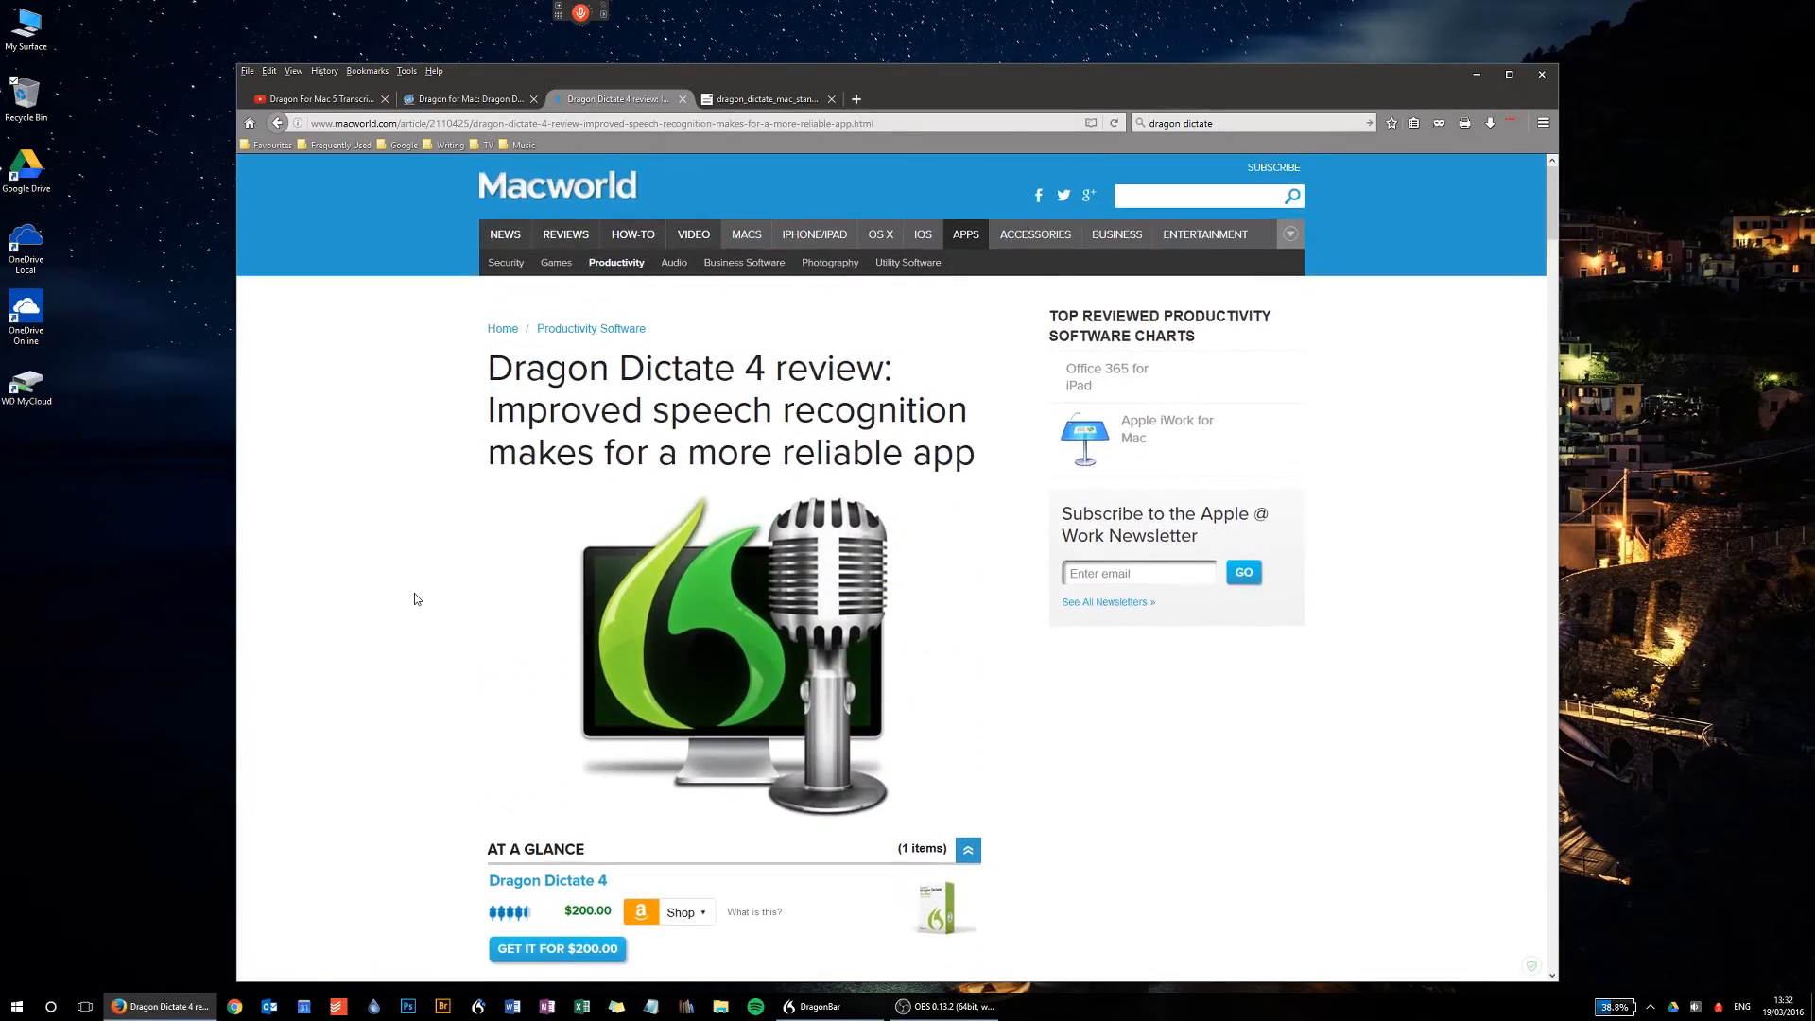
{"action": "scroll", "scroll_direction": "down", "scroll_amount": 3}
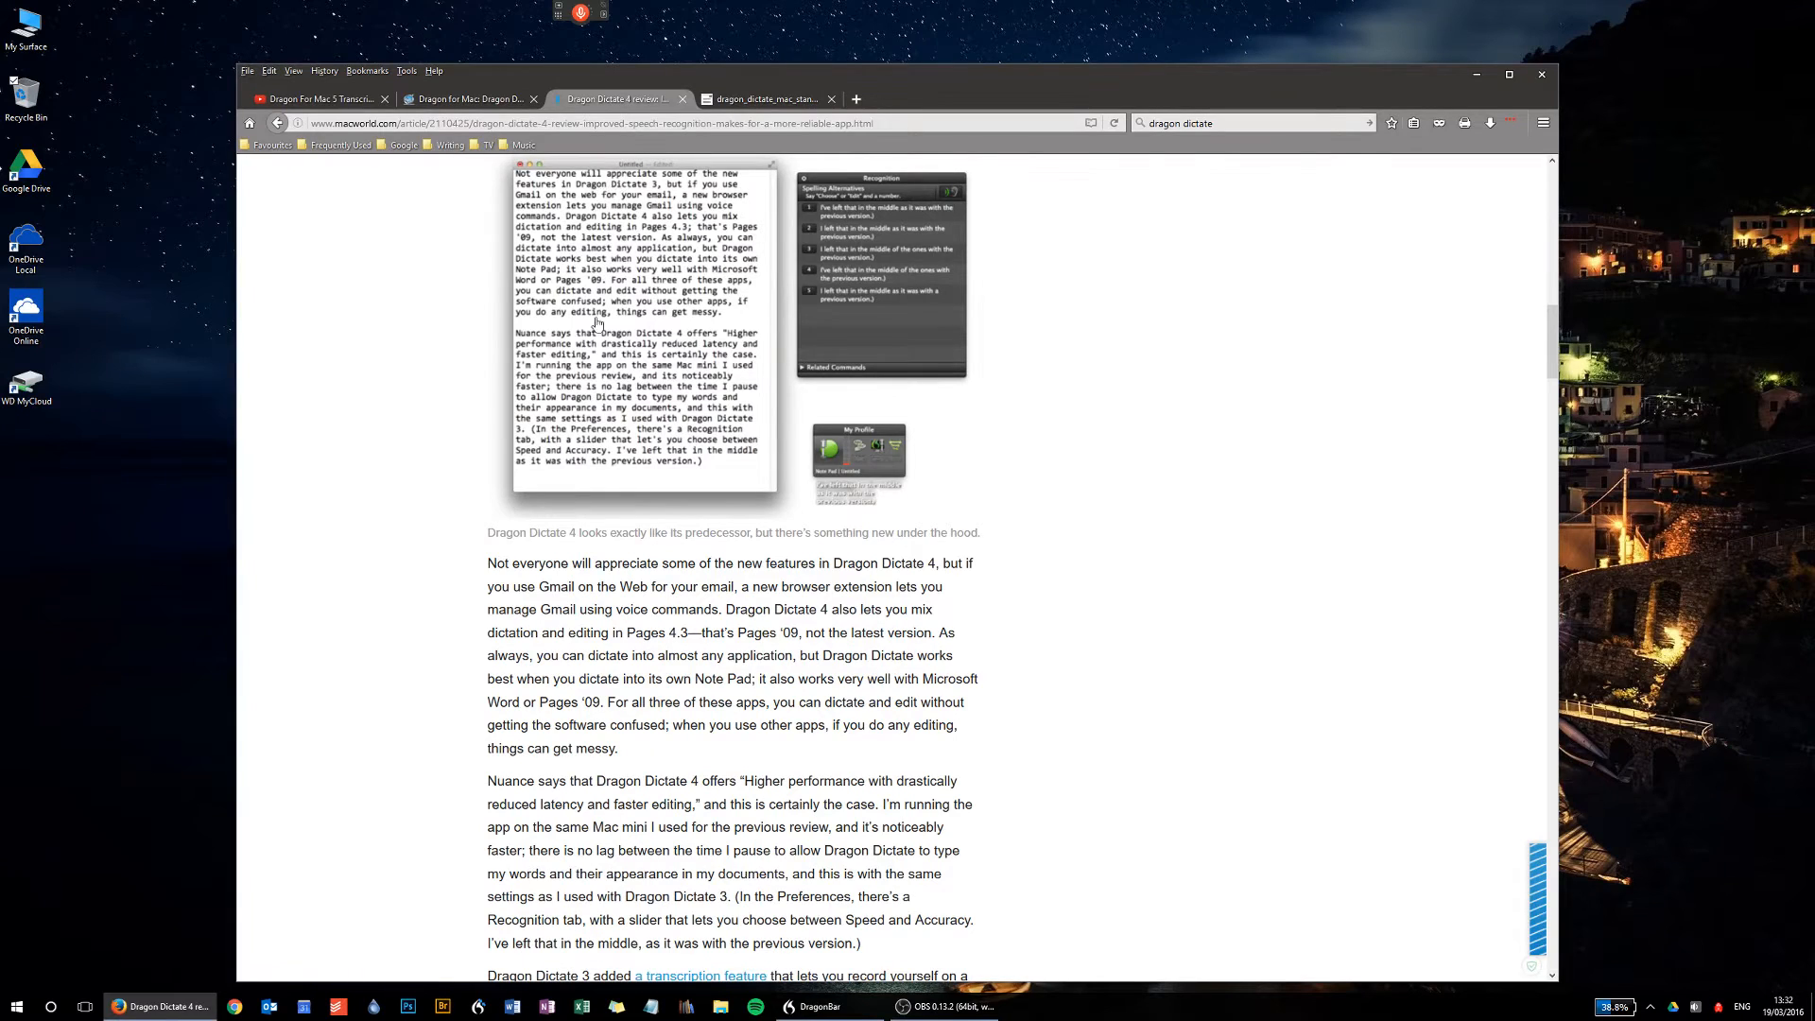
{"action": "mouse_move", "coordinate": [614, 206]}
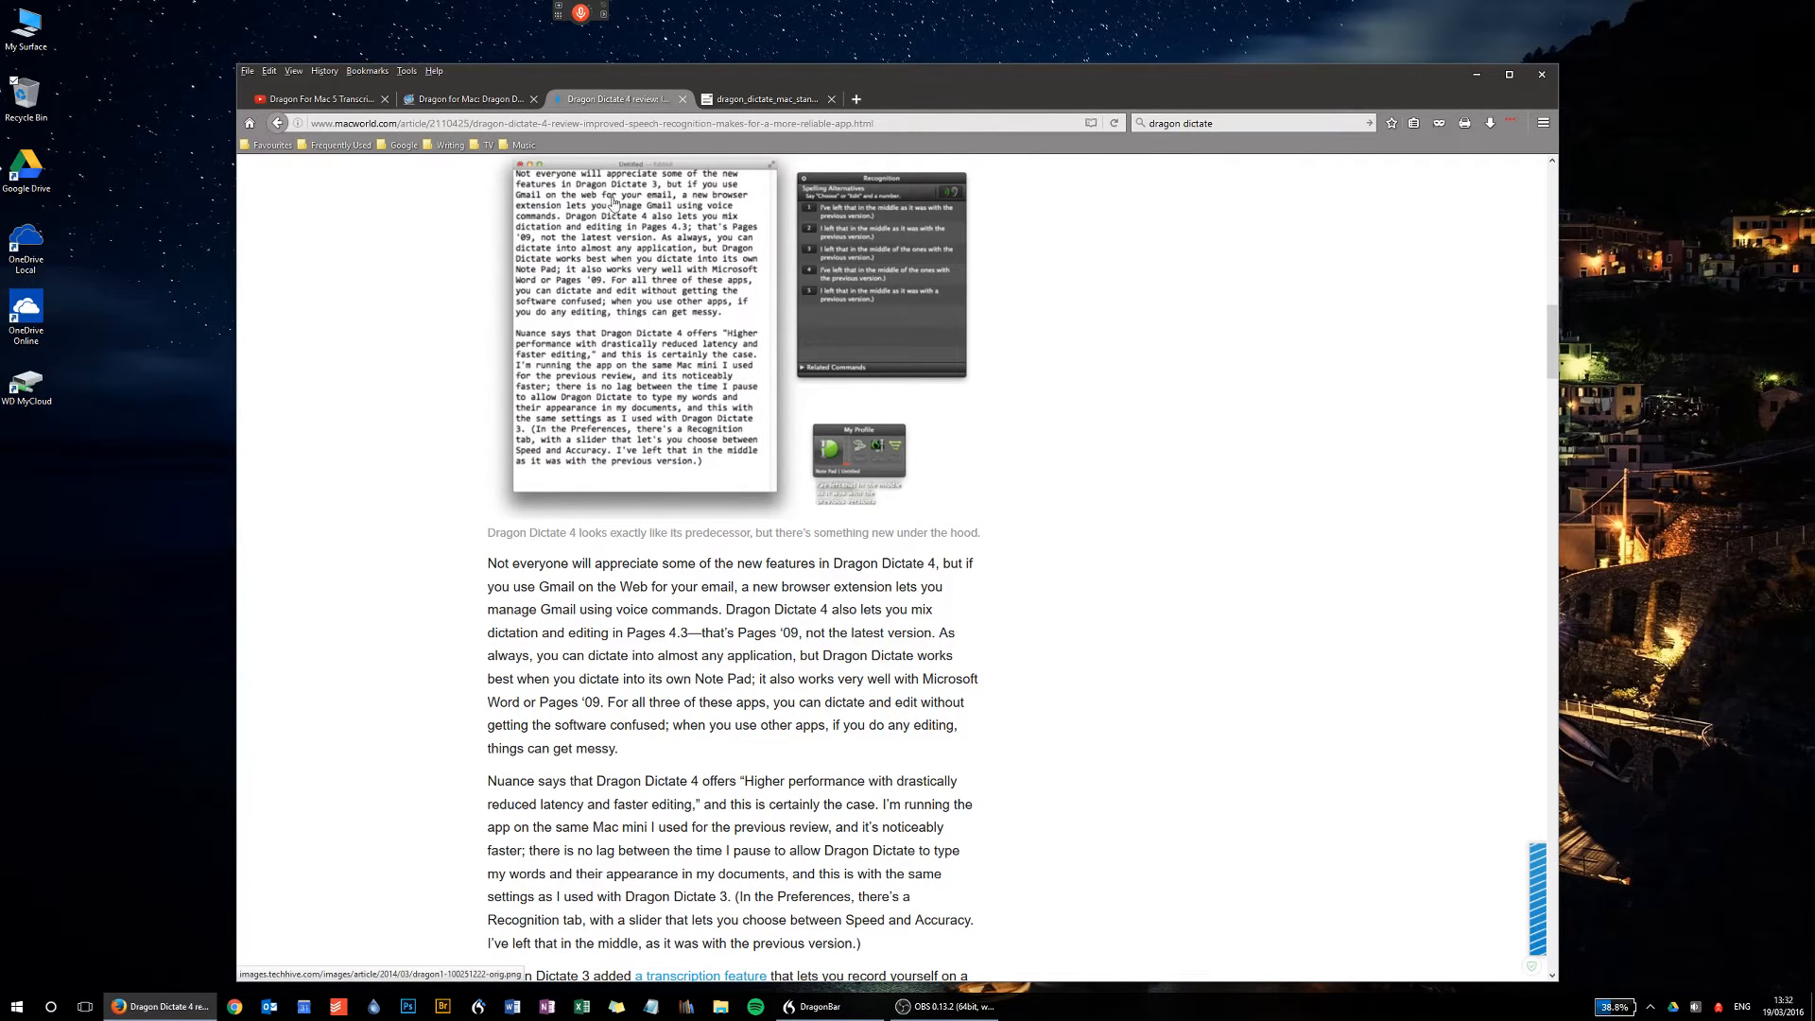
{"action": "mouse_move", "coordinate": [872, 303]}
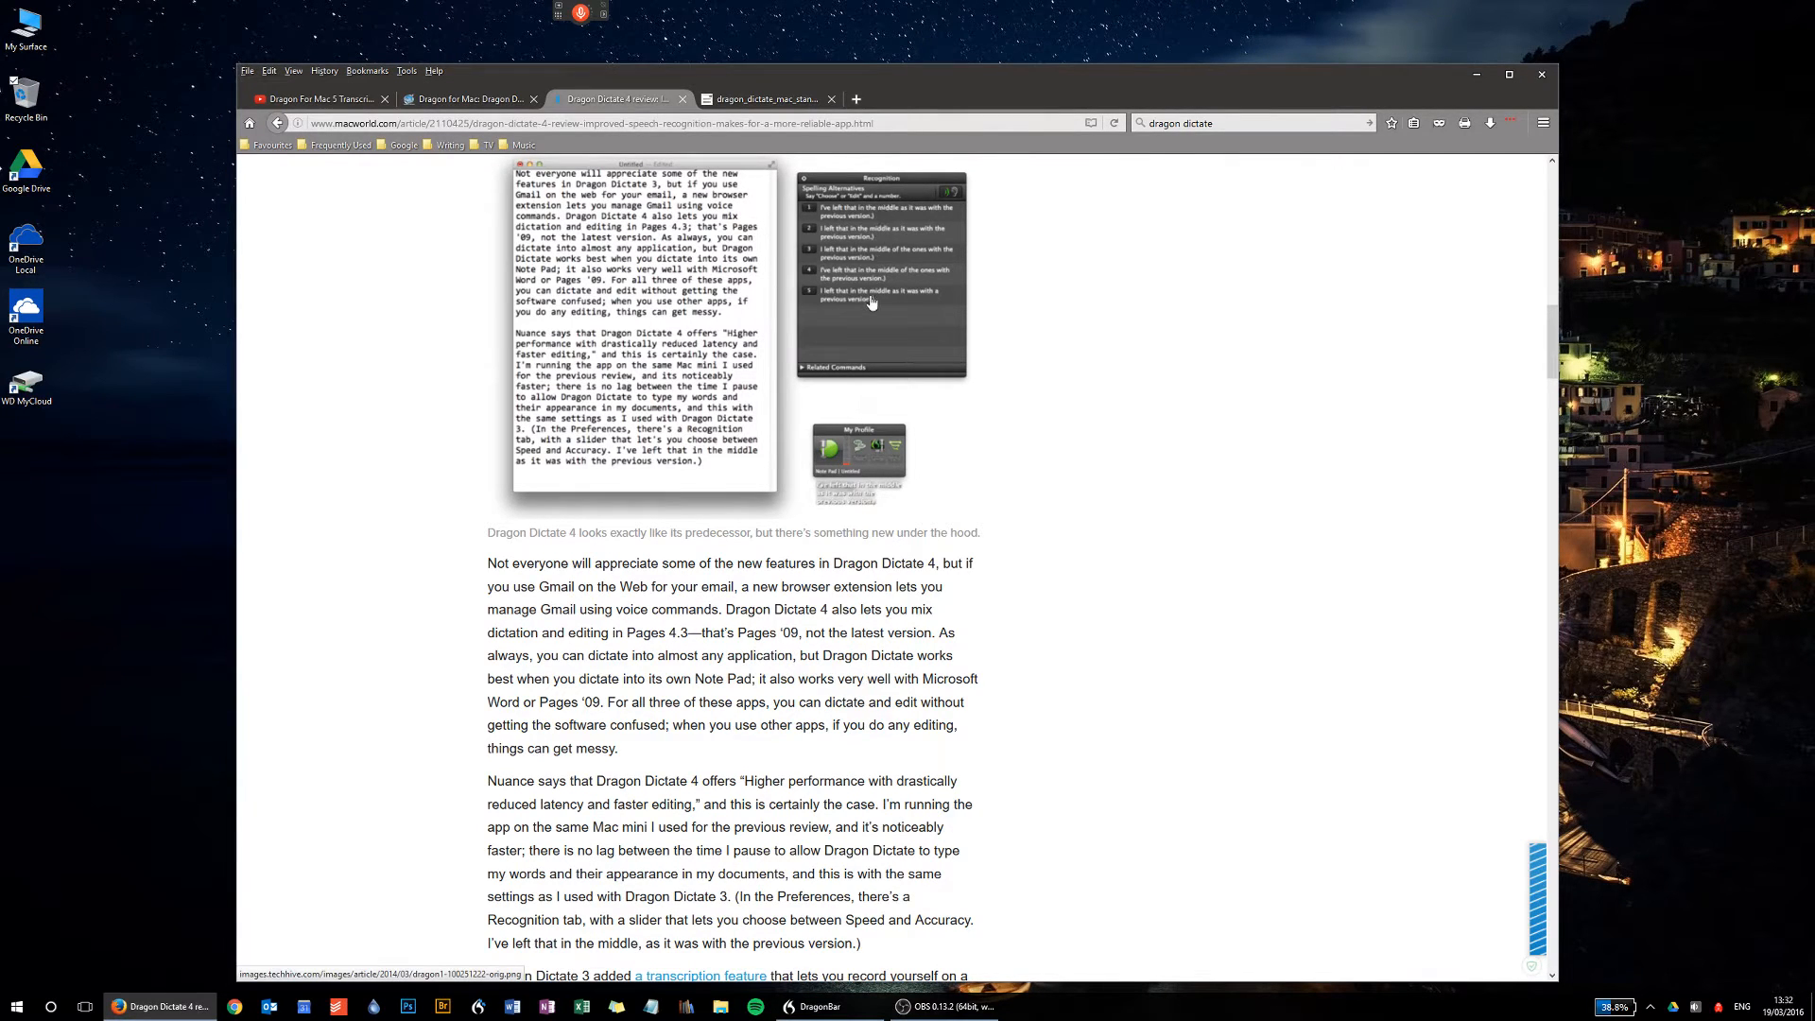
{"action": "scroll", "scroll_direction": "down", "scroll_amount": 3}
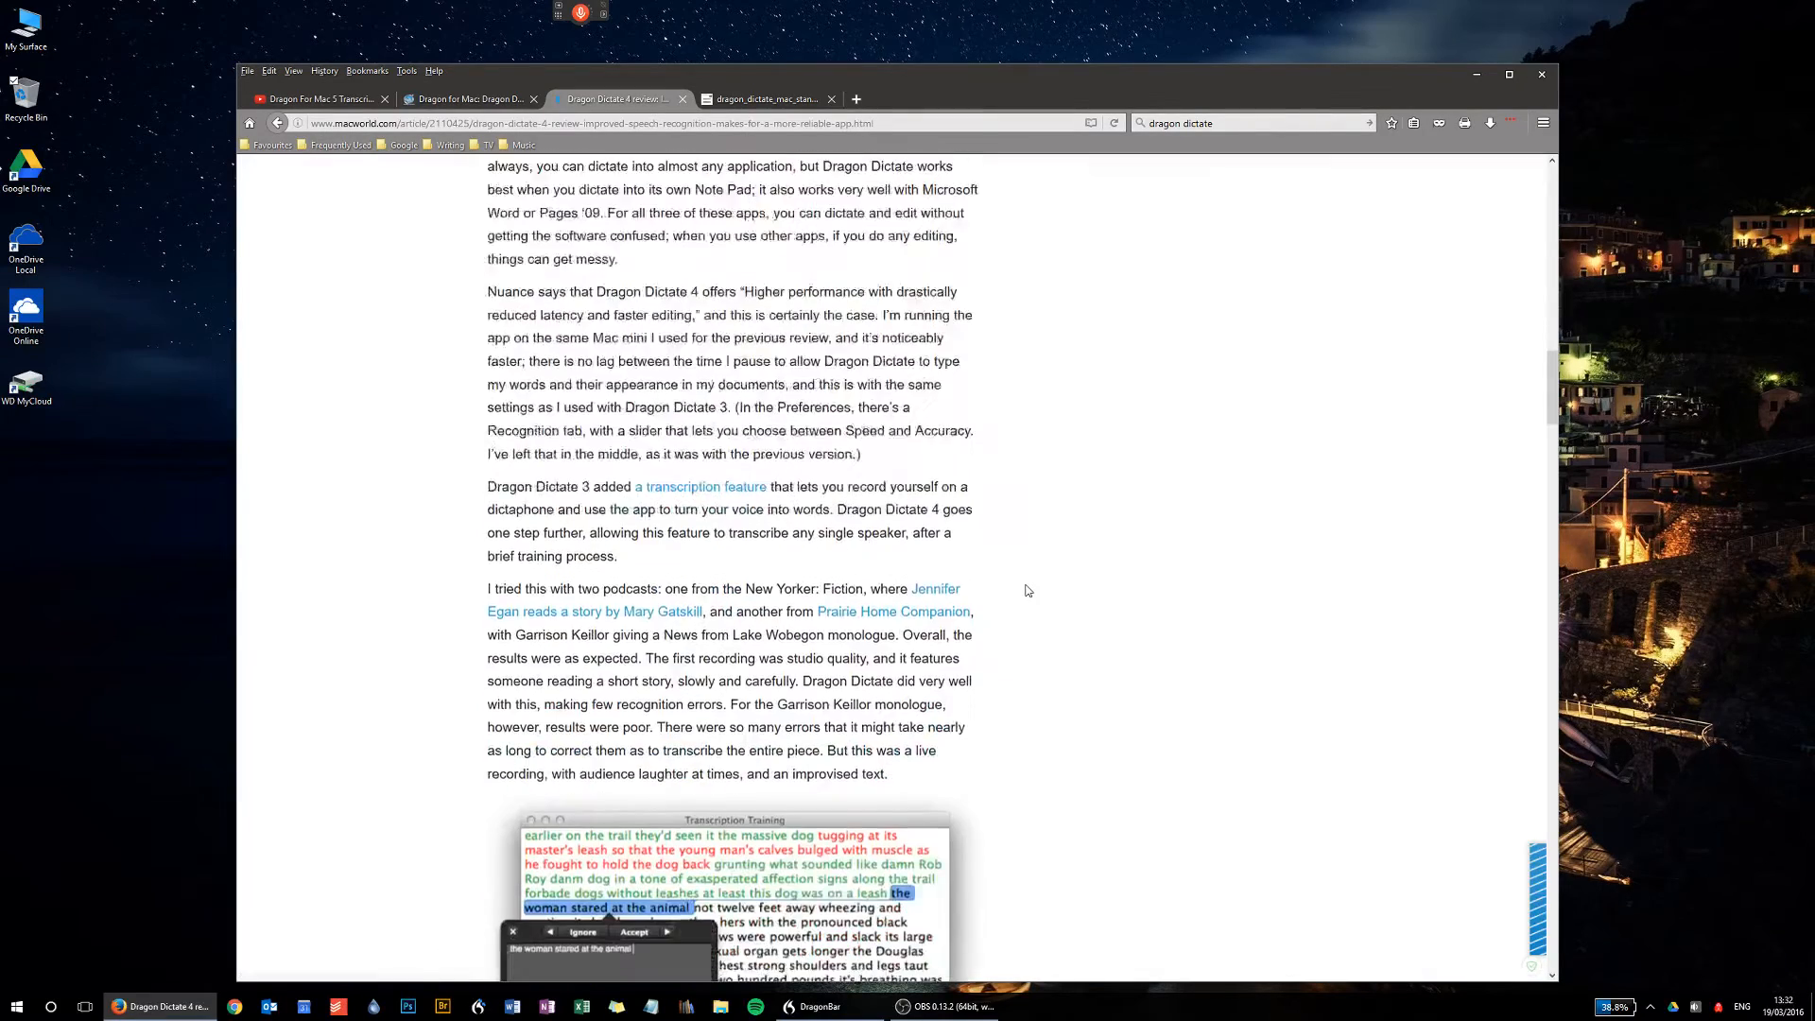
{"action": "scroll", "scroll_direction": "down", "scroll_amount": 3}
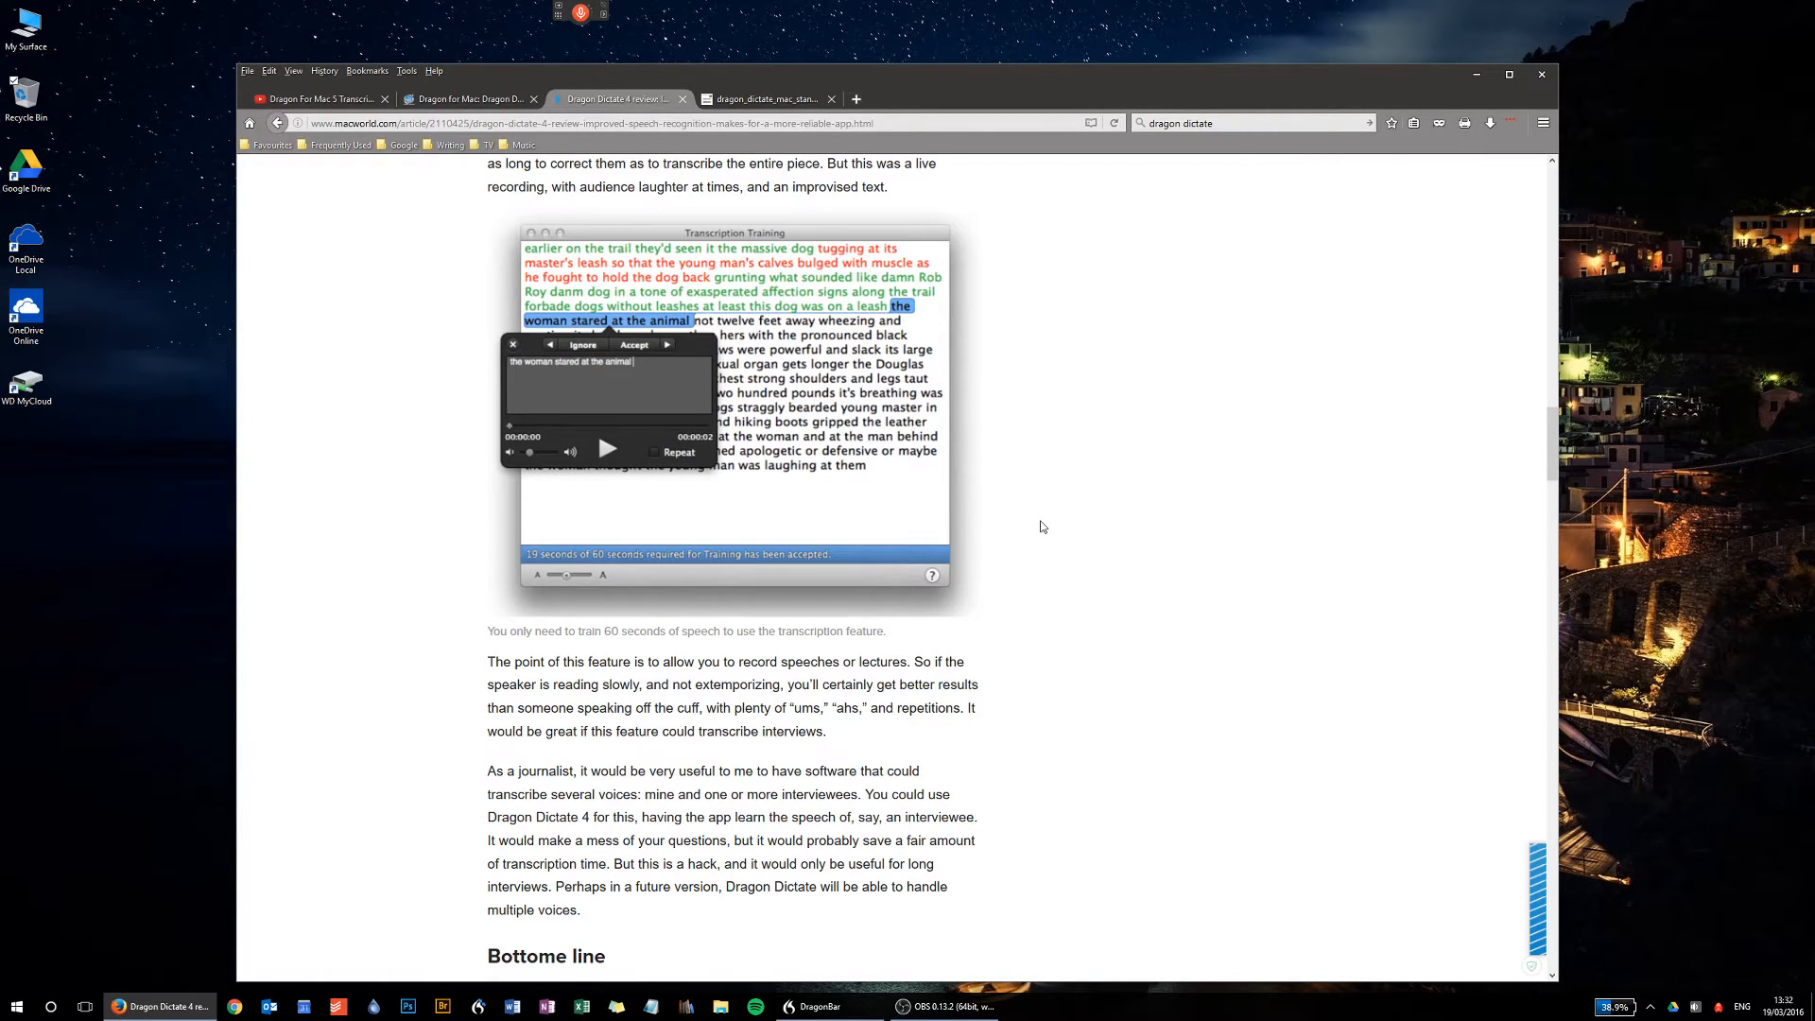
{"action": "mouse_move", "coordinate": [517, 296]}
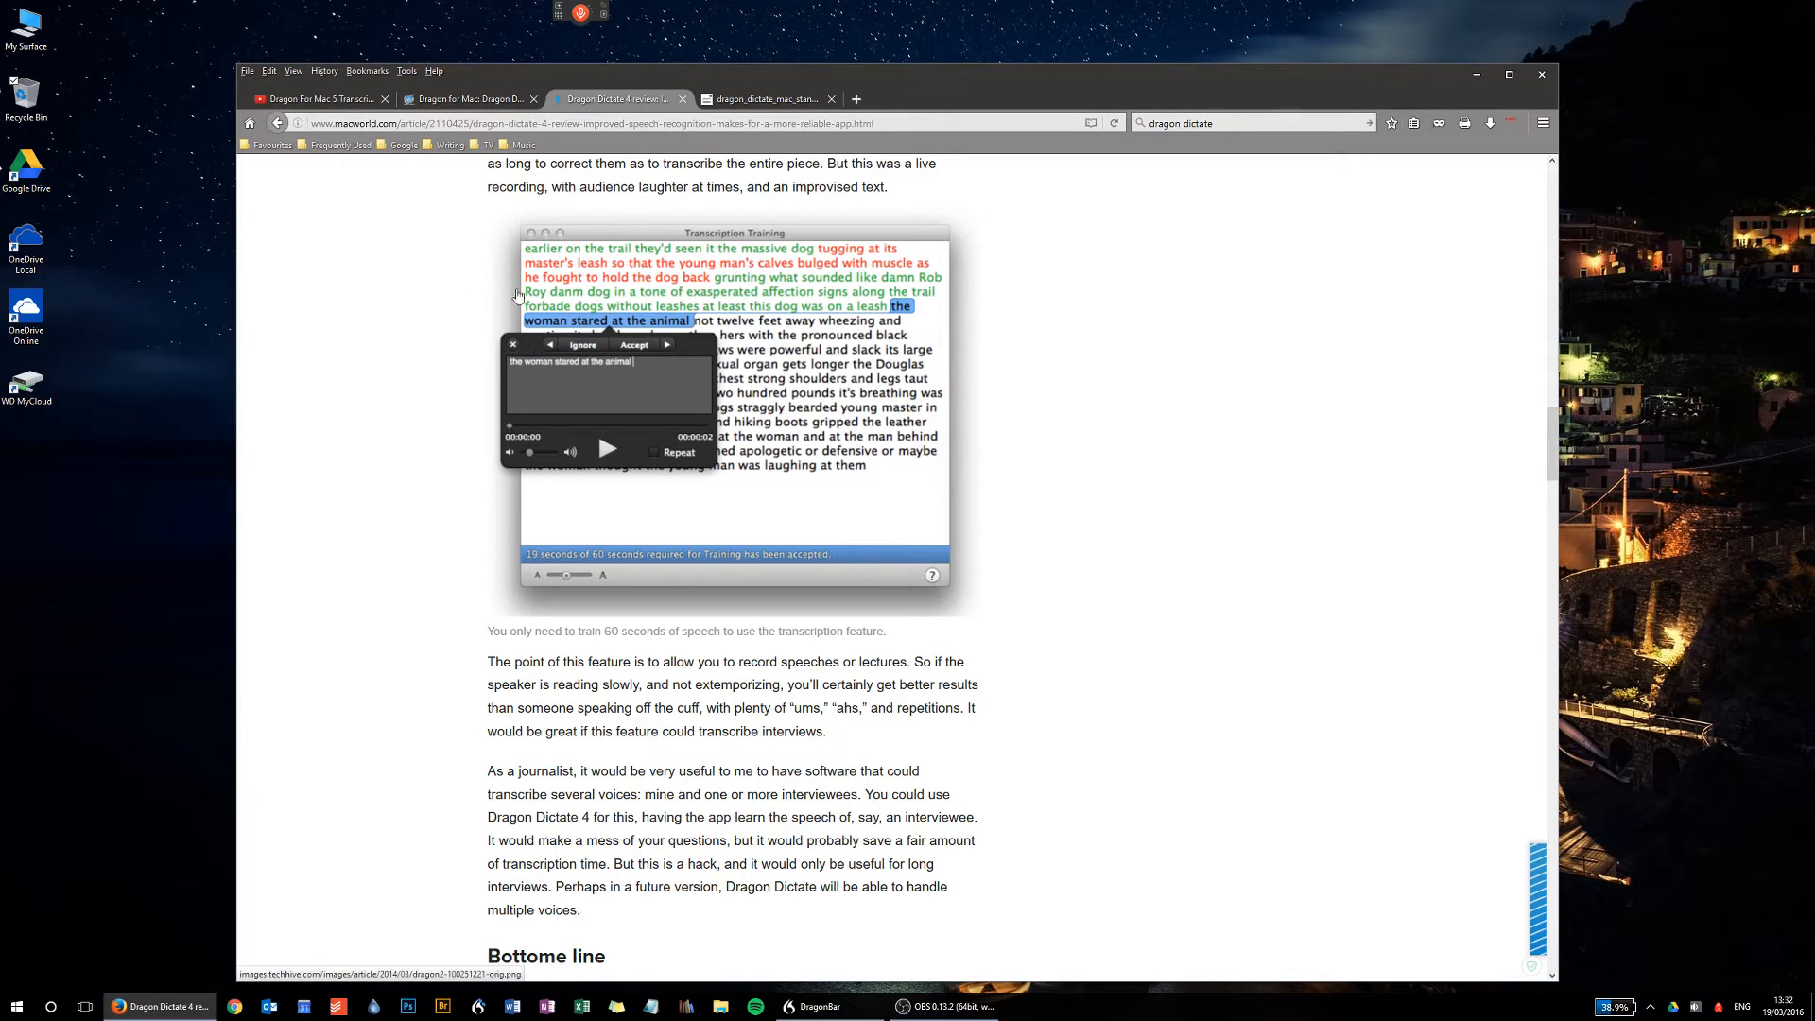
{"action": "mouse_move", "coordinate": [799, 407]}
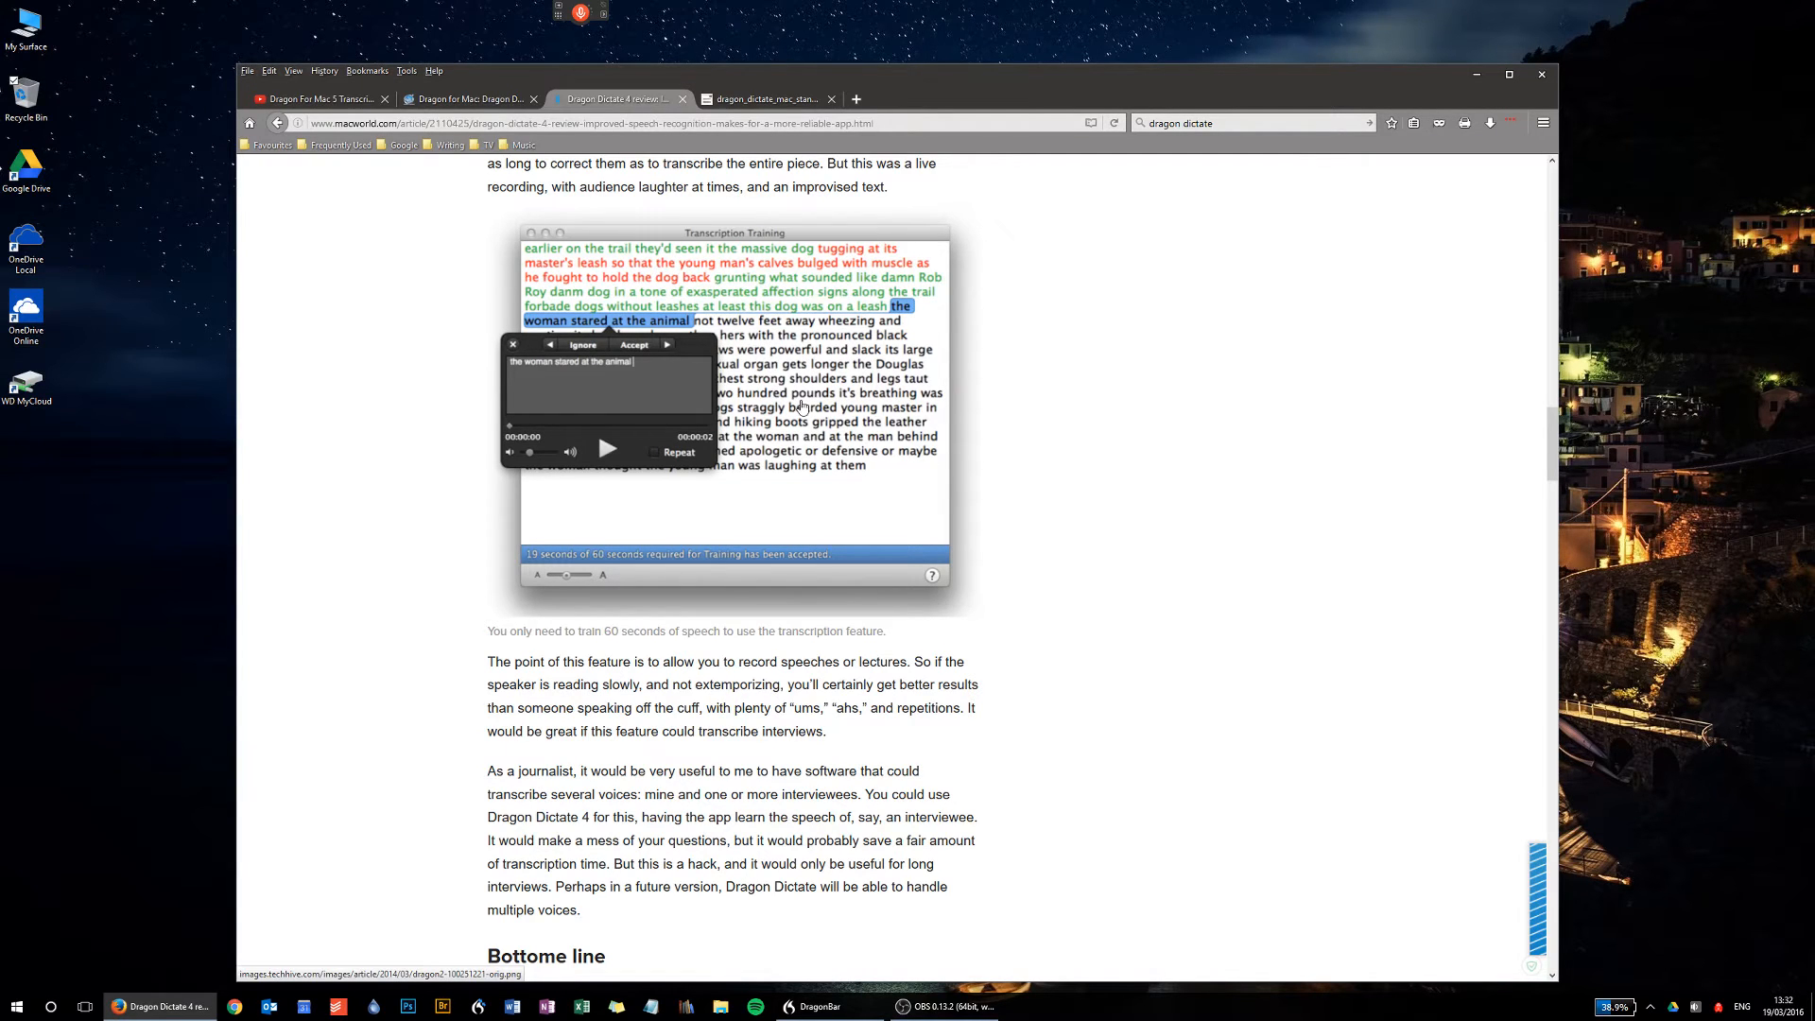
{"action": "mouse_move", "coordinate": [759, 425]}
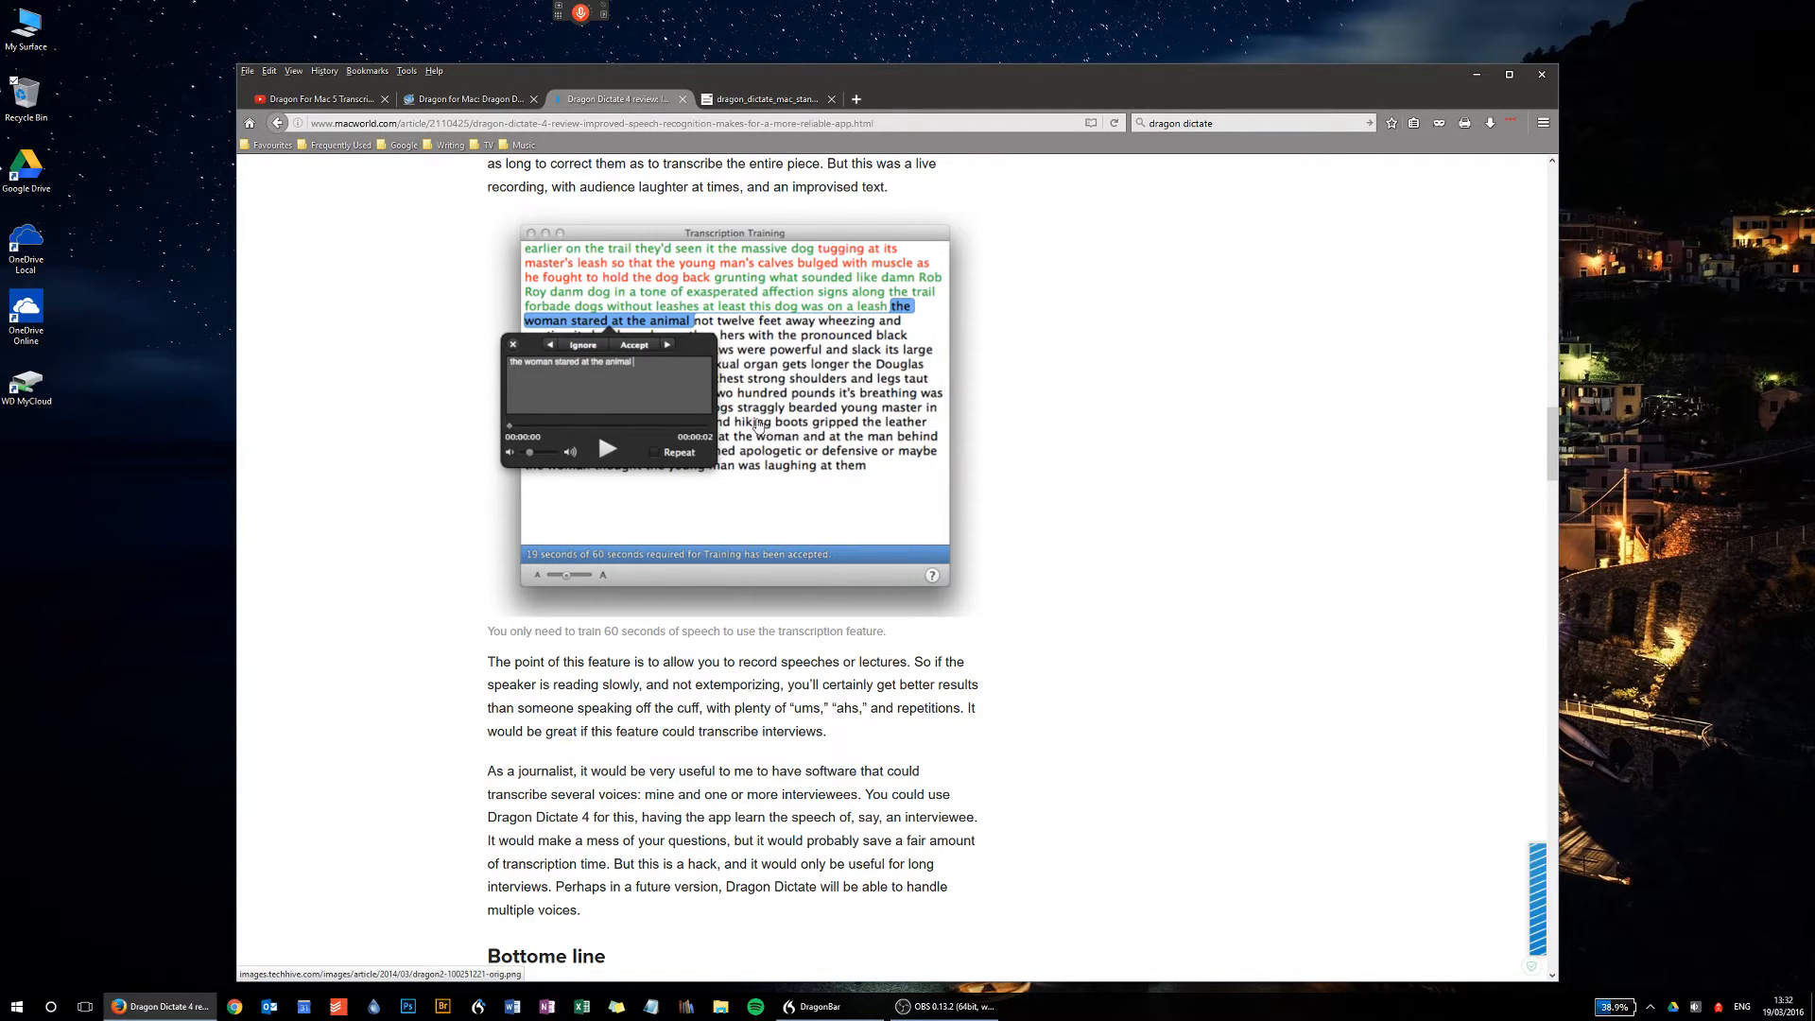
{"action": "mouse_move", "coordinate": [780, 514]}
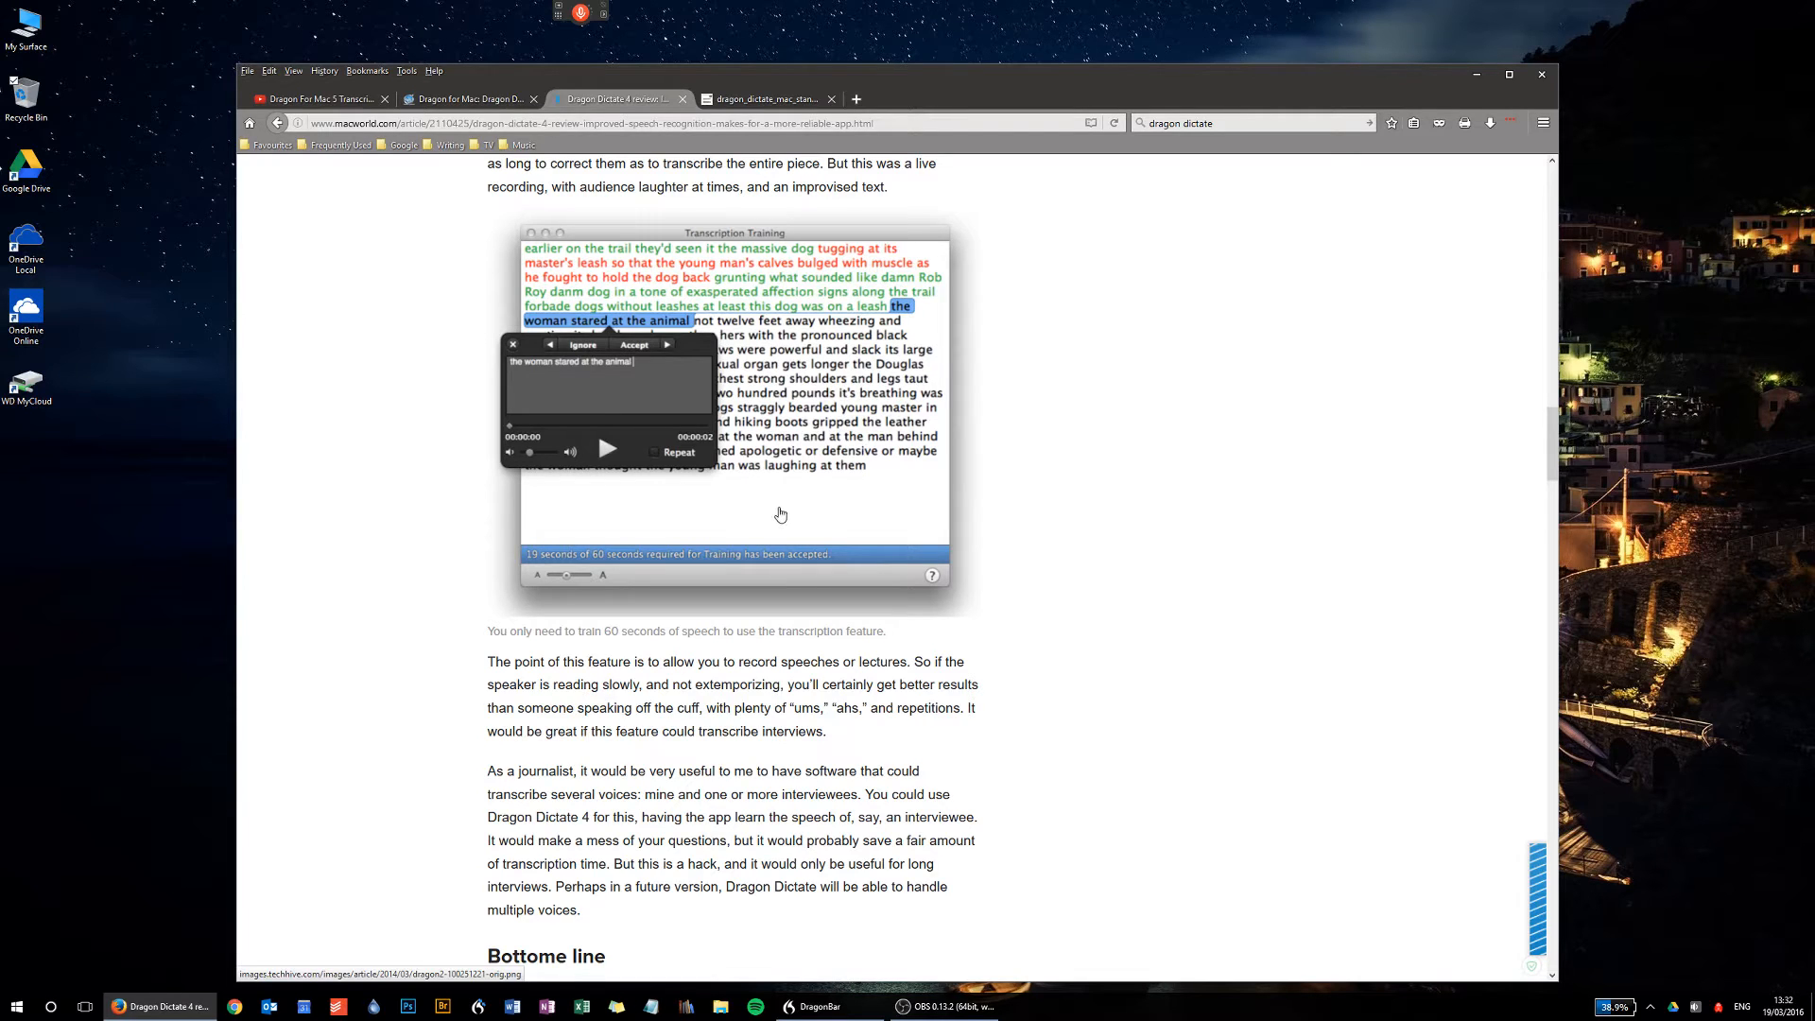
{"action": "mouse_move", "coordinate": [795, 473]}
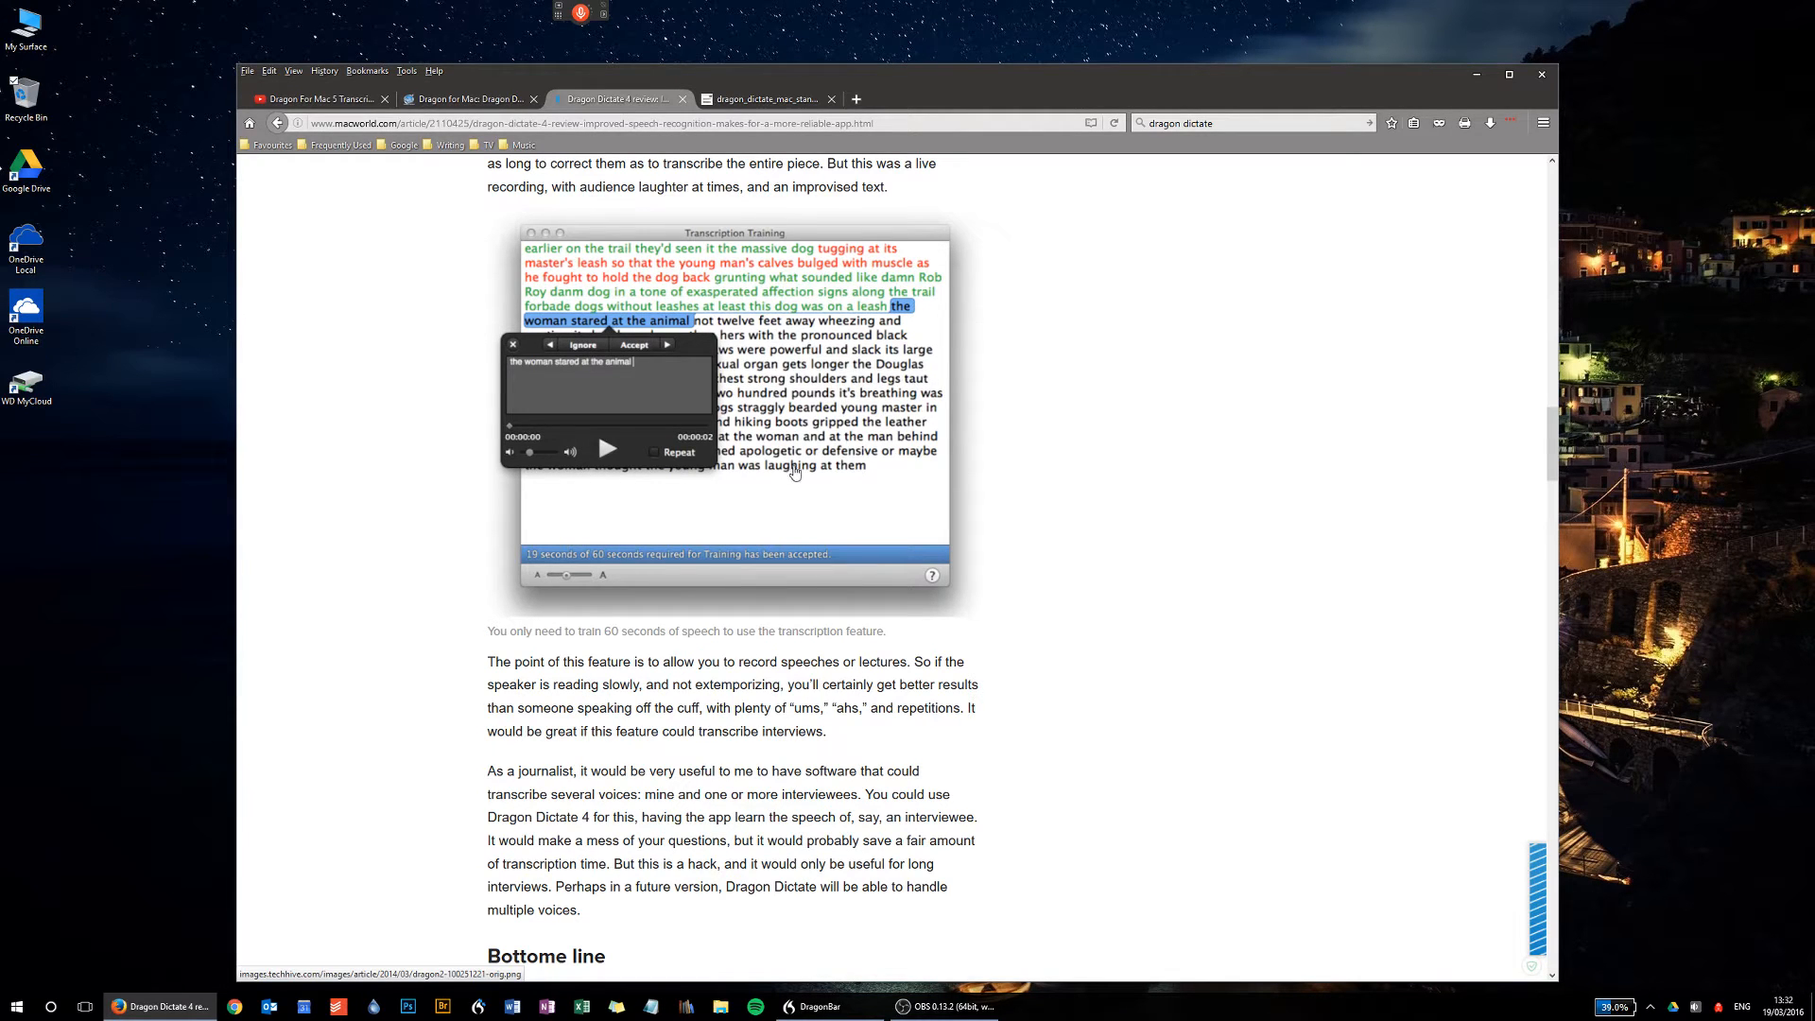
- Play the Dragon For Mac 5 Transcription Option video, pausing and resuming through the correction step
{"action": "left_click", "coordinate": [319, 99]}
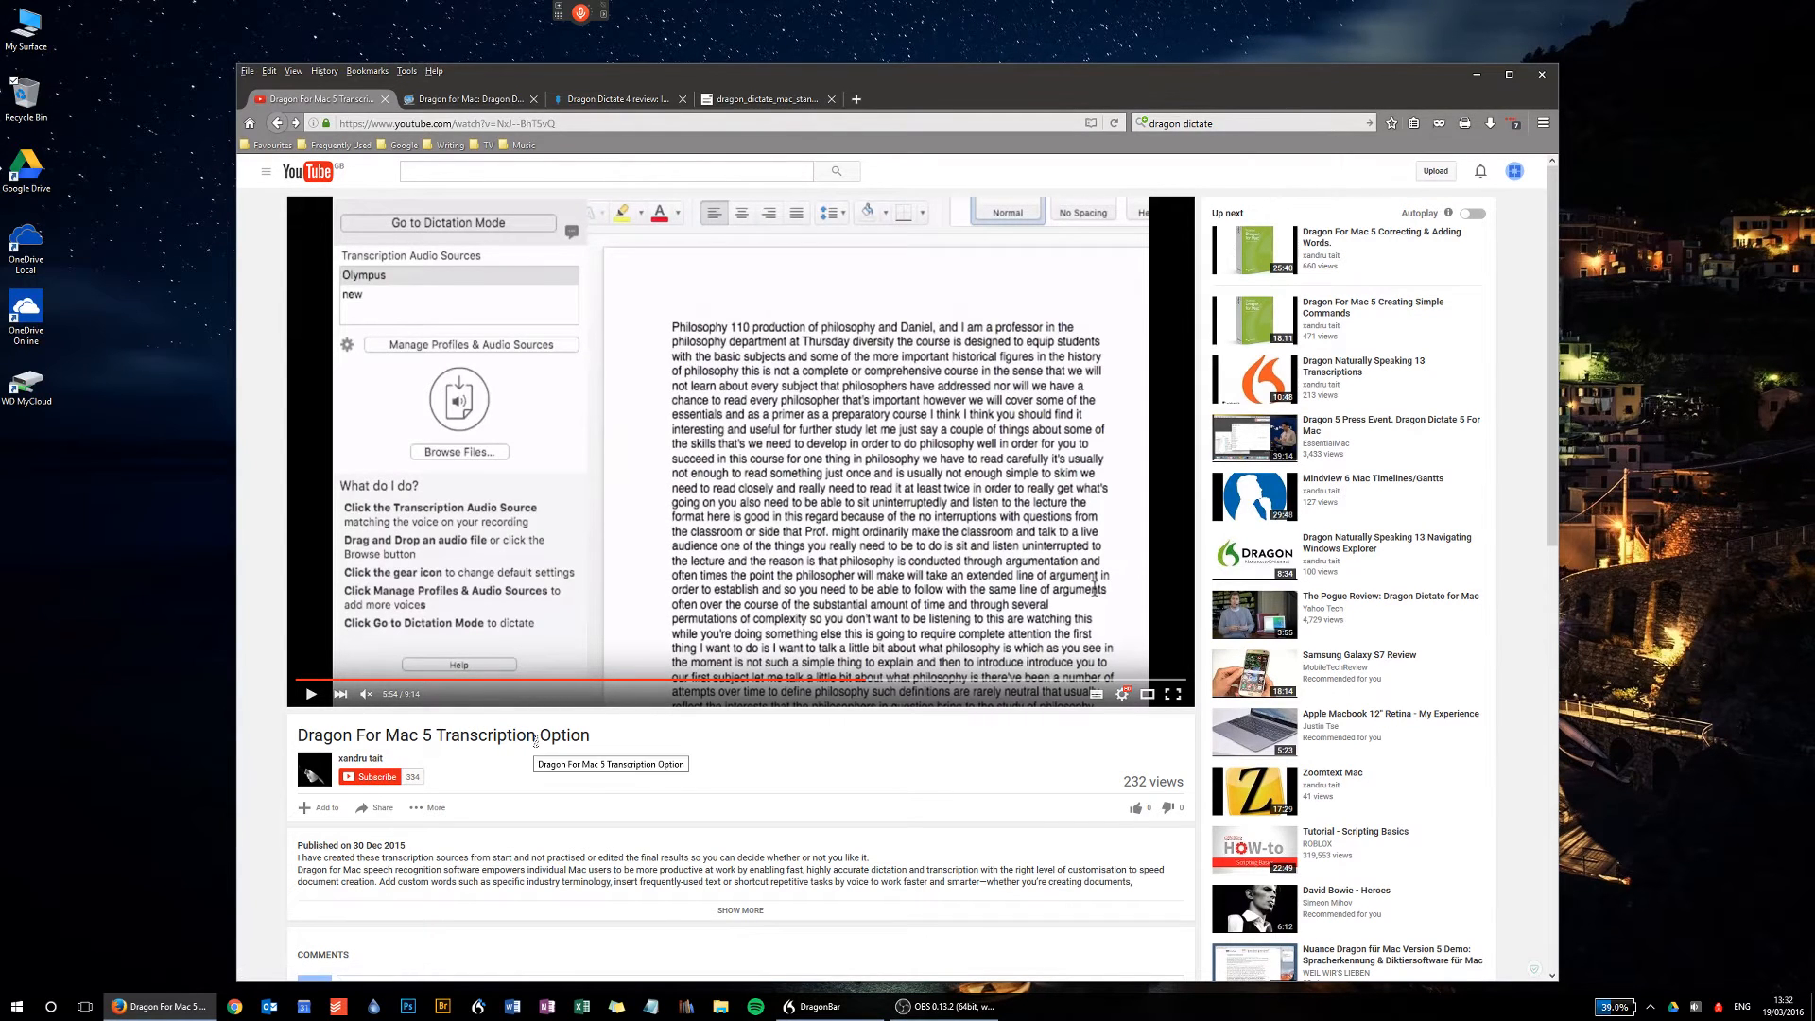
{"action": "mouse_move", "coordinate": [662, 376]}
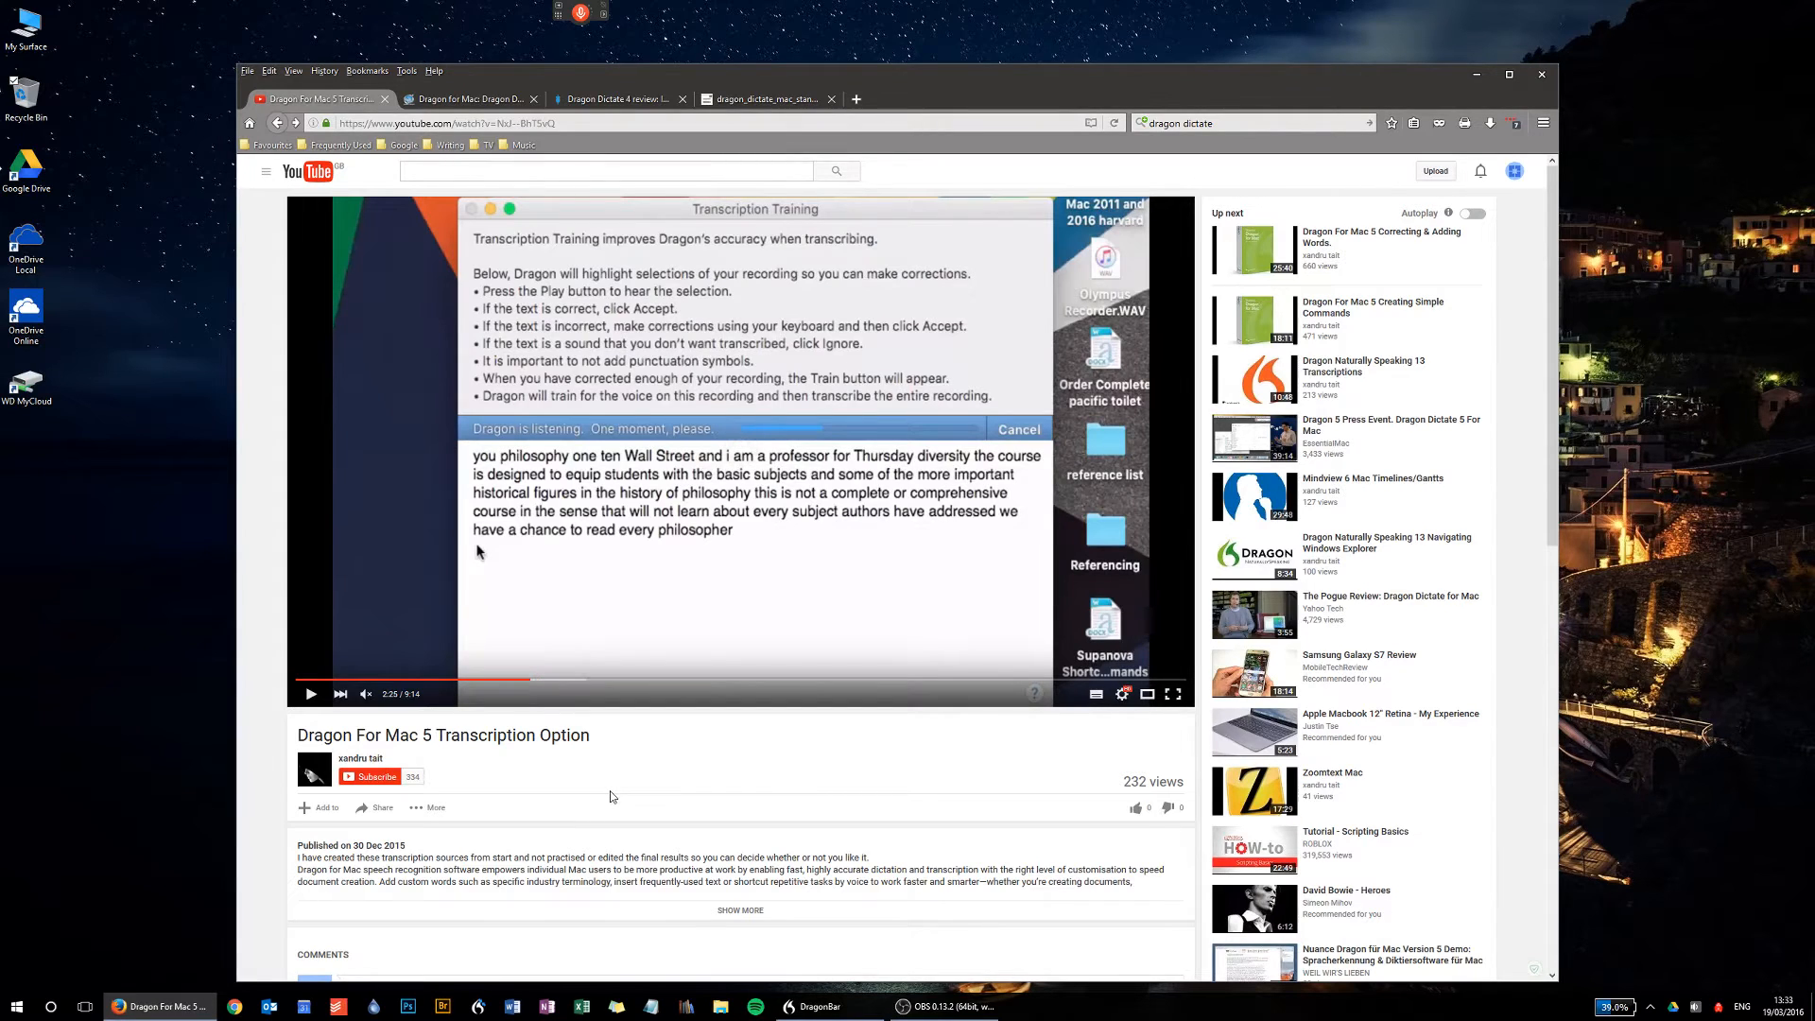
{"action": "mouse_move", "coordinate": [310, 707]}
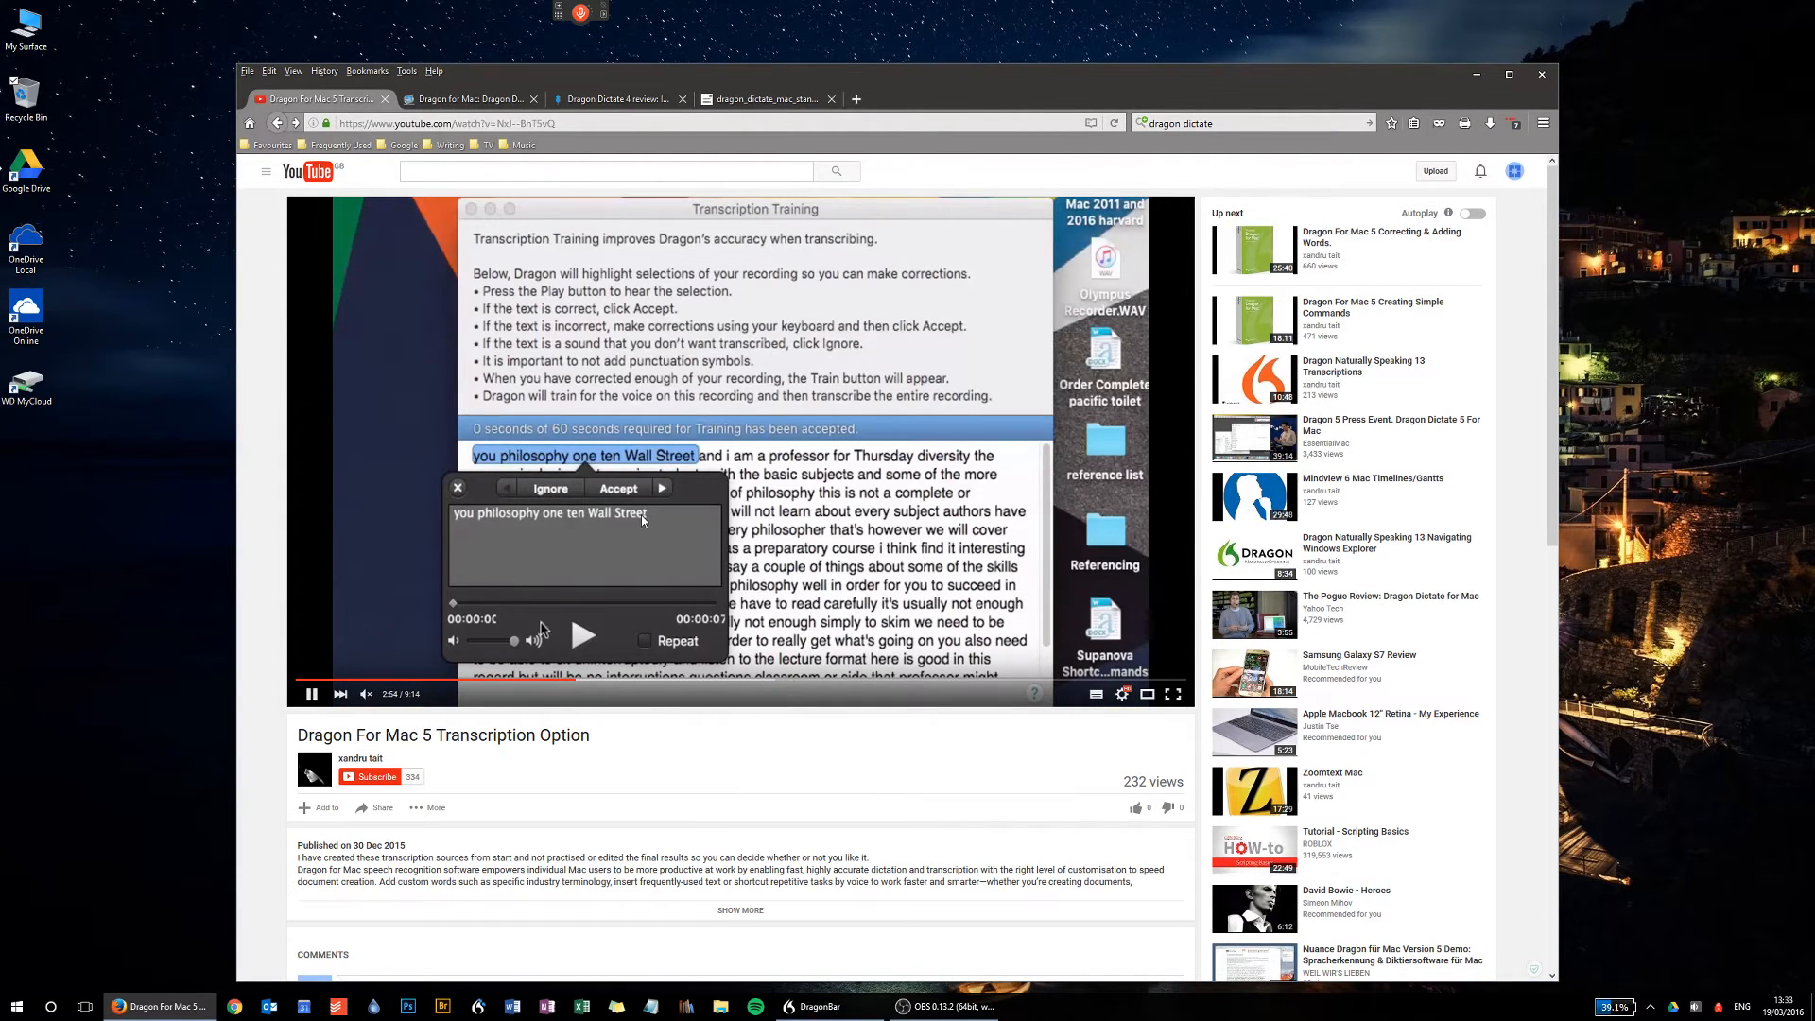
{"action": "left_click", "coordinate": [584, 635]}
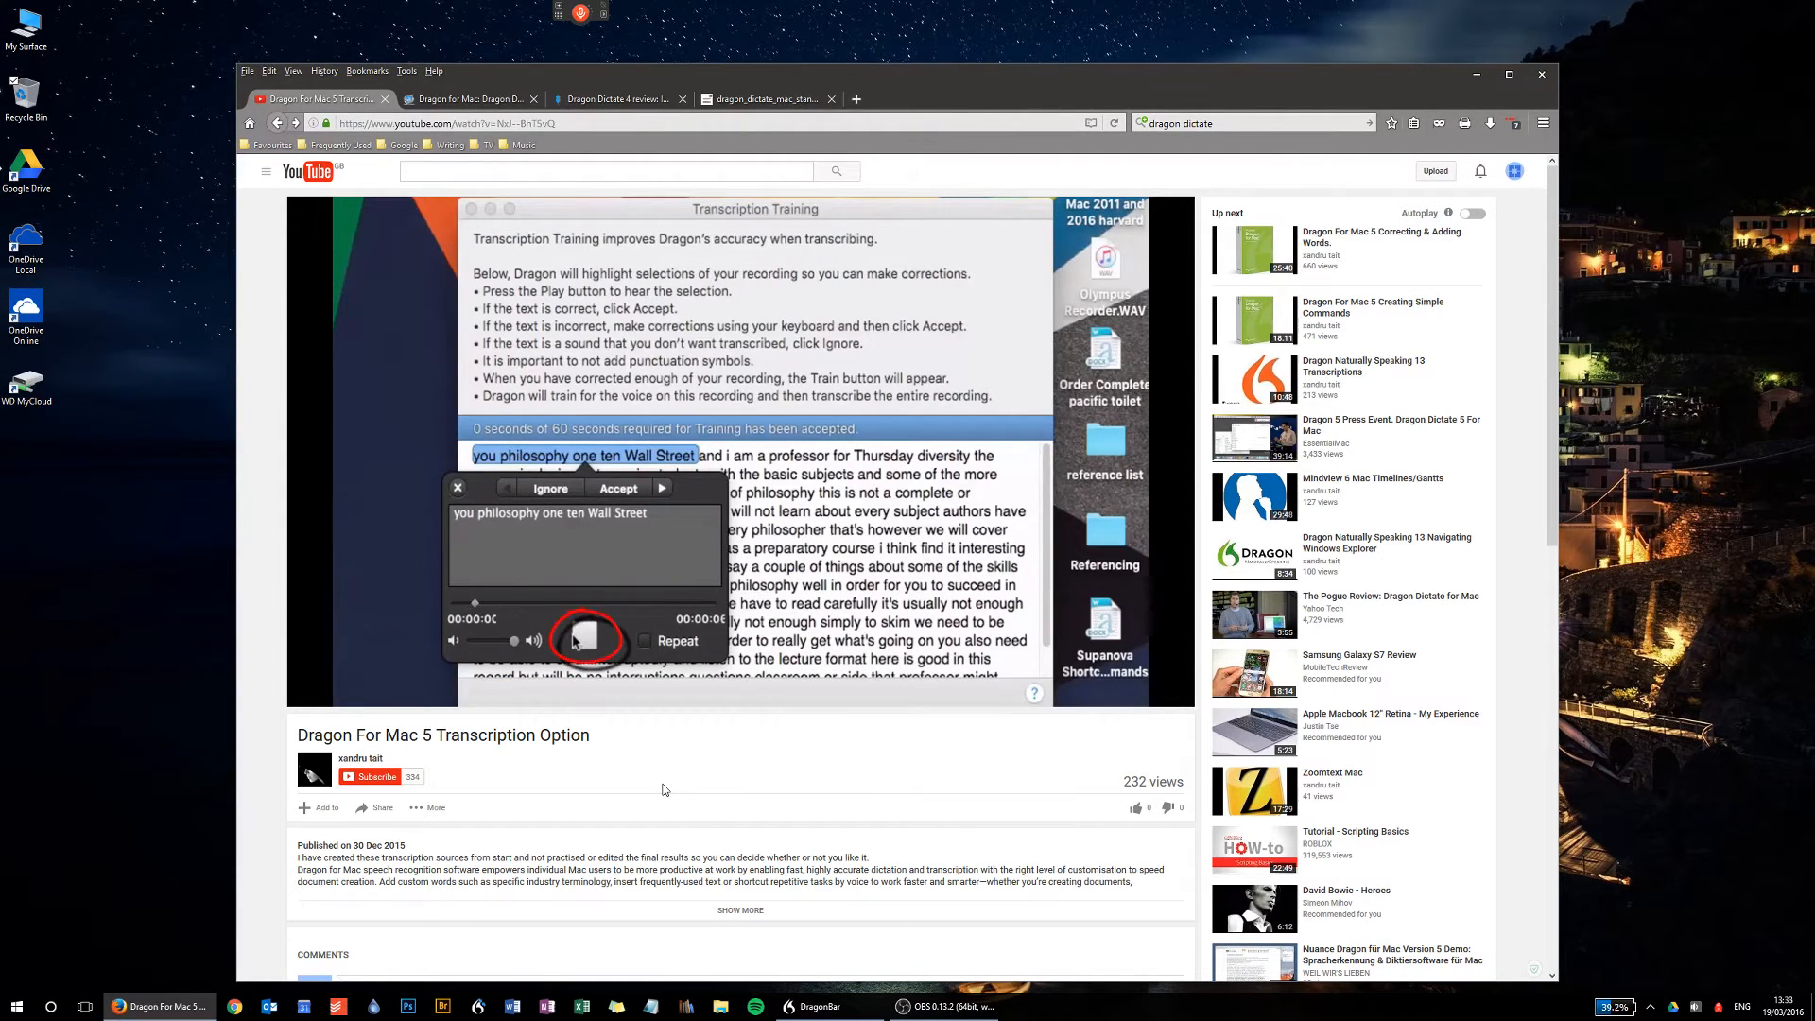
{"action": "left_click", "coordinate": [587, 638]}
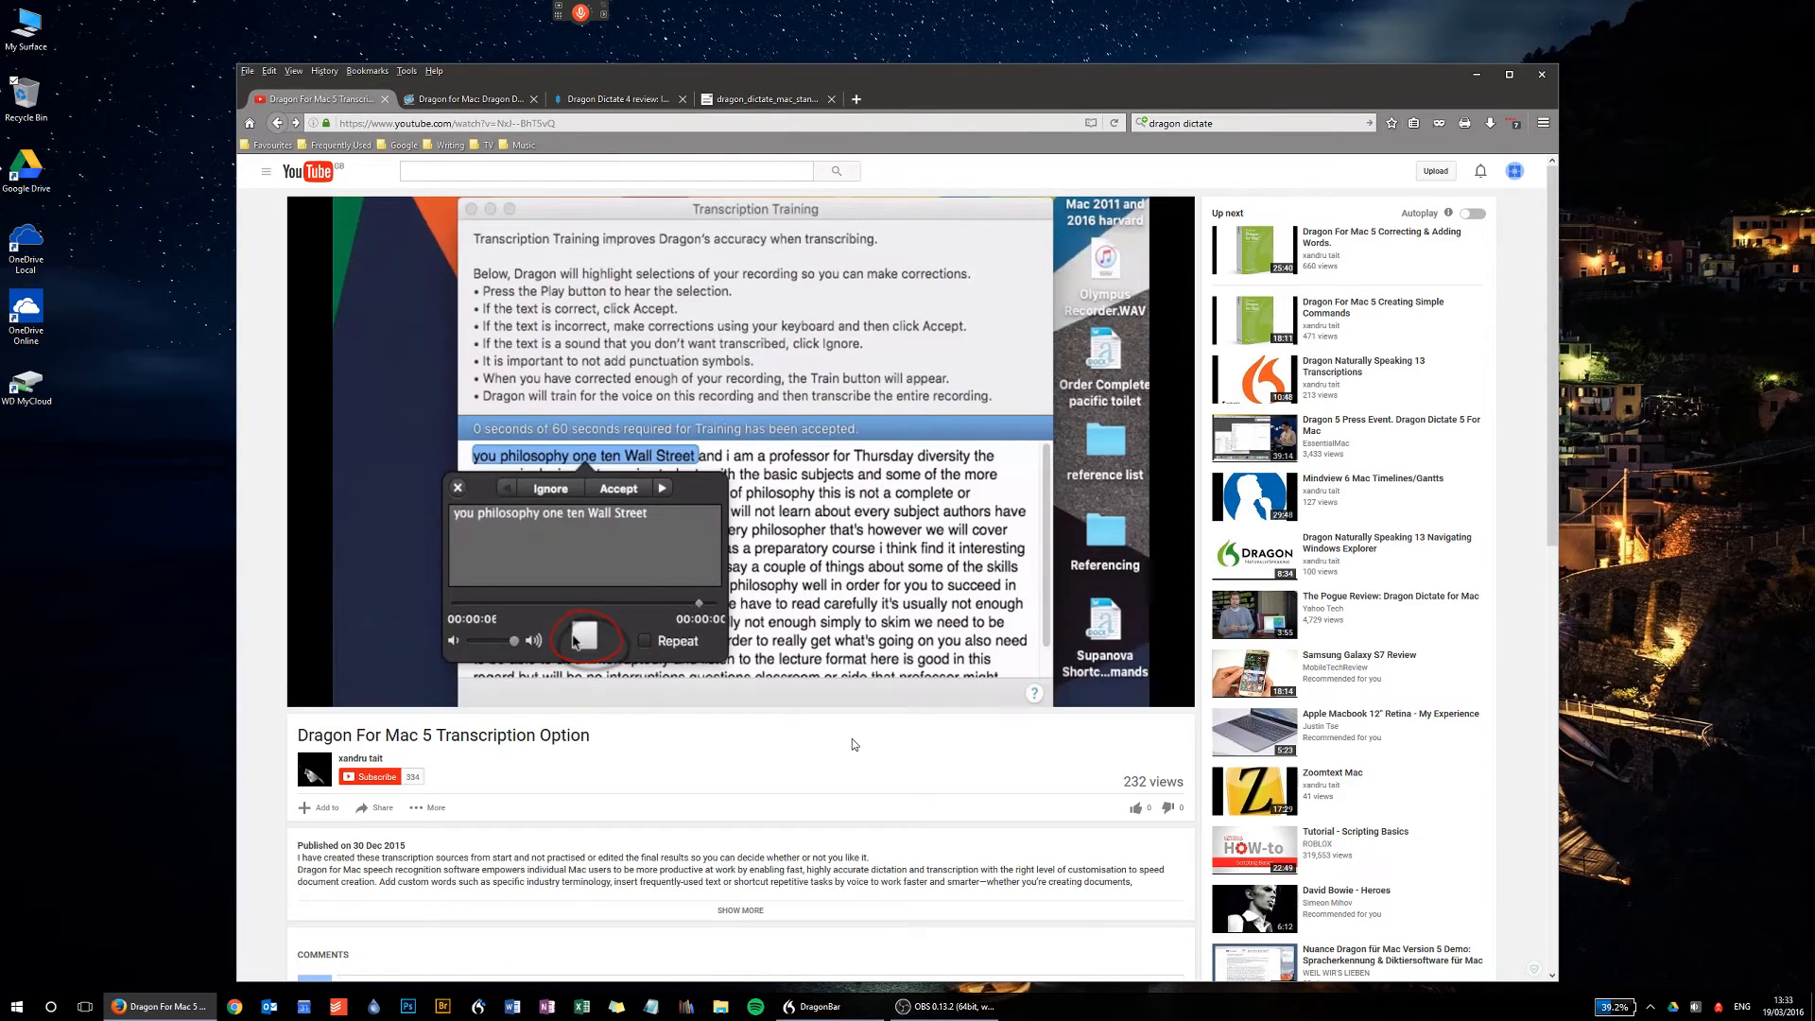
{"action": "left_click", "coordinate": [584, 636]}
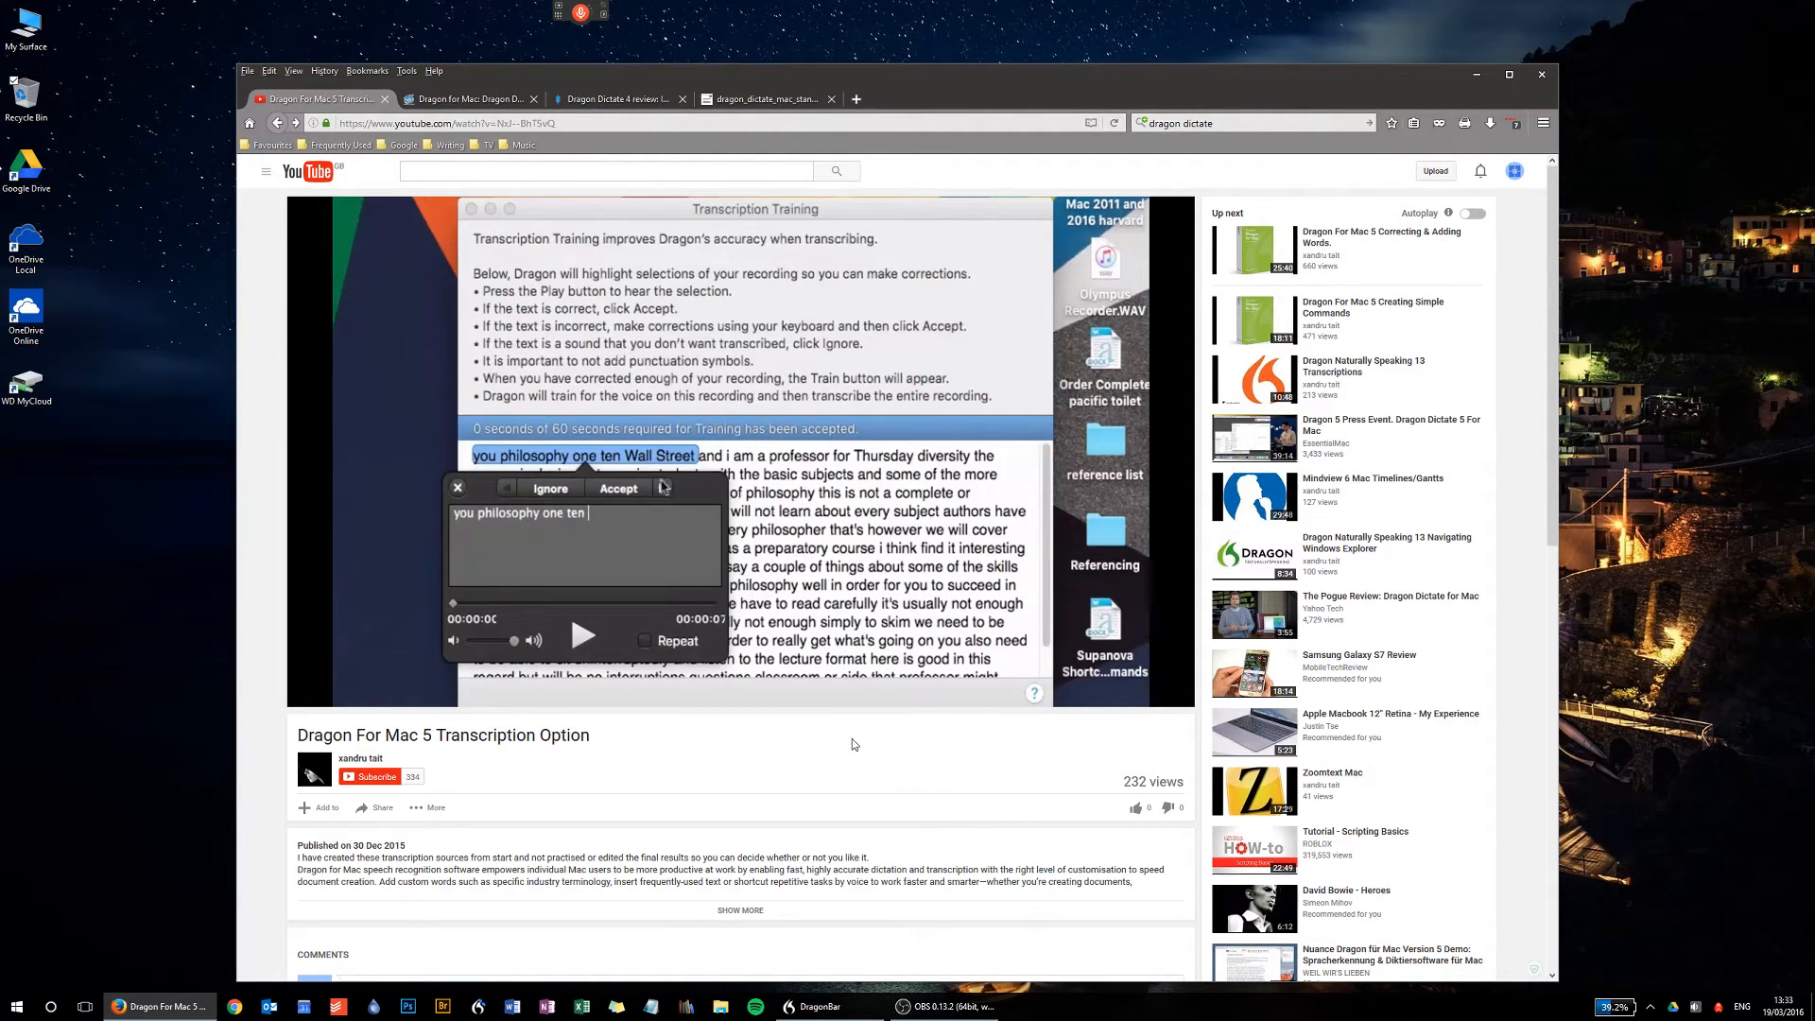
{"action": "left_click", "coordinate": [618, 488]}
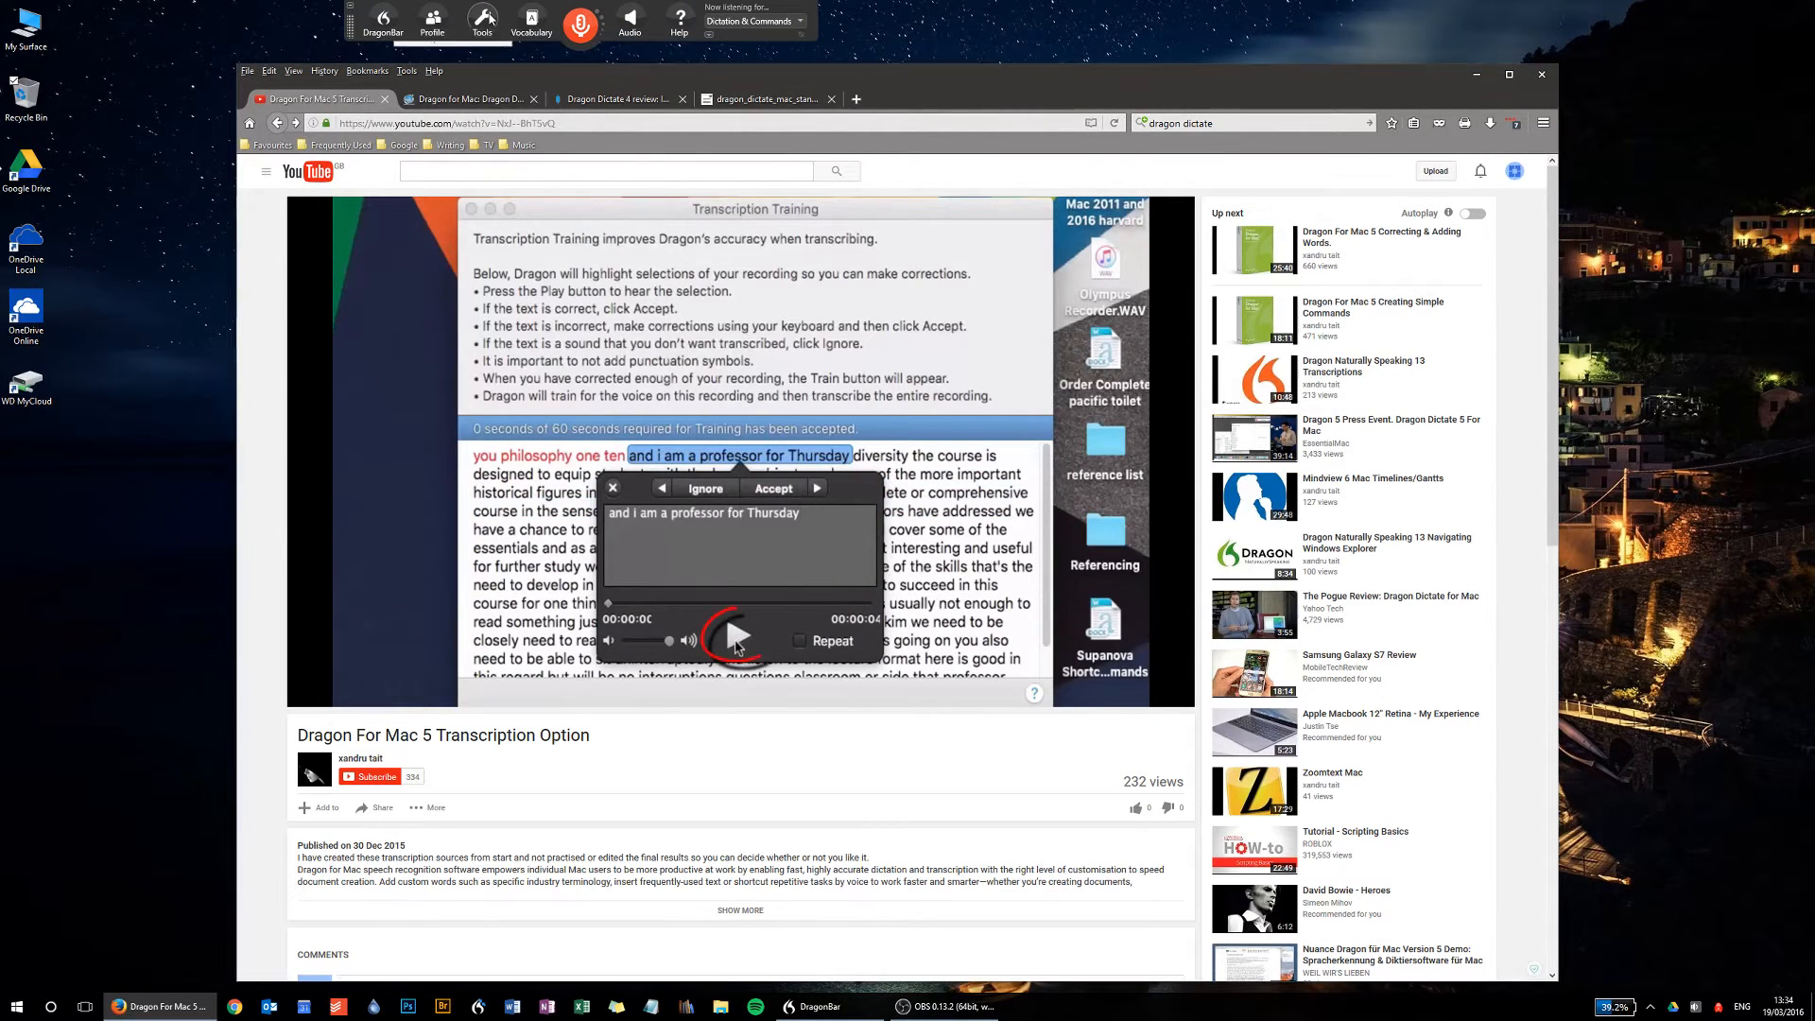
{"action": "left_click", "coordinate": [382, 21]}
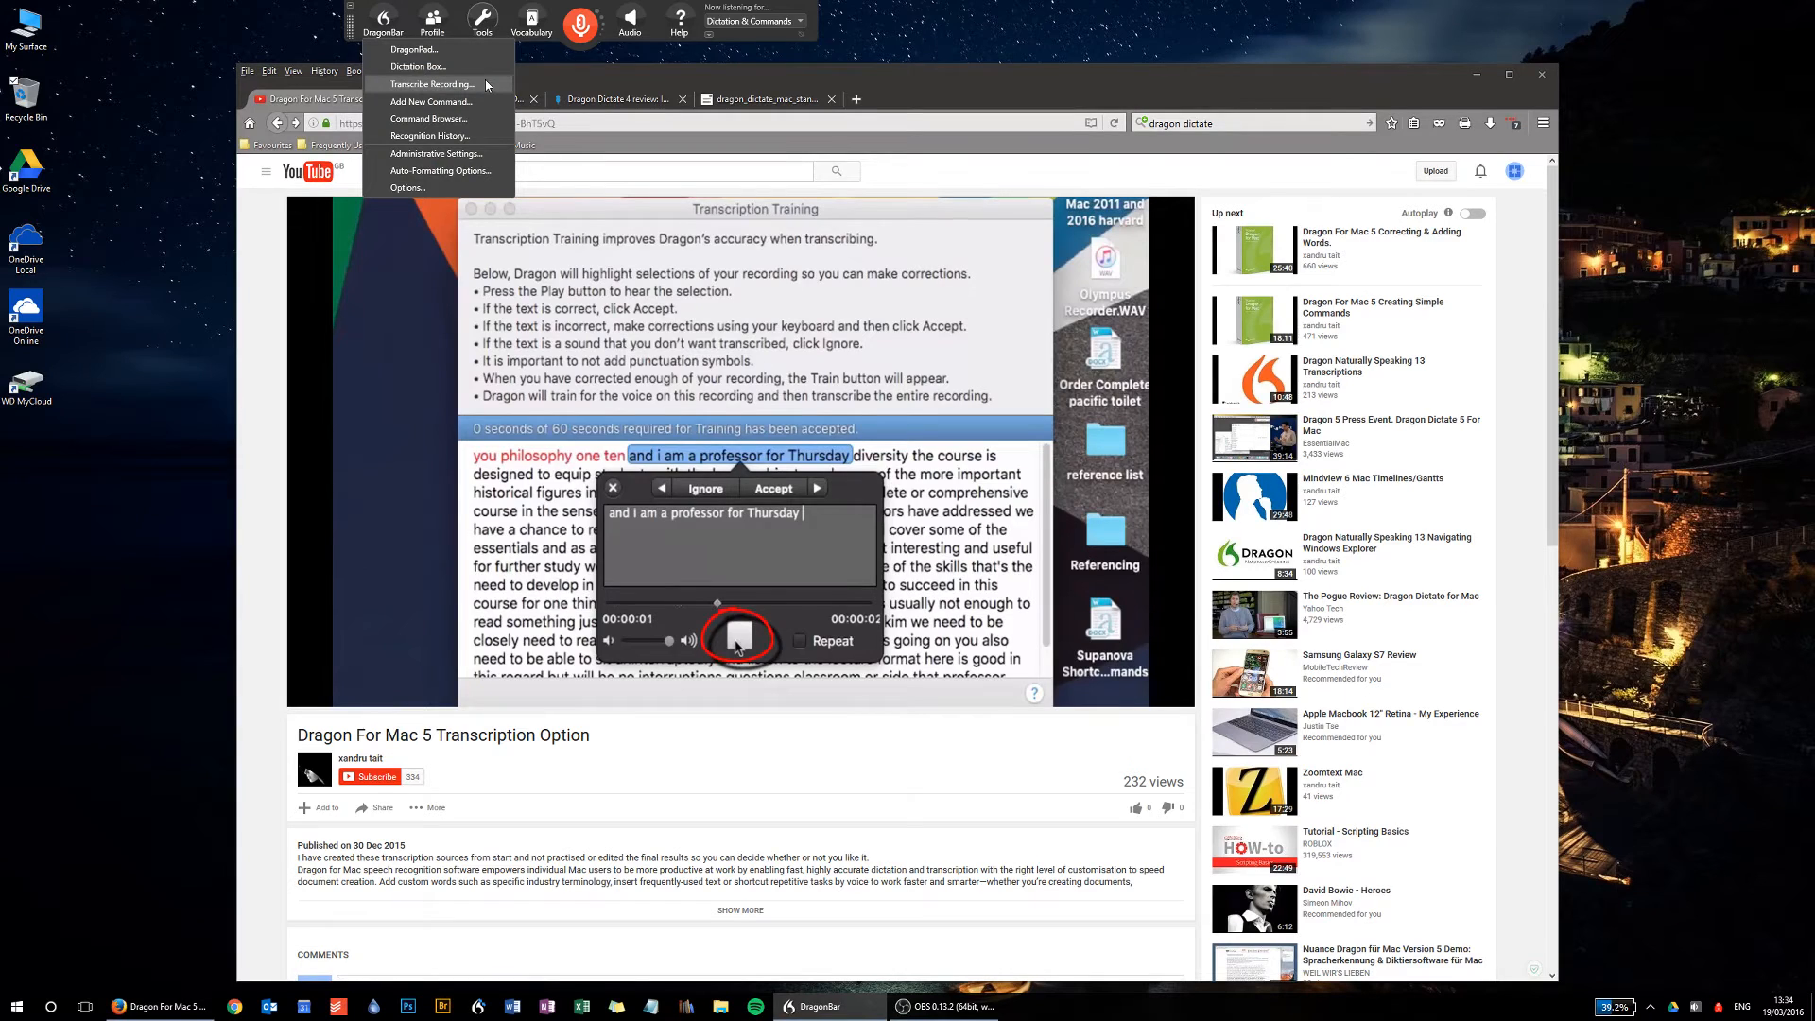
{"action": "left_click", "coordinate": [738, 638]}
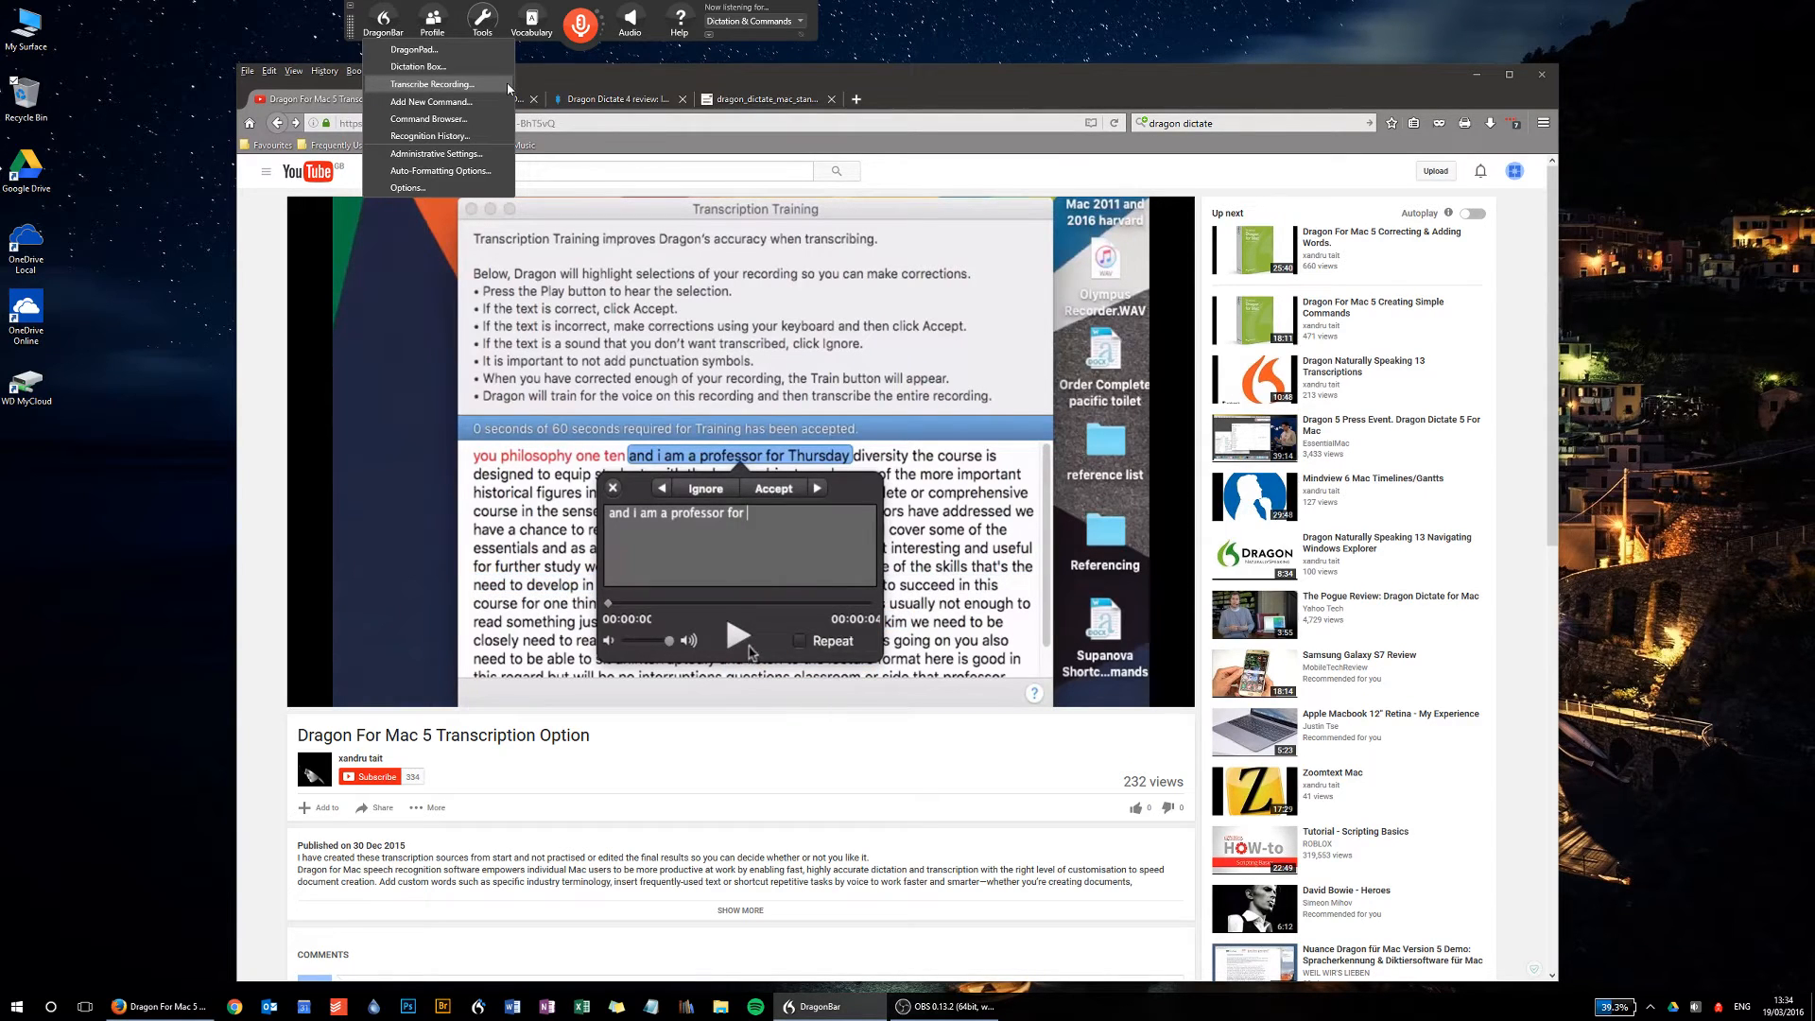
{"action": "left_click", "coordinate": [739, 638]}
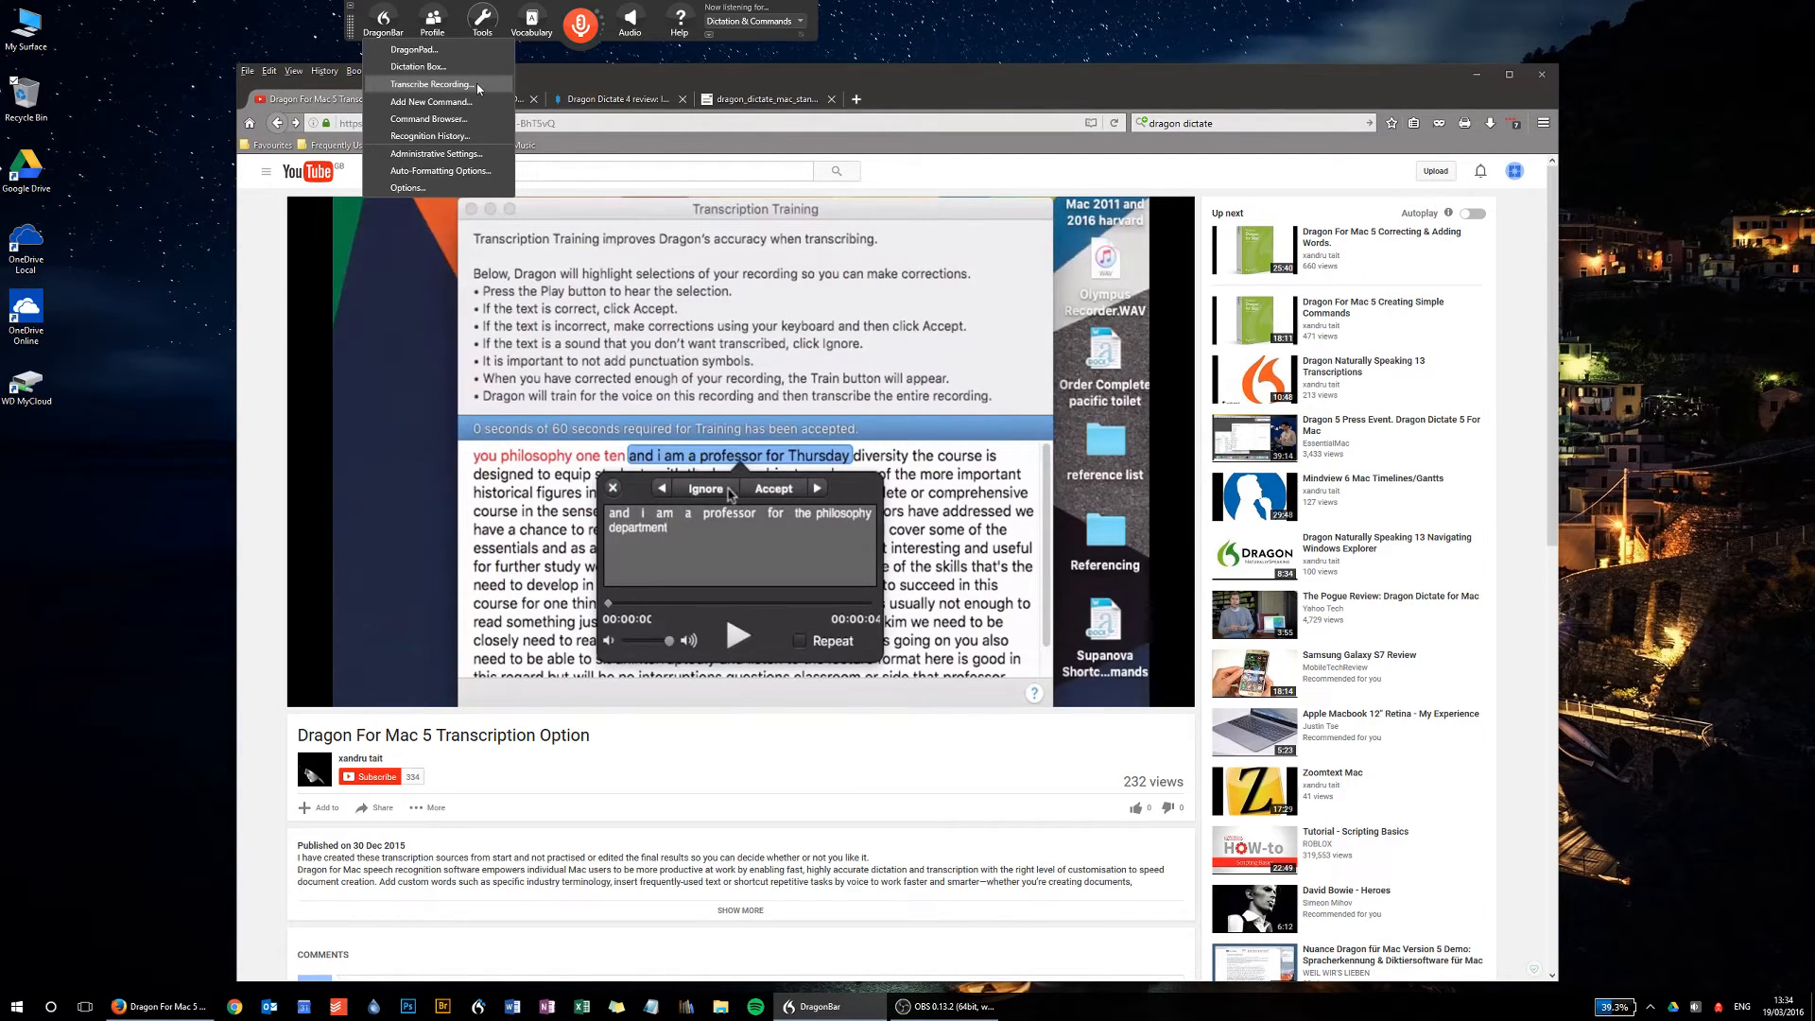
{"action": "left_click", "coordinate": [772, 488]}
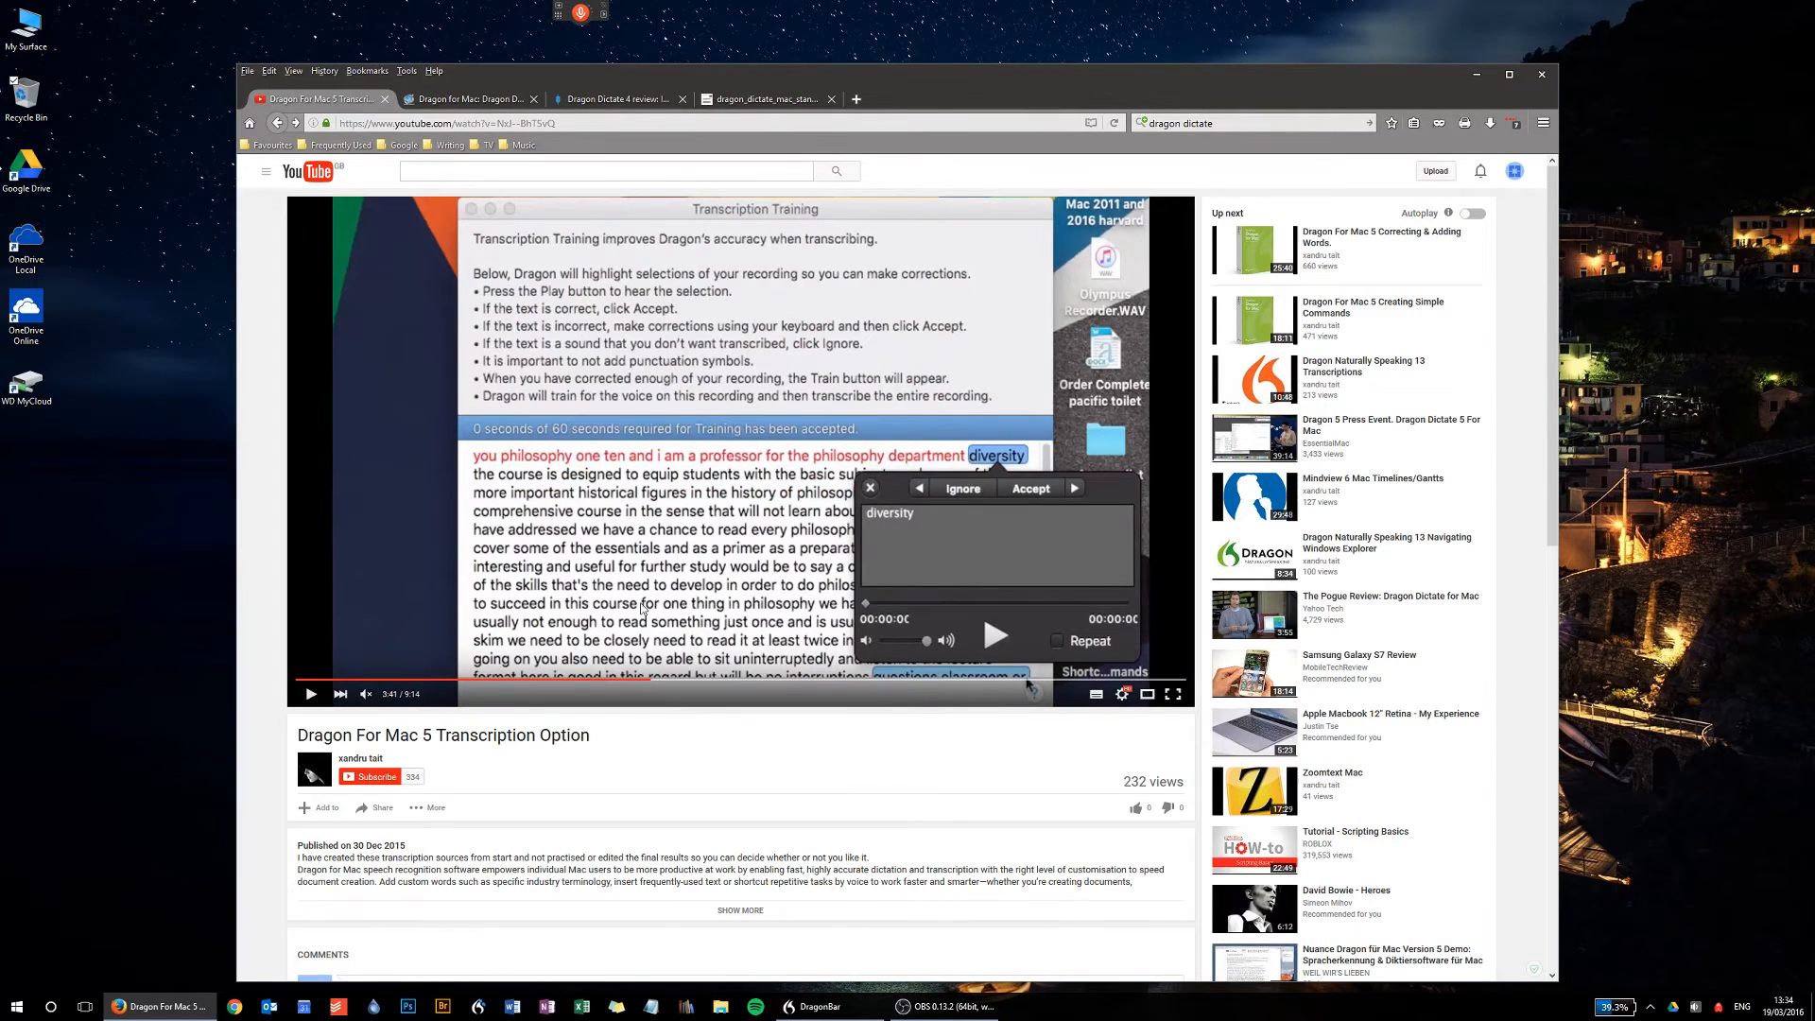
{"action": "mouse_move", "coordinate": [764, 681]}
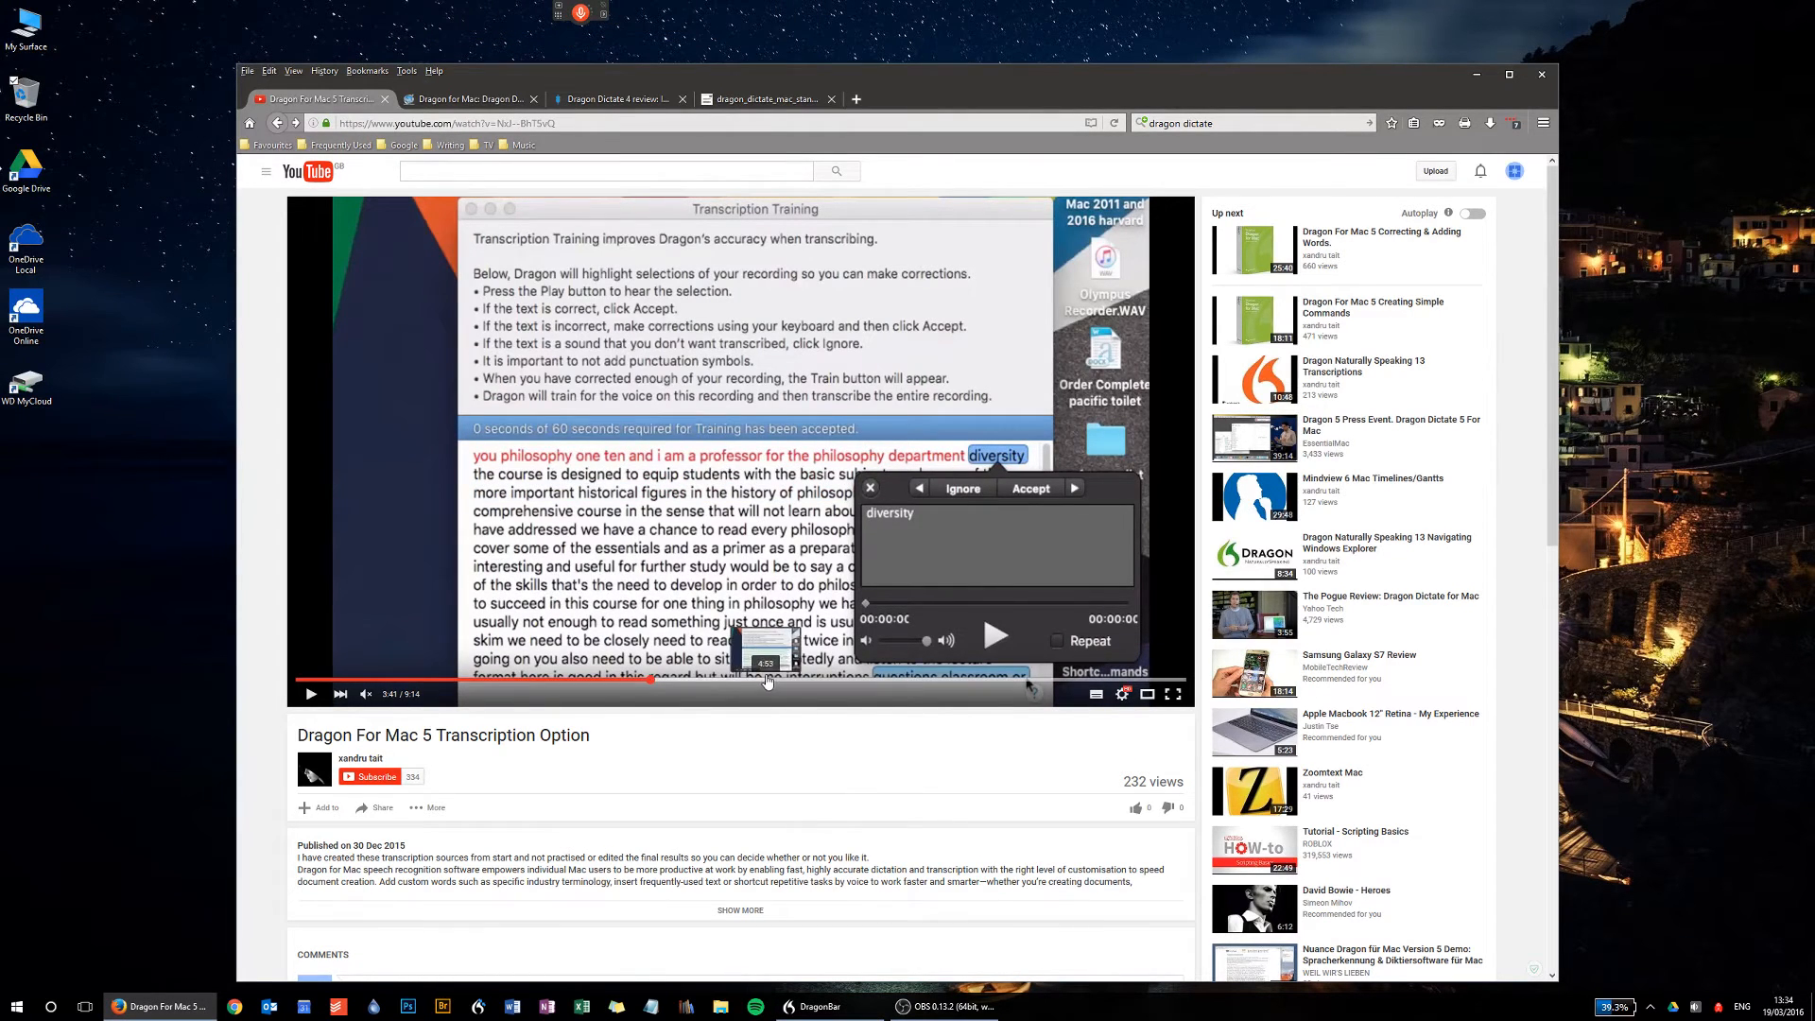
- Skip ahead, pause, then seek back to about 0:30 and pause on the profiles screen
{"action": "left_click", "coordinate": [1030, 488]}
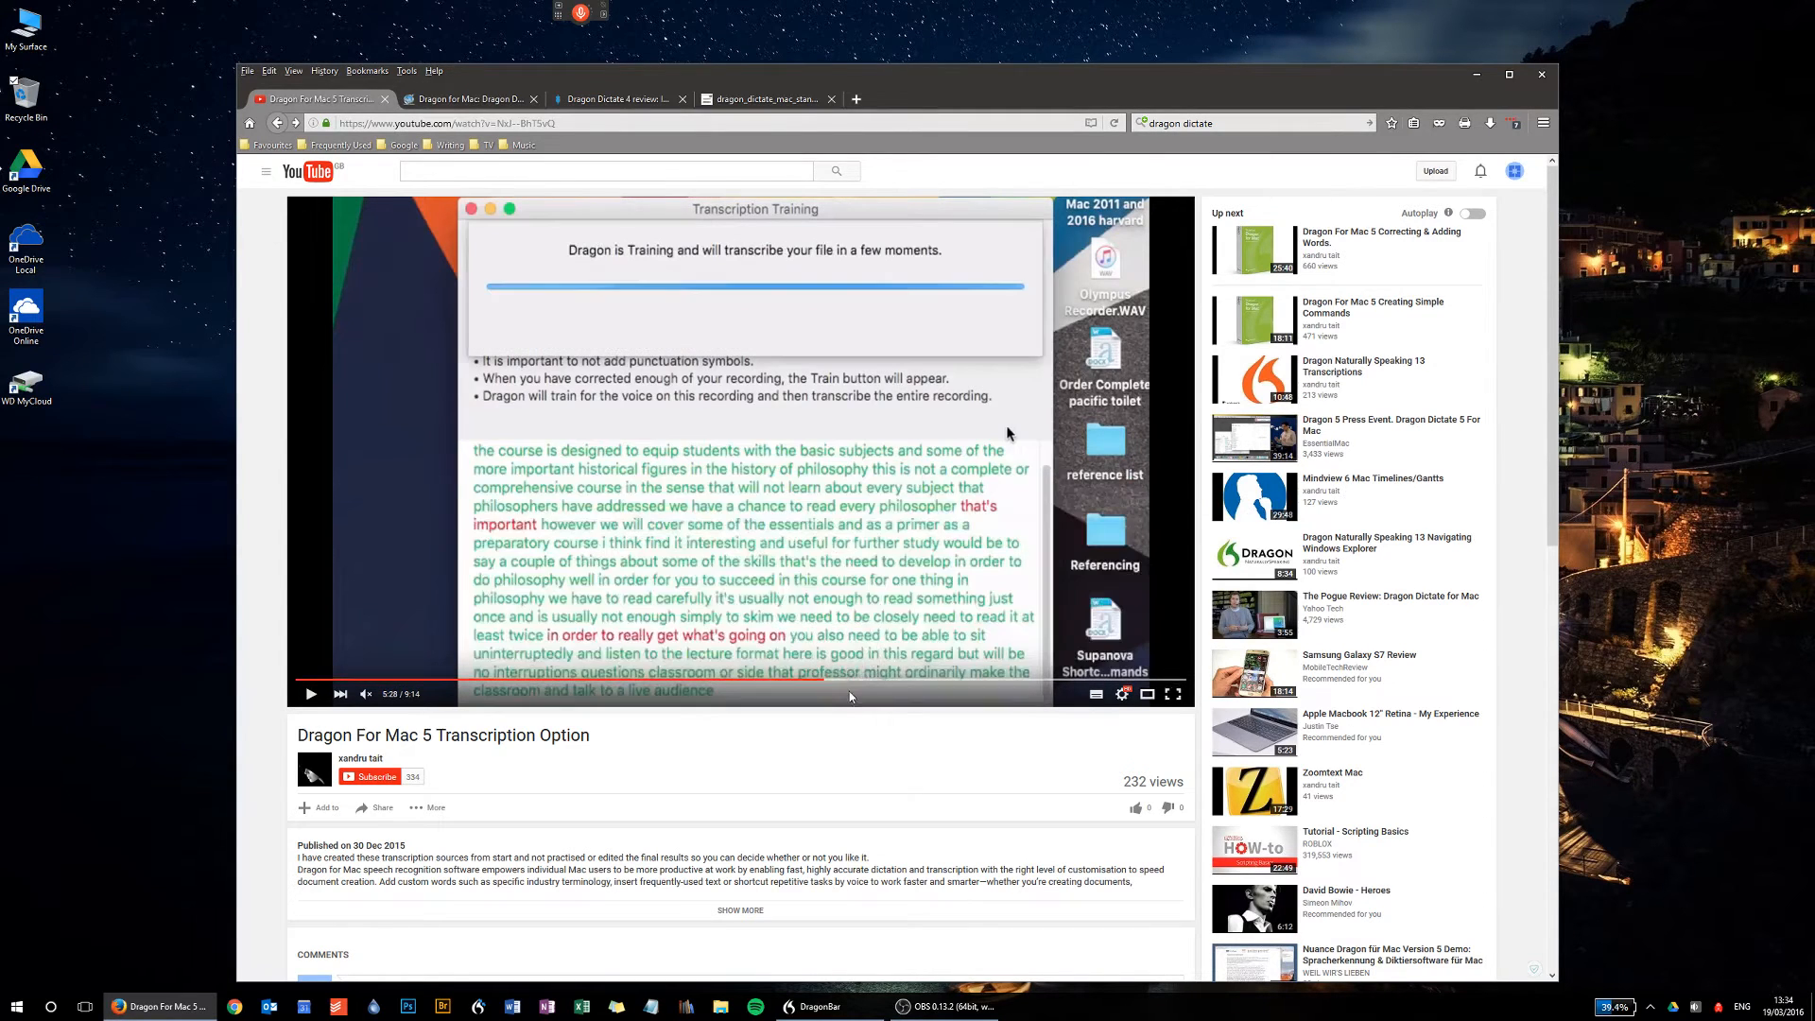
{"action": "mouse_move", "coordinate": [331, 701]}
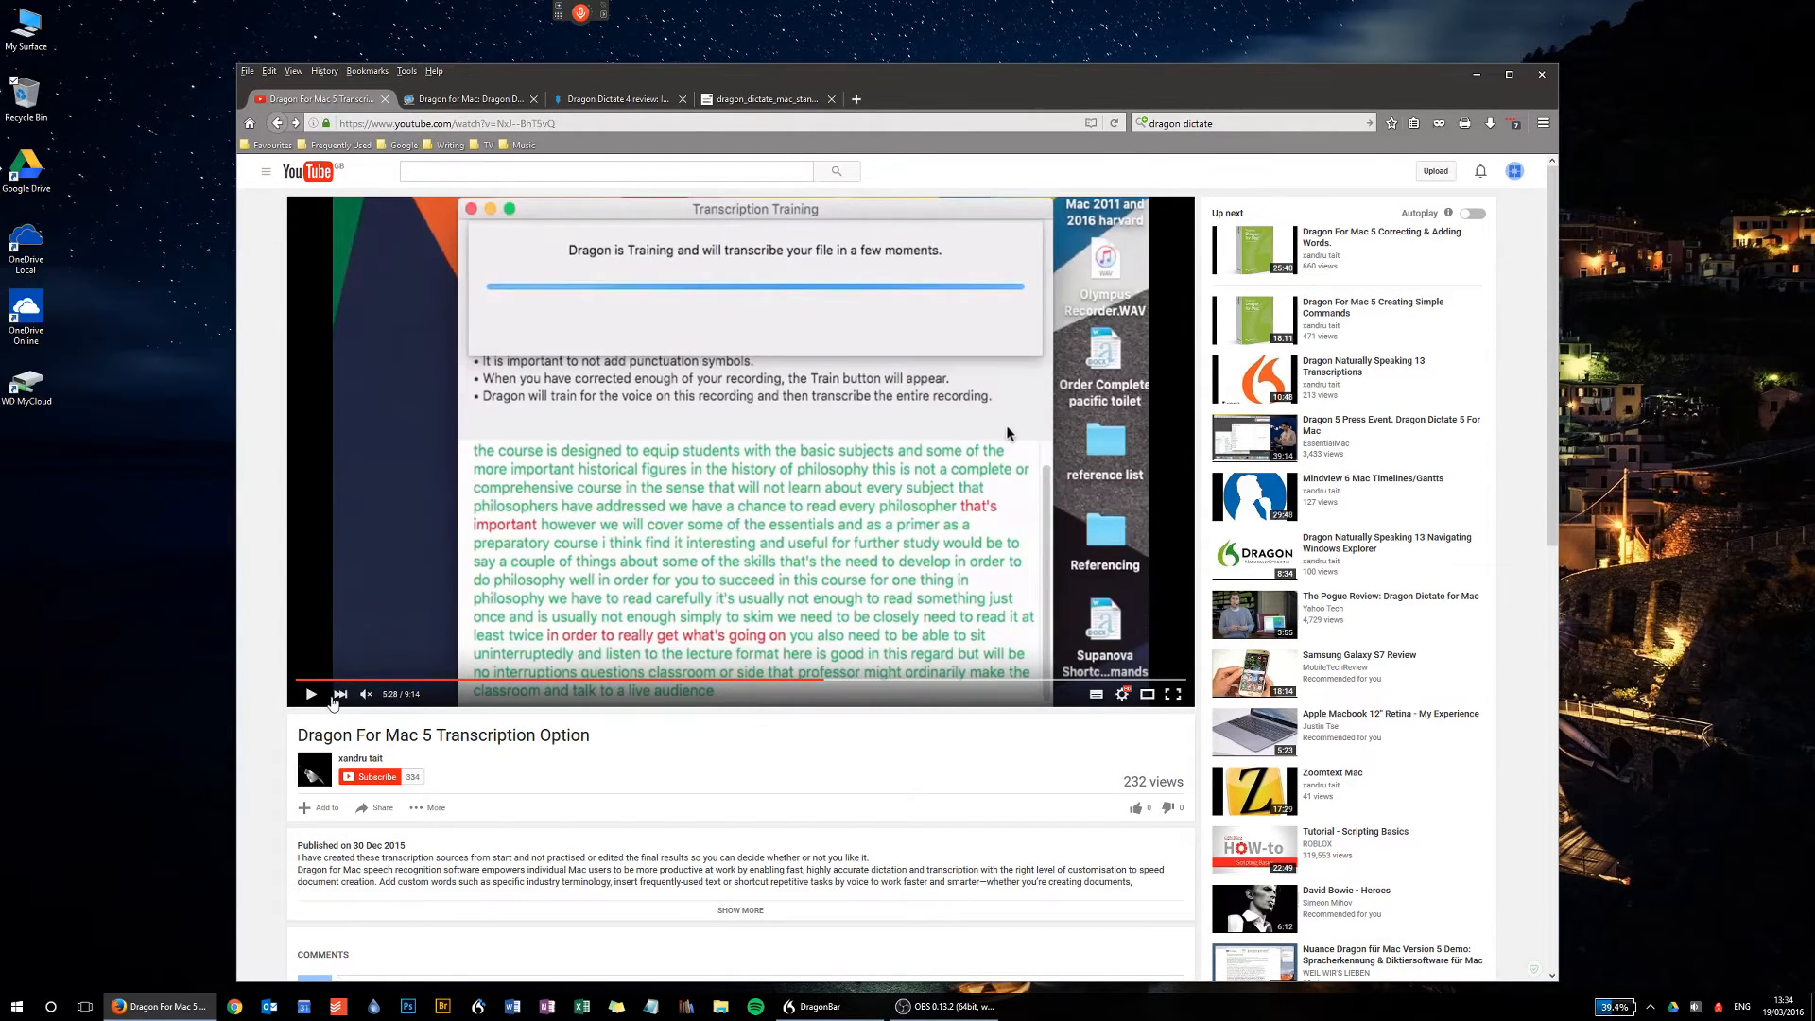
{"action": "mouse_move", "coordinate": [617, 795]}
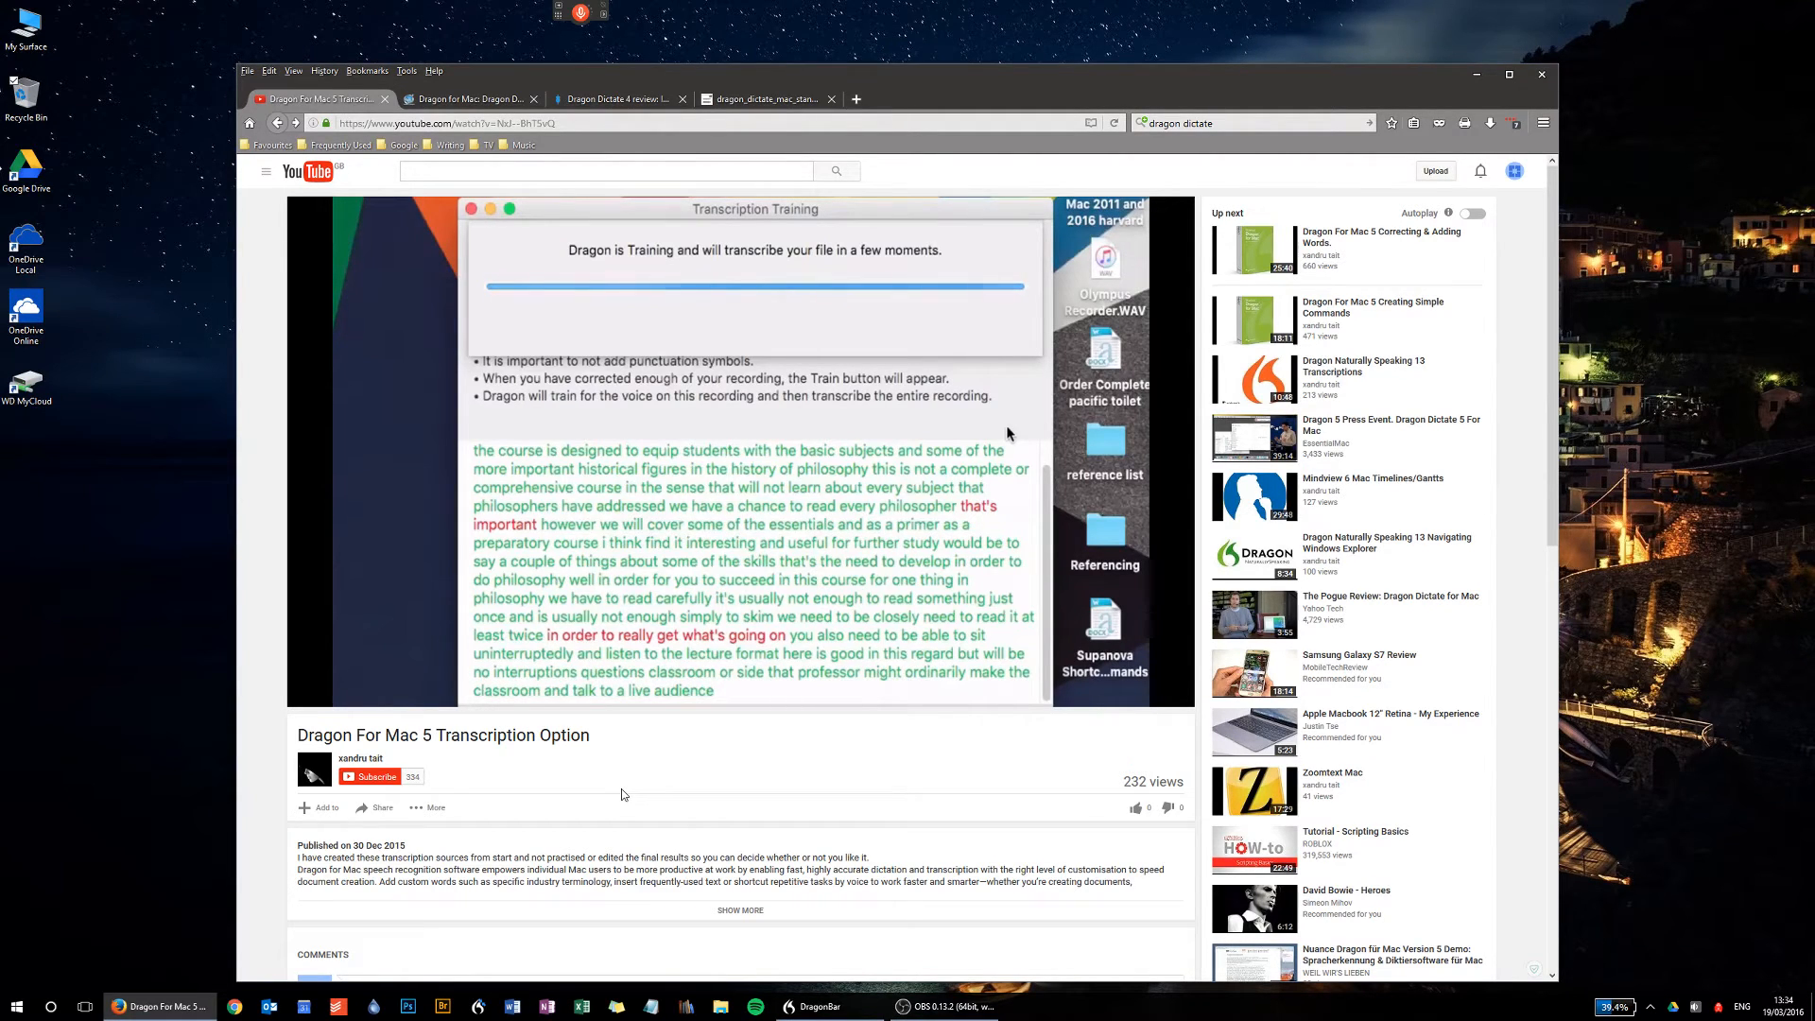
{"action": "mouse_move", "coordinate": [801, 691]}
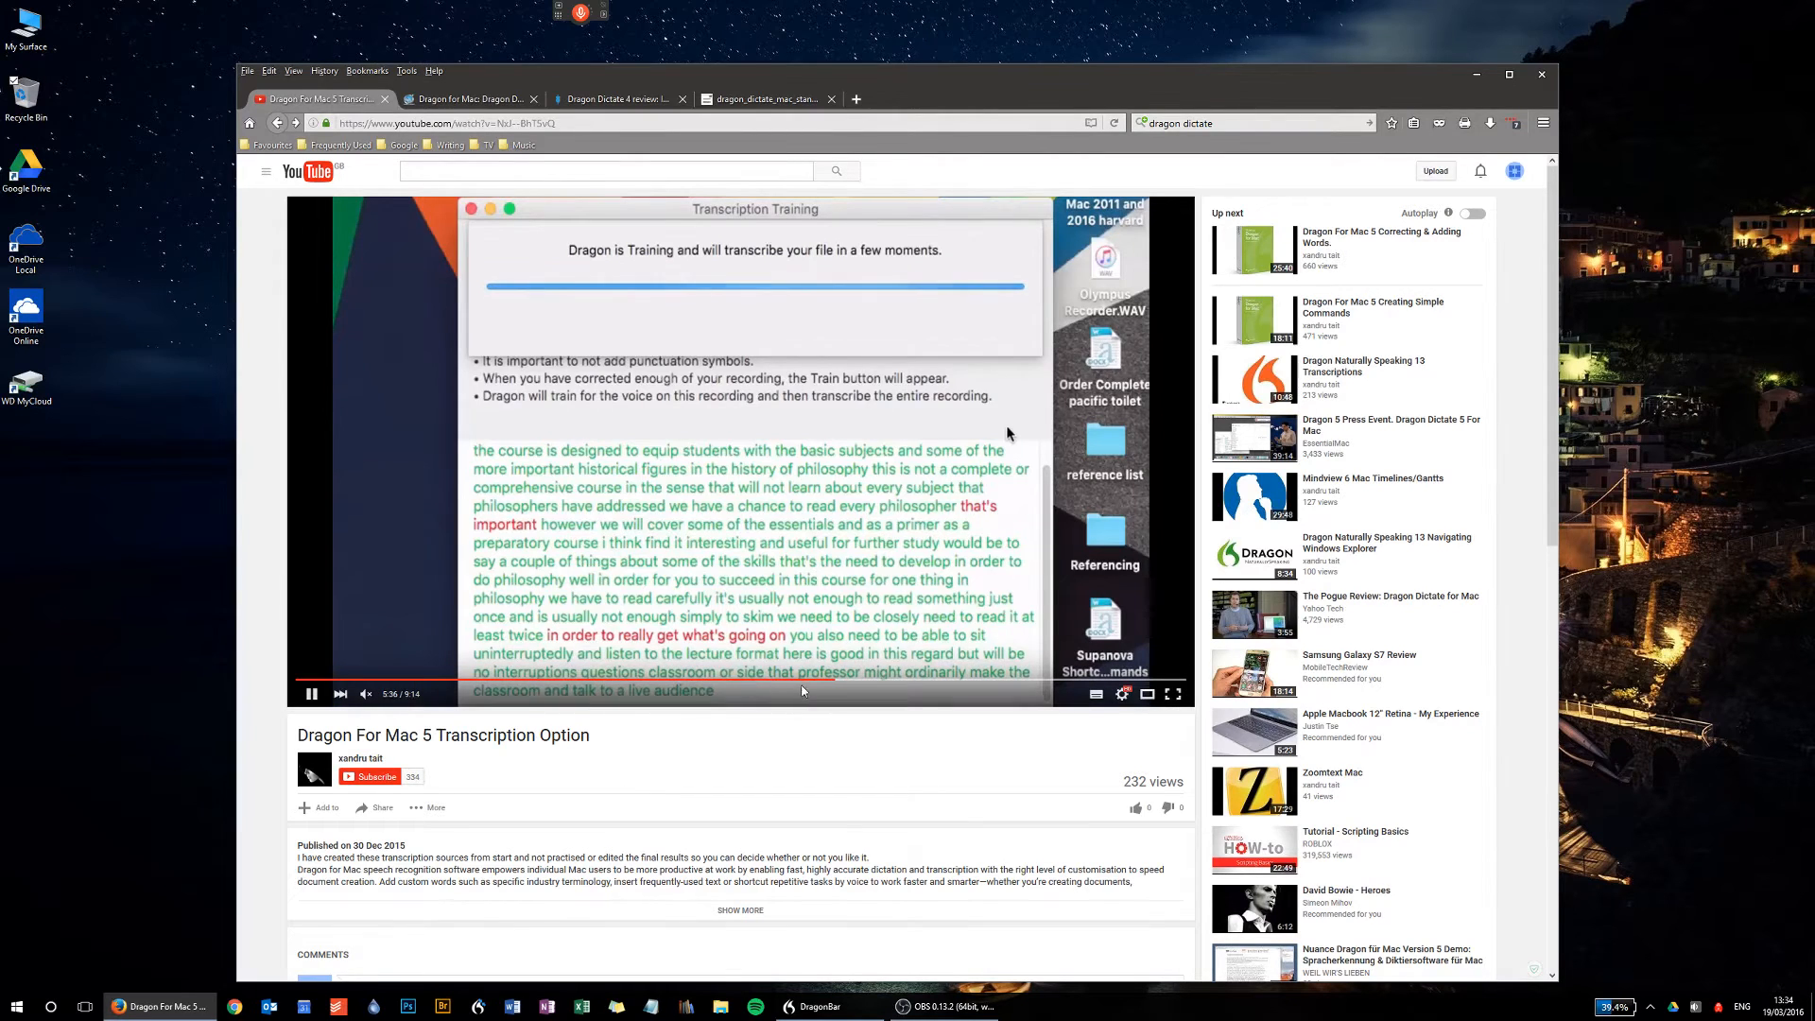
{"action": "mouse_move", "coordinate": [841, 681]}
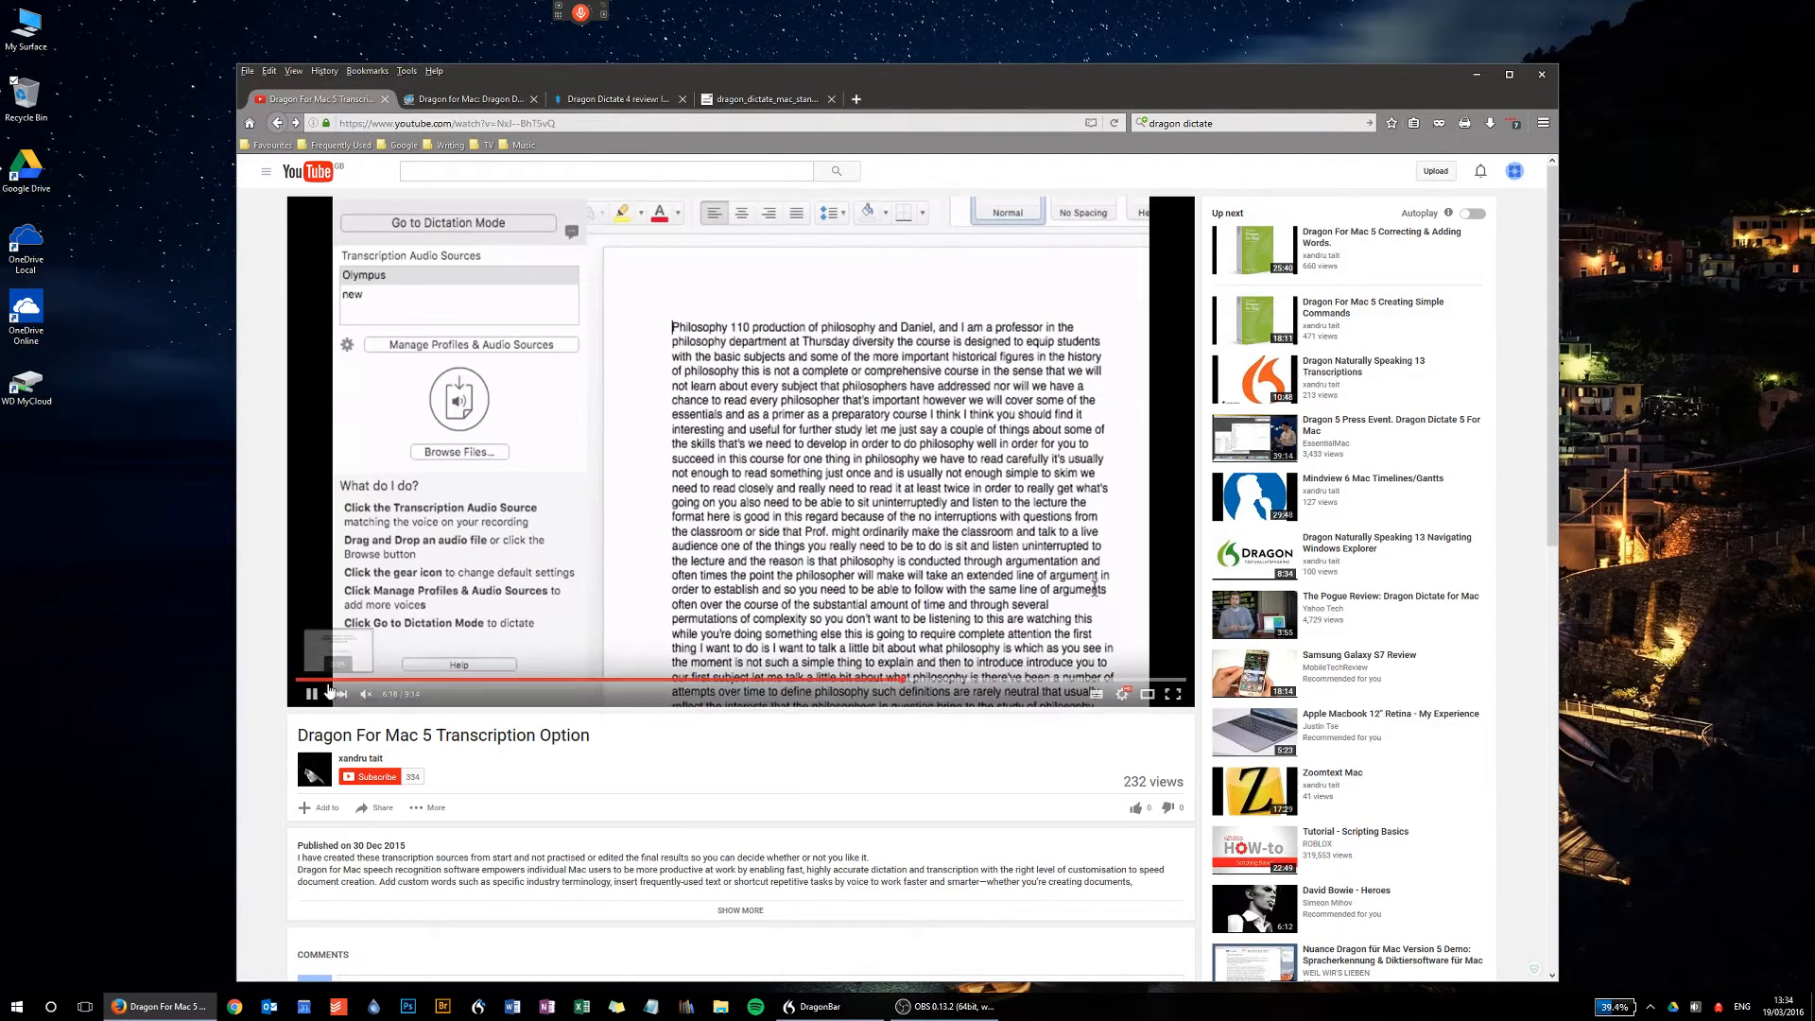
{"action": "left_click", "coordinate": [311, 693]}
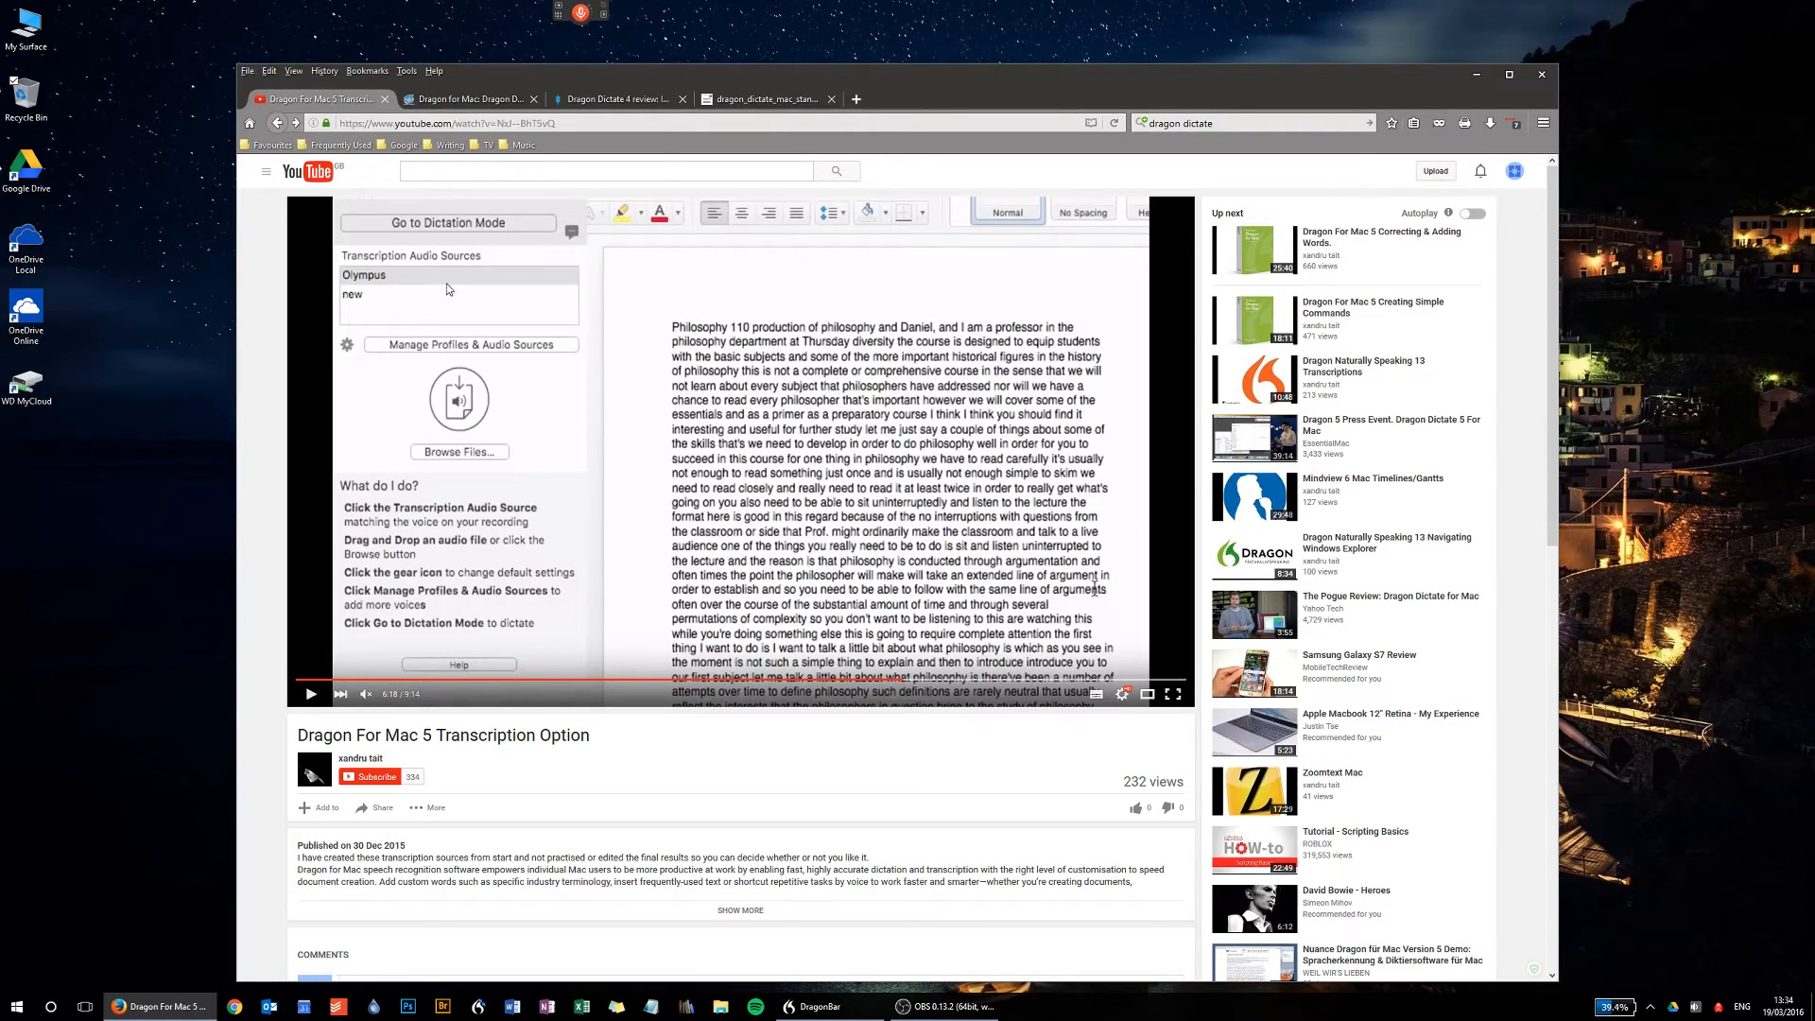
{"action": "mouse_move", "coordinate": [484, 486]}
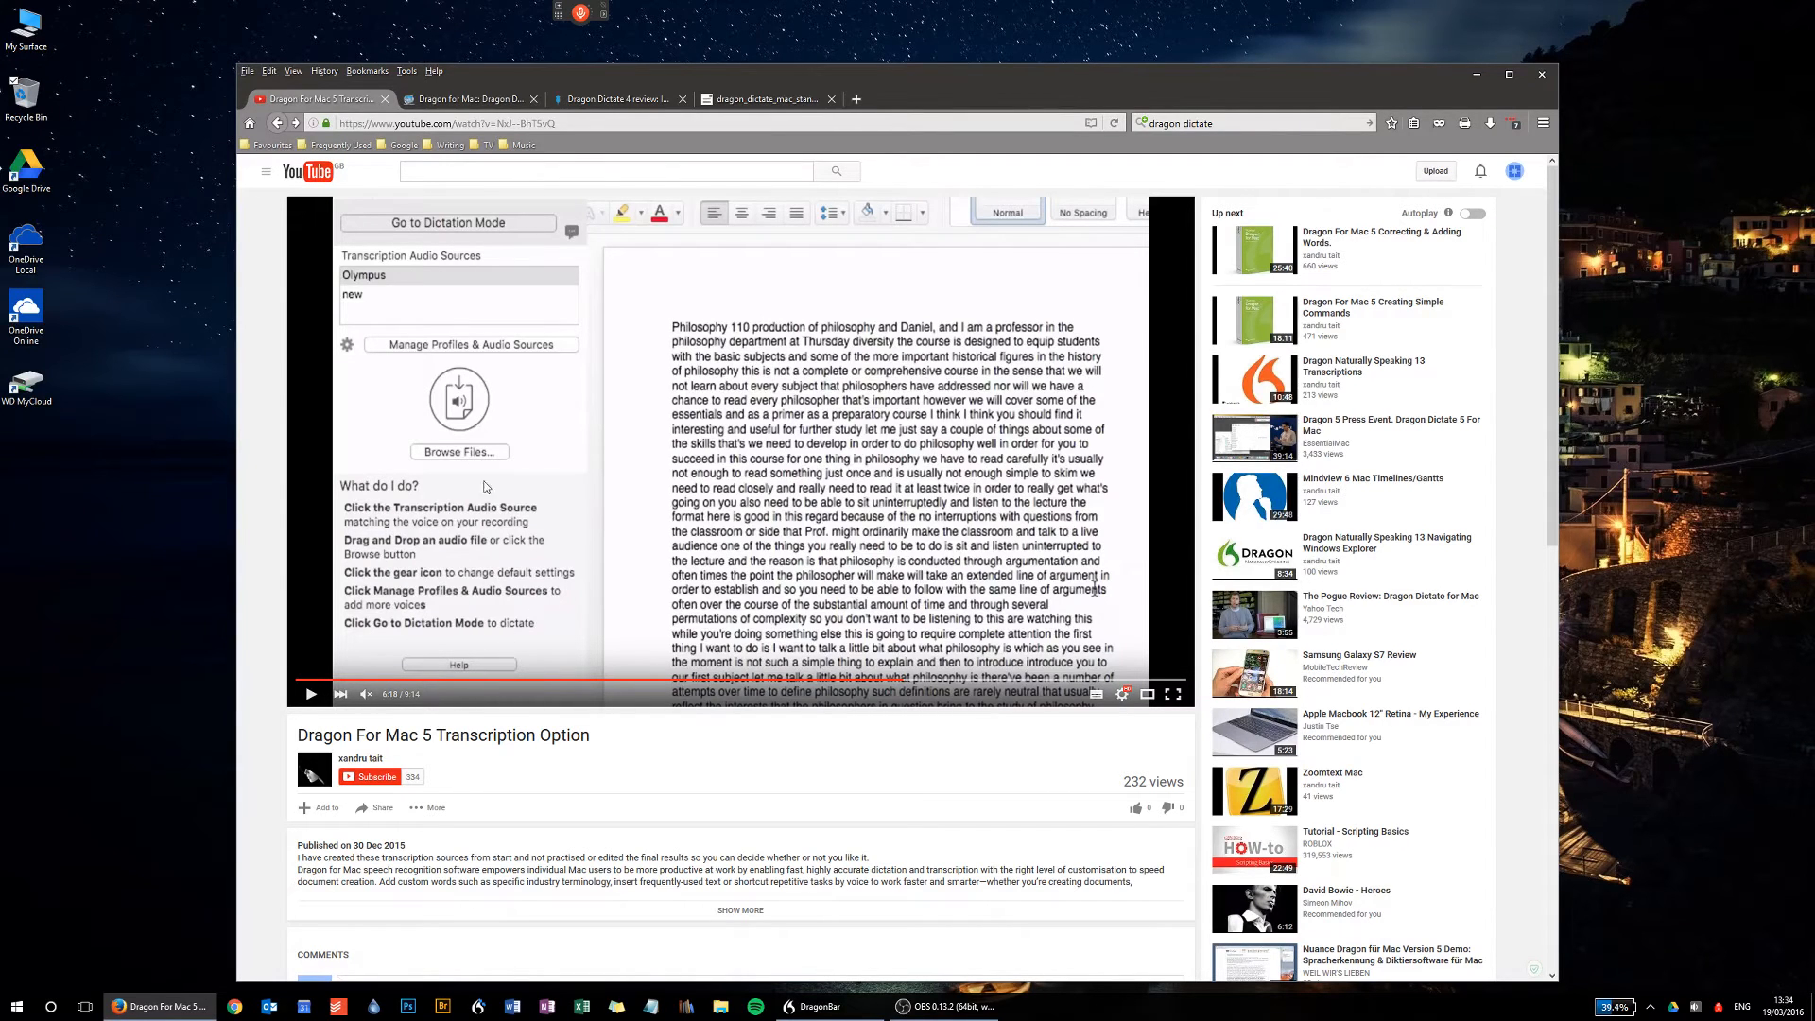
{"action": "mouse_move", "coordinate": [951, 685]}
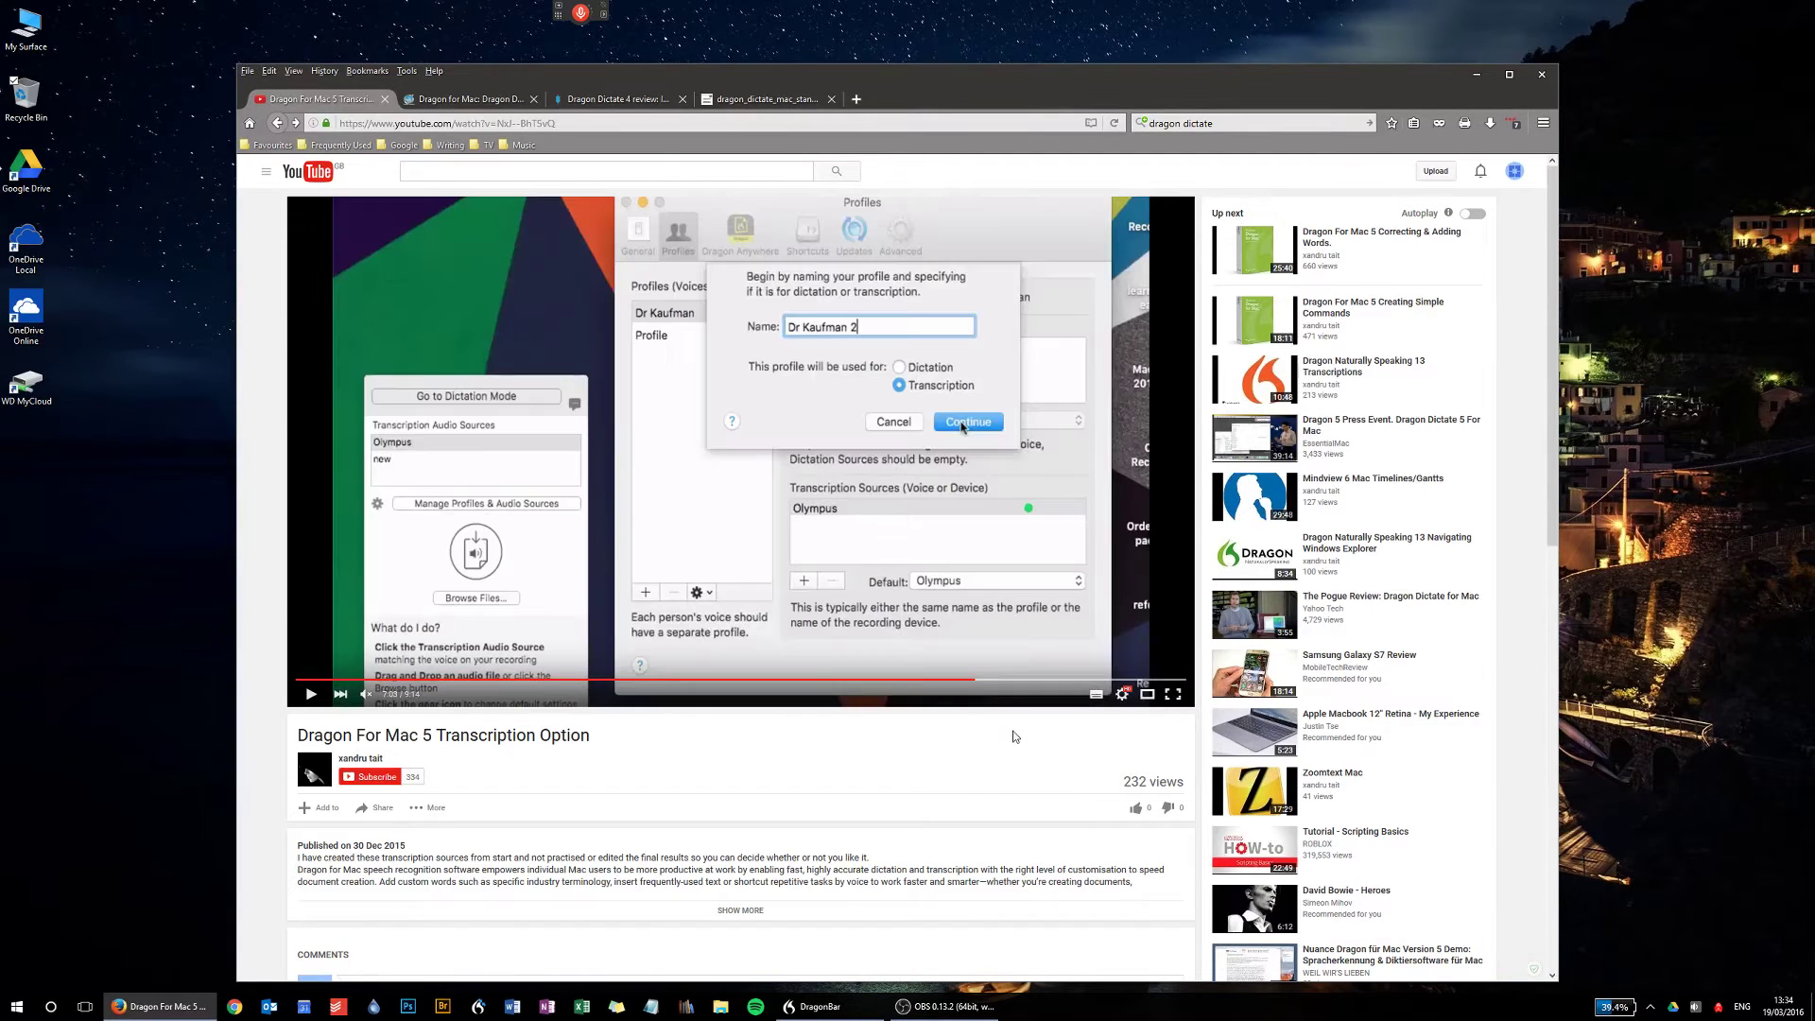
{"action": "mouse_move", "coordinate": [310, 695]}
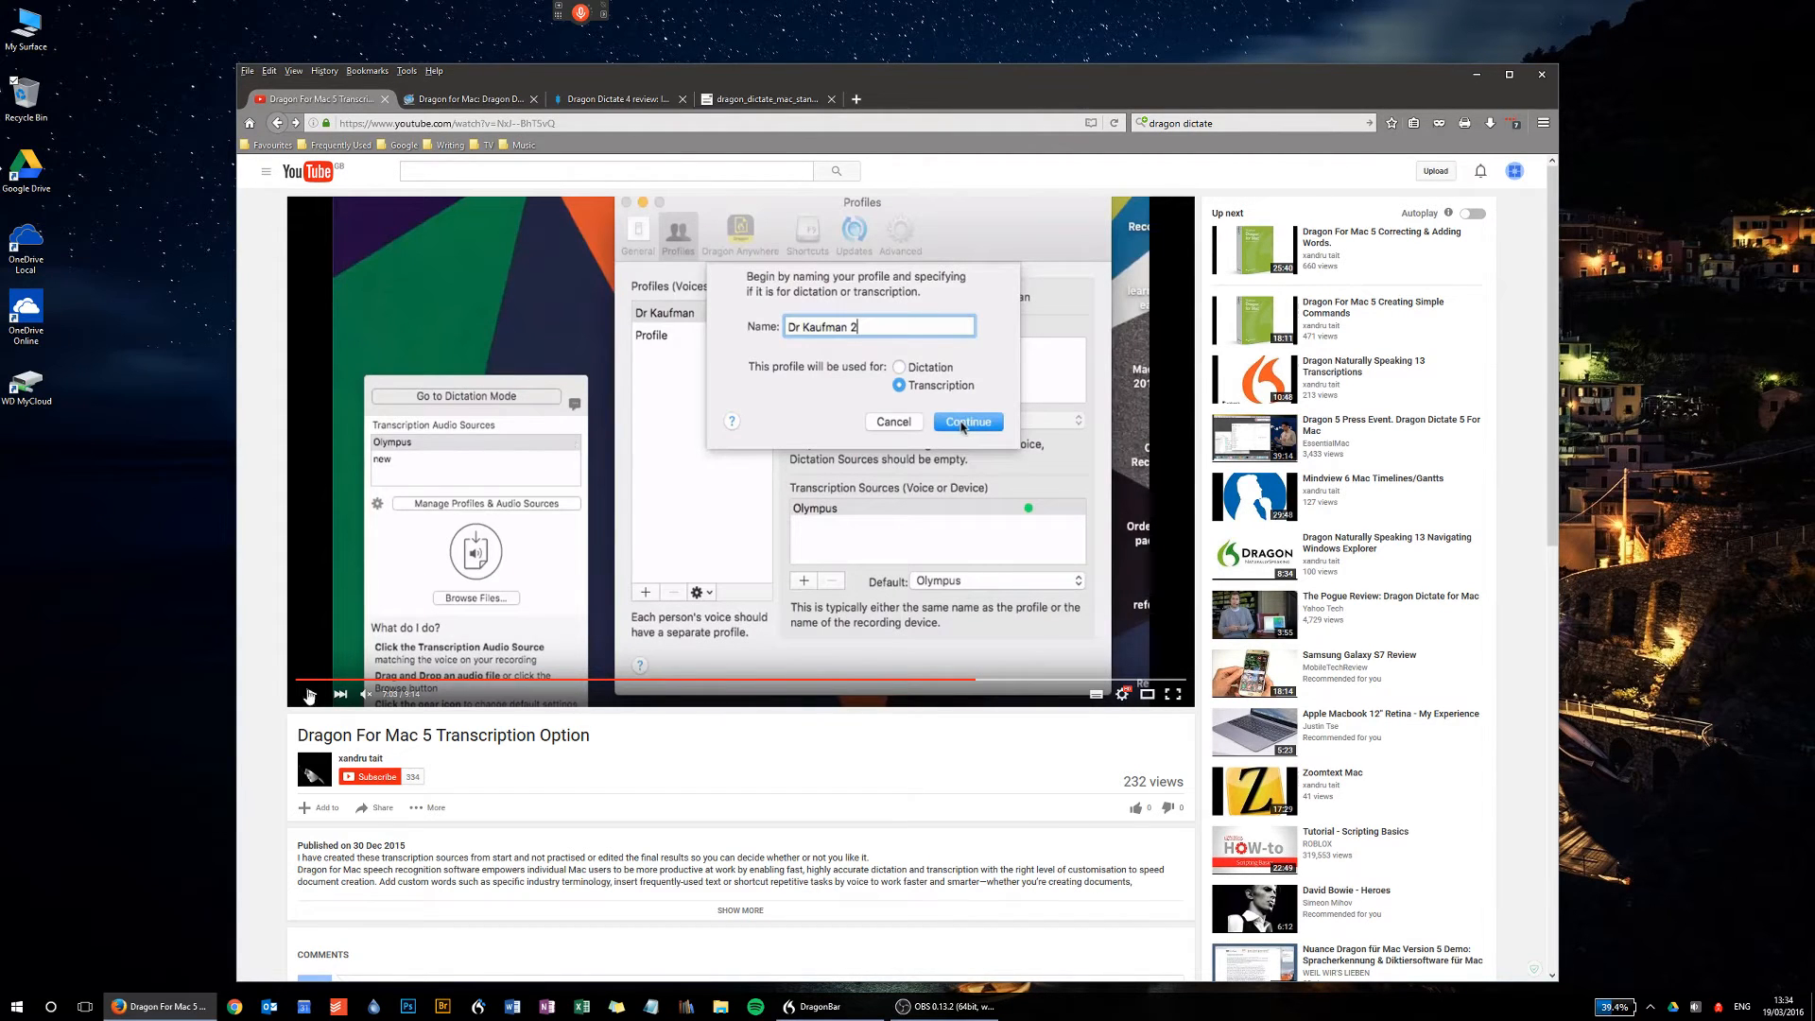
{"action": "left_click", "coordinate": [310, 693]}
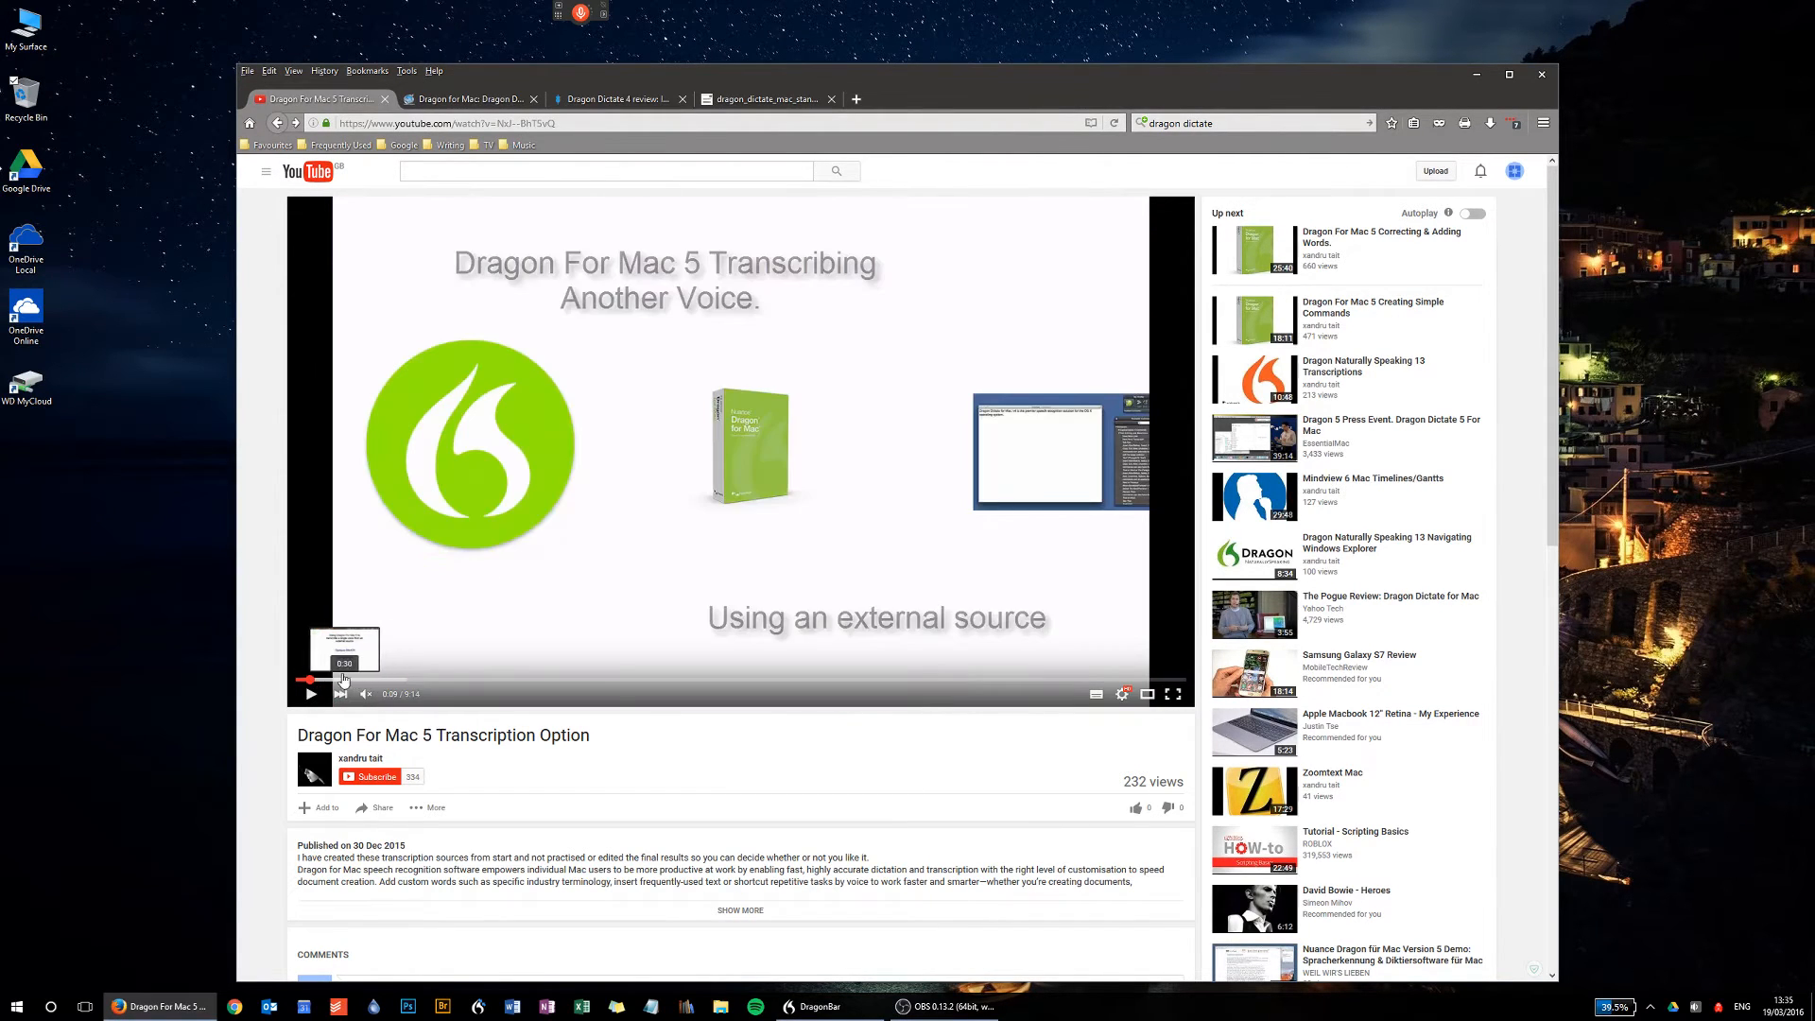
{"action": "left_click", "coordinate": [341, 680]}
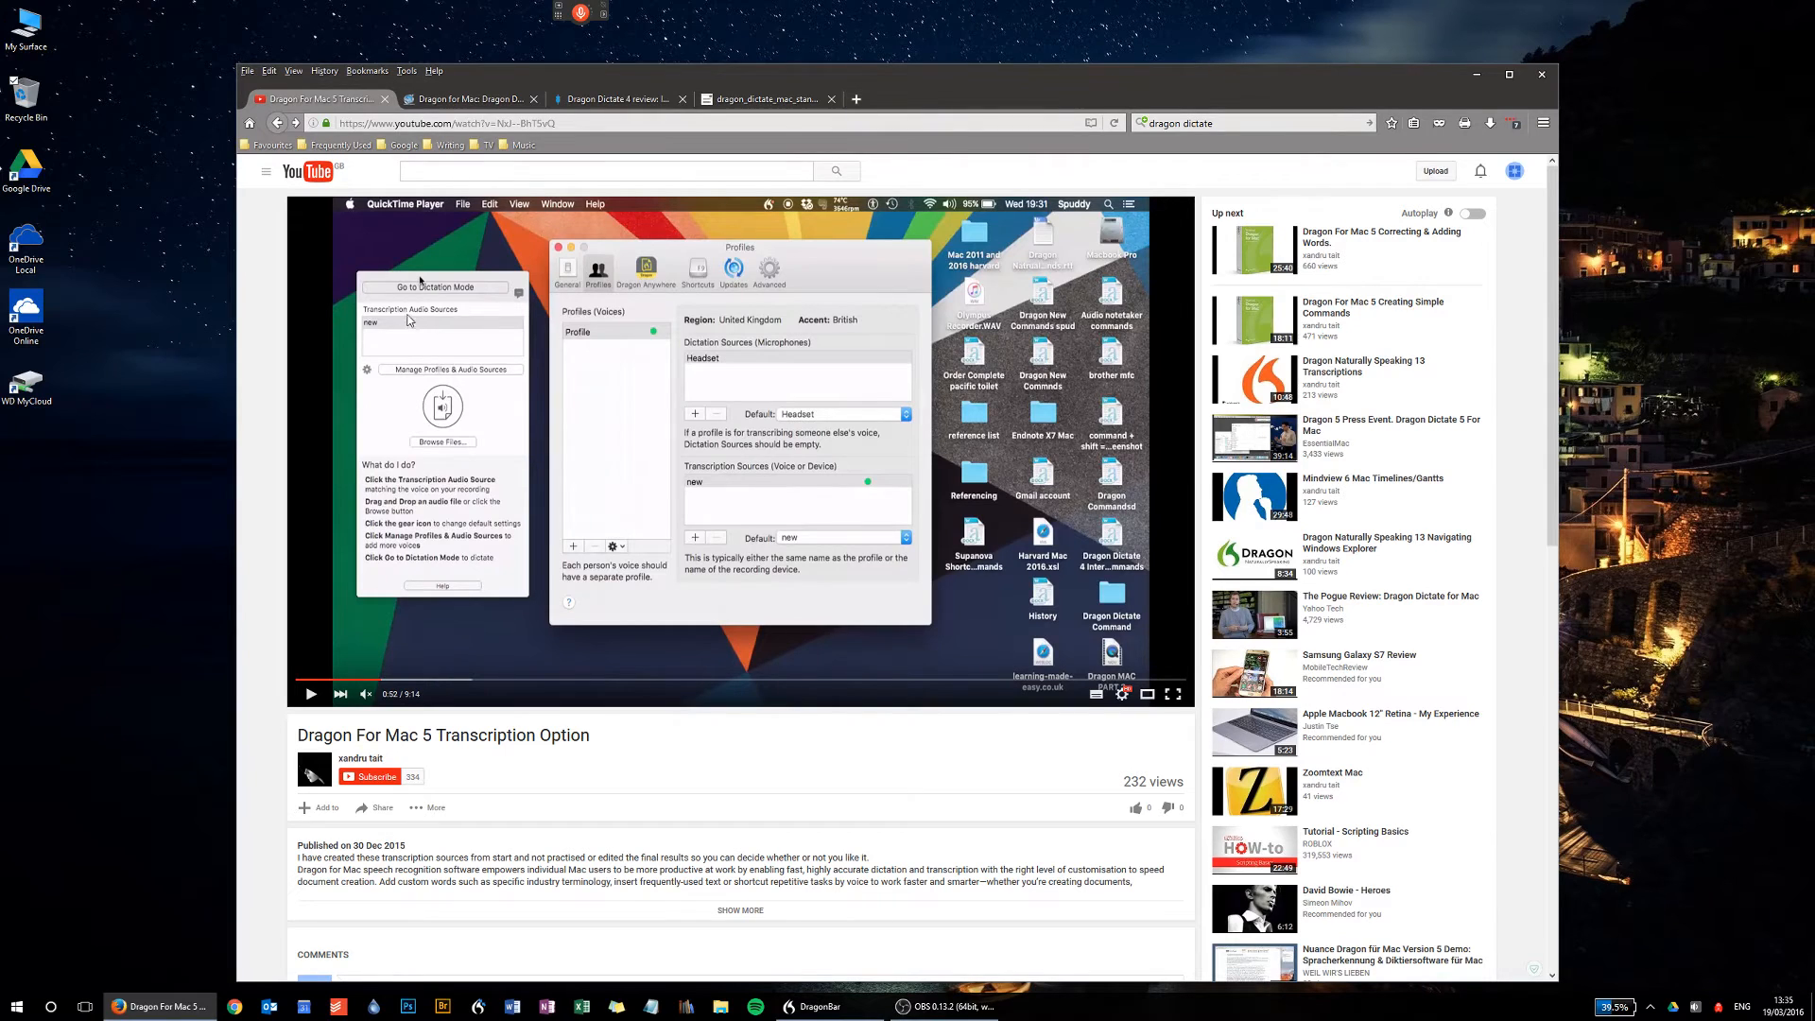
{"action": "mouse_move", "coordinate": [849, 223]}
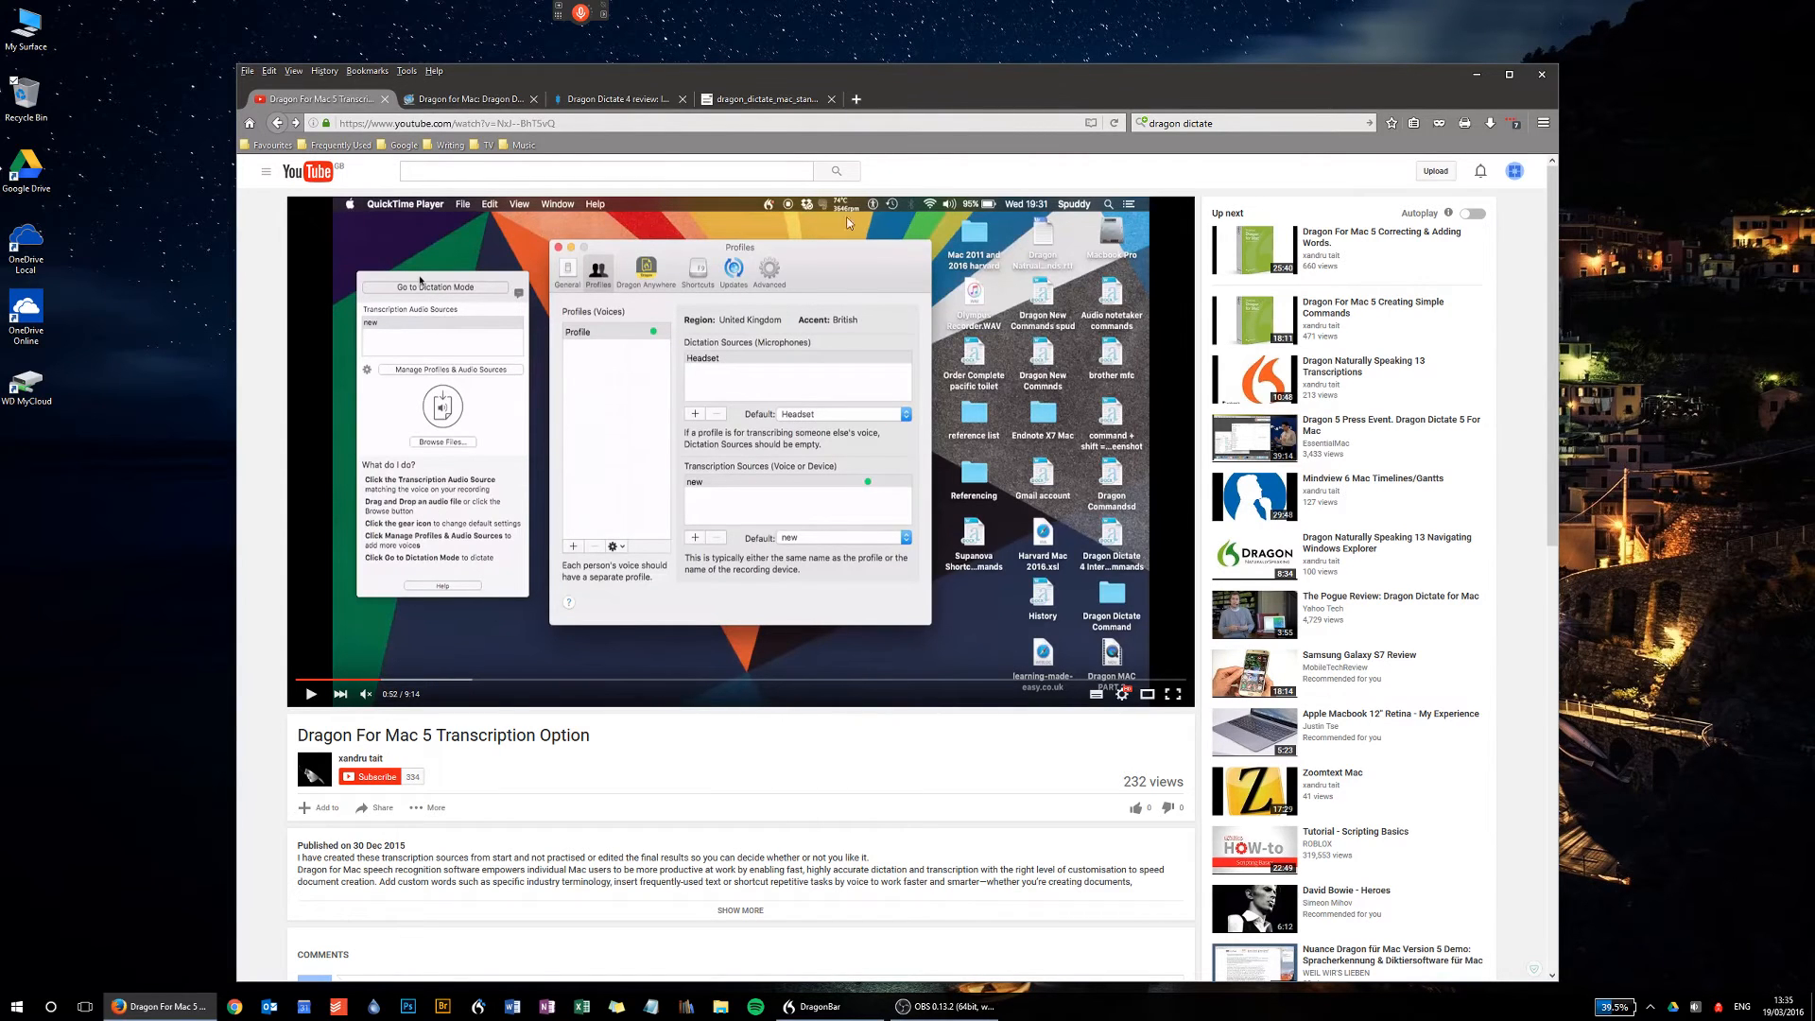
{"action": "mouse_move", "coordinate": [772, 212]}
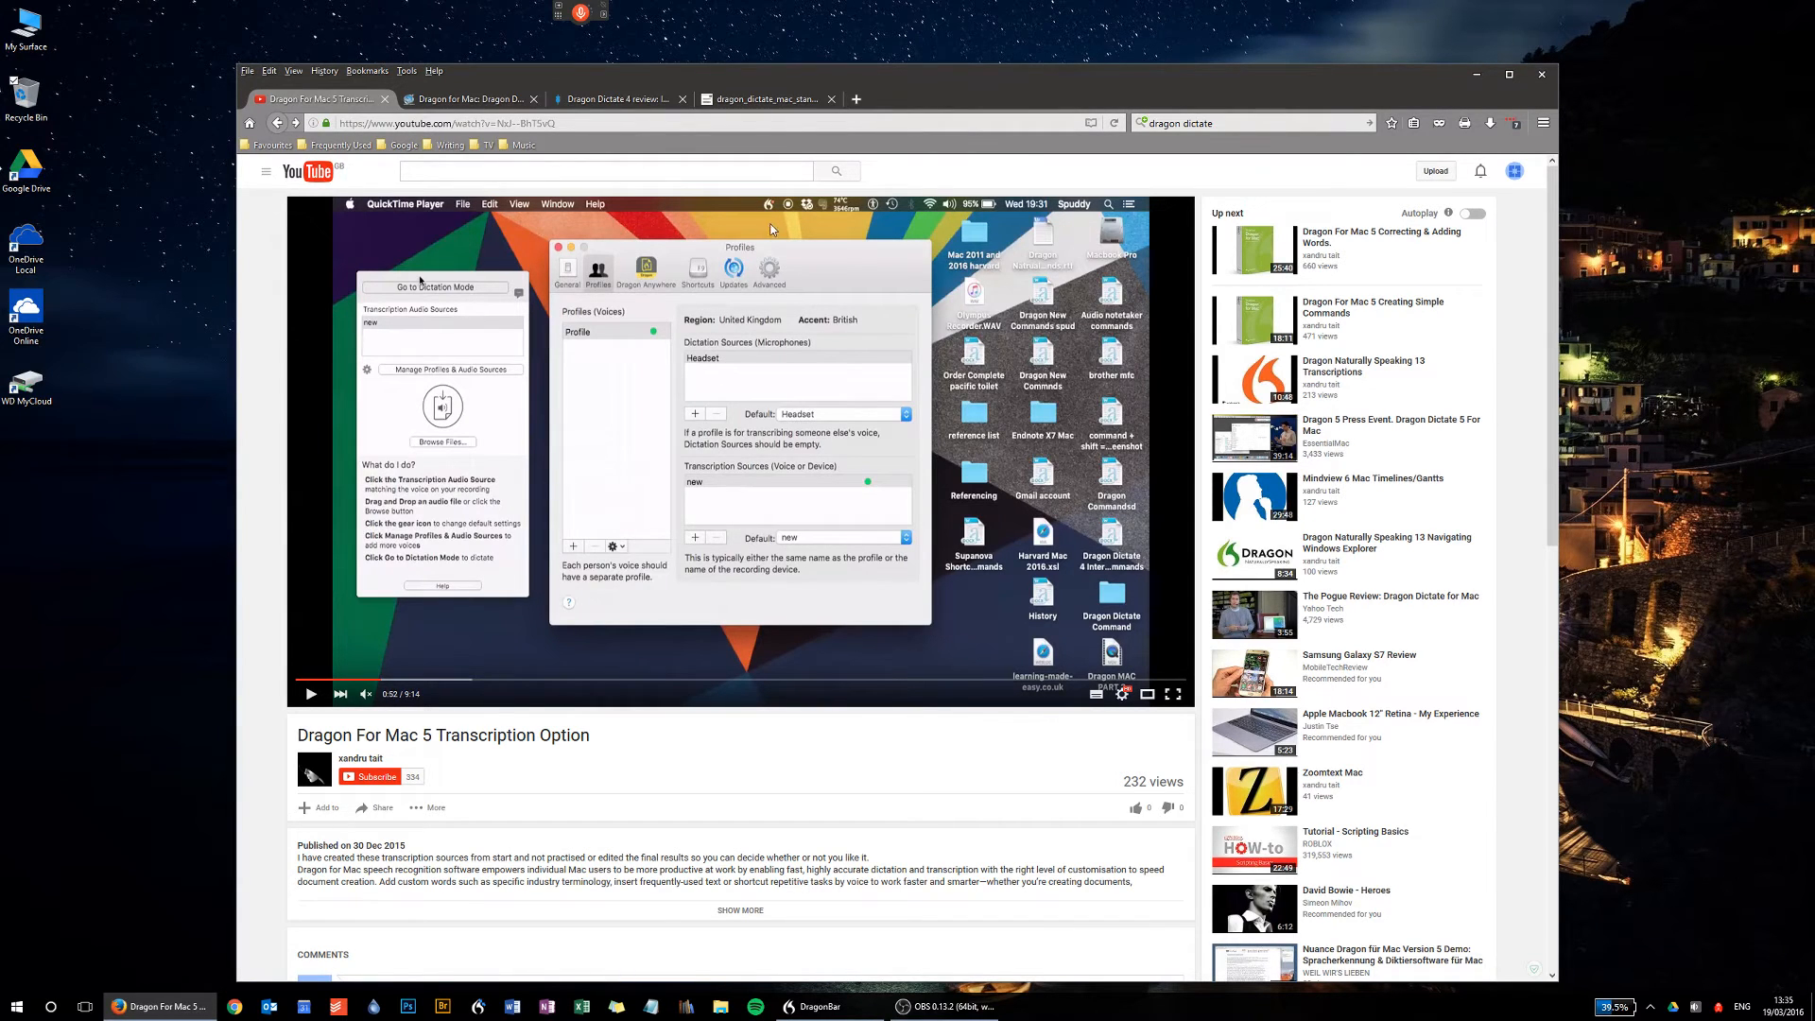
{"action": "mouse_move", "coordinate": [762, 224]}
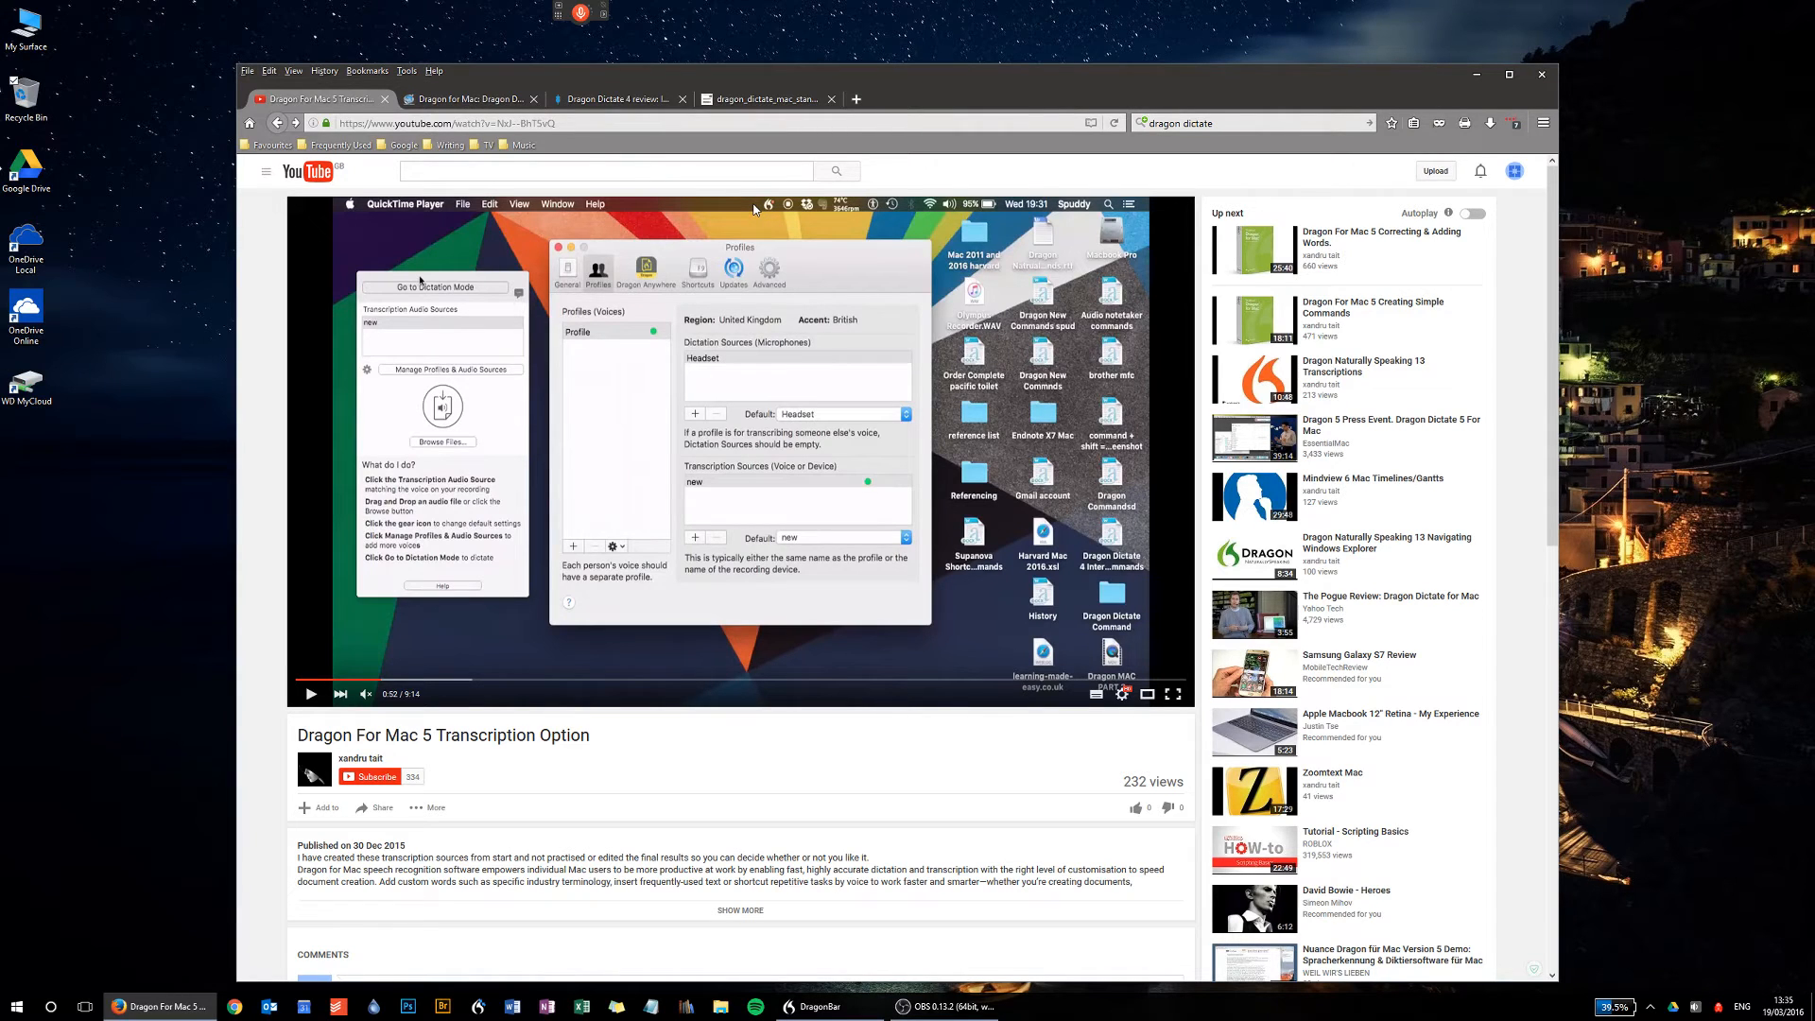
{"action": "mouse_move", "coordinate": [469, 98]}
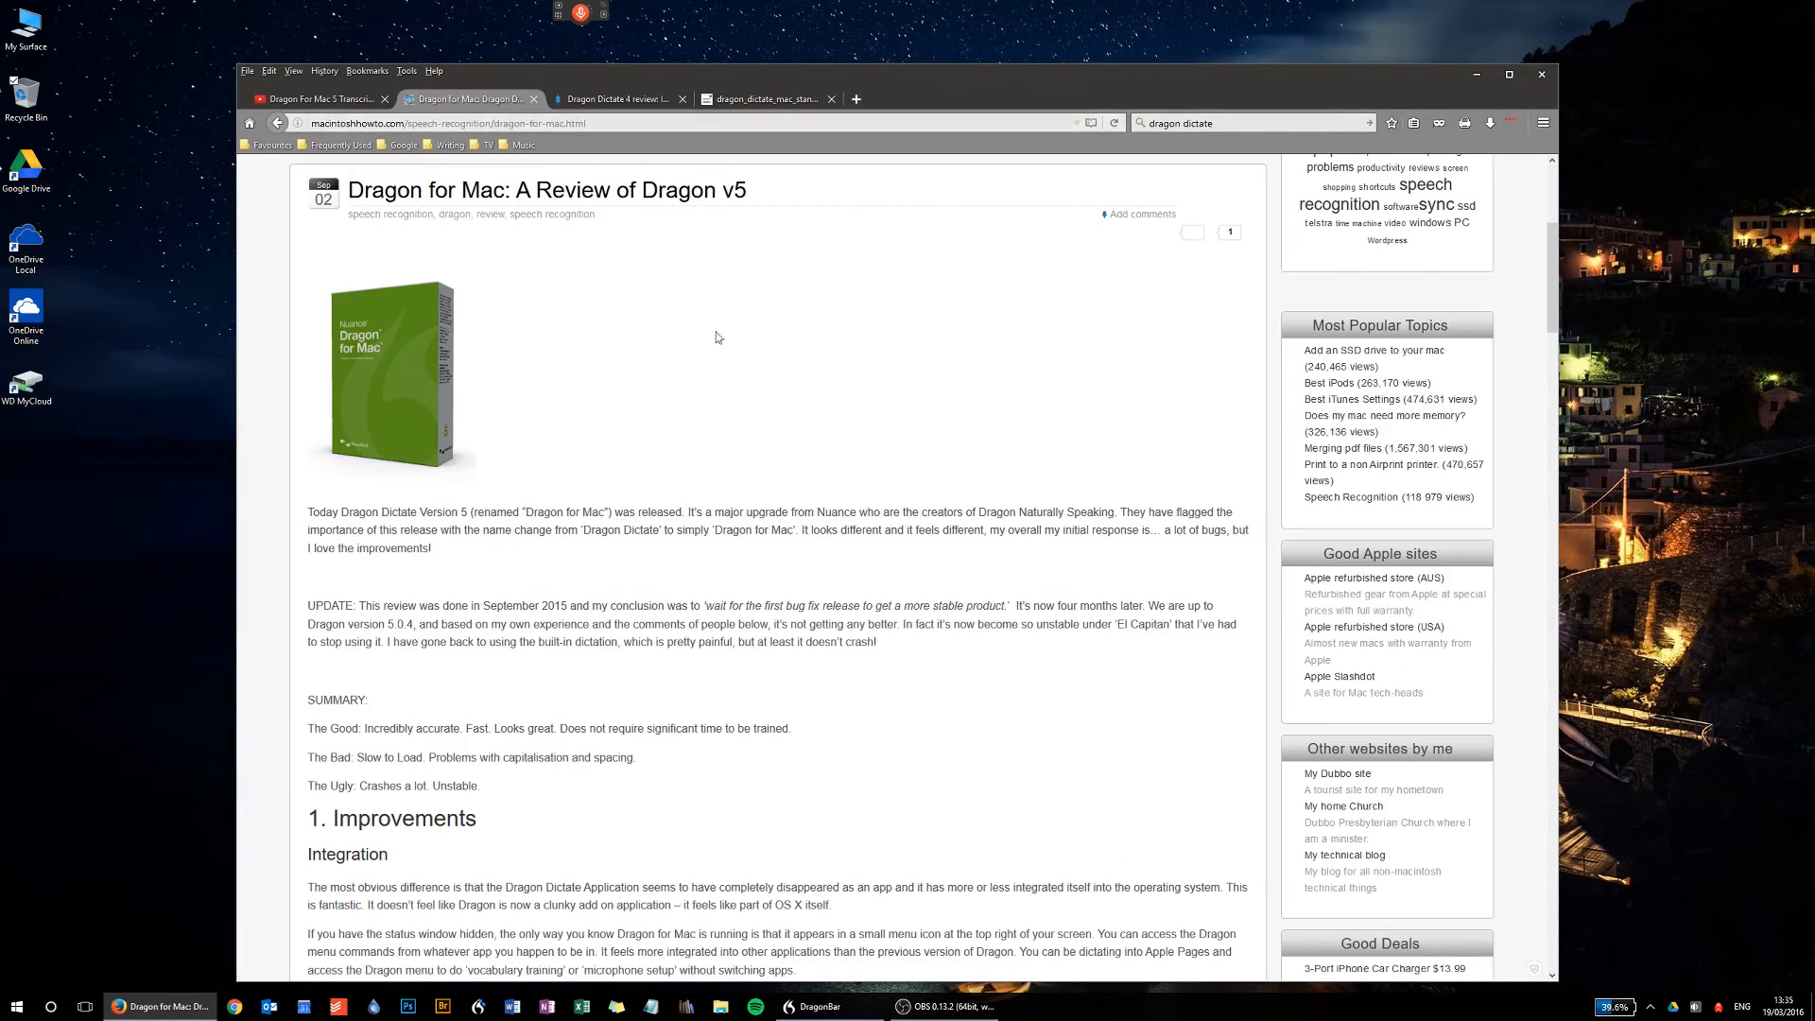
- Scroll the Dragon v5 review and highlight the update paragraph about version 5.0.4
{"action": "scroll", "scroll_direction": "up", "scroll_amount": 3}
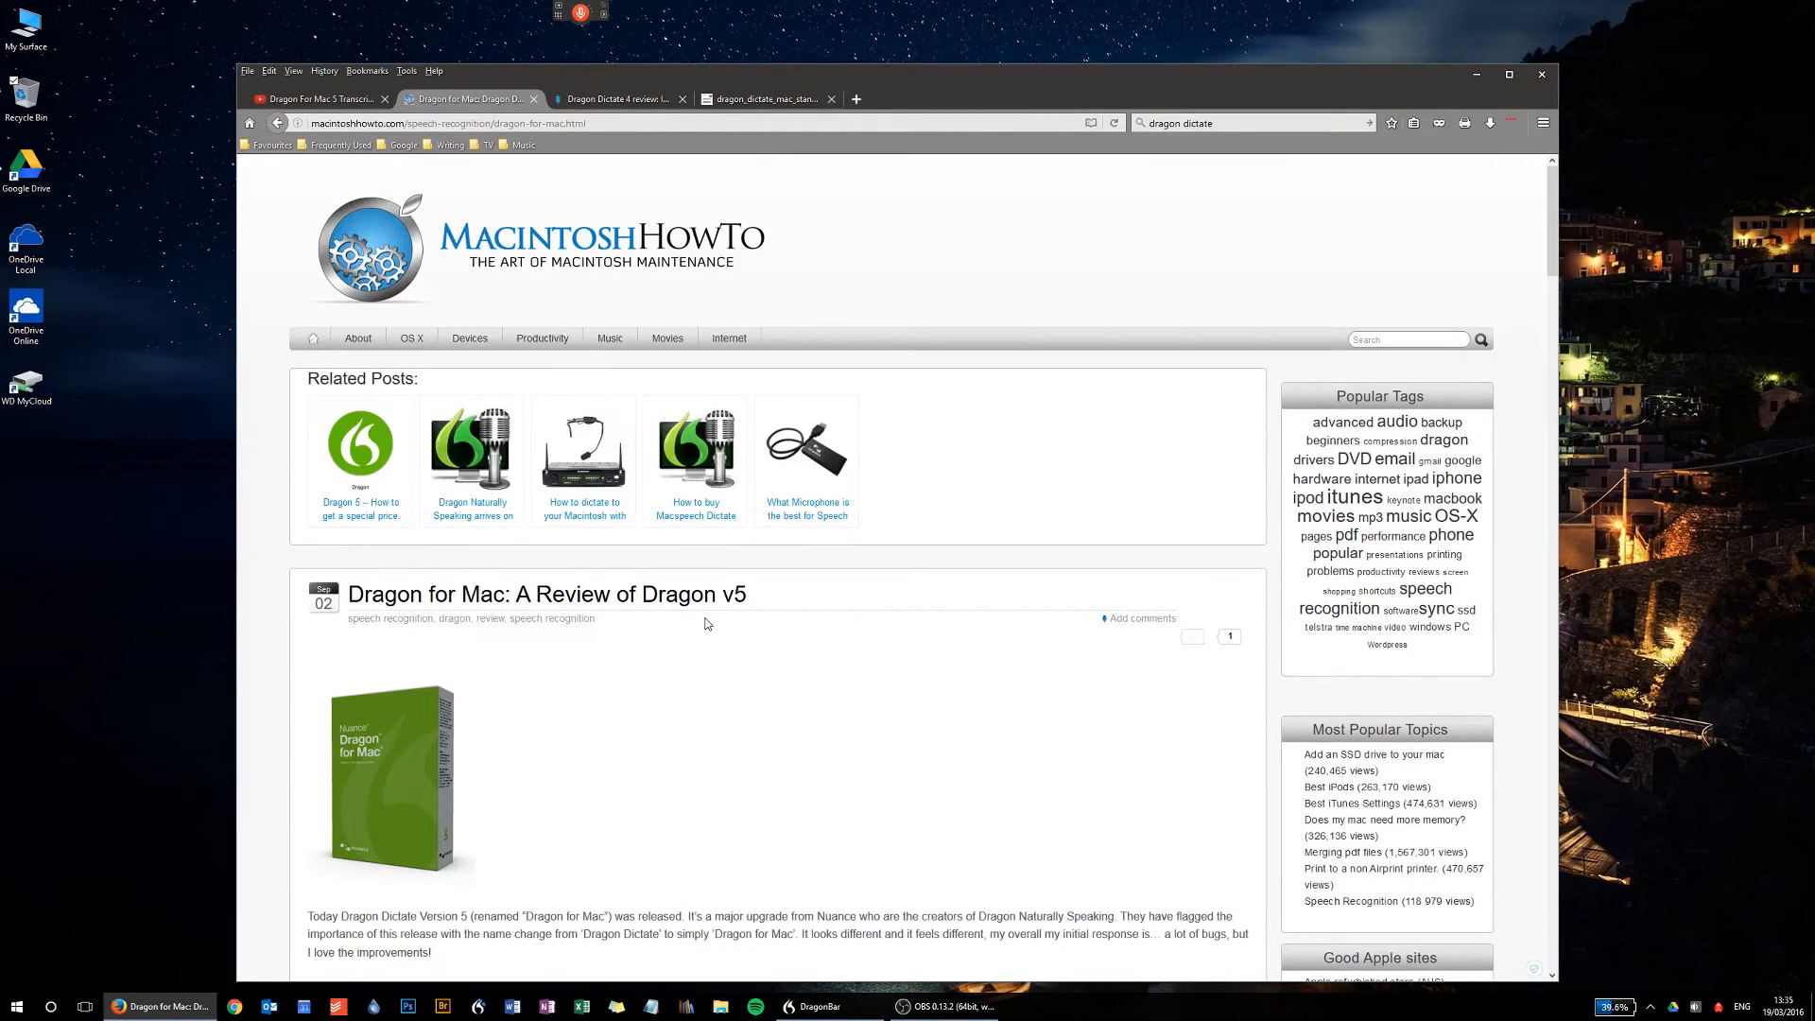
{"action": "scroll", "scroll_direction": "down", "scroll_amount": 3}
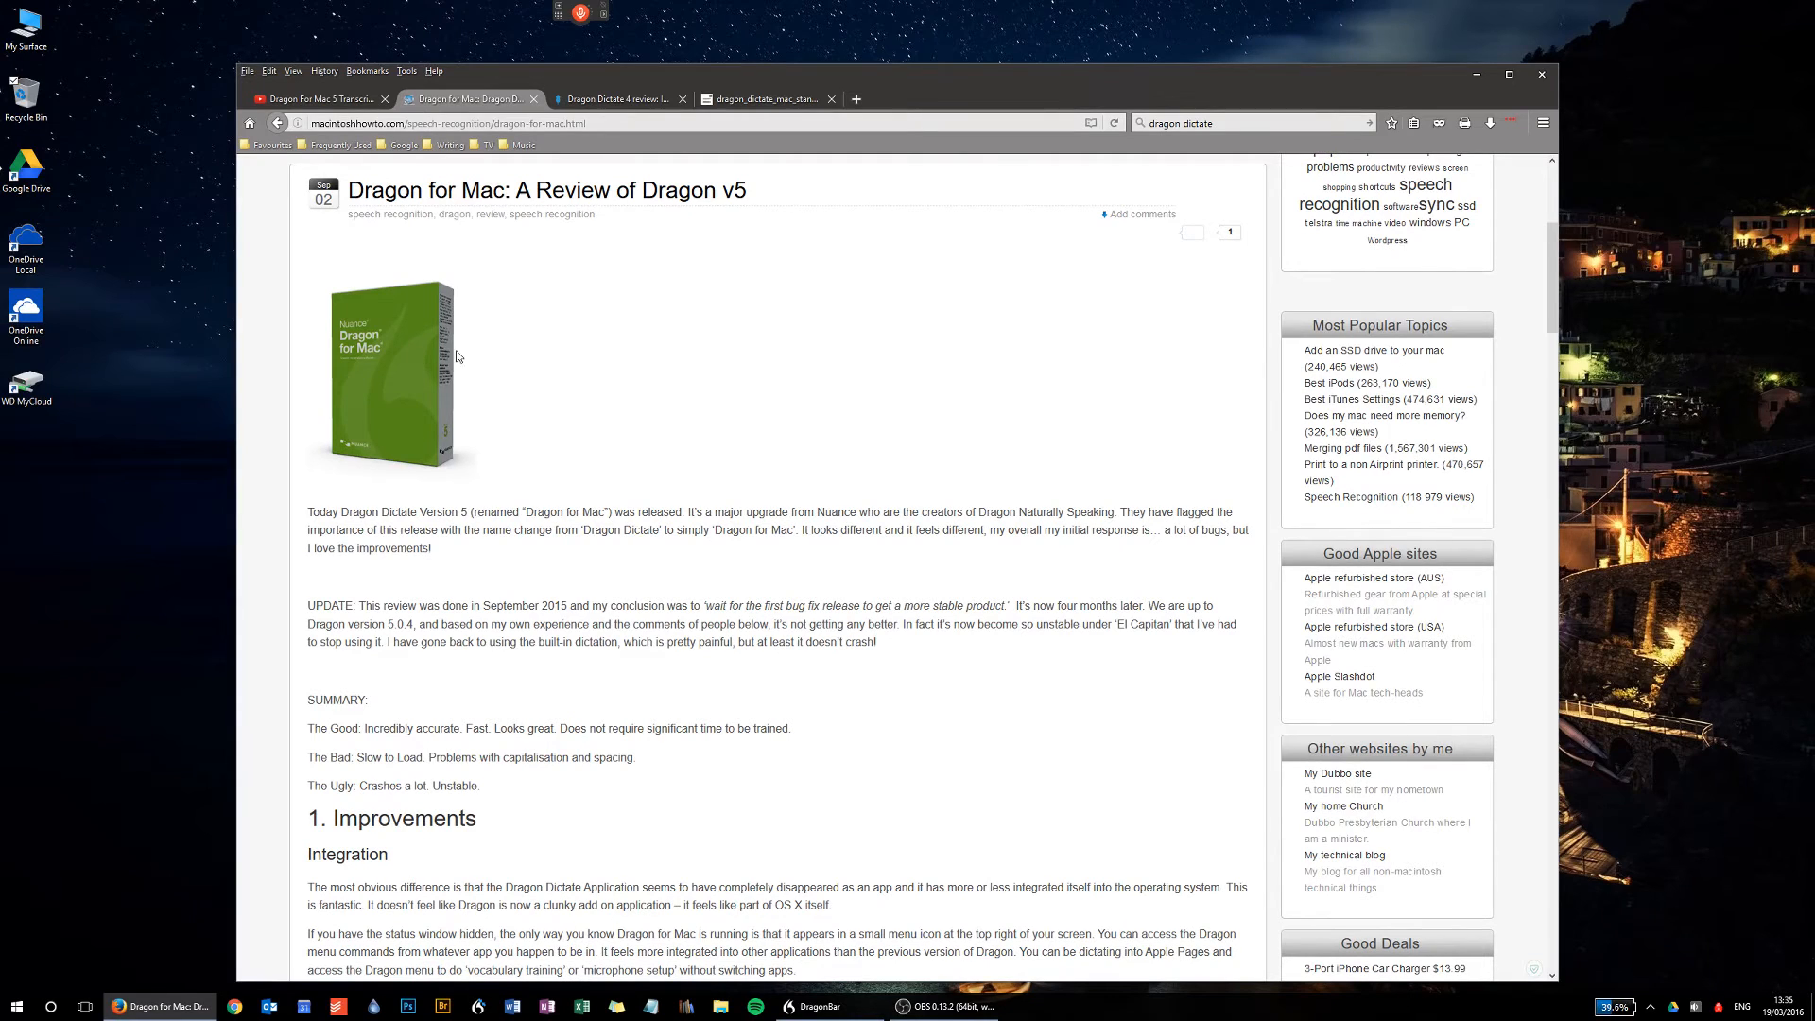
{"action": "scroll", "scroll_direction": "down", "scroll_amount": 3}
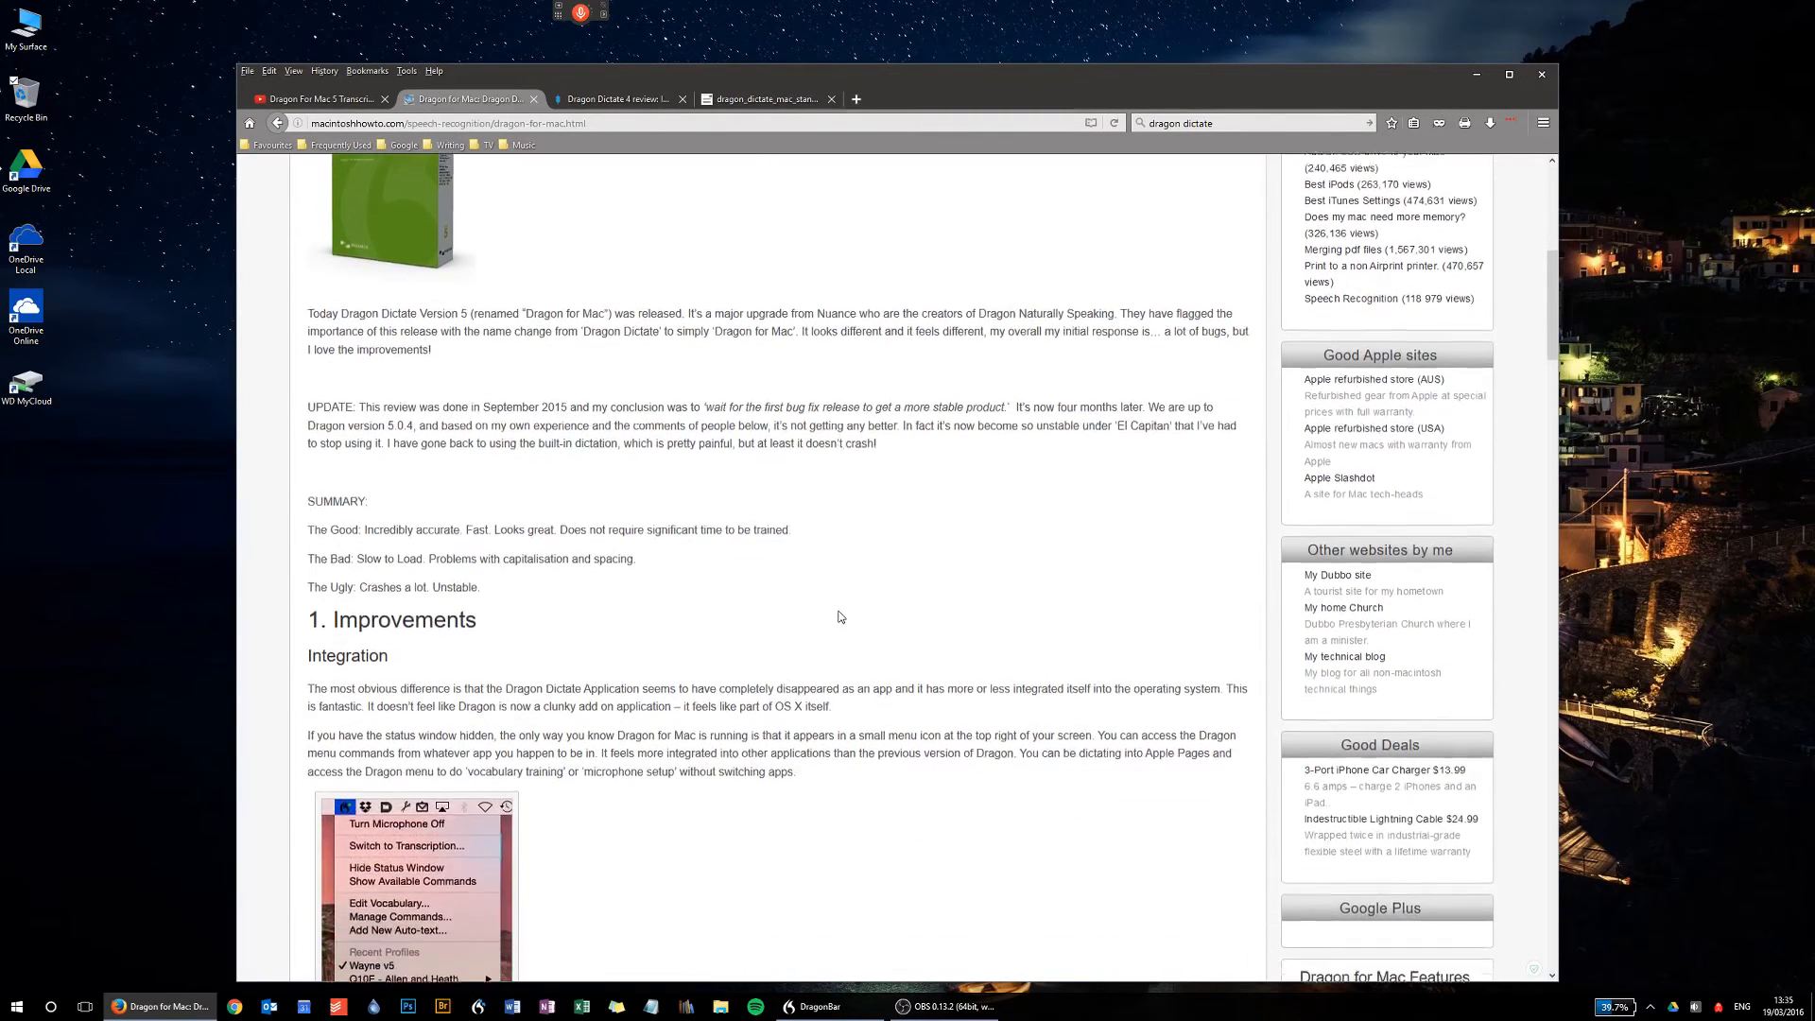
{"action": "scroll", "scroll_direction": "down", "scroll_amount": 3}
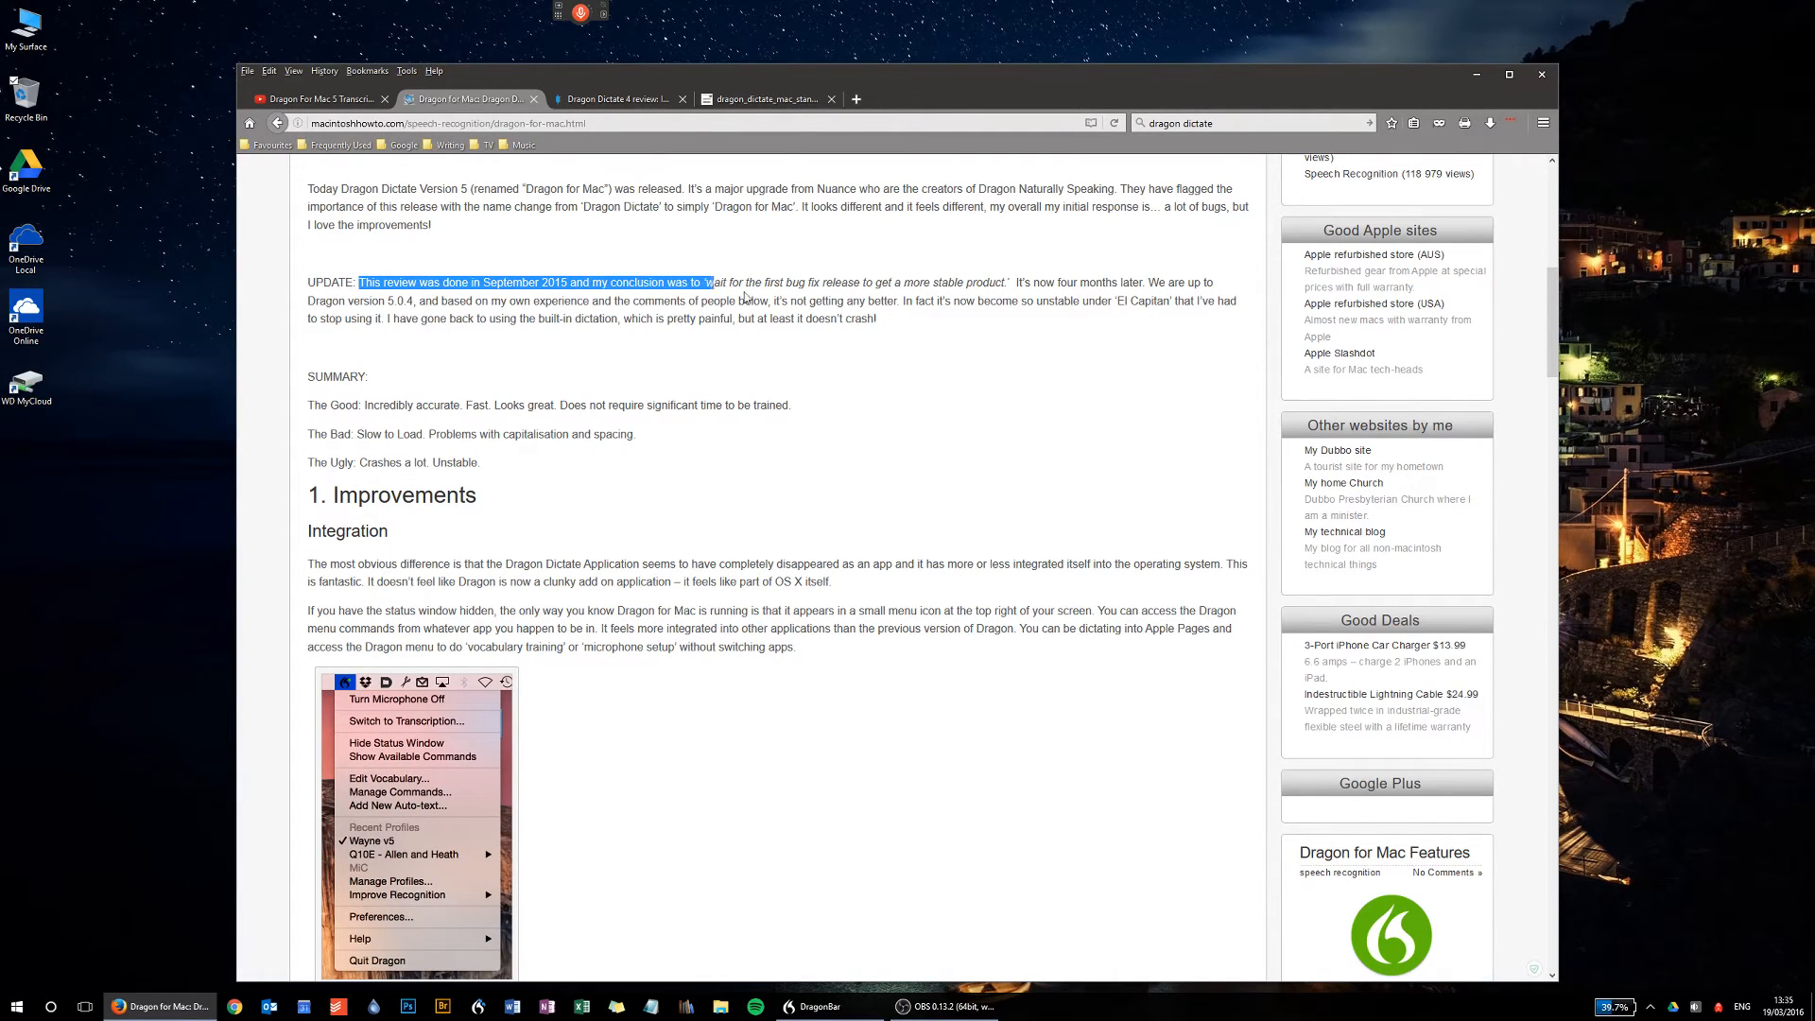
{"action": "left_click", "coordinate": [450, 351]}
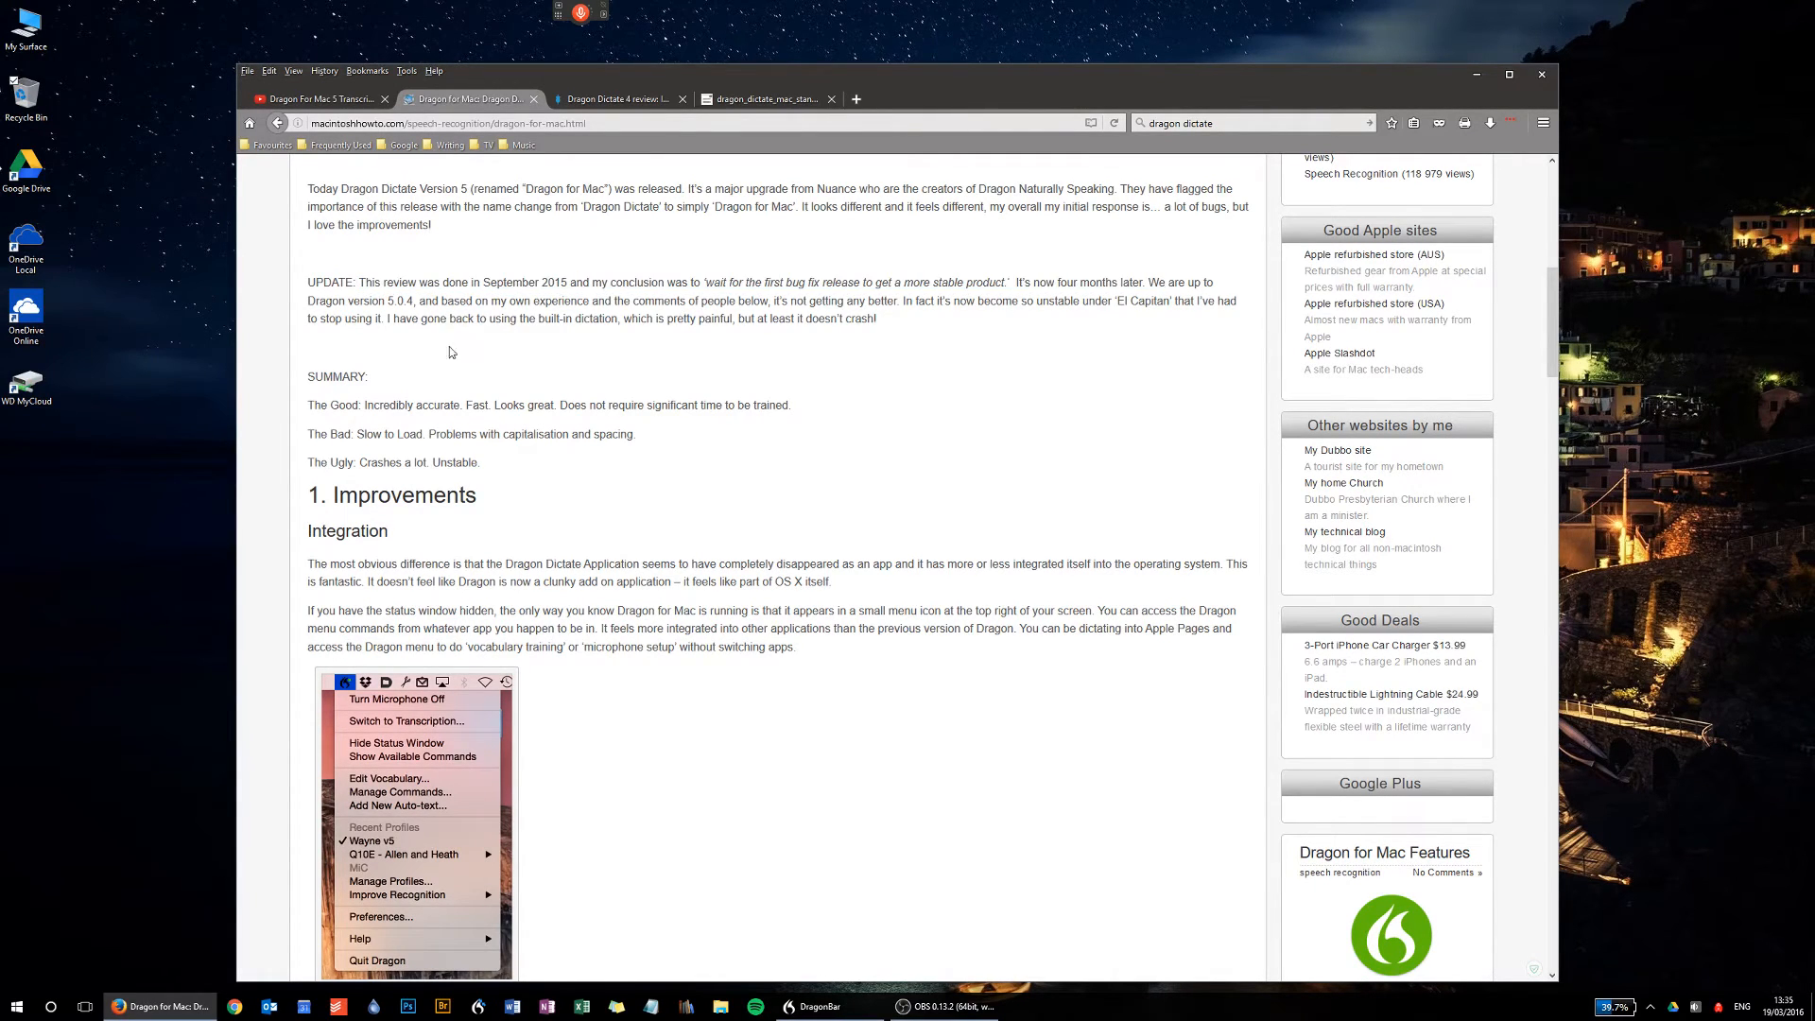
{"action": "left_click_drag", "start_coordinate": [344, 301], "coordinate": [494, 301]}
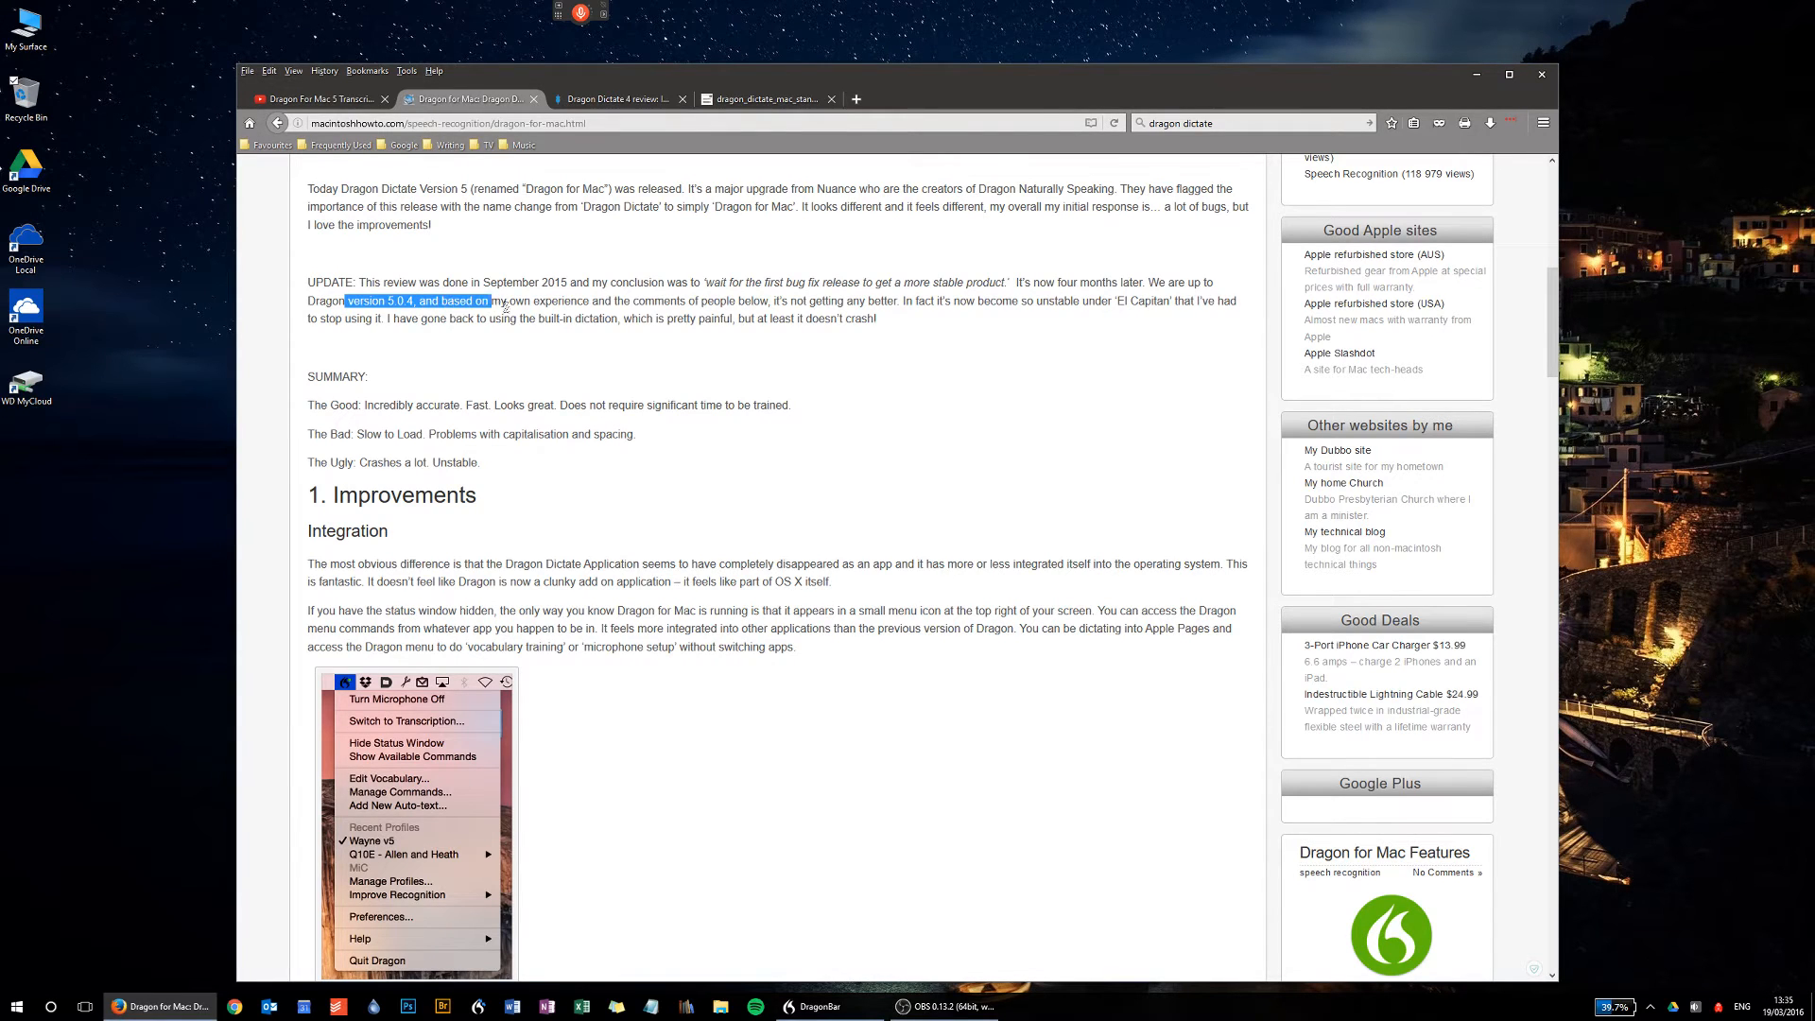
{"action": "left_click_drag", "start_coordinate": [491, 300], "coordinate": [768, 300]}
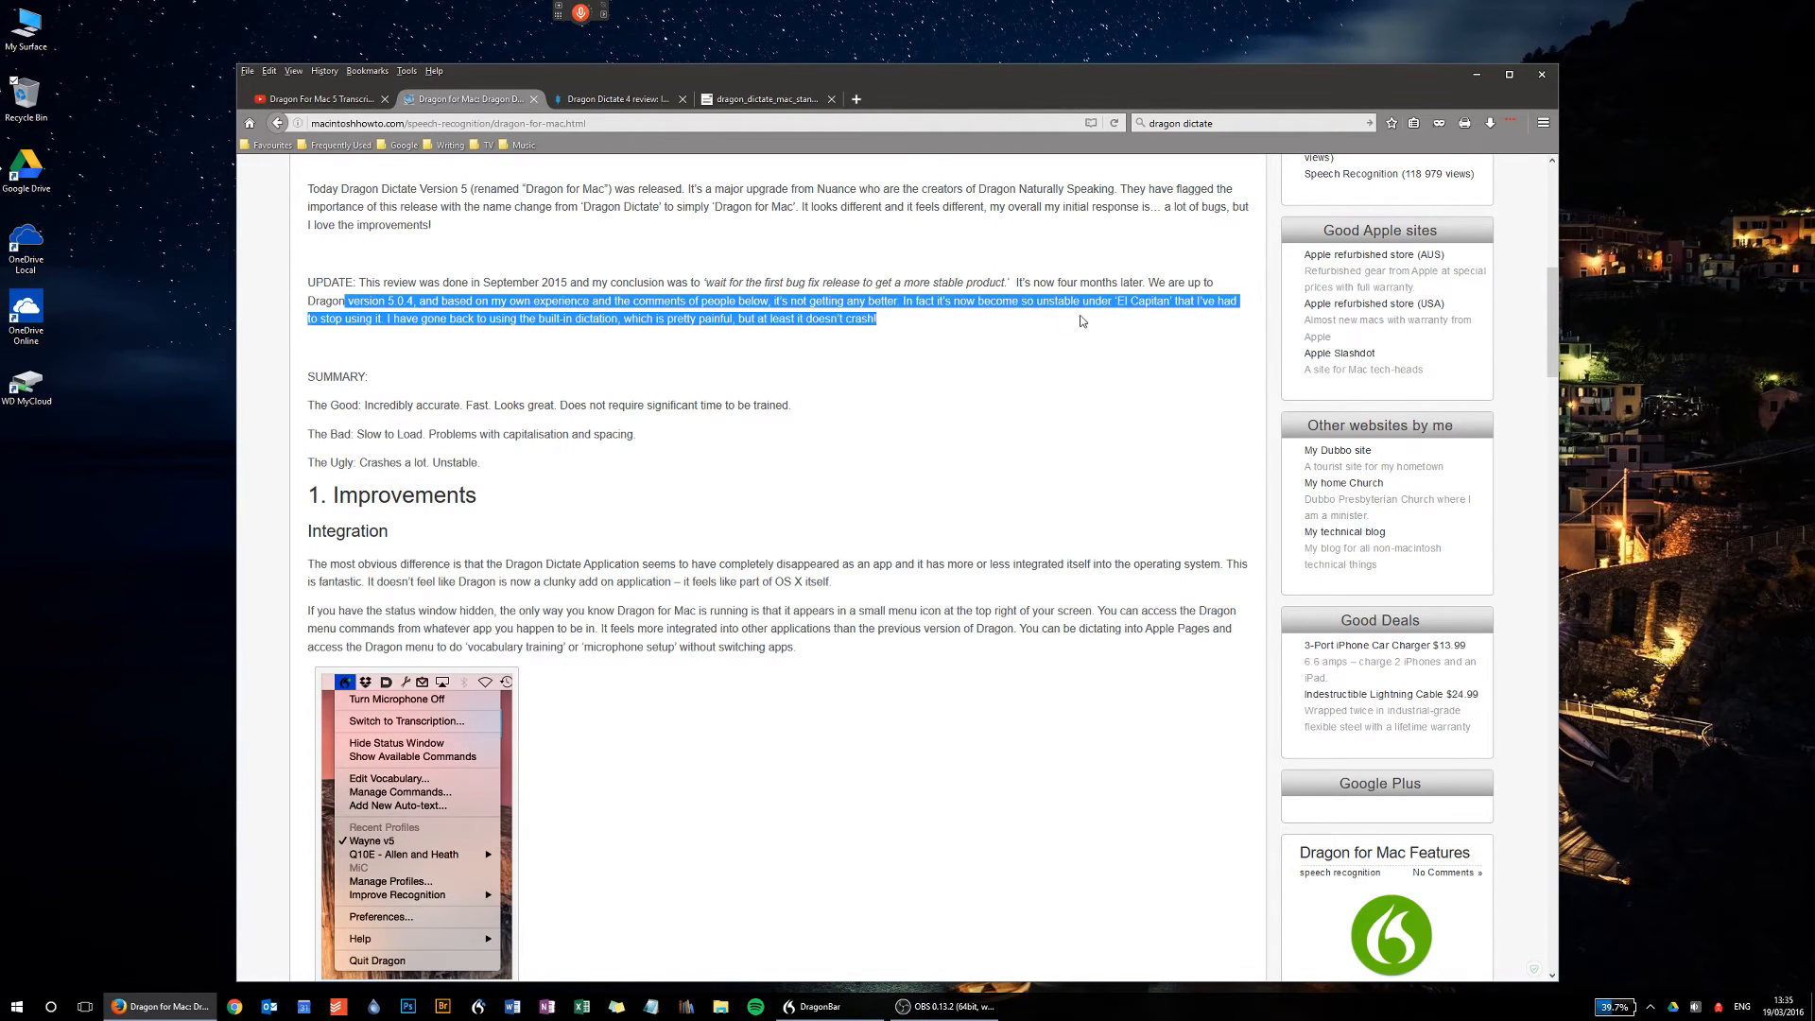
{"action": "mouse_move", "coordinate": [1170, 321]}
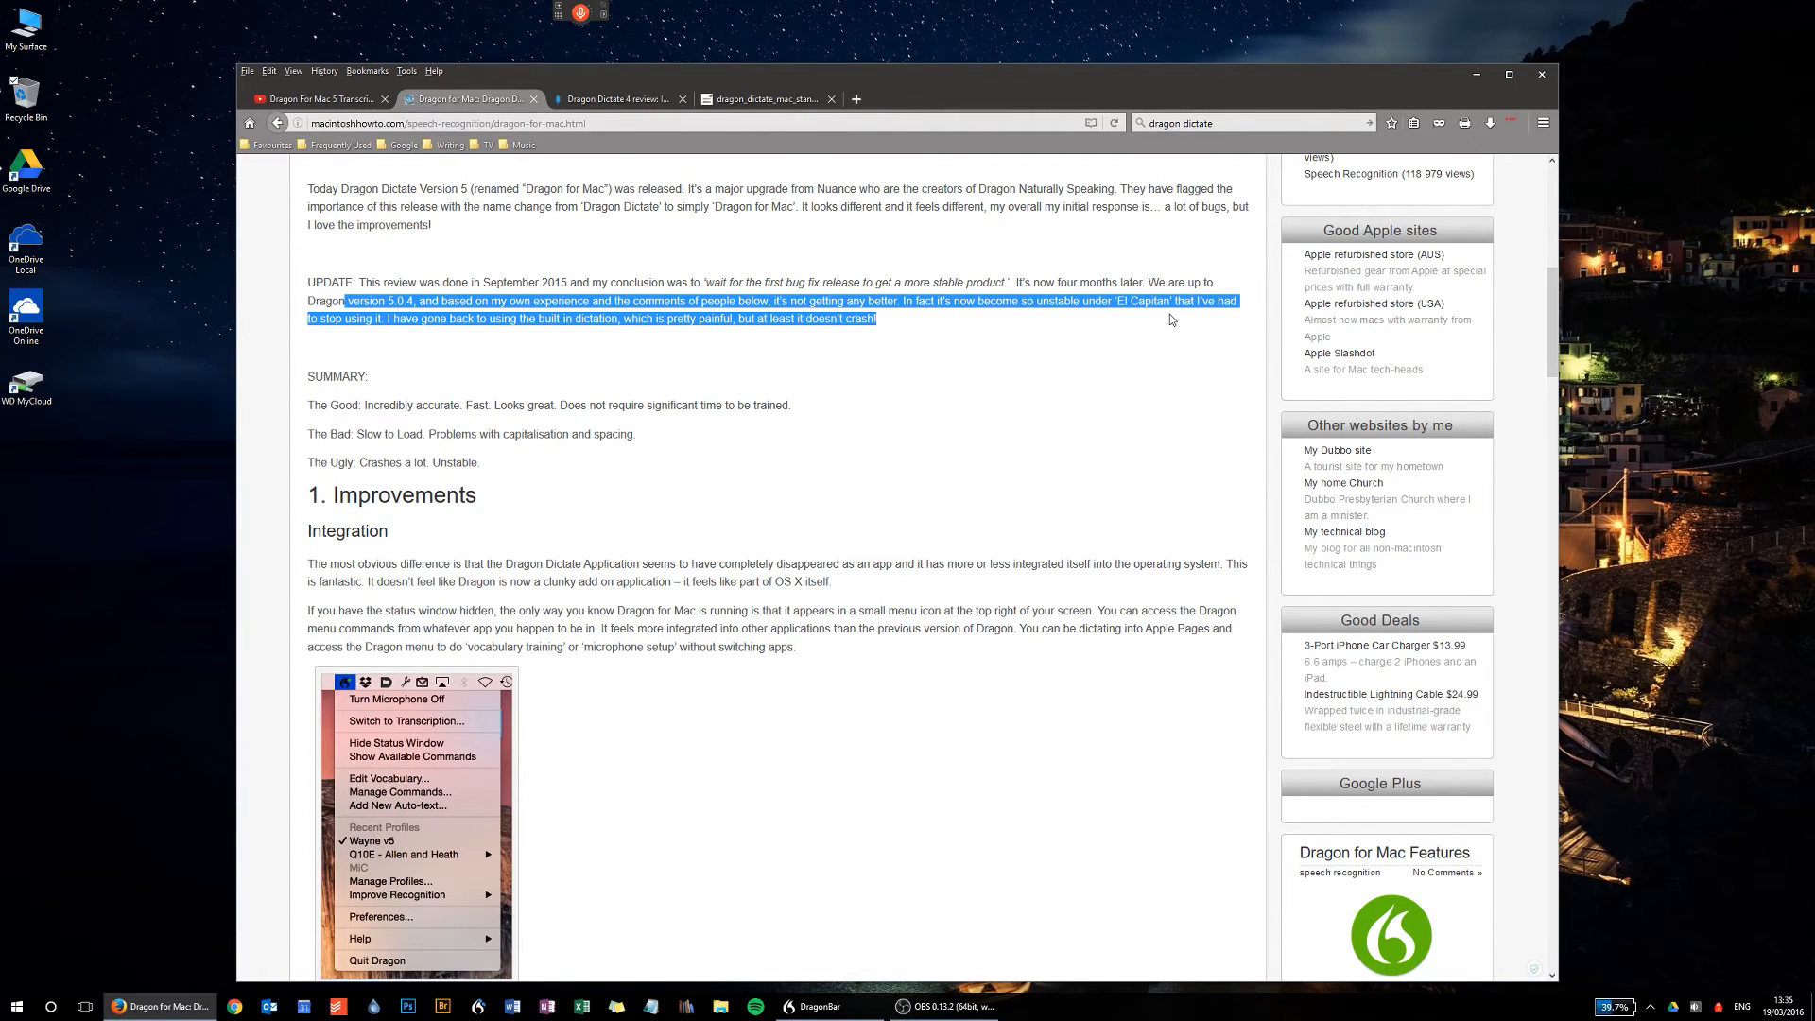
{"action": "mouse_move", "coordinate": [408, 332]}
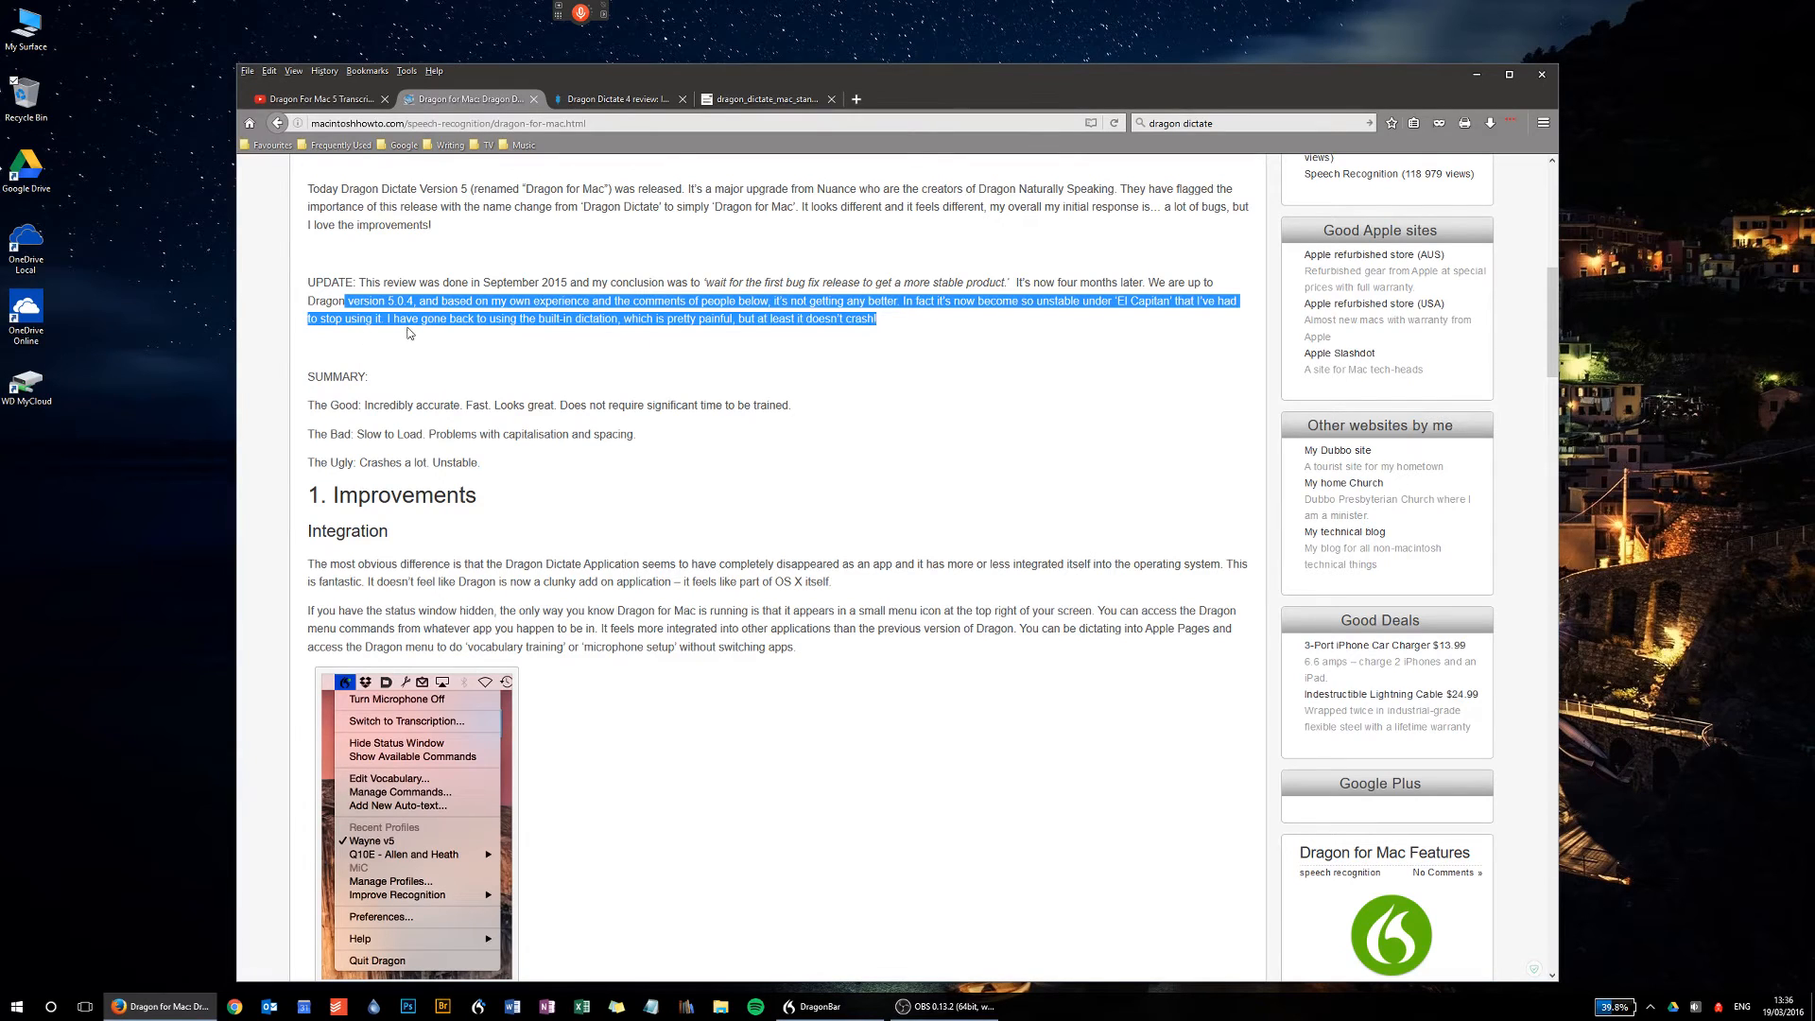
{"action": "mouse_move", "coordinate": [715, 340]}
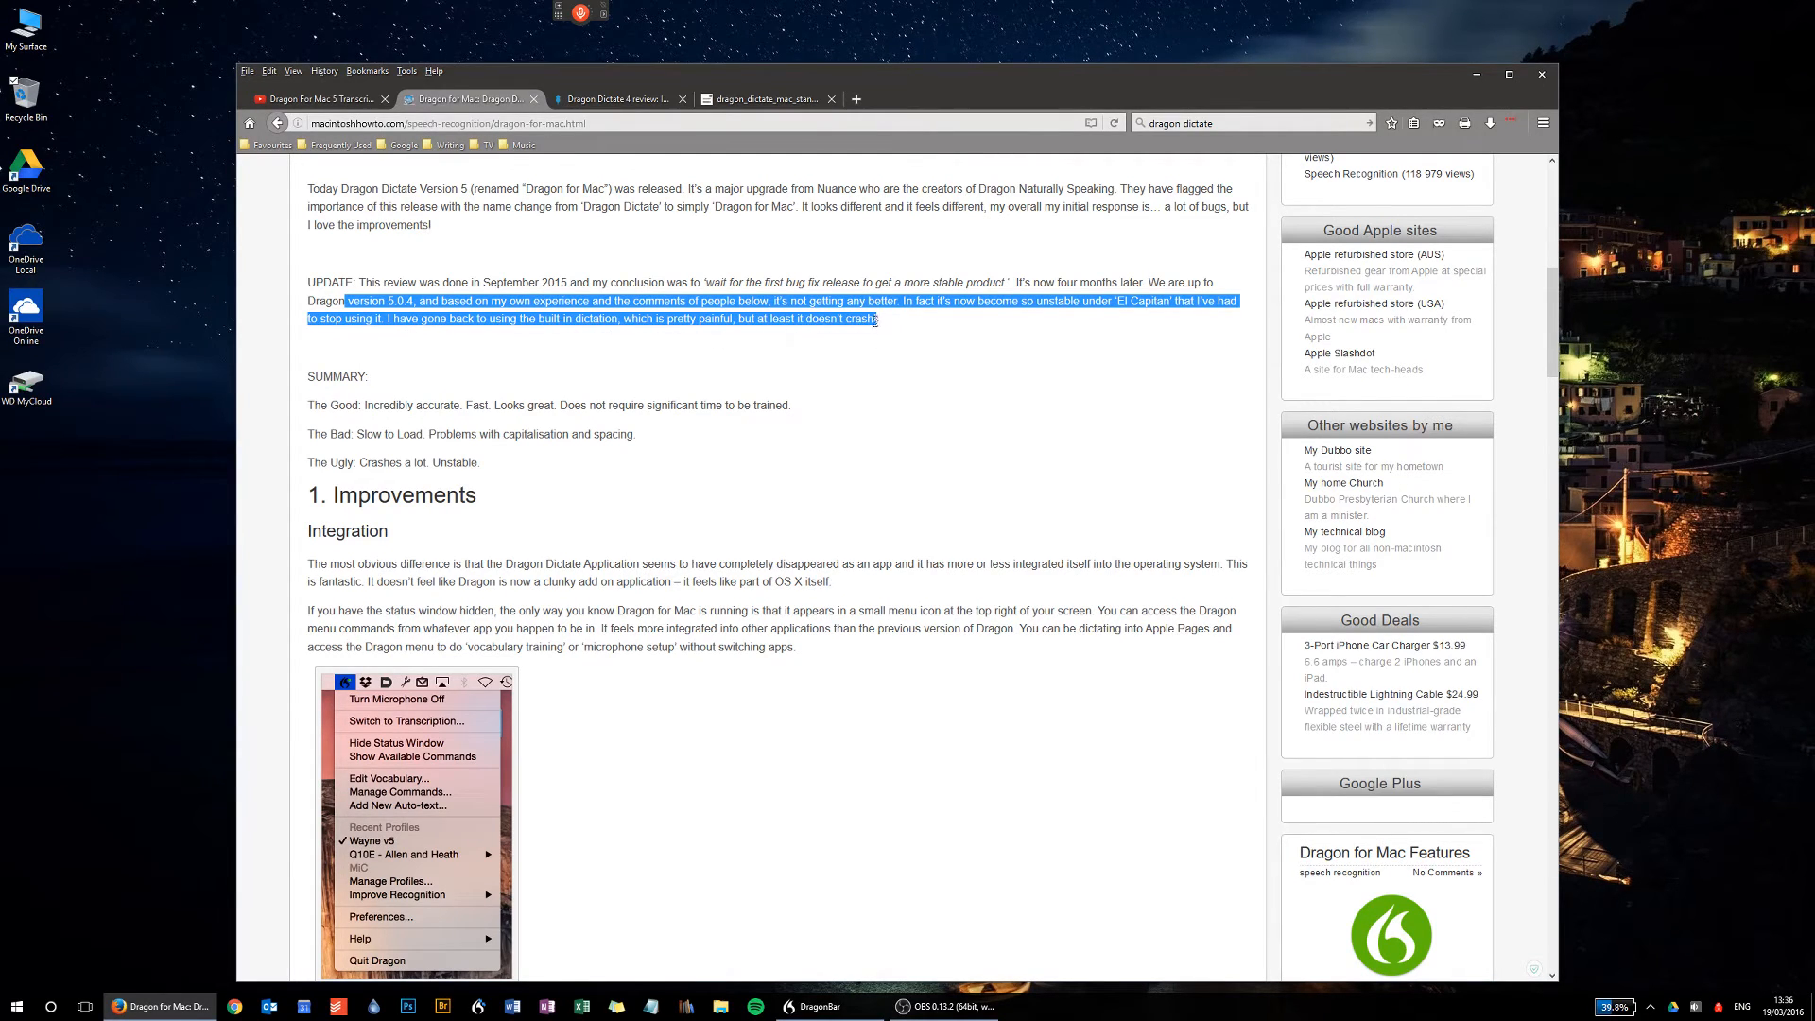
- Clear the highlight and scroll through the article, settling back on its summary section
{"action": "left_click", "coordinate": [555, 536]}
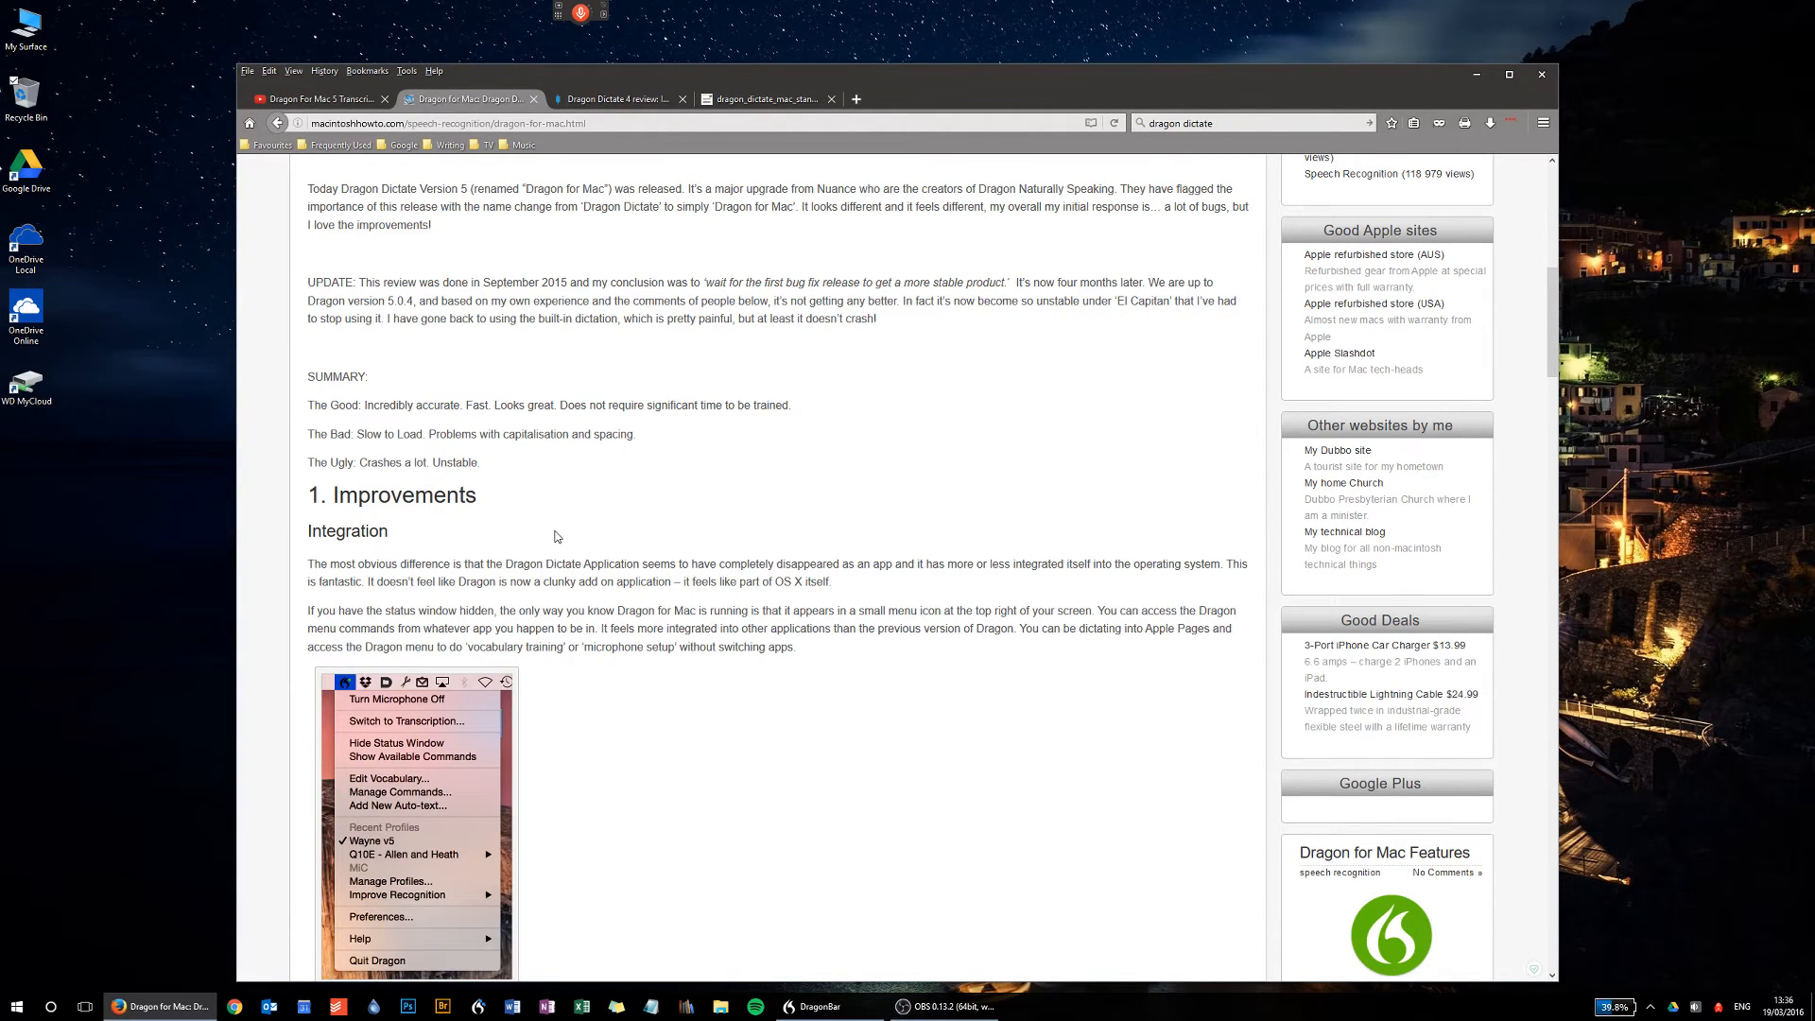
{"action": "scroll", "scroll_direction": "down", "scroll_amount": 3}
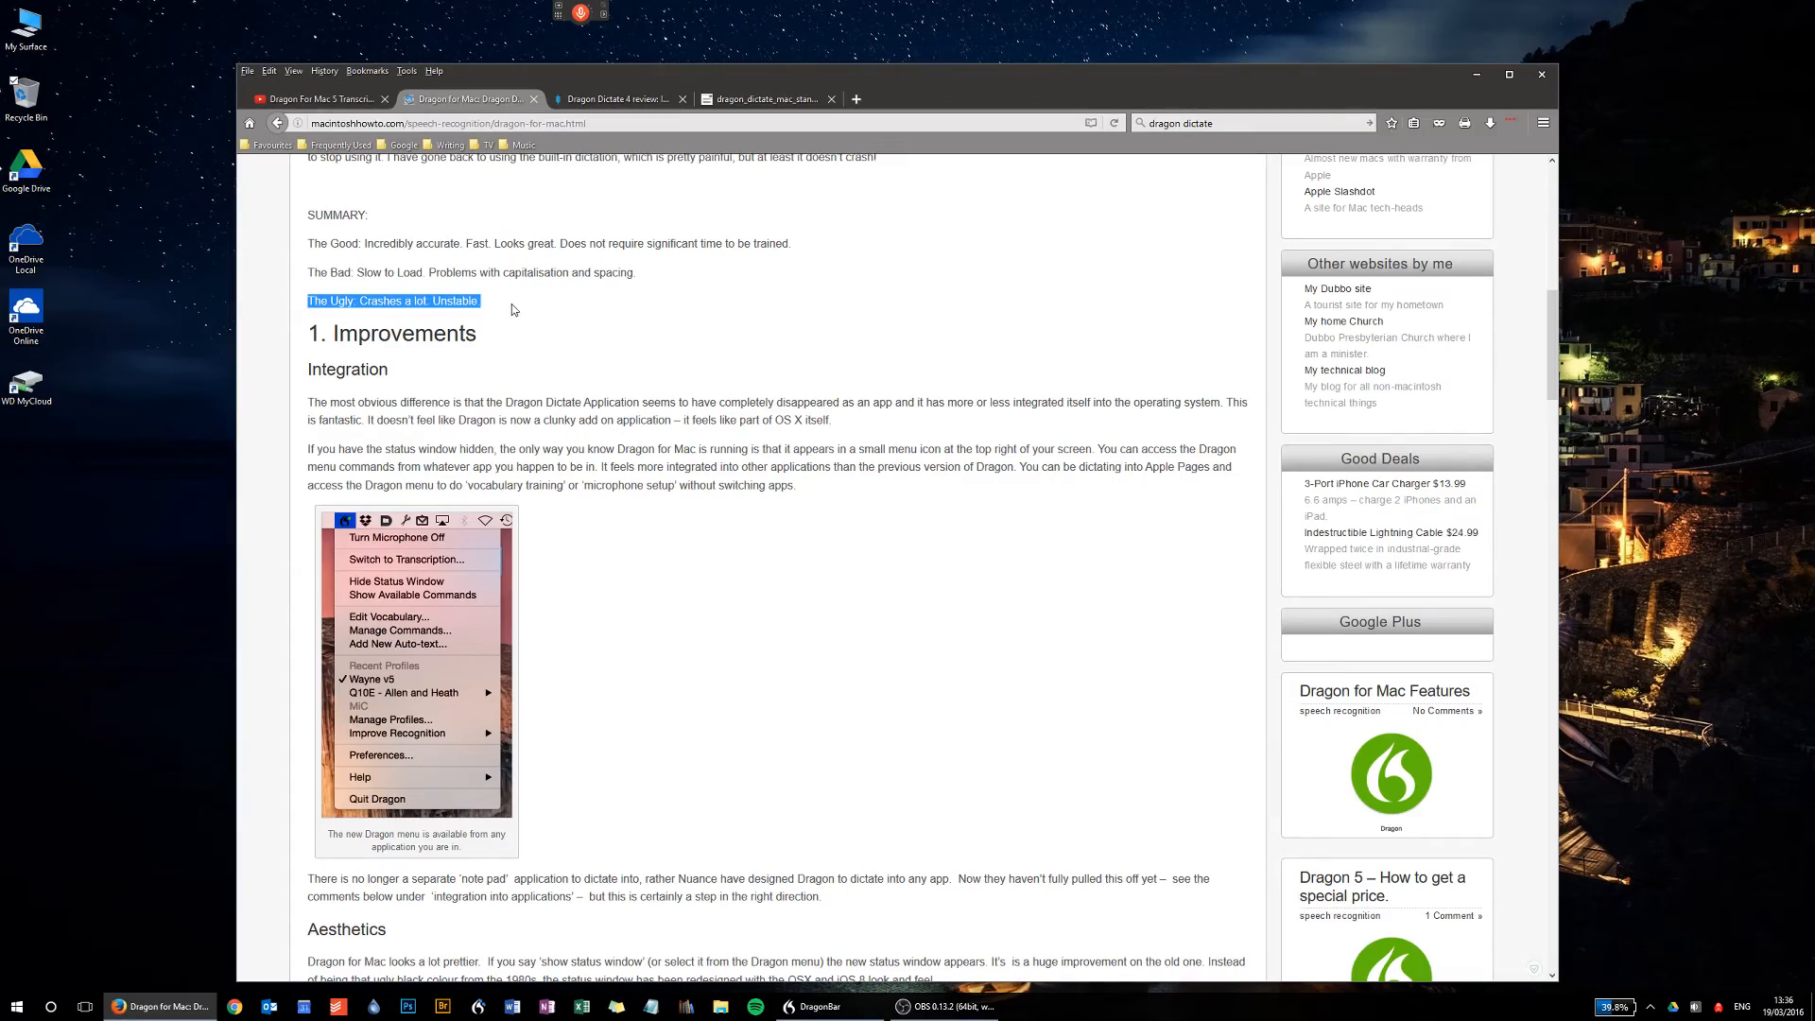
{"action": "scroll", "scroll_direction": "down", "scroll_amount": 3}
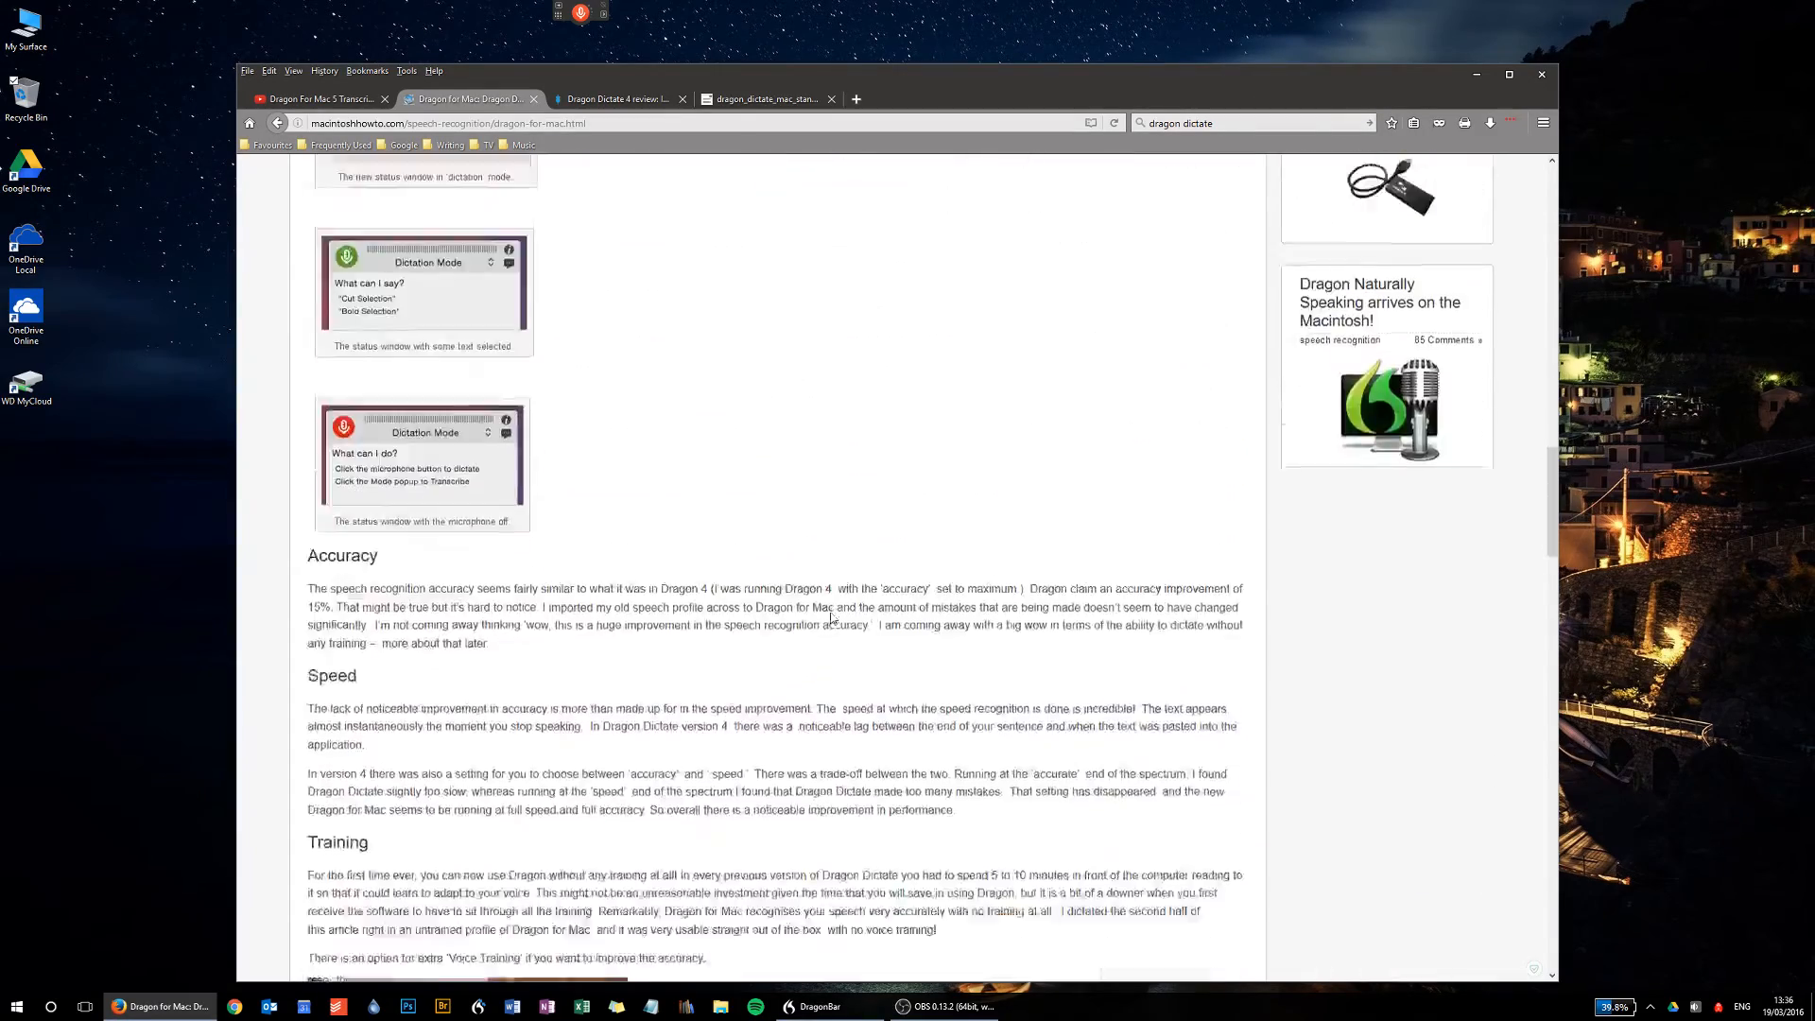
{"action": "scroll", "scroll_direction": "down", "scroll_amount": 3}
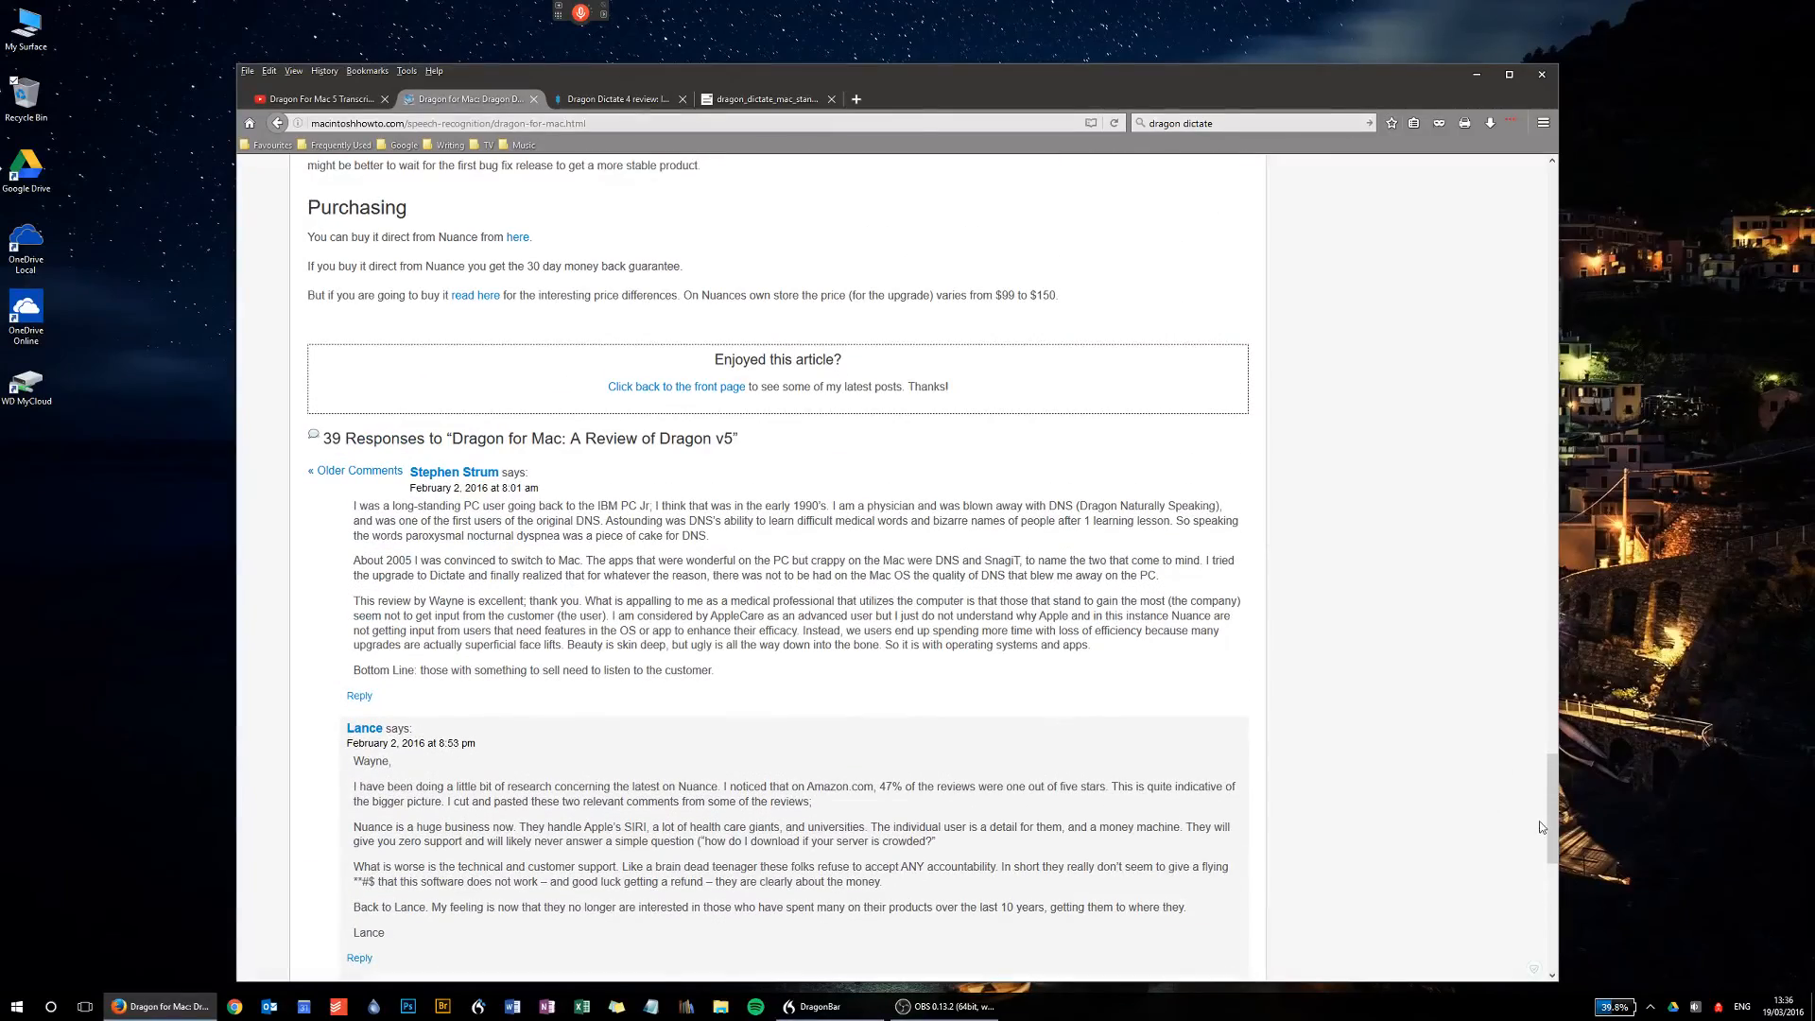
{"action": "scroll", "scroll_direction": "up", "scroll_amount": 3}
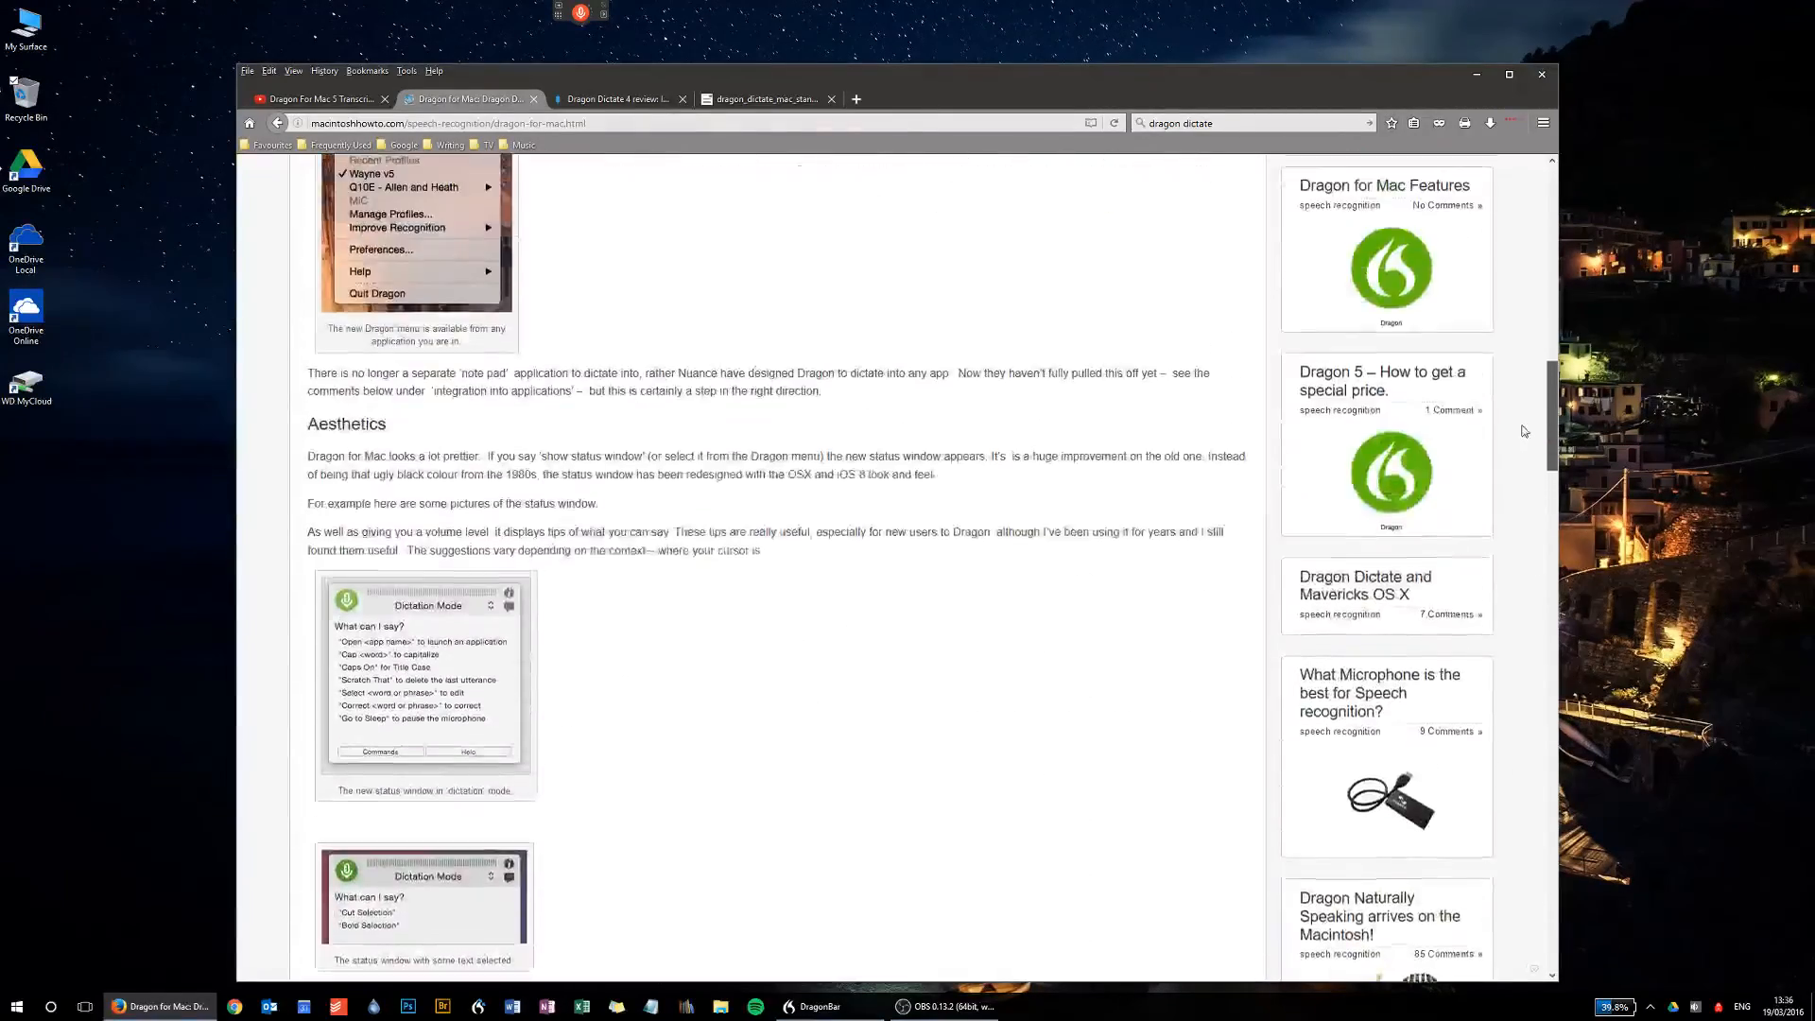
{"action": "scroll", "scroll_direction": "up", "scroll_amount": 3}
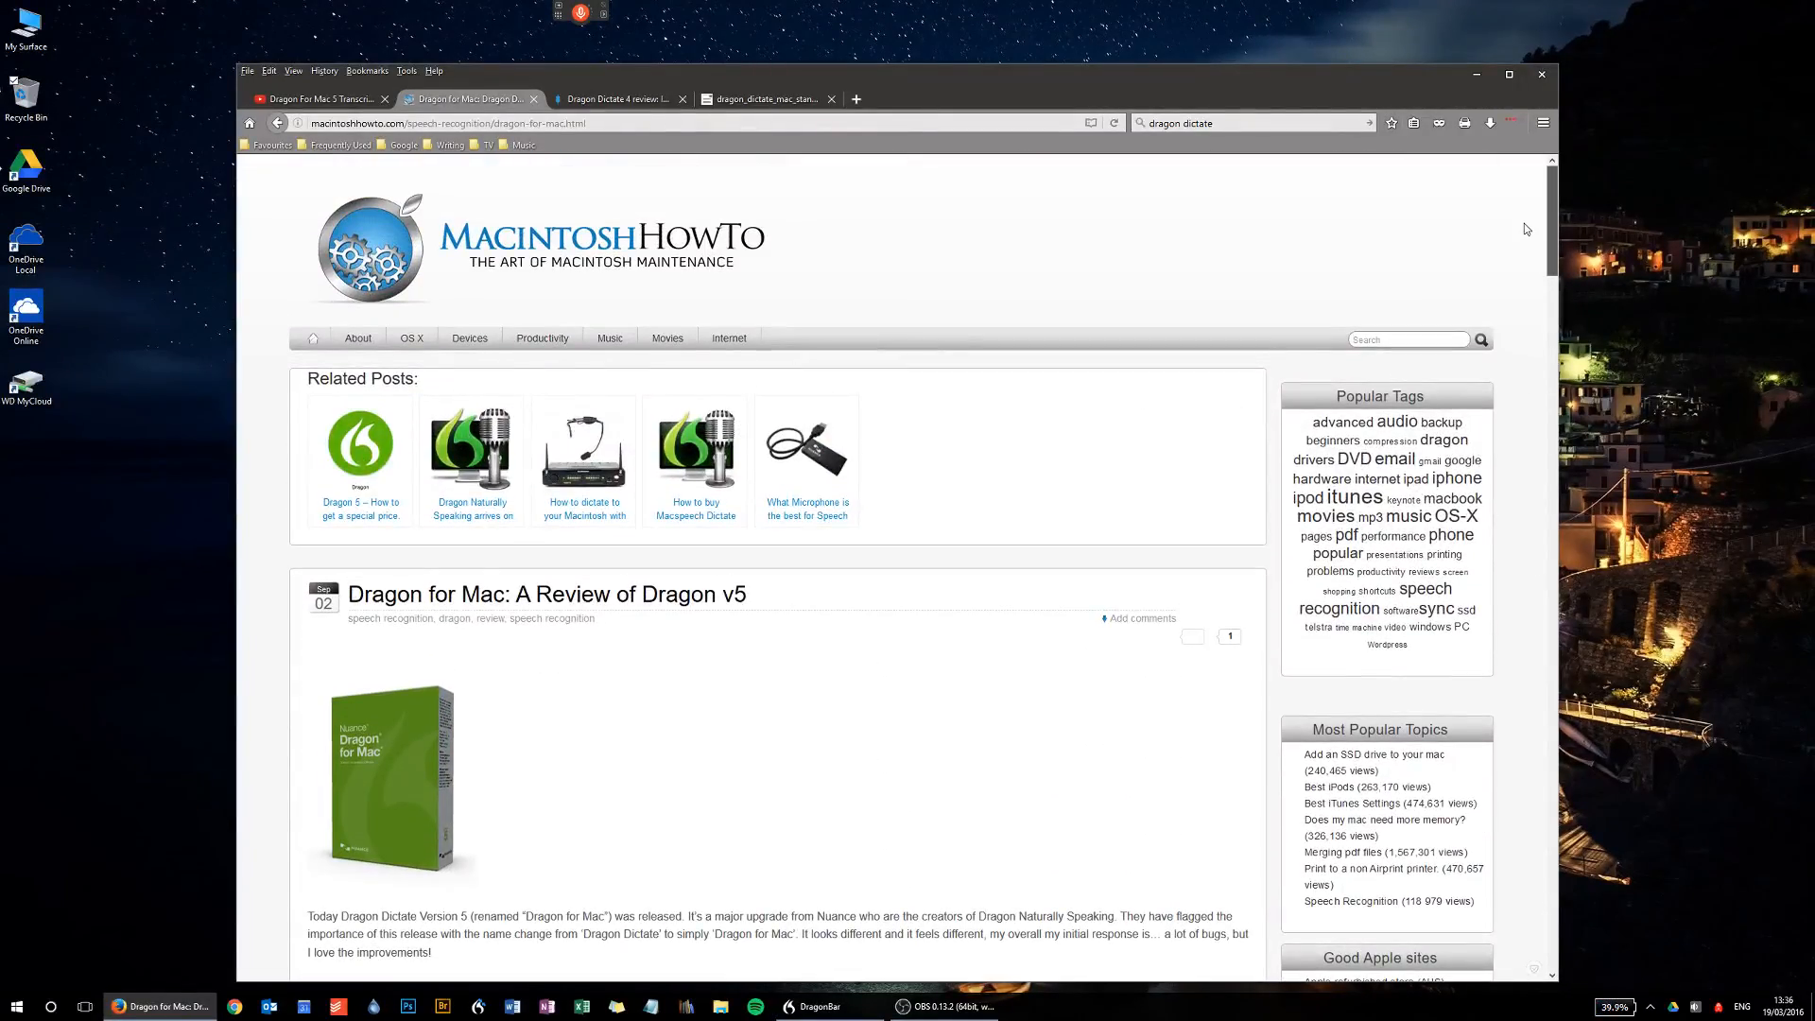
{"action": "mouse_move", "coordinate": [927, 796]}
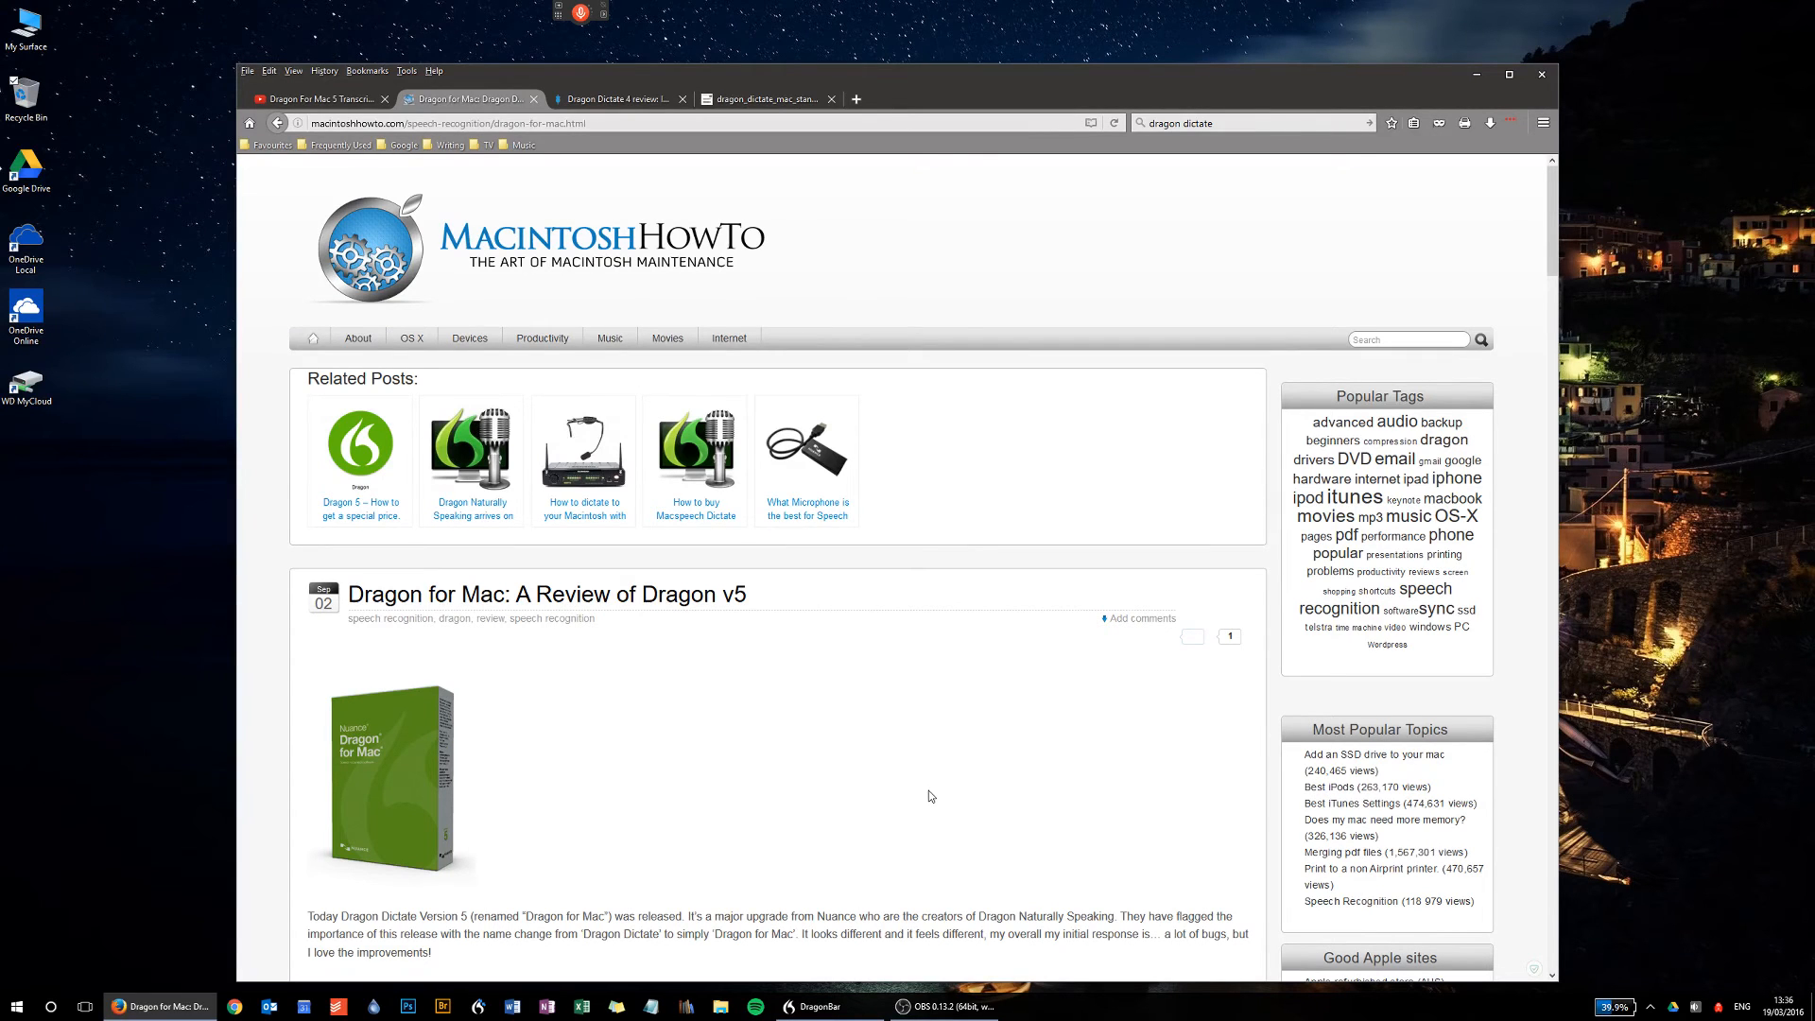
{"action": "scroll", "scroll_direction": "down", "scroll_amount": 3}
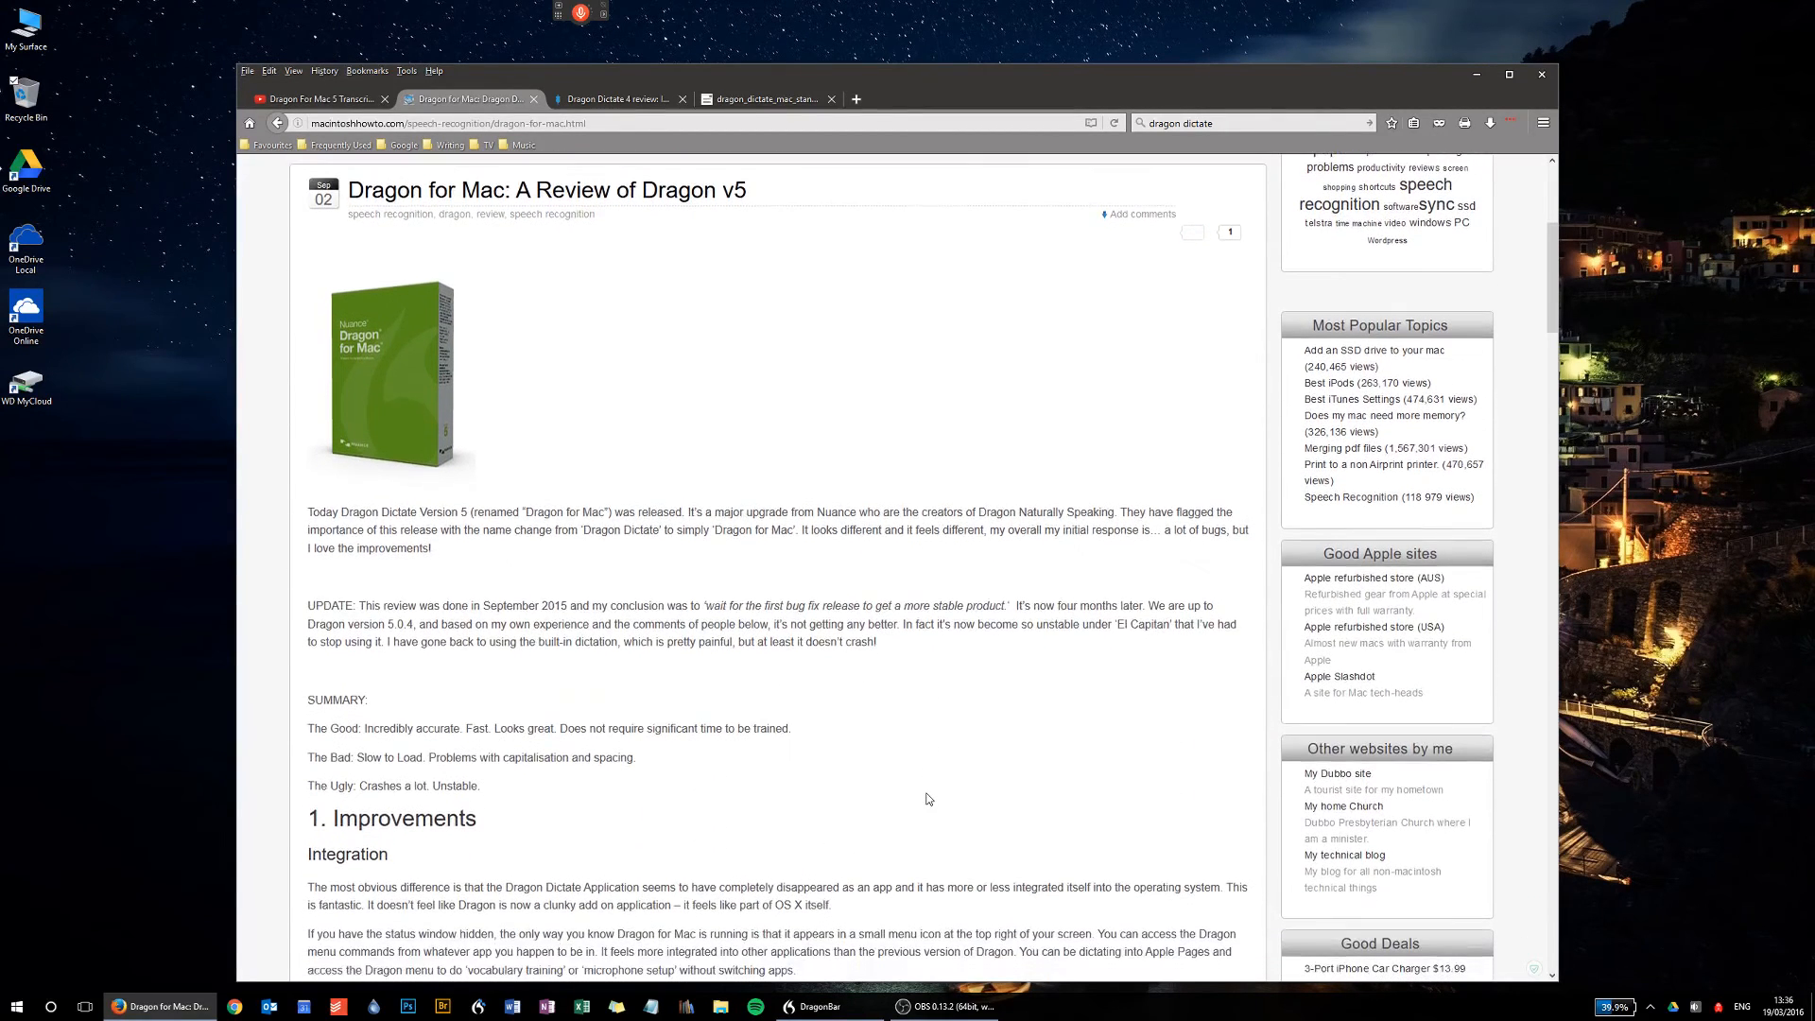
- Select '5.0.4' in the update paragraph, then switch to the Macworld Dragon Dictate 4 review
{"action": "left_click", "coordinate": [578, 16]}
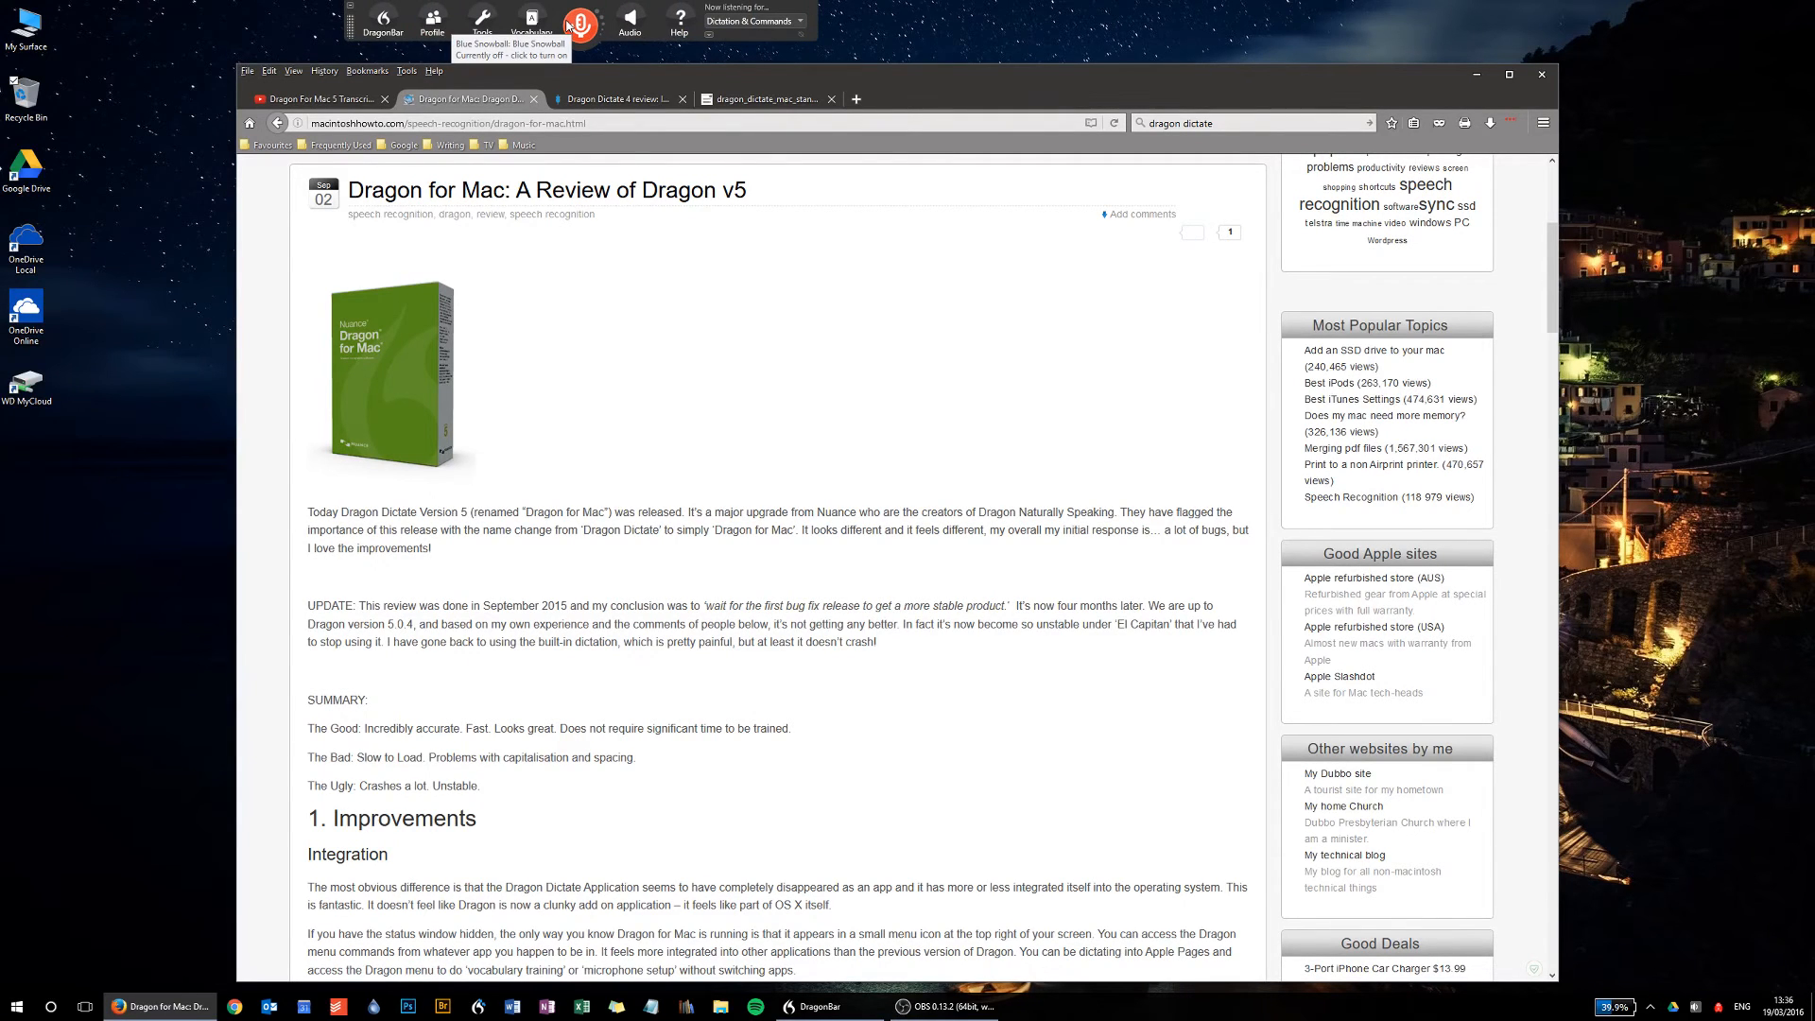
{"action": "mouse_move", "coordinate": [531, 19]}
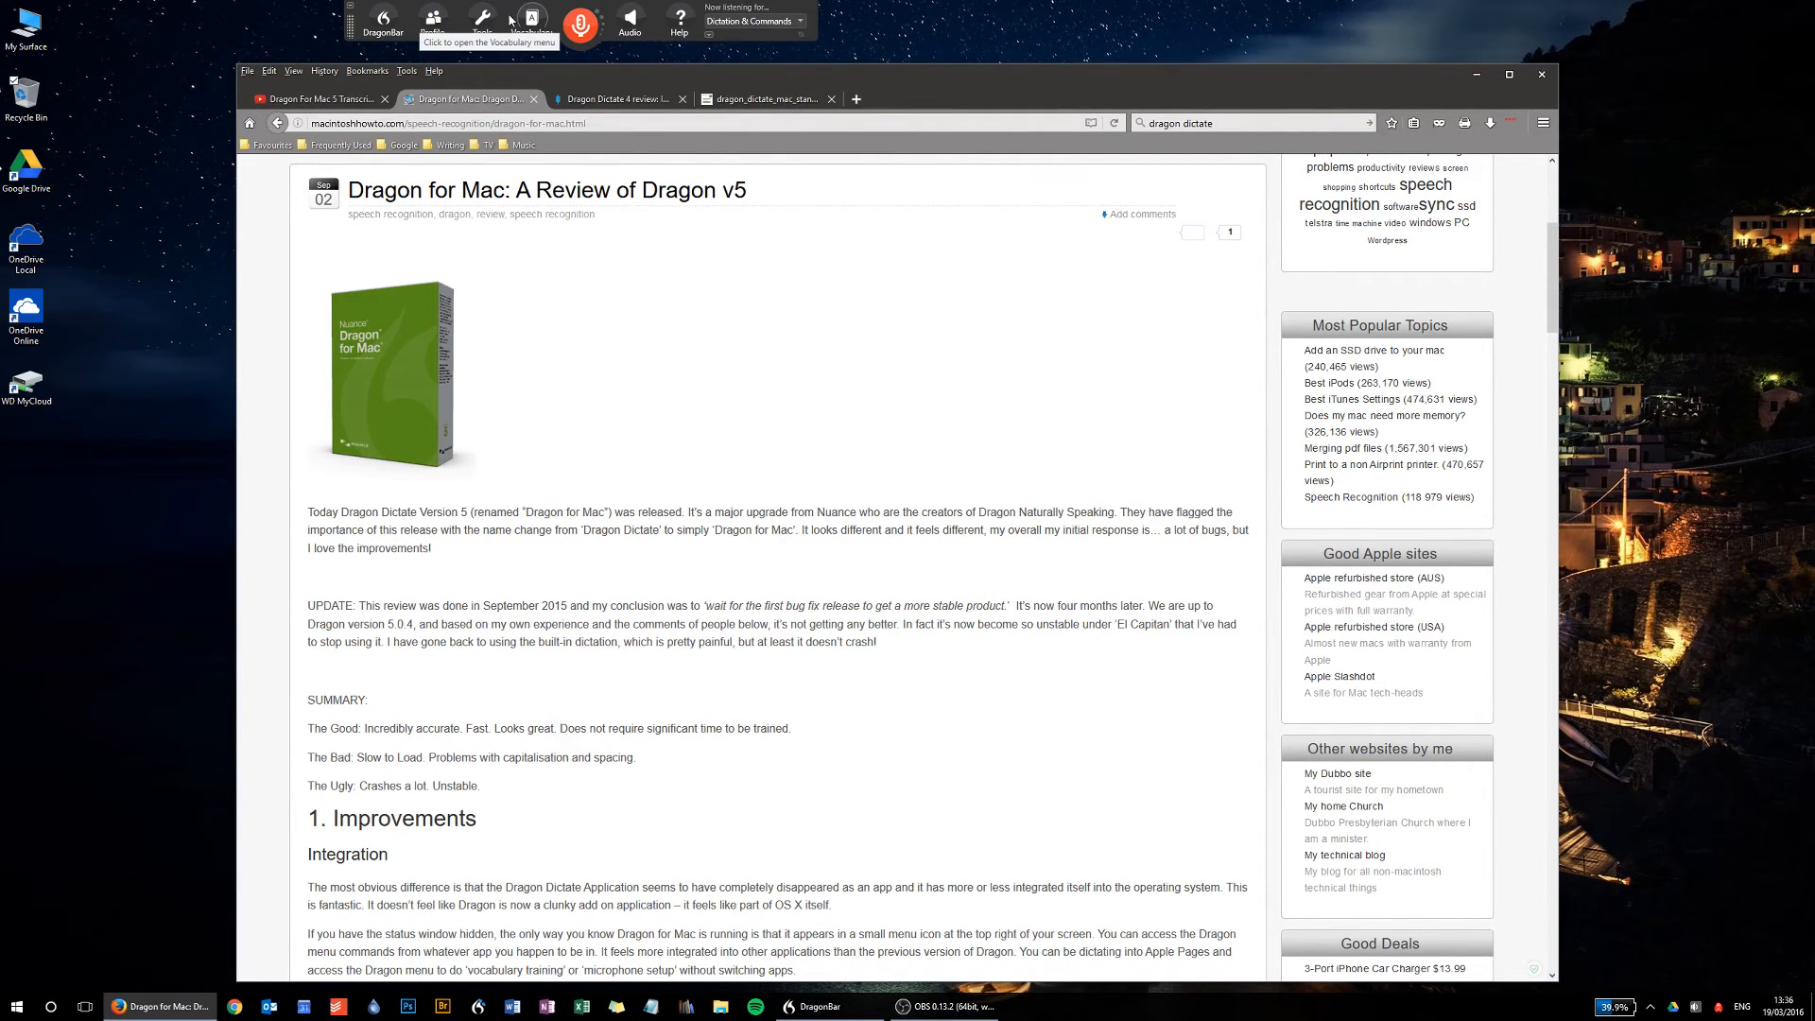
{"action": "mouse_move", "coordinate": [686, 356]}
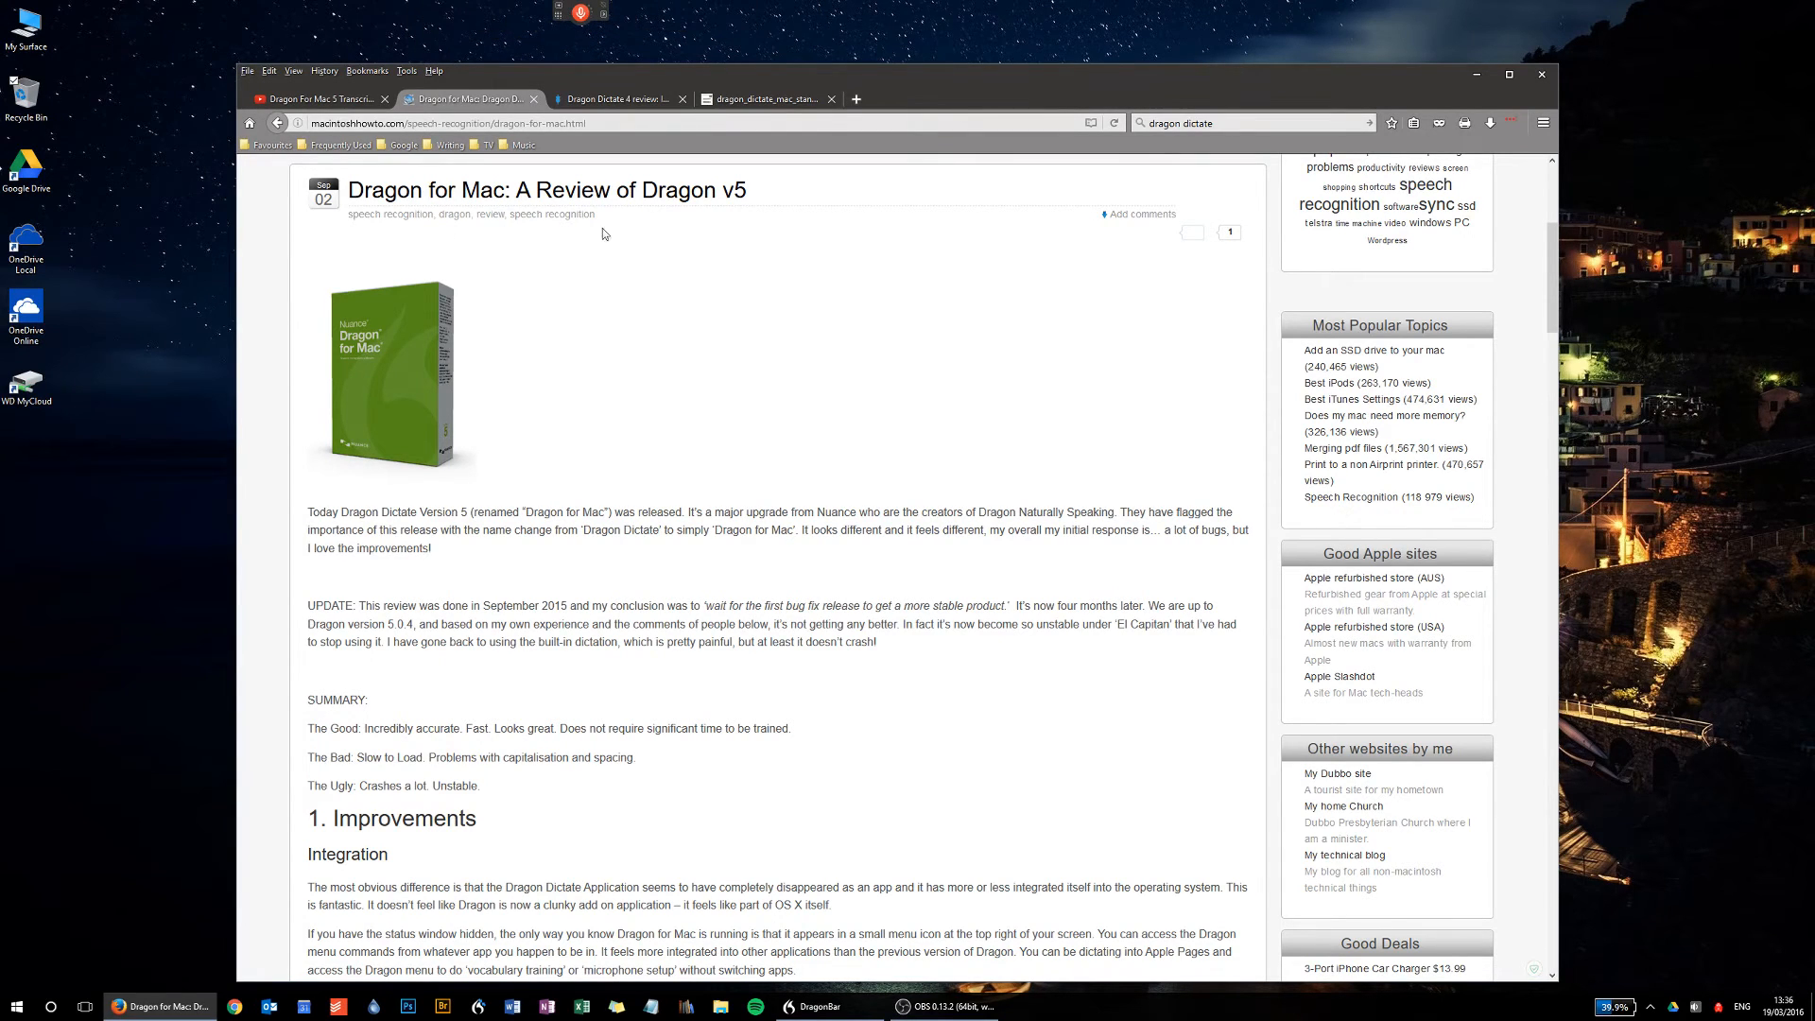
{"action": "mouse_move", "coordinate": [634, 357]}
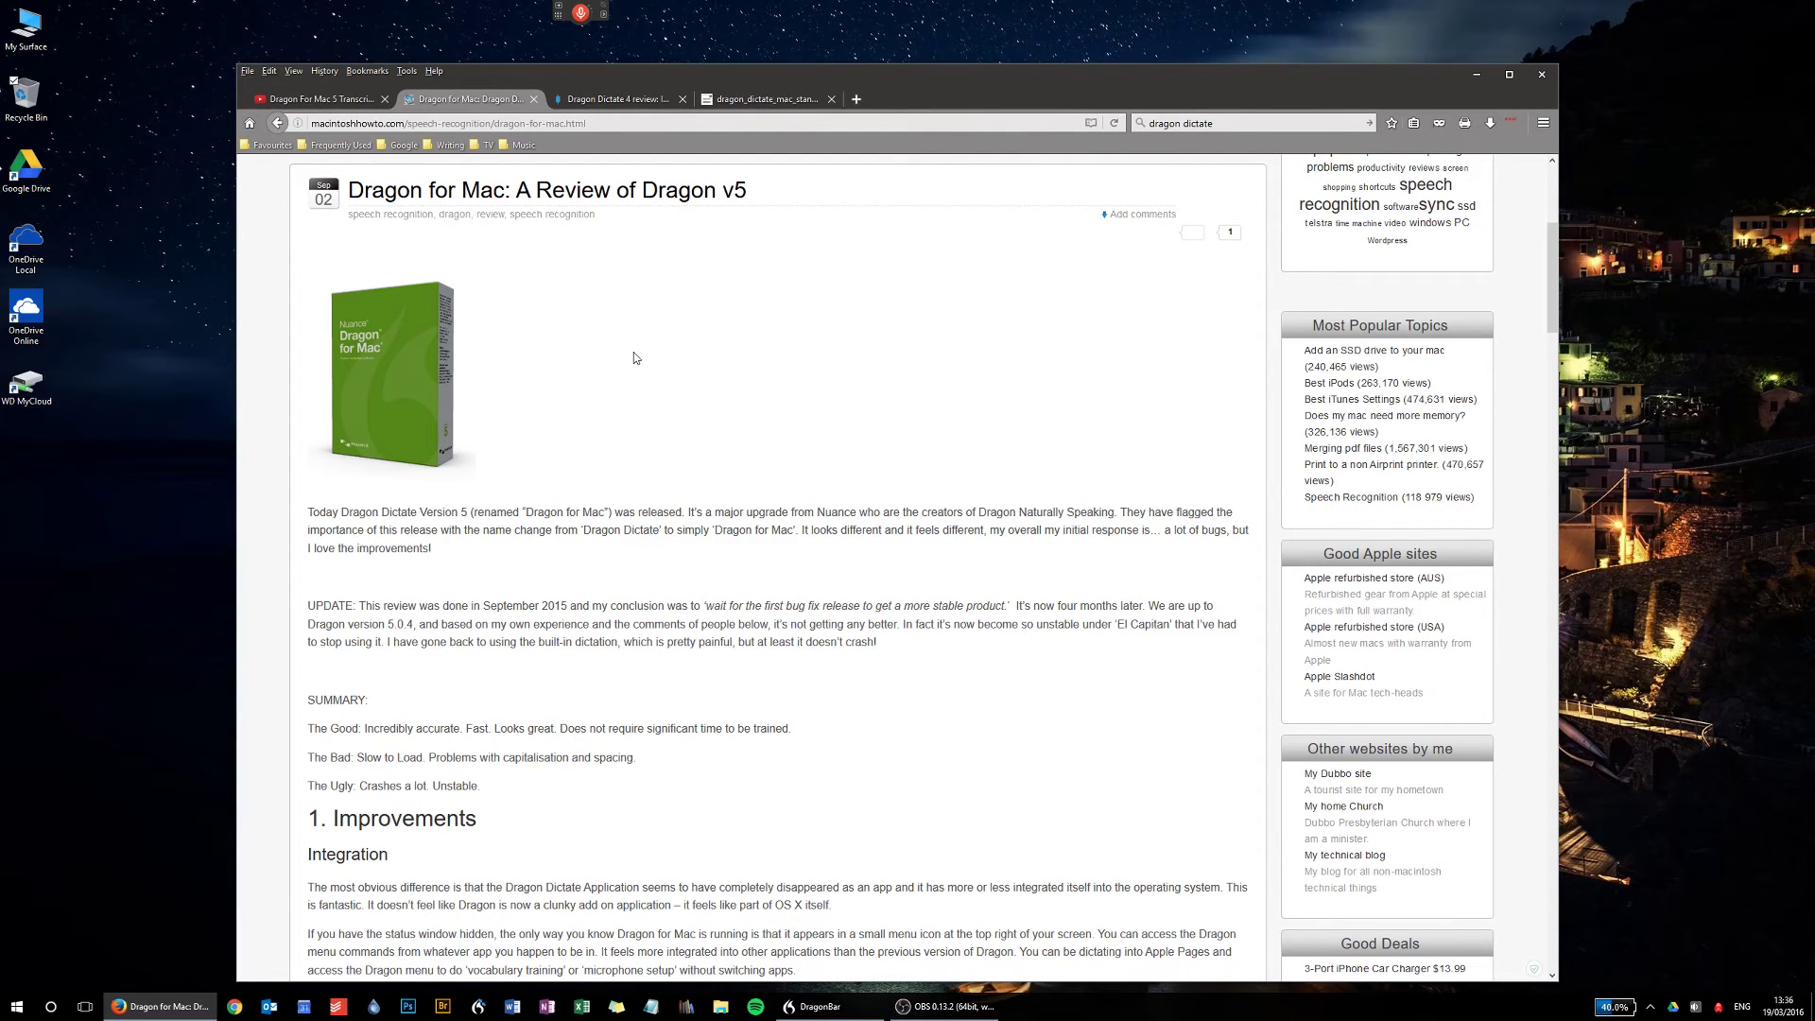
{"action": "double_click", "coordinate": [399, 624]}
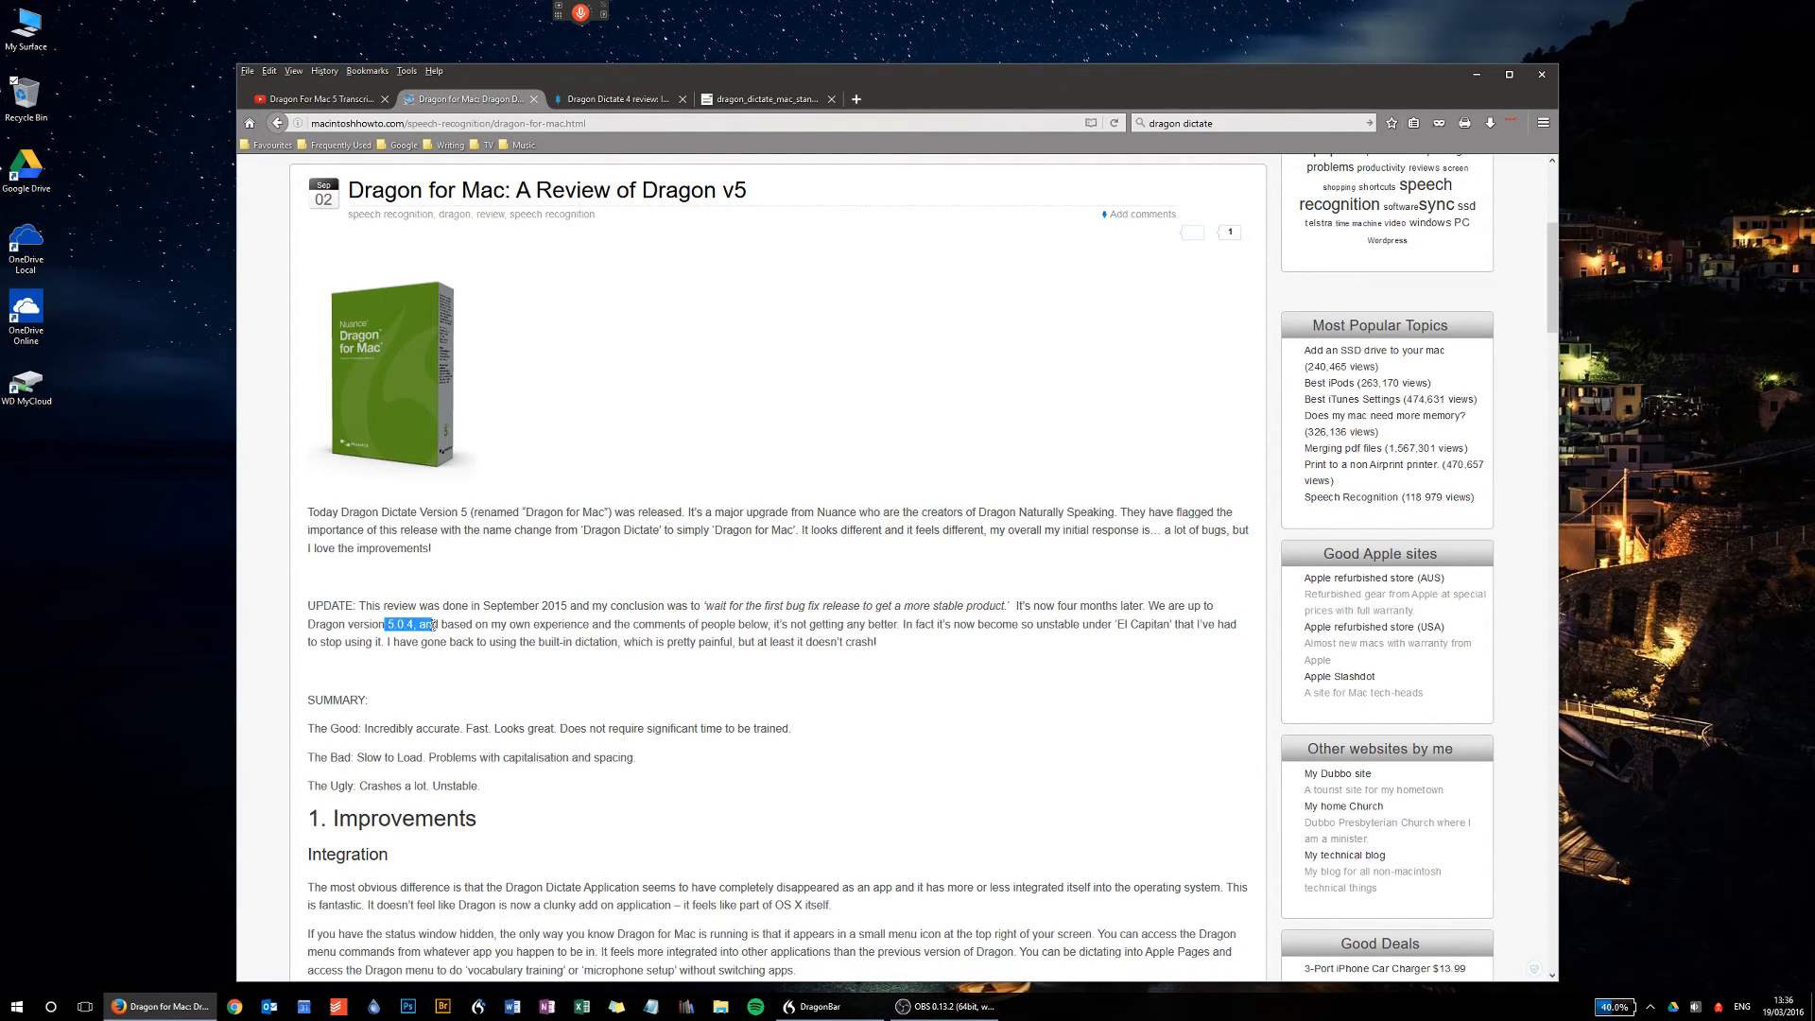
{"action": "left_click", "coordinate": [469, 665]}
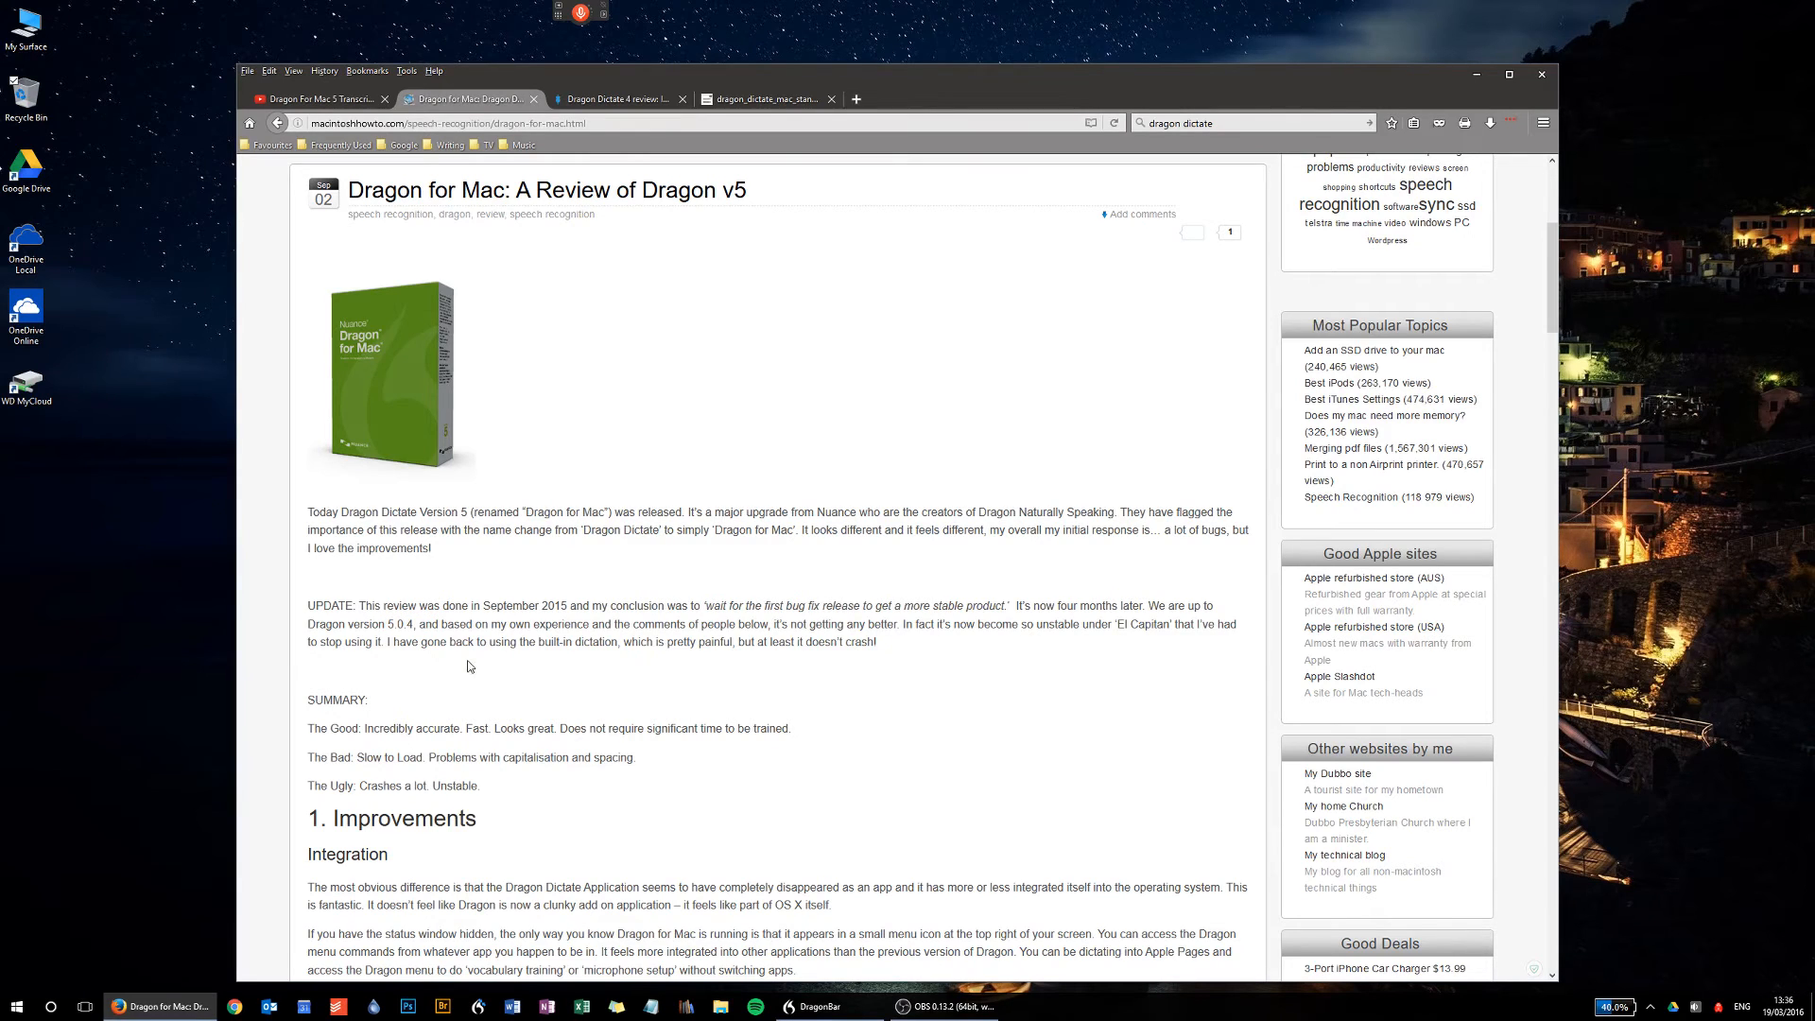
{"action": "mouse_move", "coordinate": [466, 589]}
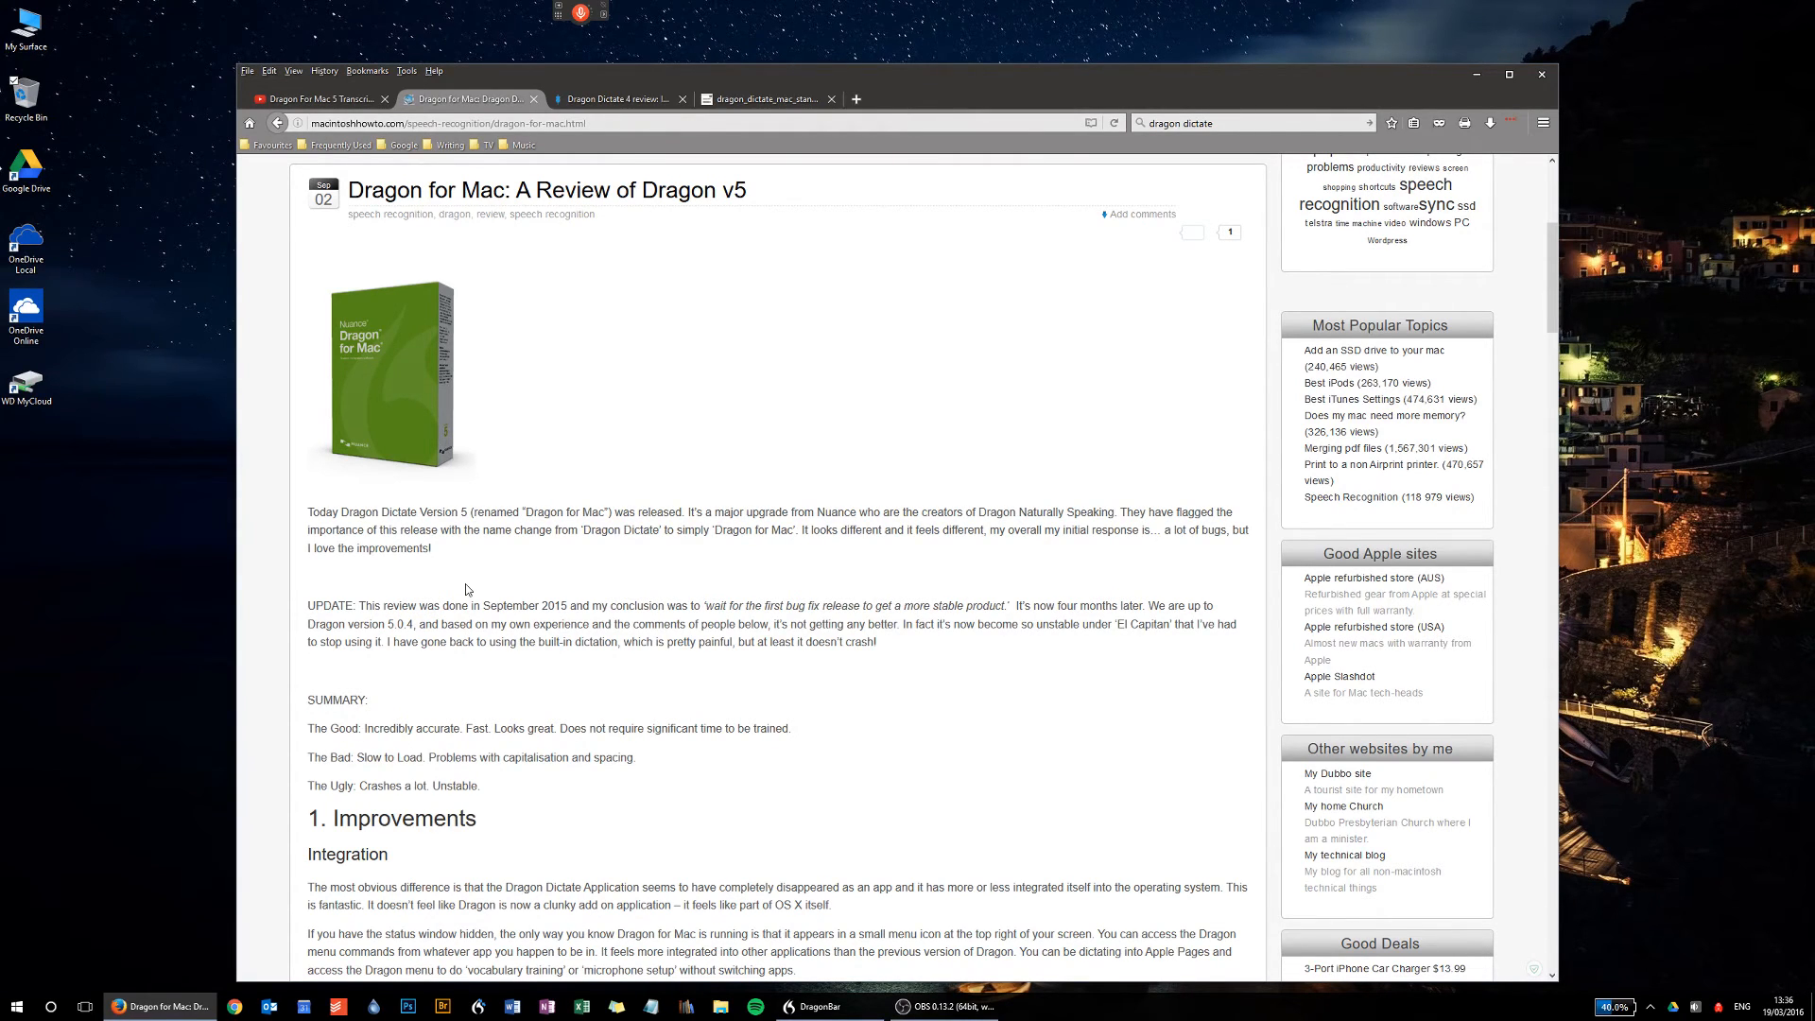
{"action": "mouse_move", "coordinate": [483, 690]}
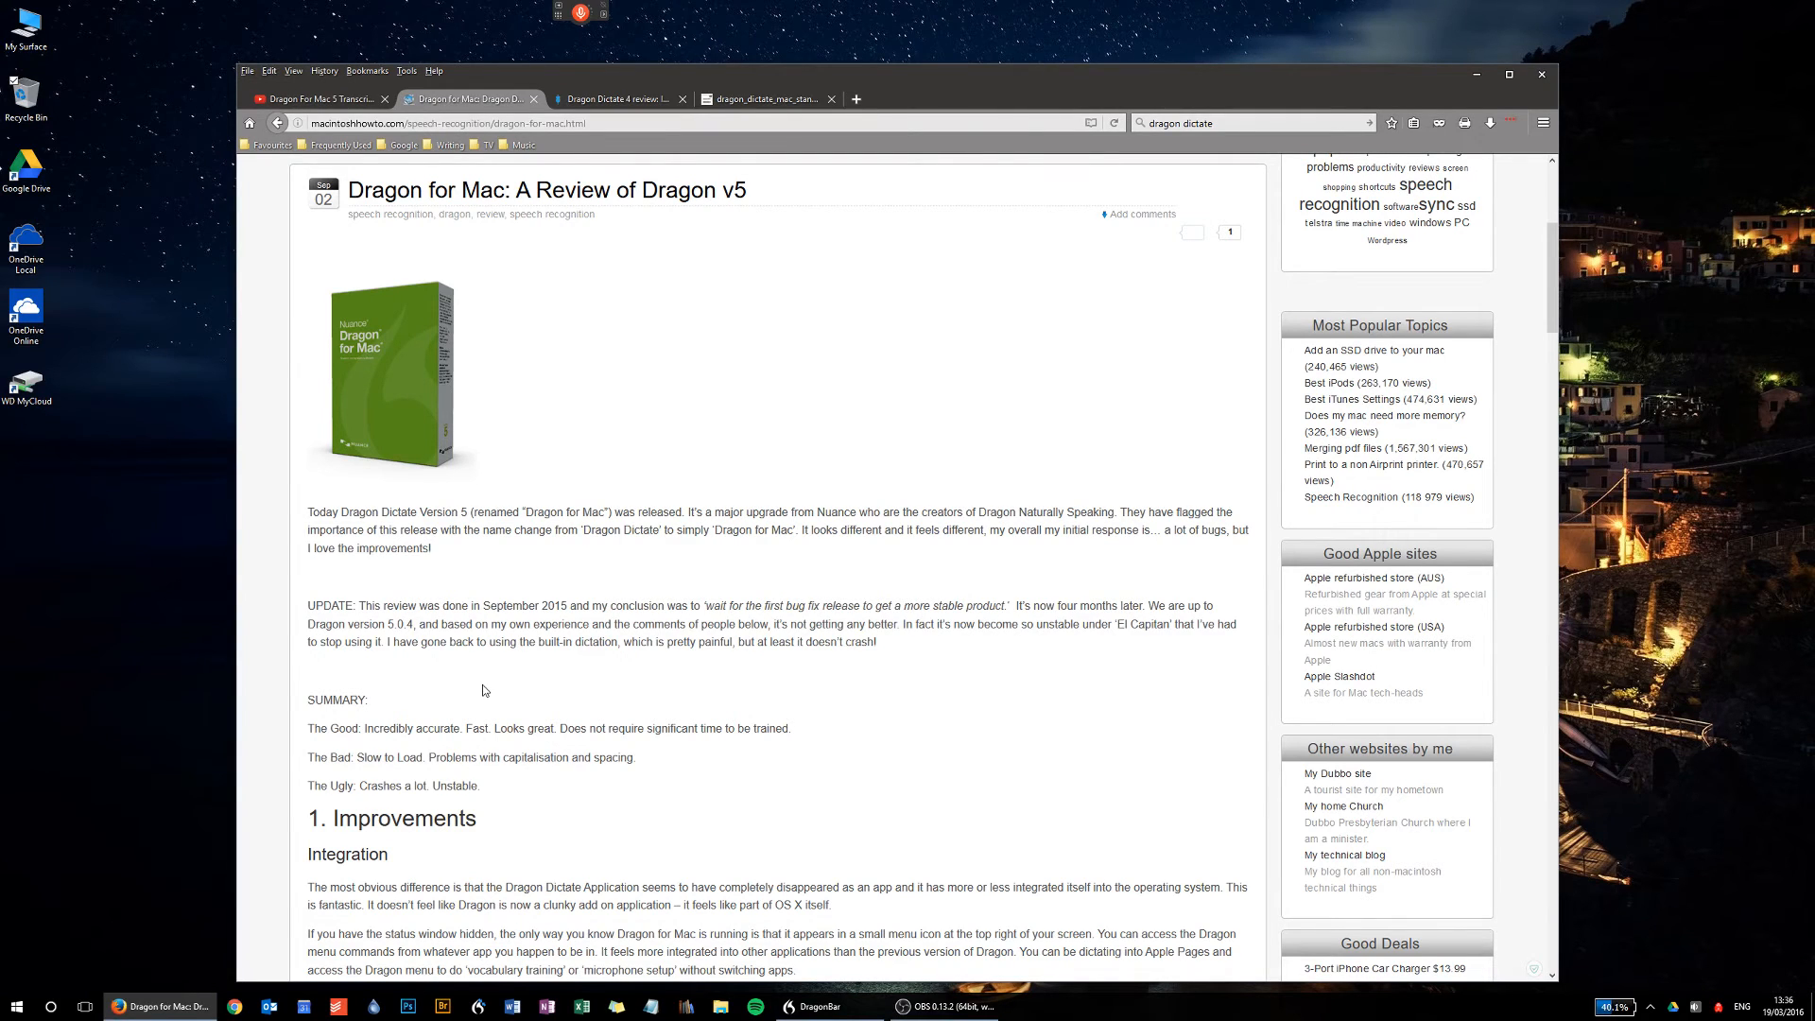
{"action": "mouse_move", "coordinate": [517, 673]}
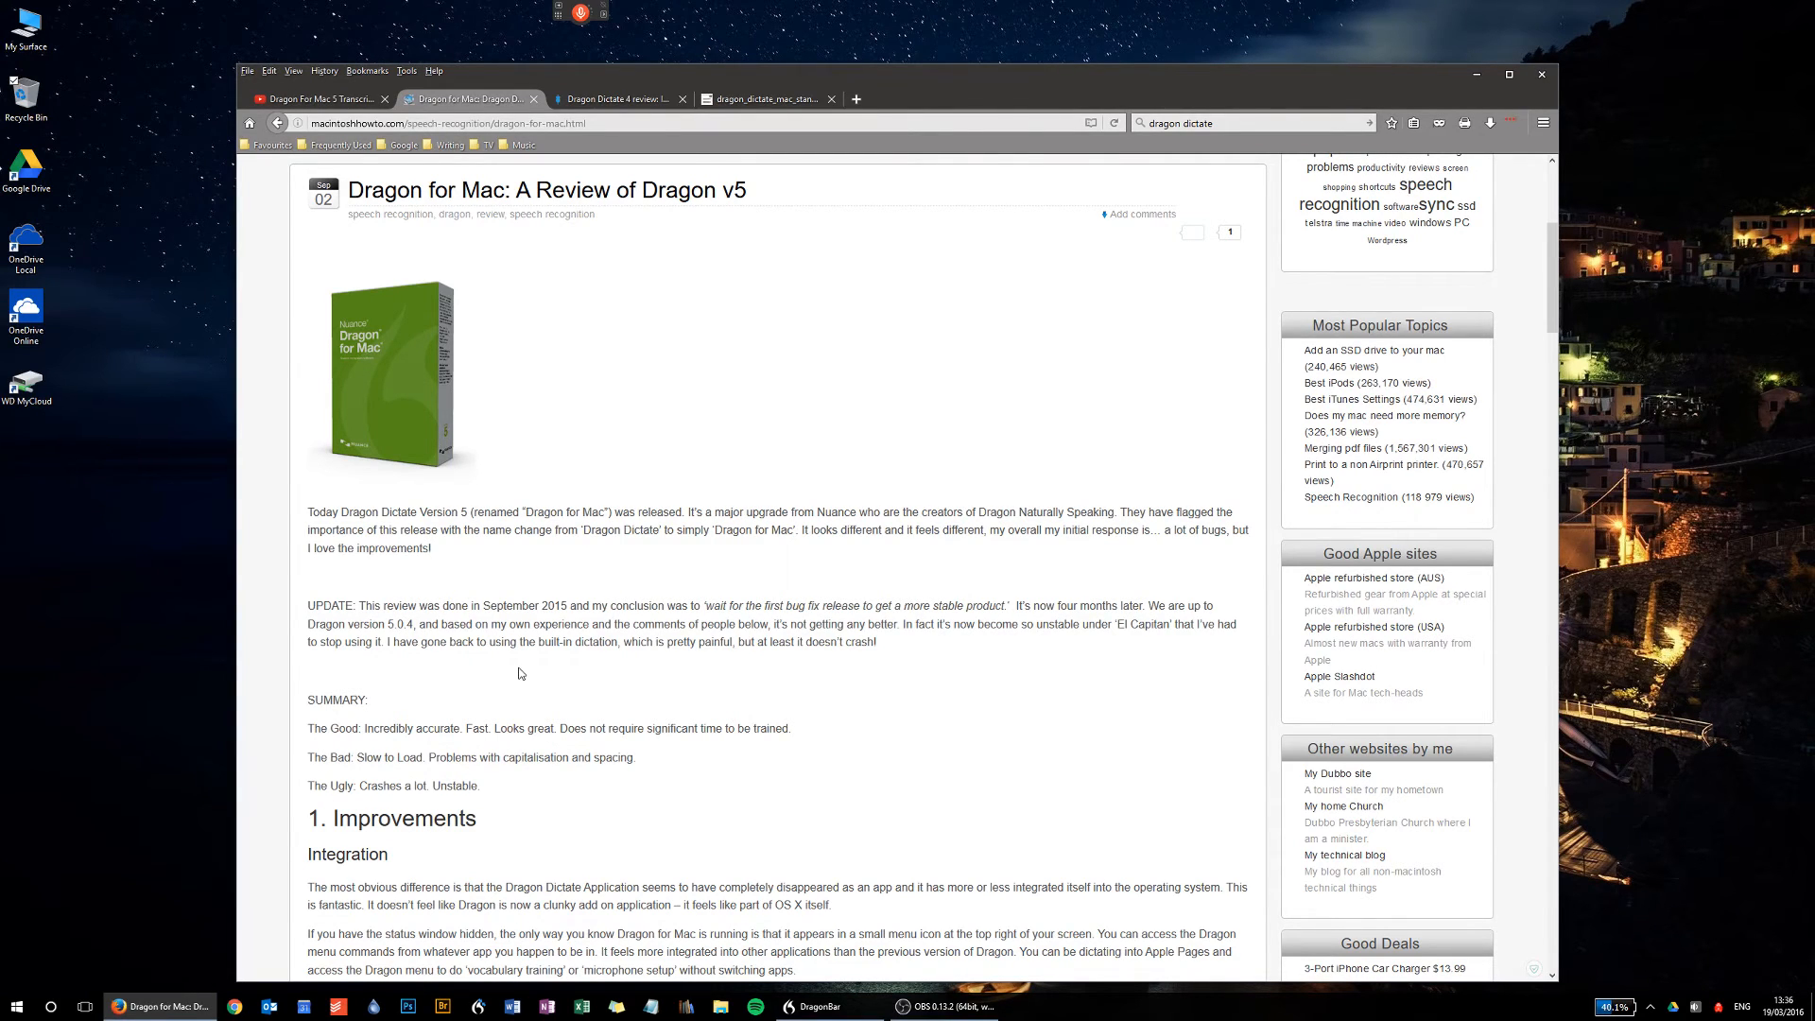
{"action": "mouse_move", "coordinate": [513, 670]}
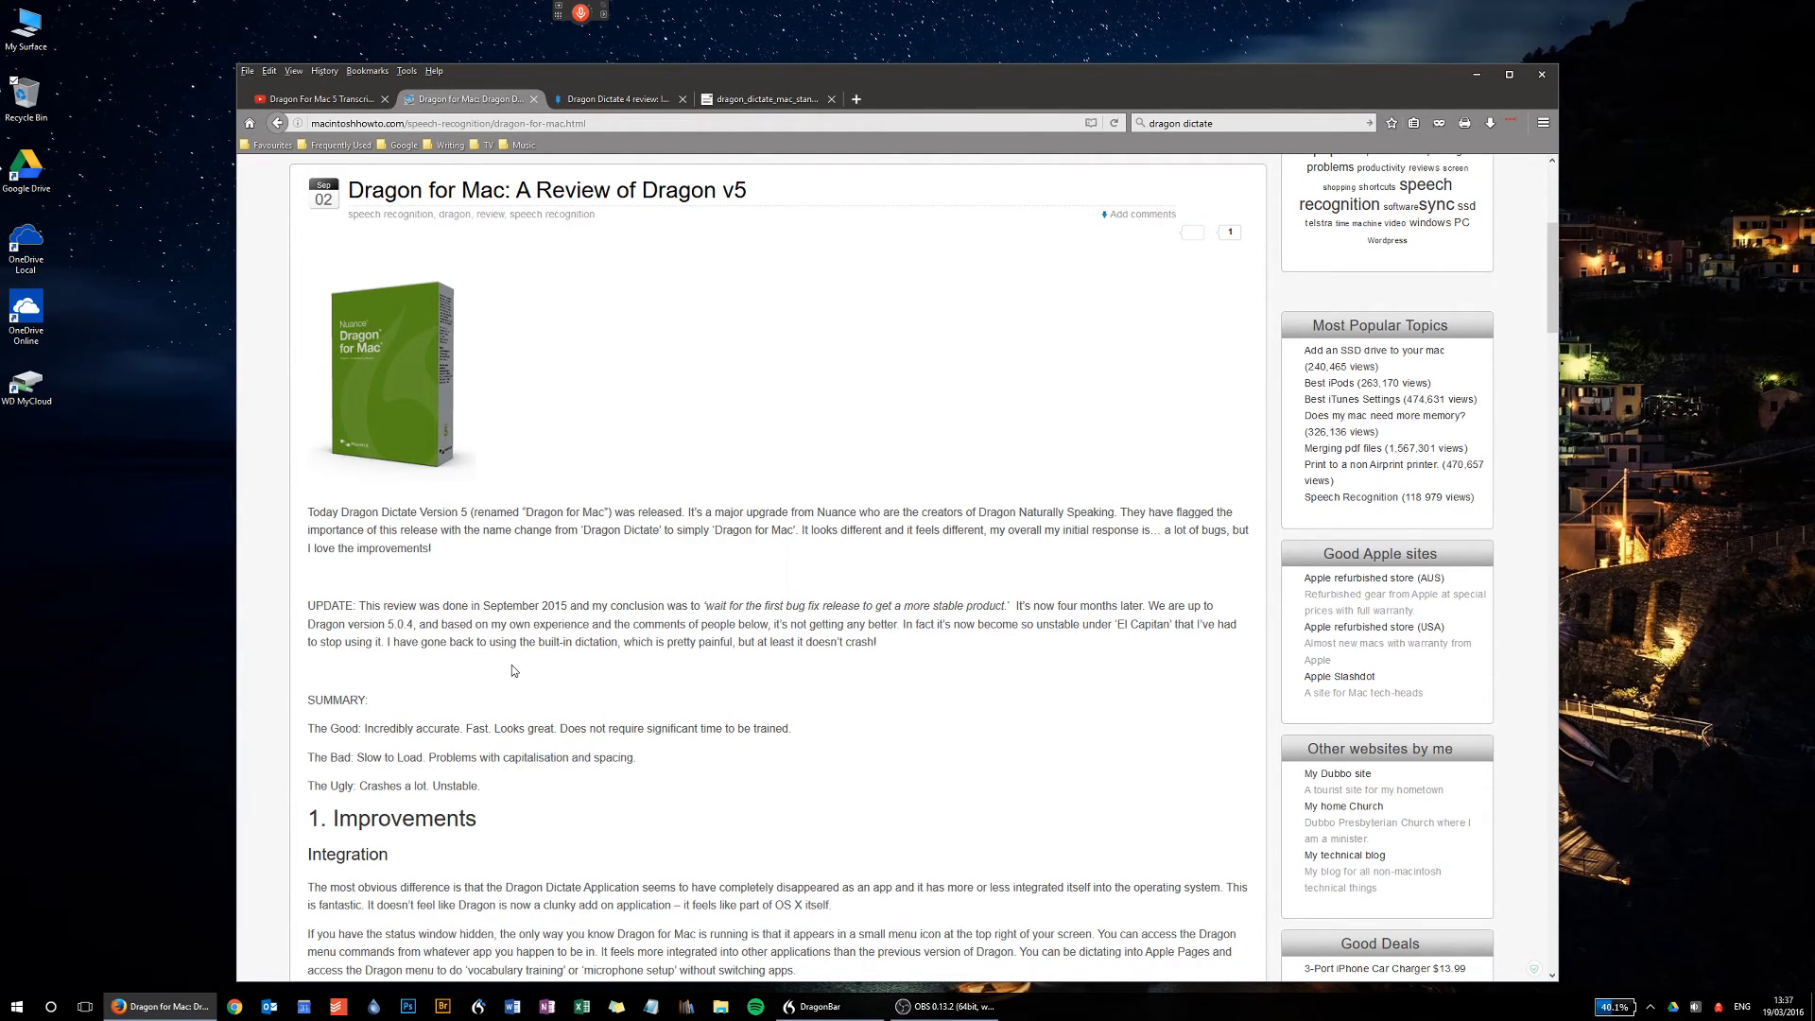
{"action": "mouse_move", "coordinate": [764, 668]}
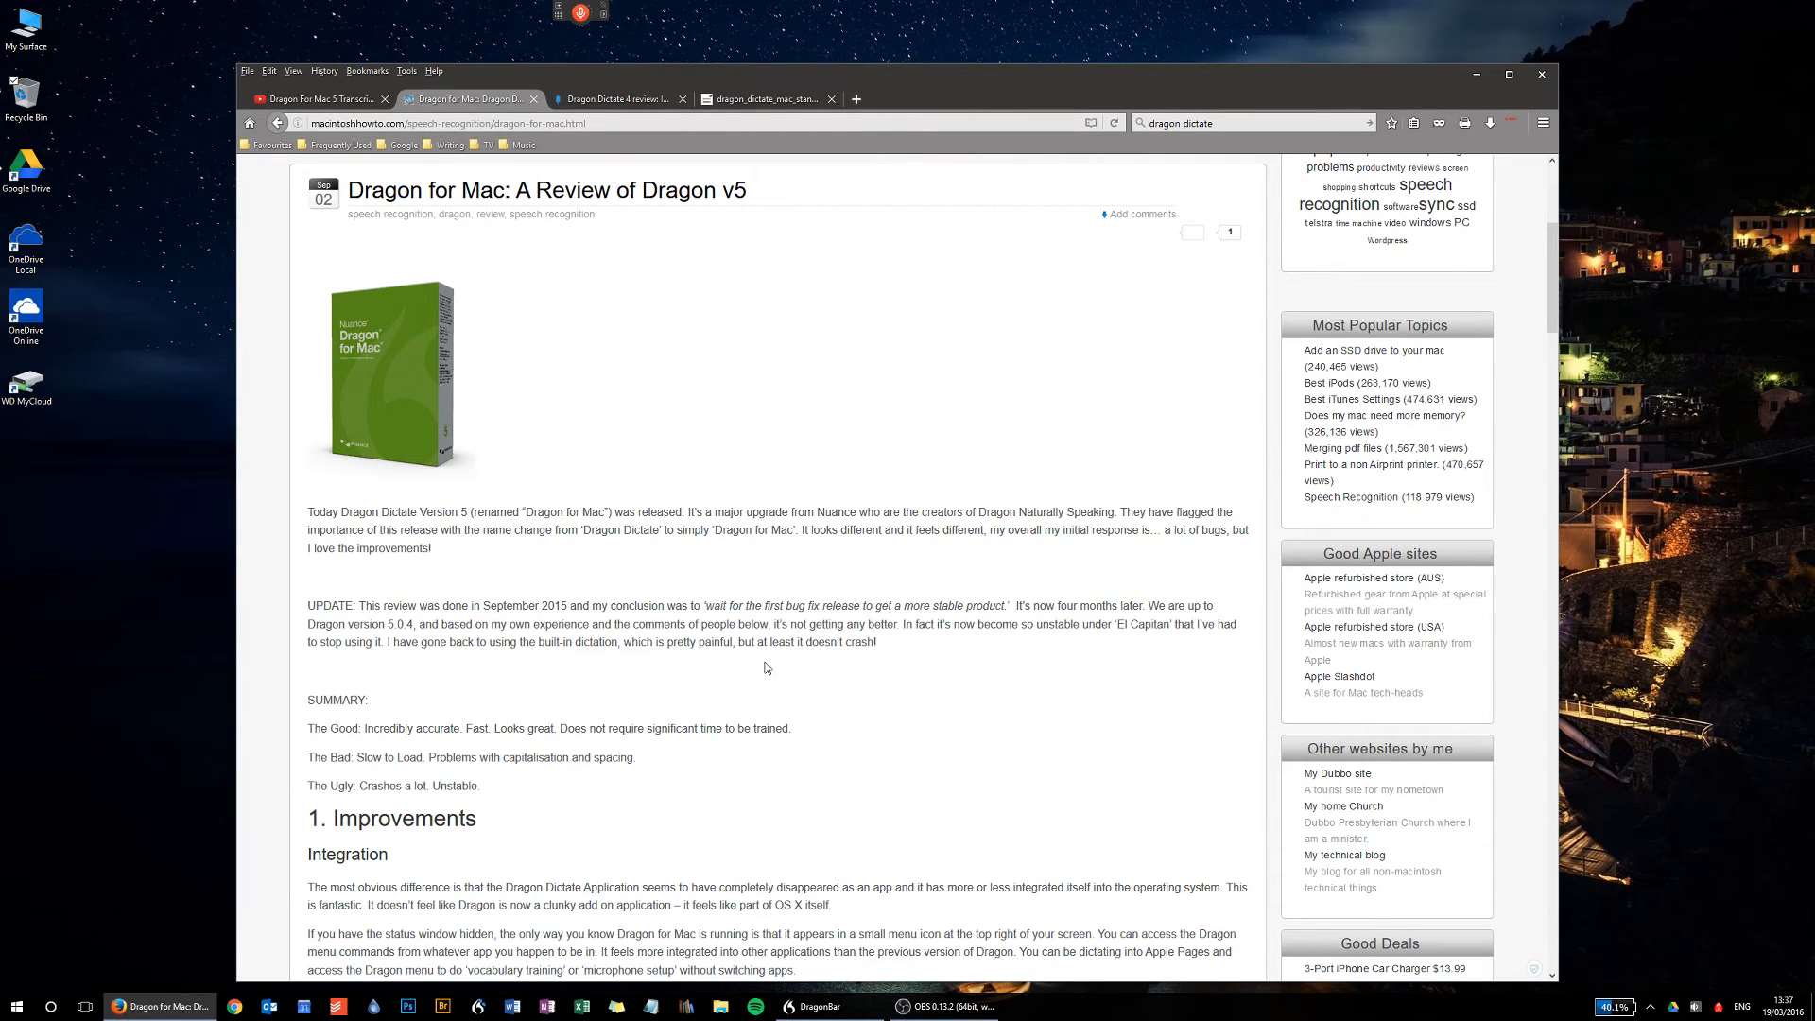
{"action": "mouse_move", "coordinate": [816, 682]}
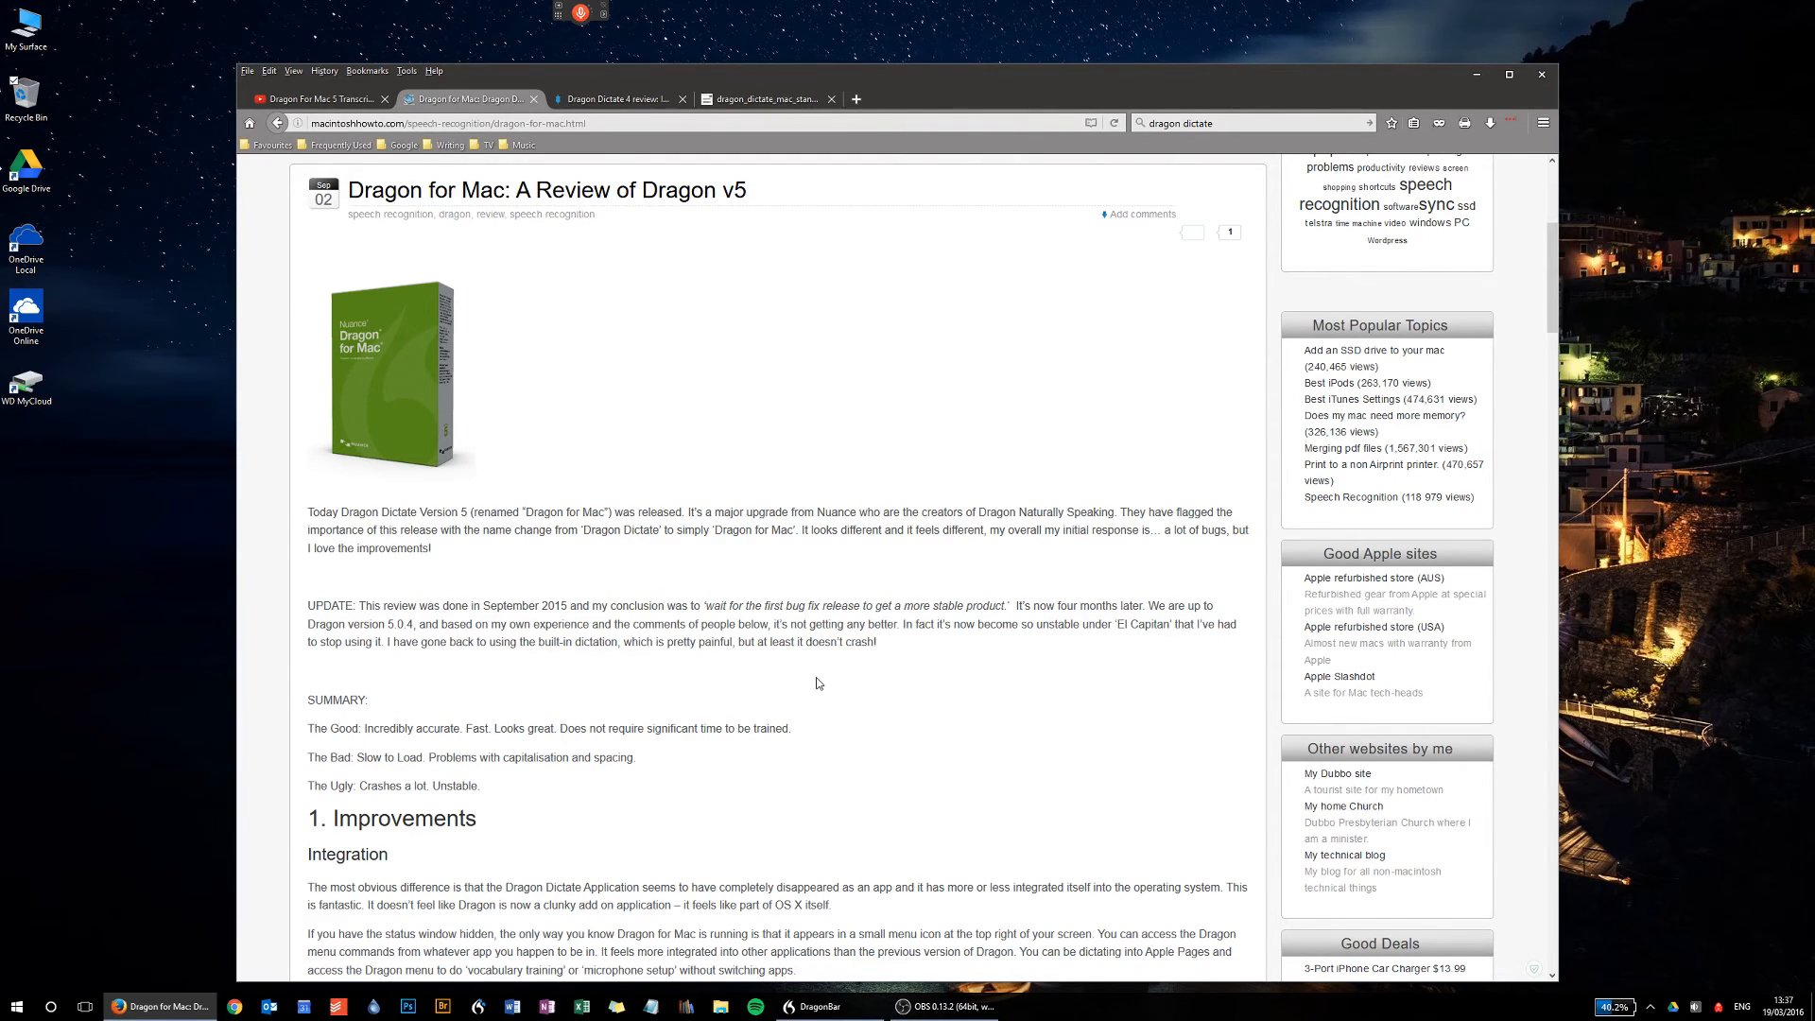
{"action": "mouse_move", "coordinate": [594, 665]}
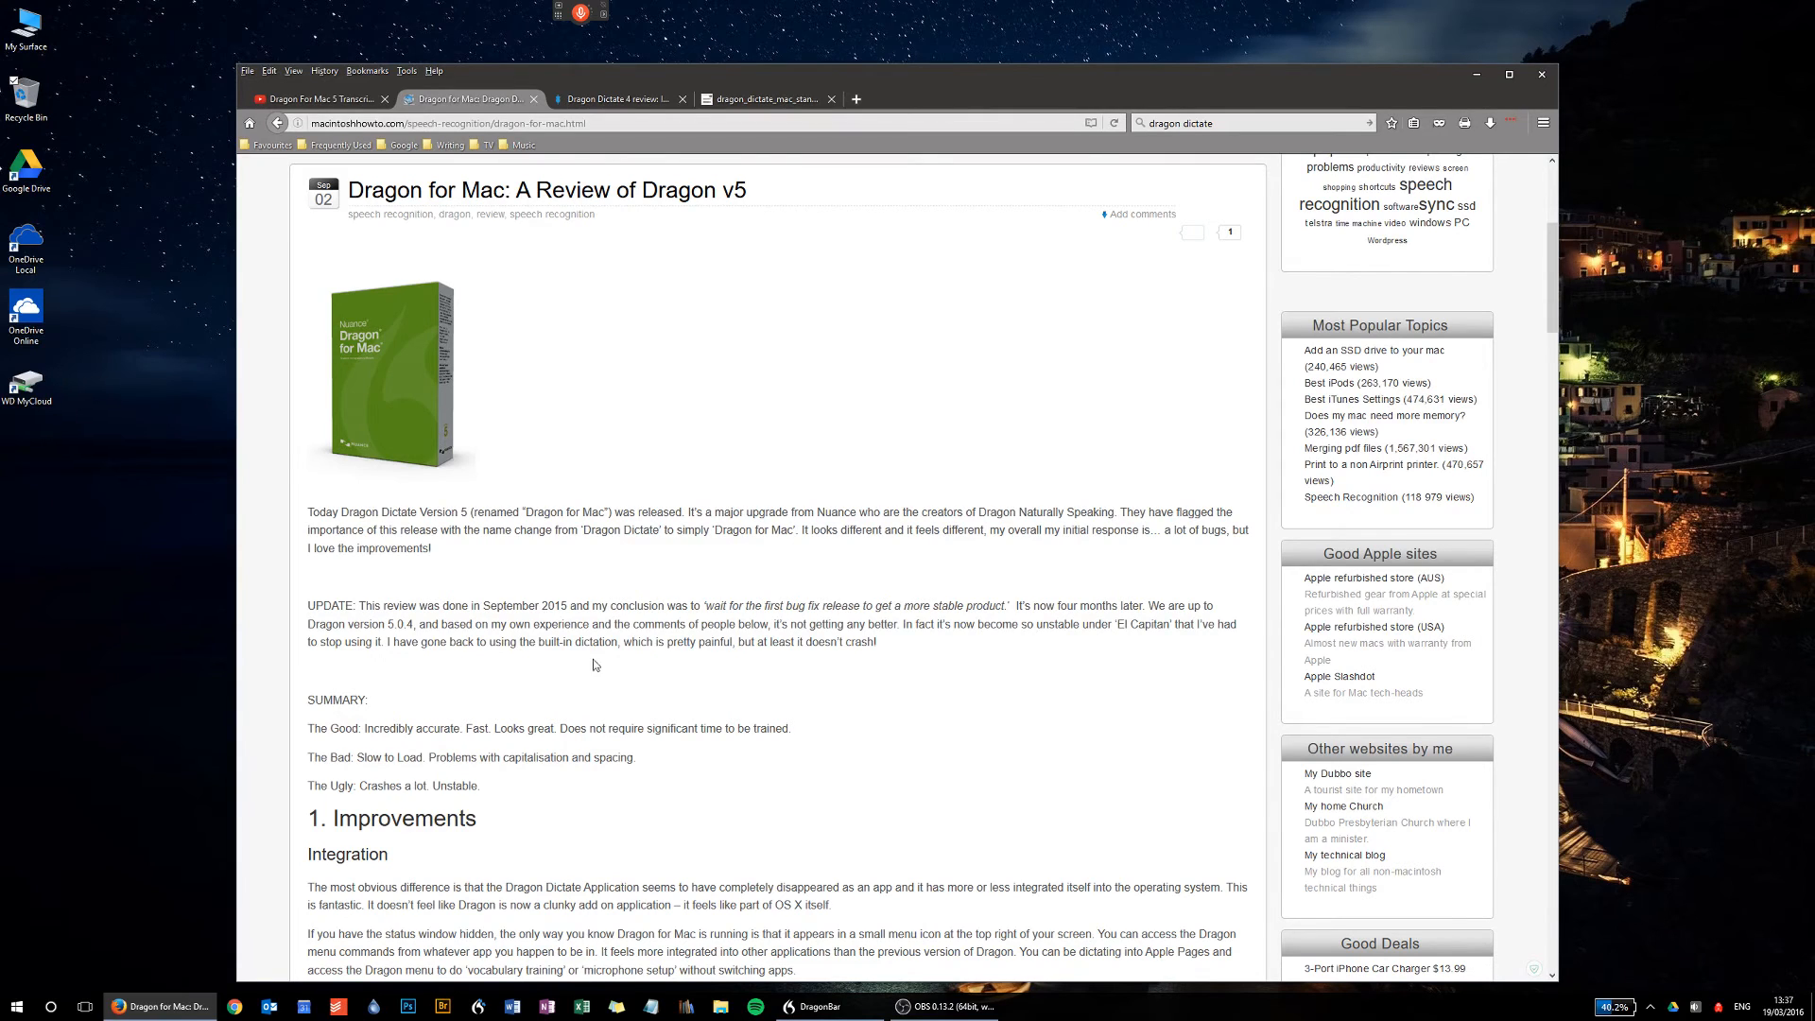
{"action": "double_click", "coordinate": [398, 624]}
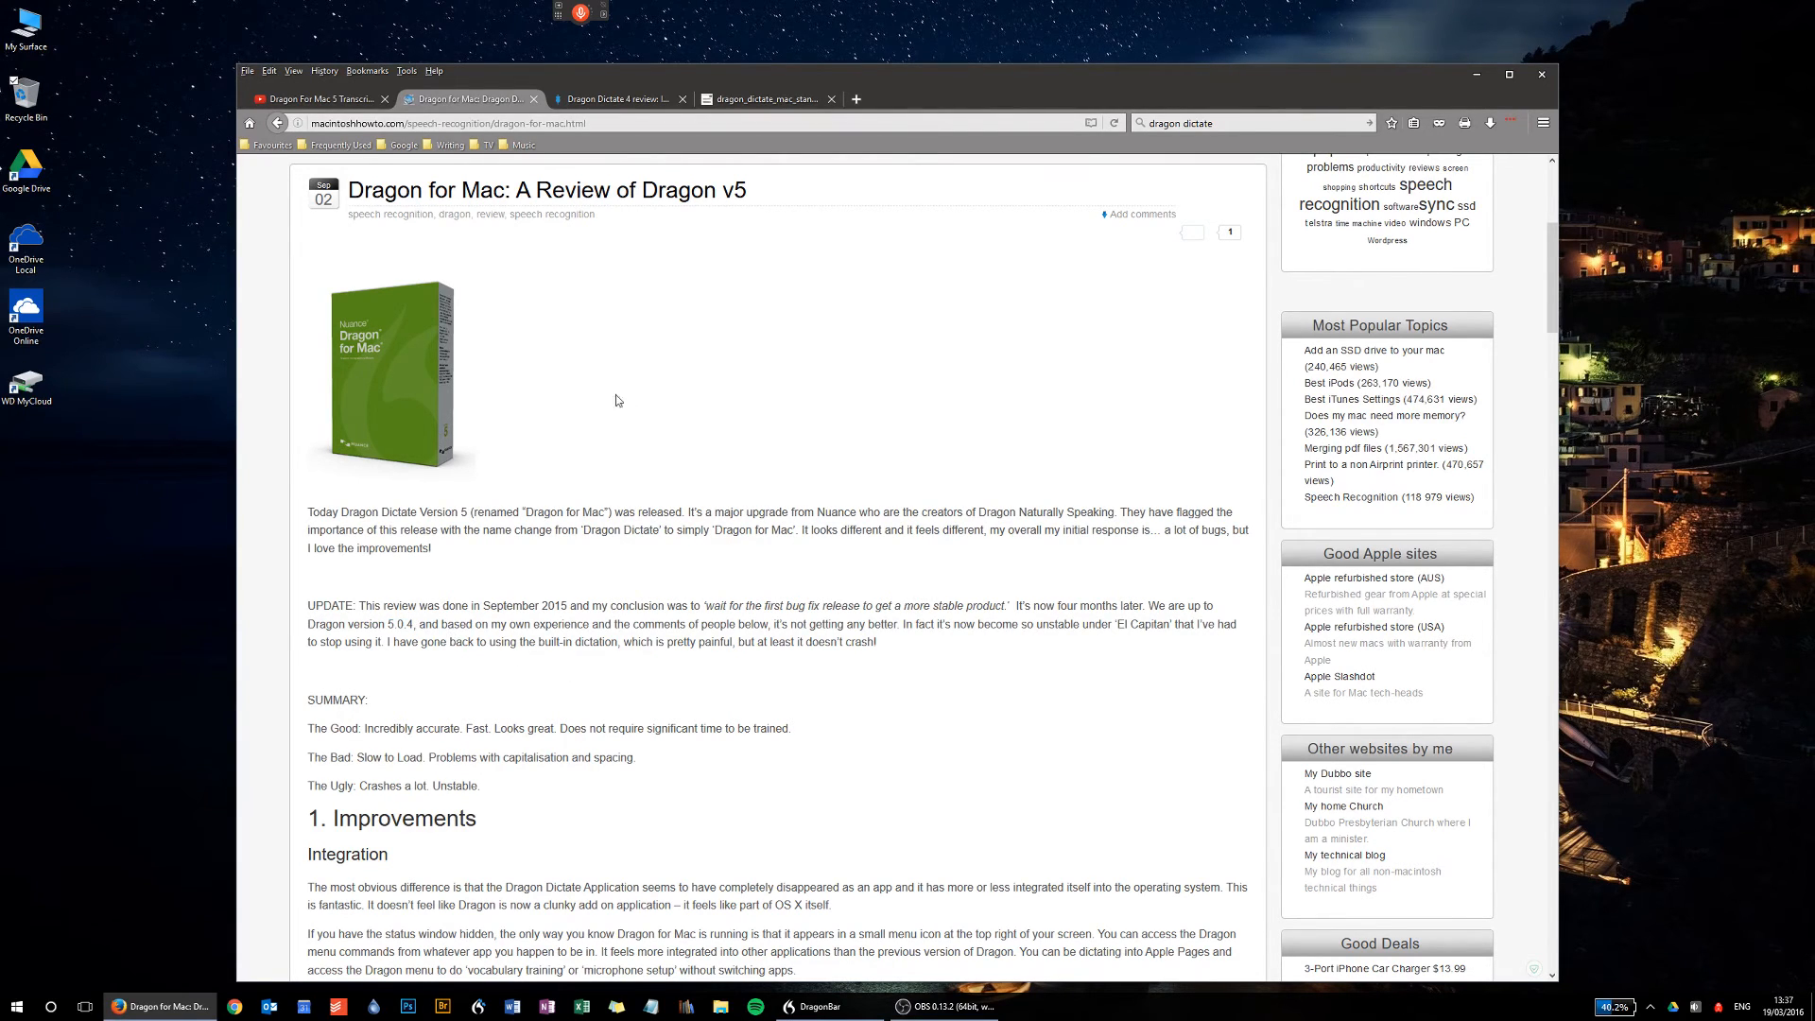
{"action": "left_click", "coordinate": [615, 99]}
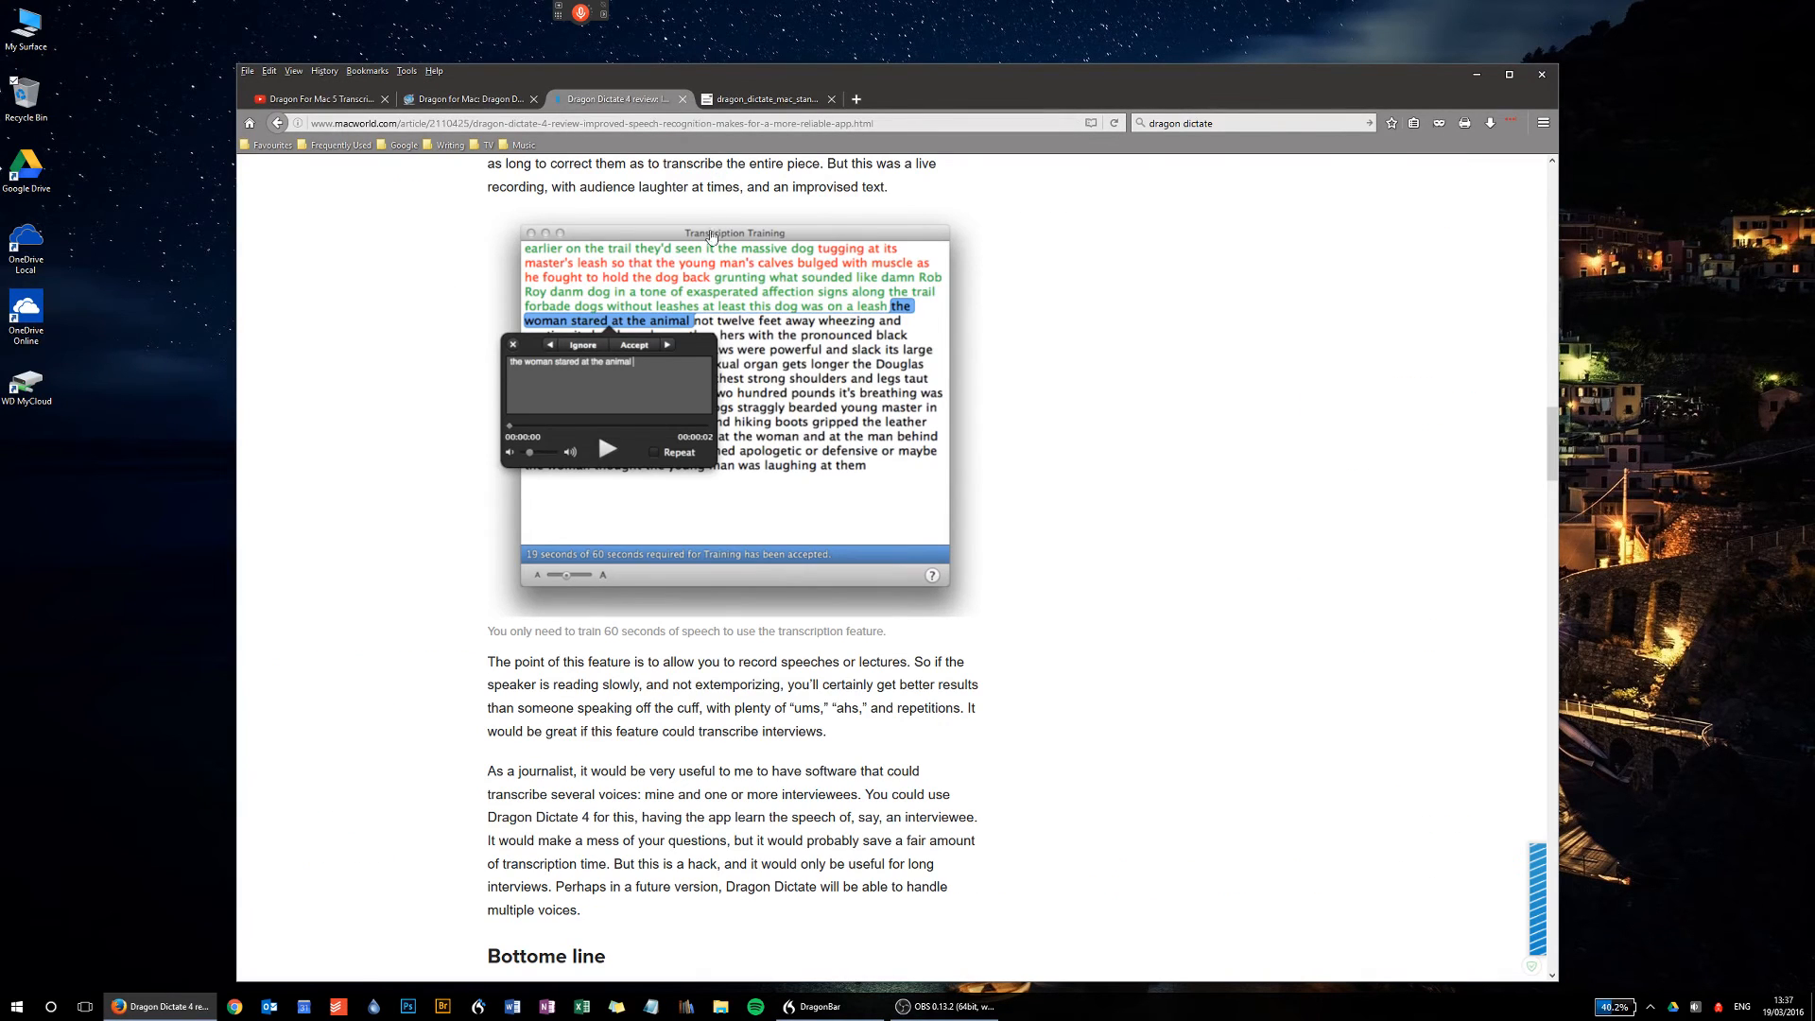
{"action": "left_click", "coordinate": [580, 12]}
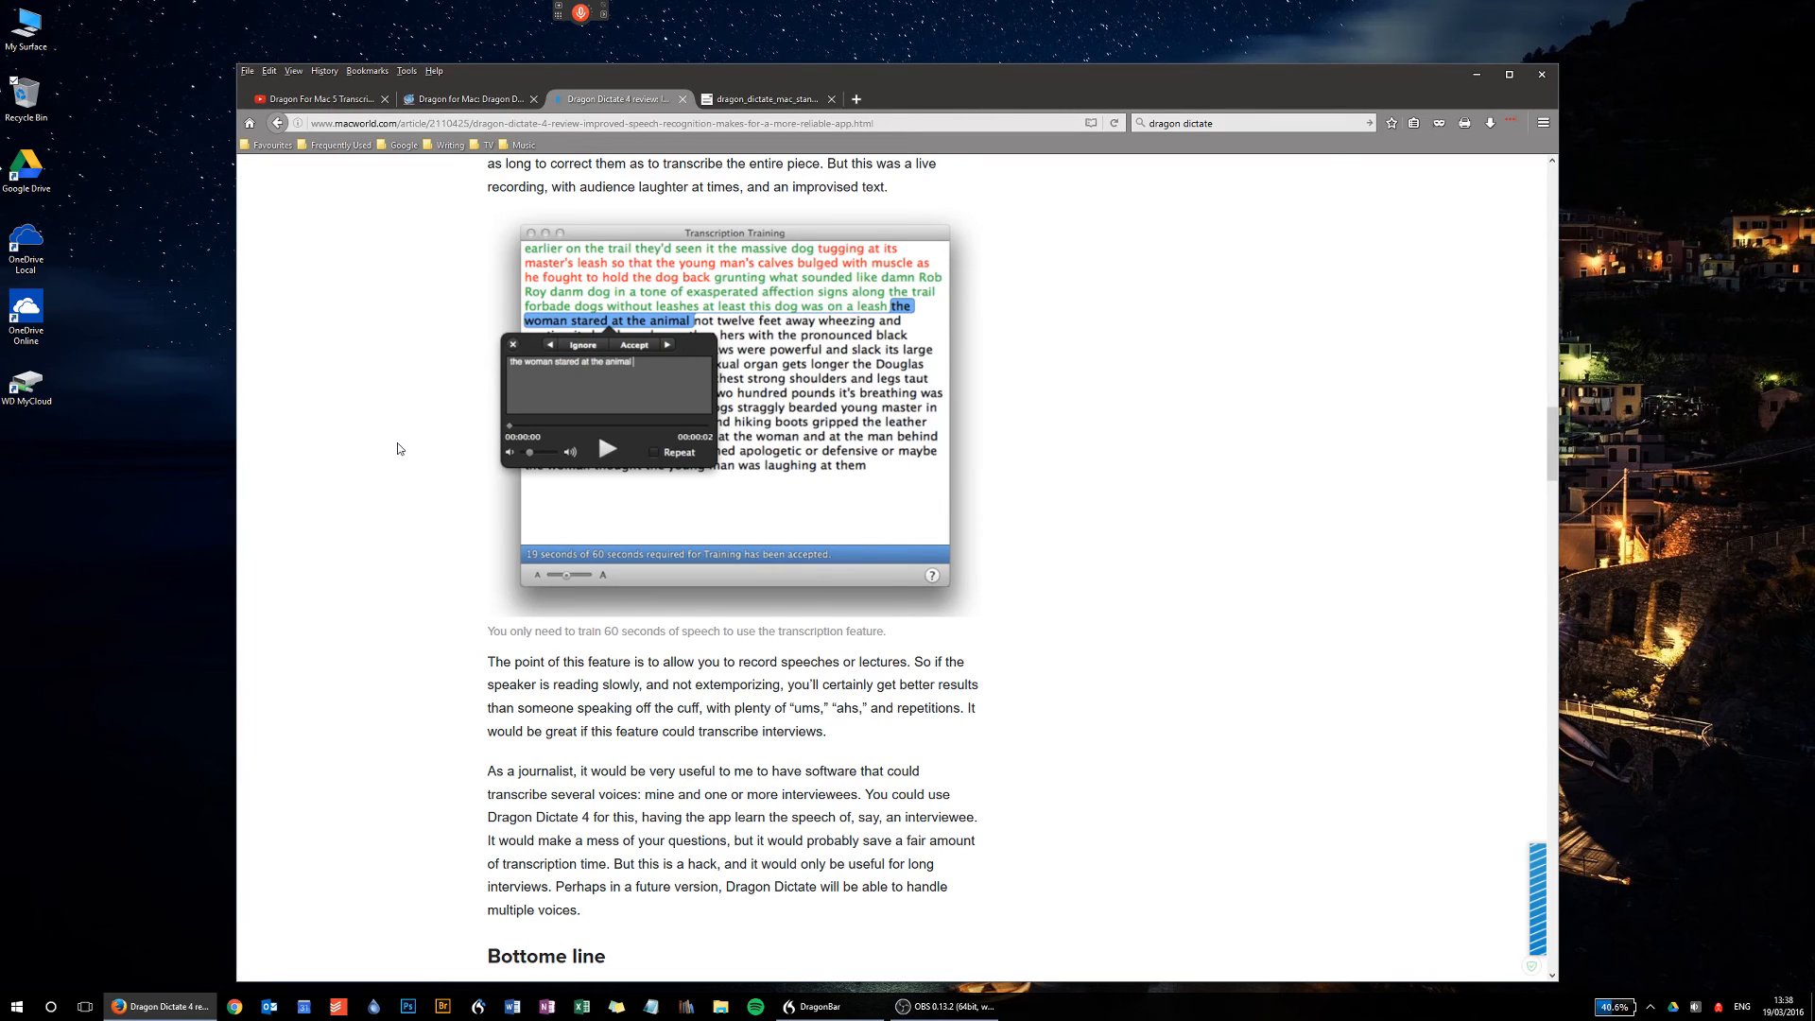
{"action": "mouse_move", "coordinate": [406, 378]}
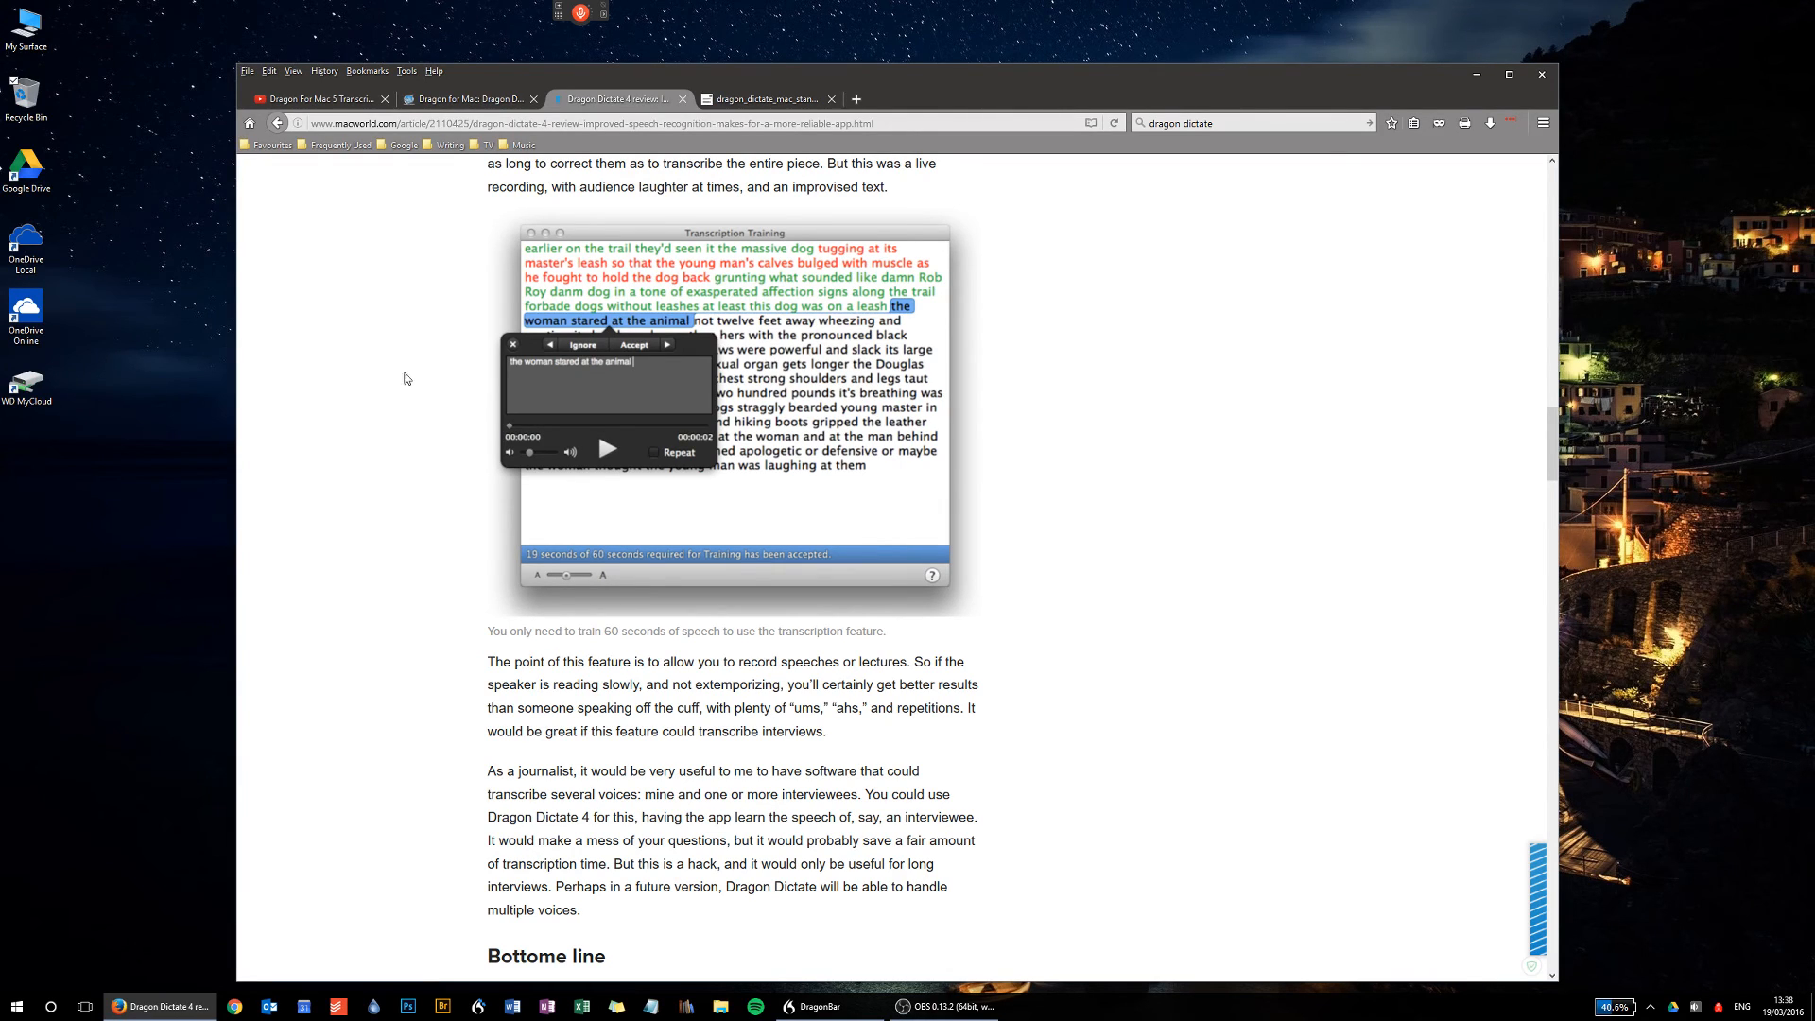
{"action": "mouse_move", "coordinate": [596, 27]}
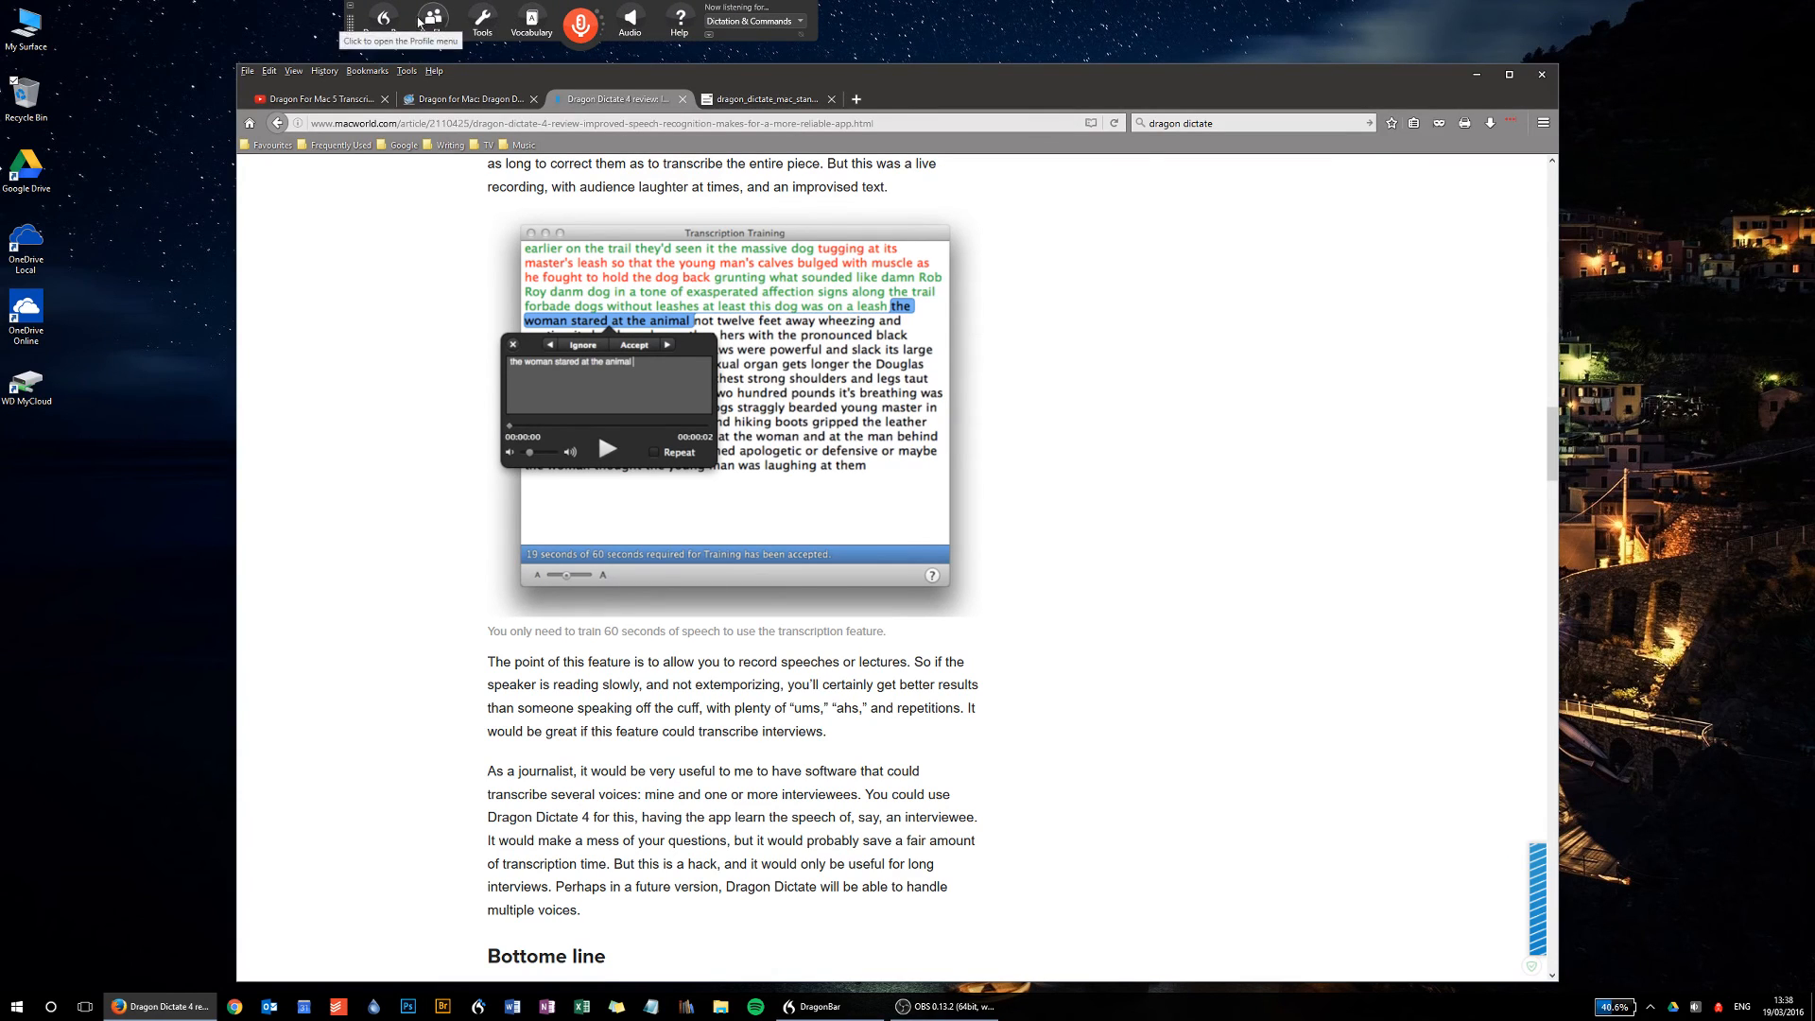
{"action": "mouse_move", "coordinate": [753, 23]}
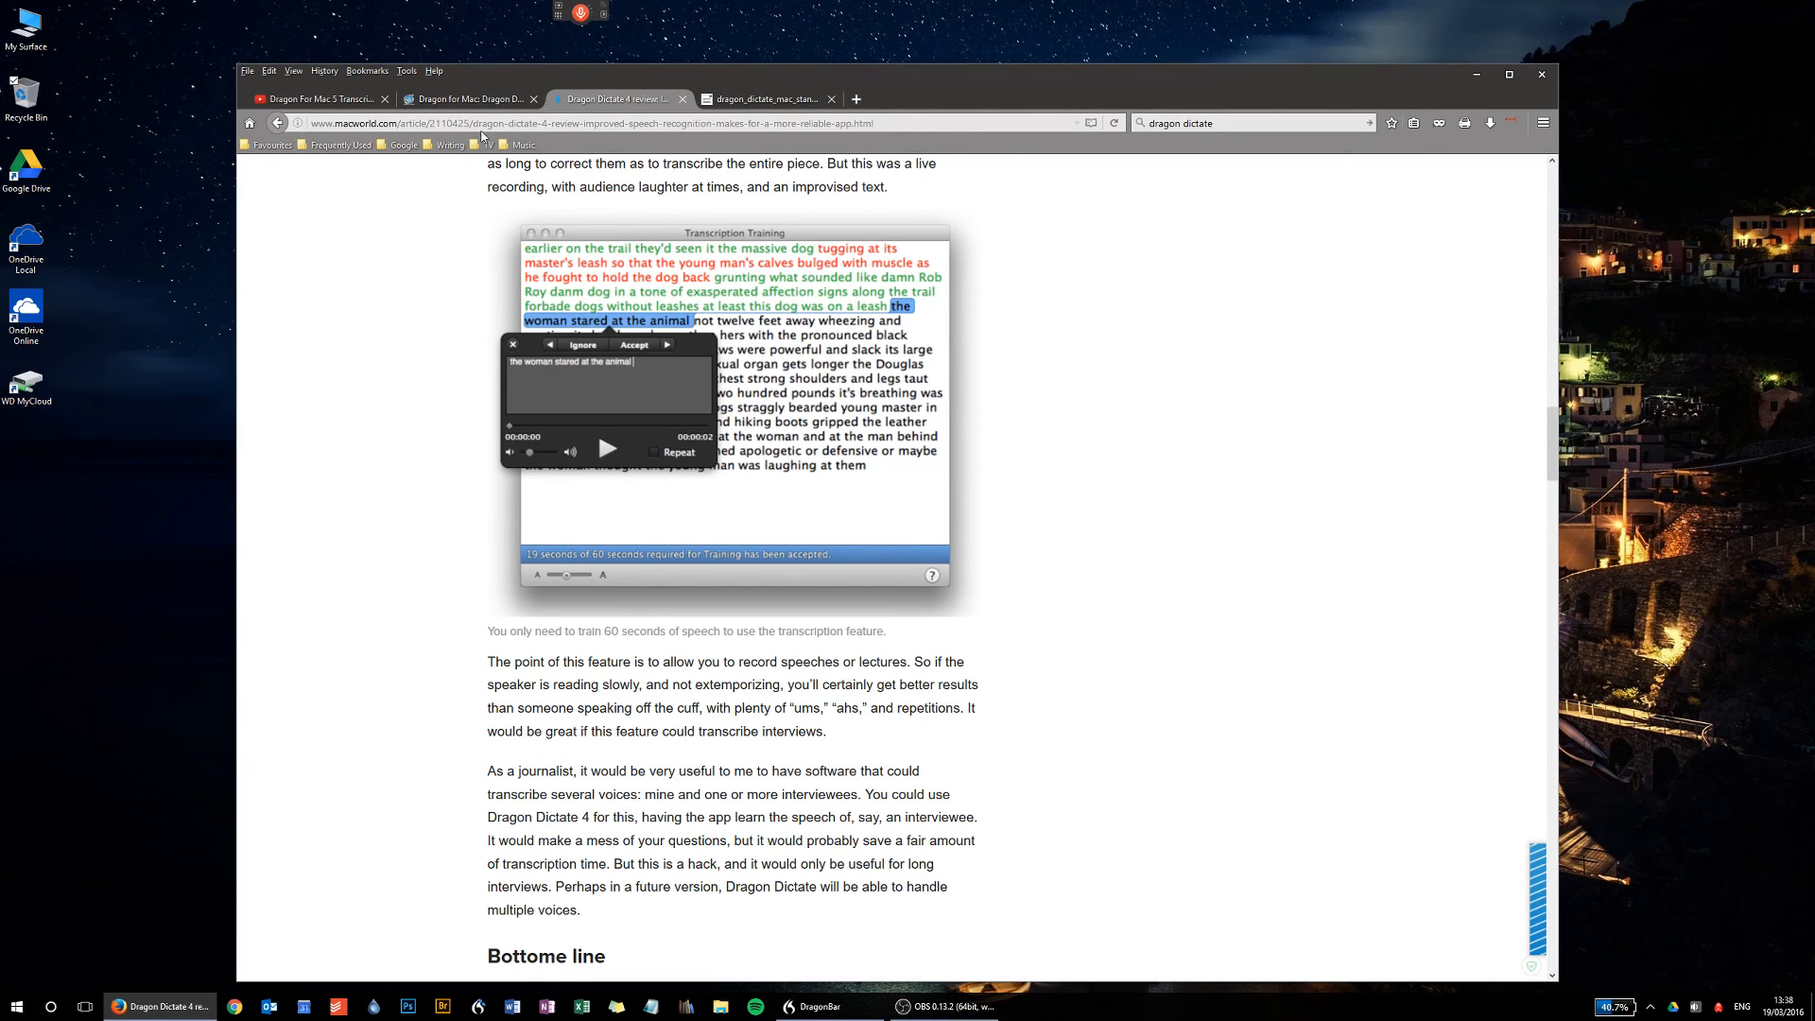
- Switch to the Macintosh HowTo 'Dragon for Mac: A Review of Dragon v5' tab
{"action": "left_click", "coordinate": [468, 98]}
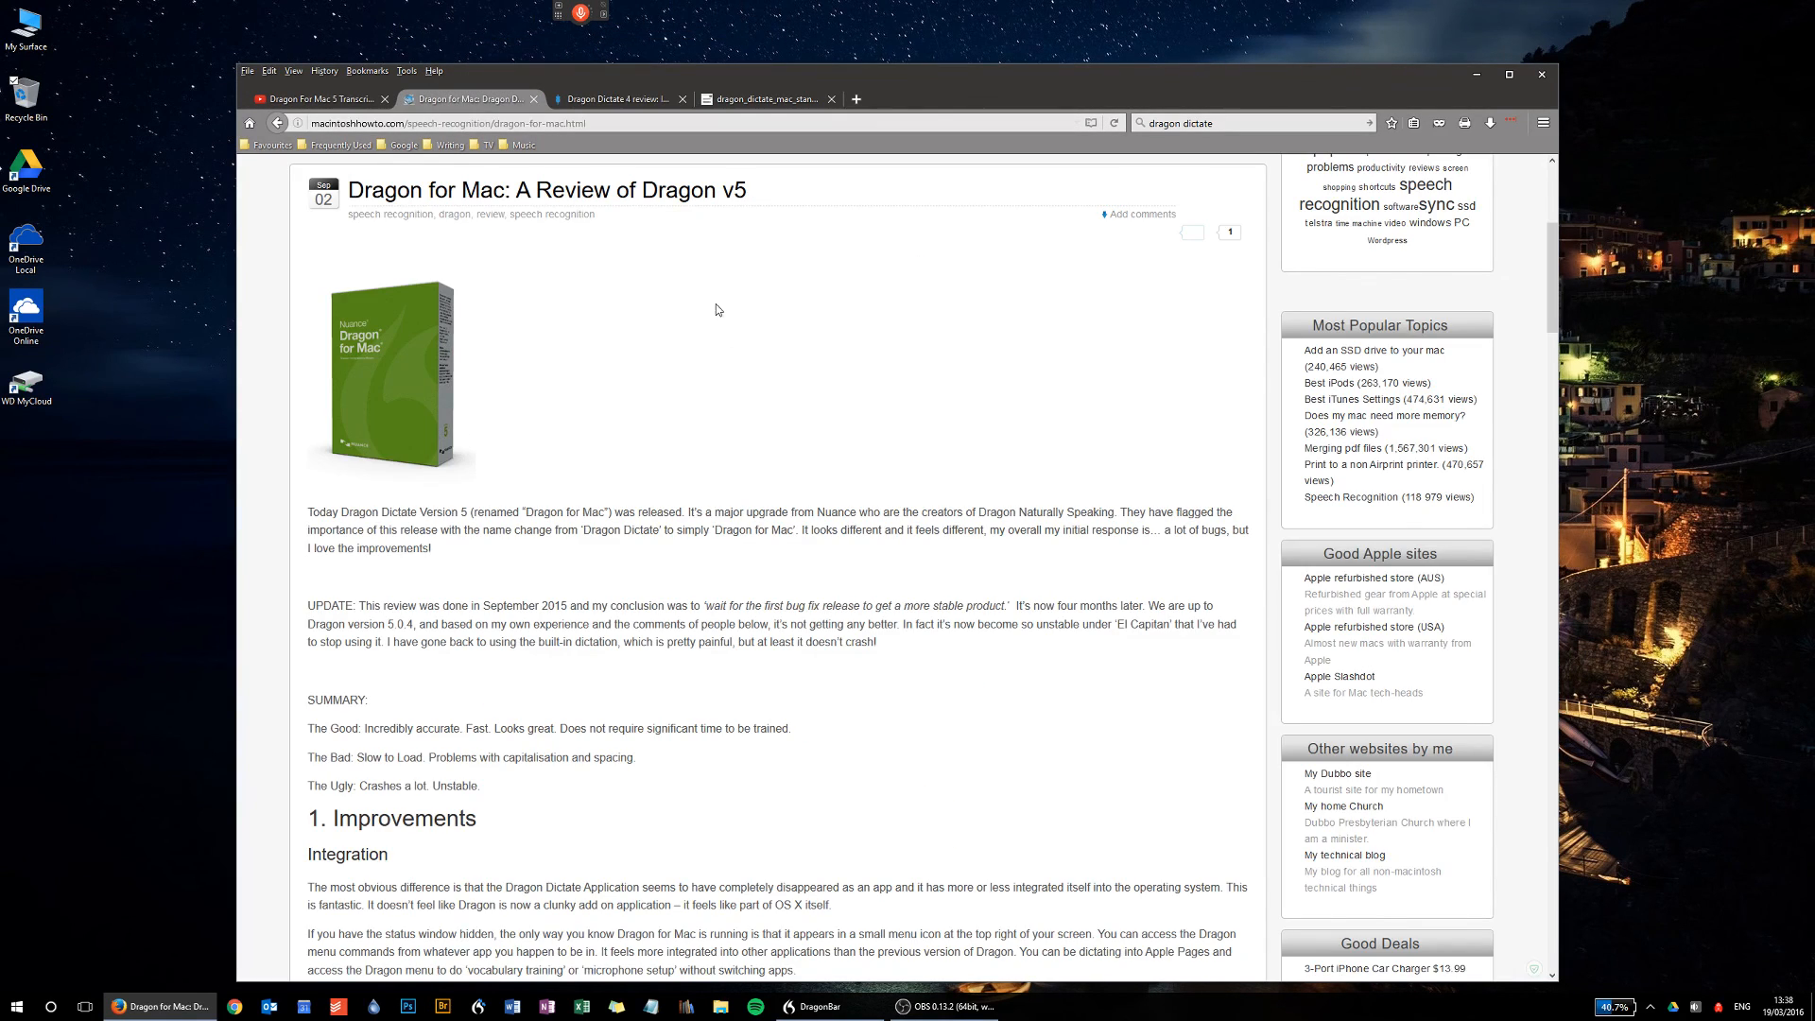
{"action": "mouse_move", "coordinate": [519, 236]}
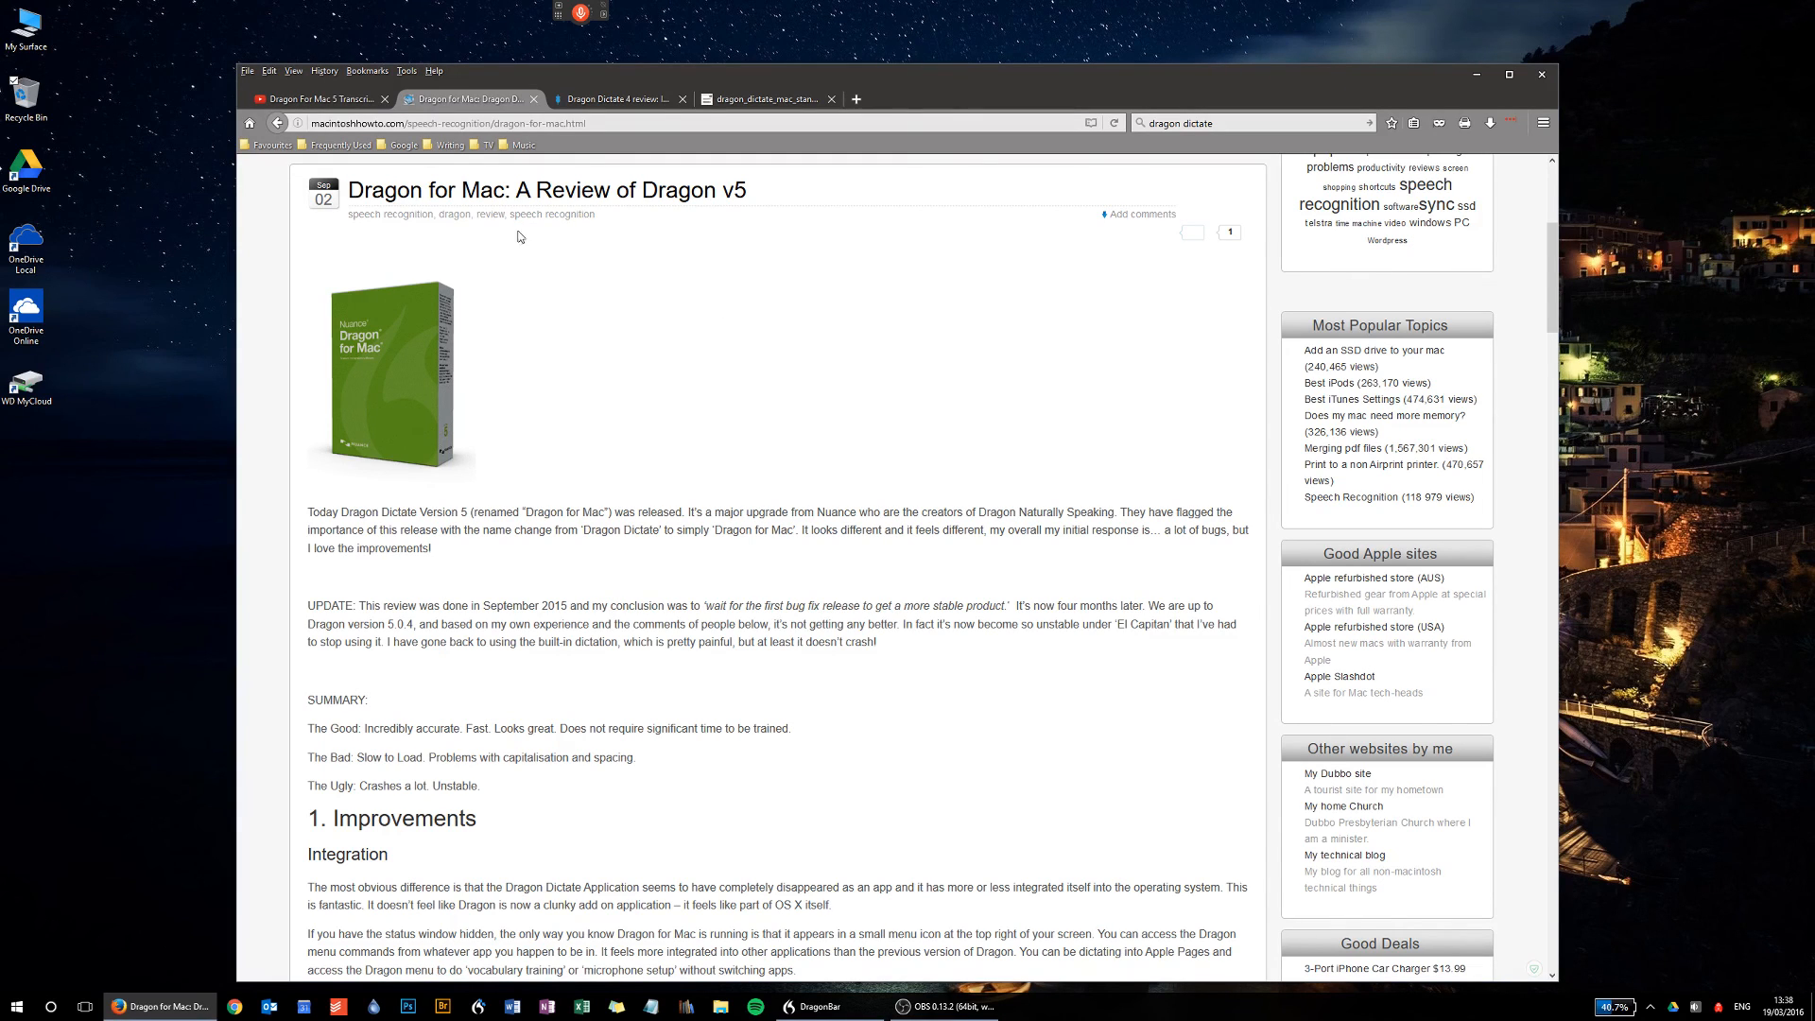
{"action": "mouse_move", "coordinate": [887, 736]}
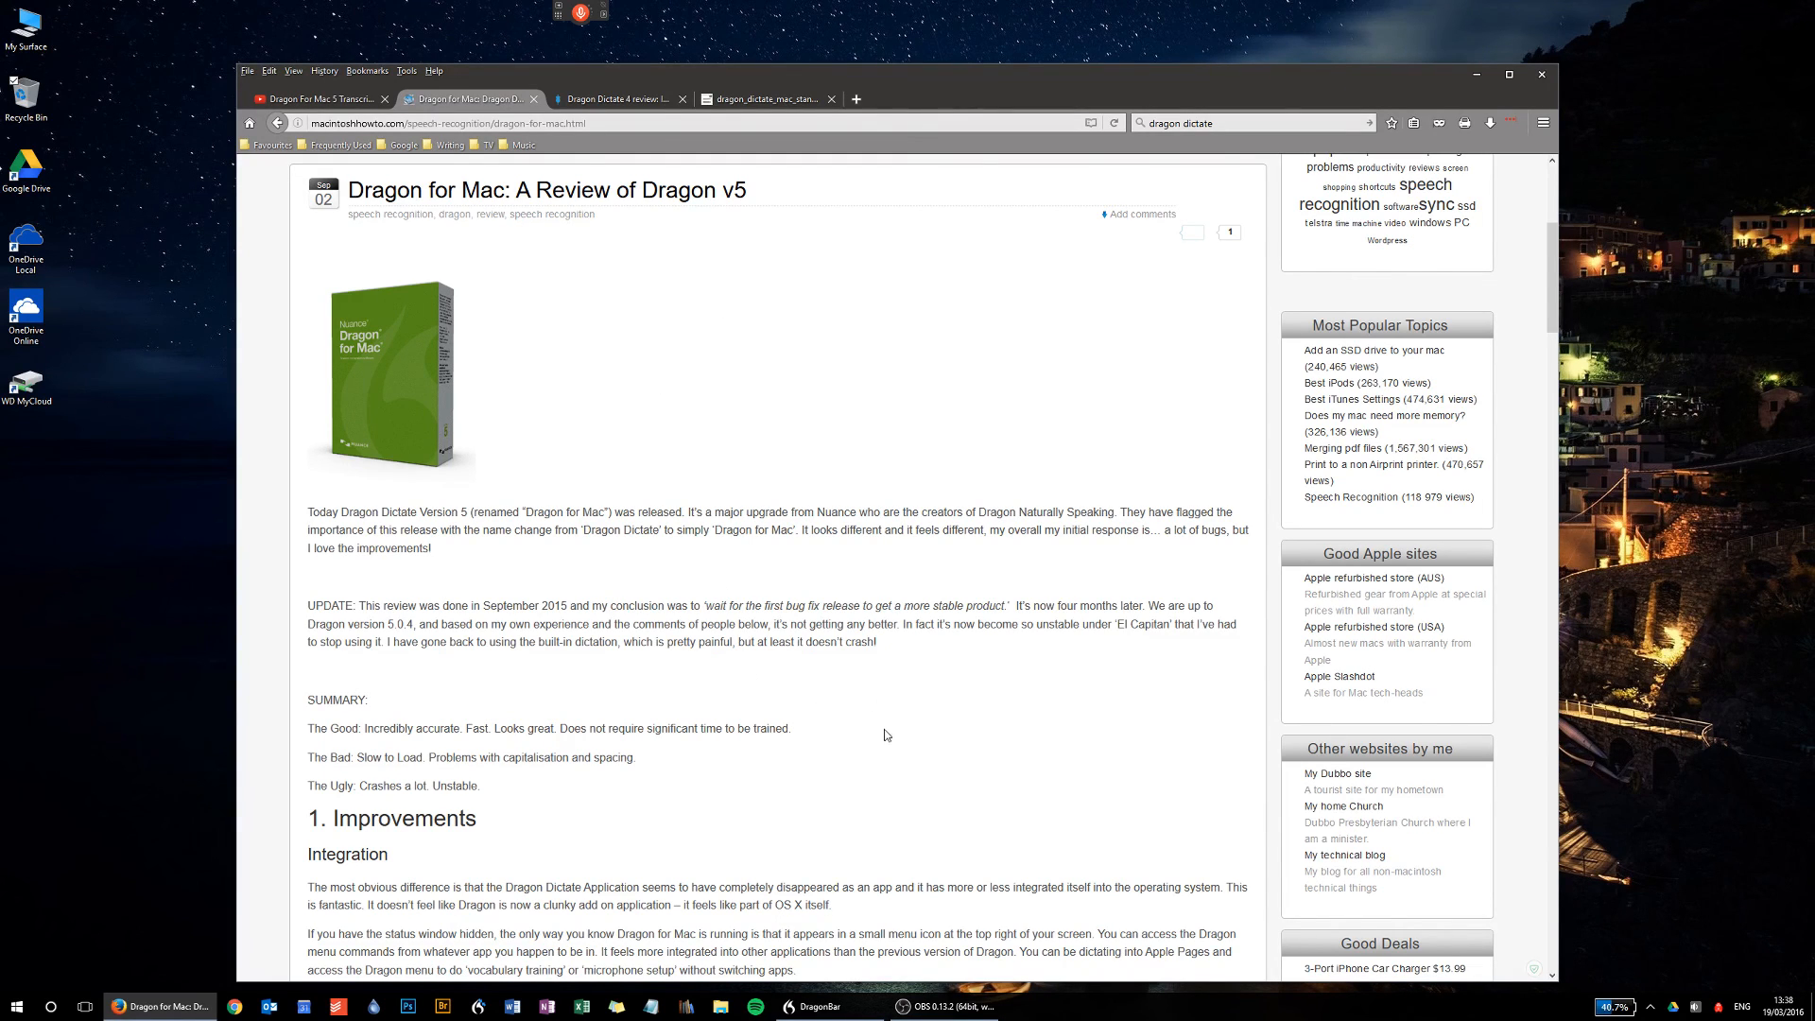
{"action": "mouse_move", "coordinate": [893, 753]}
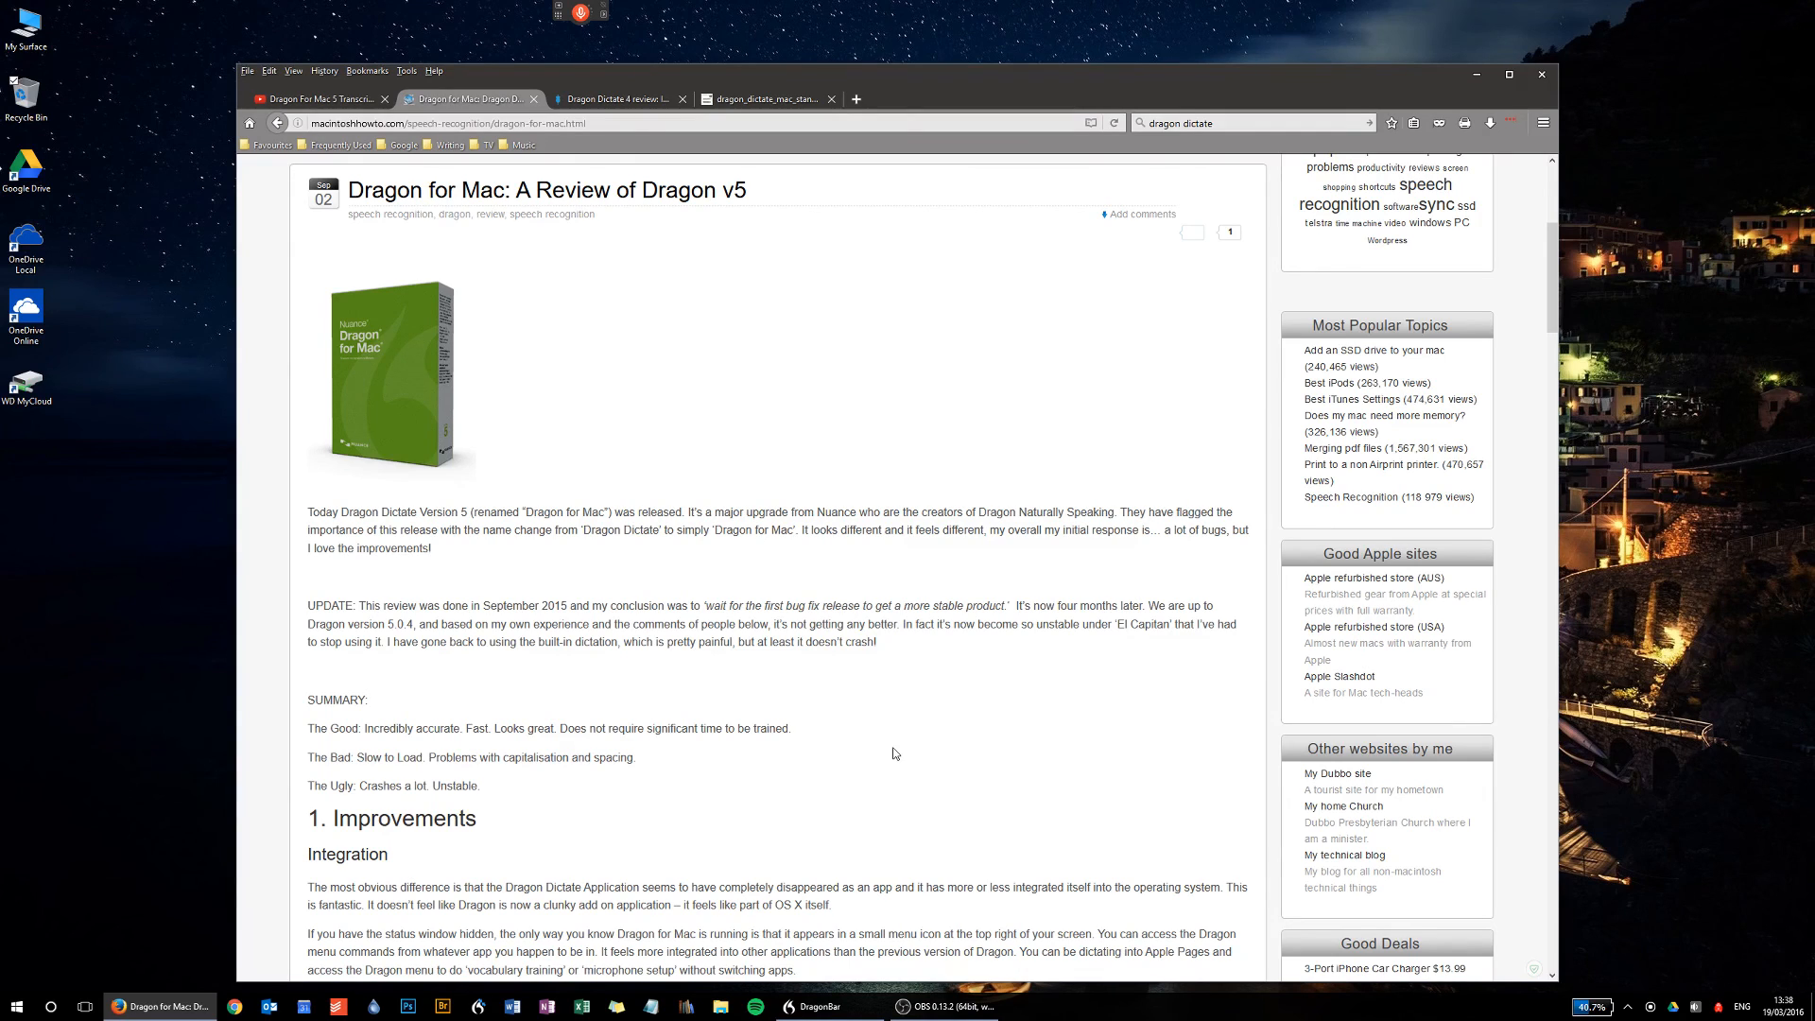
{"action": "mouse_move", "coordinate": [845, 438]}
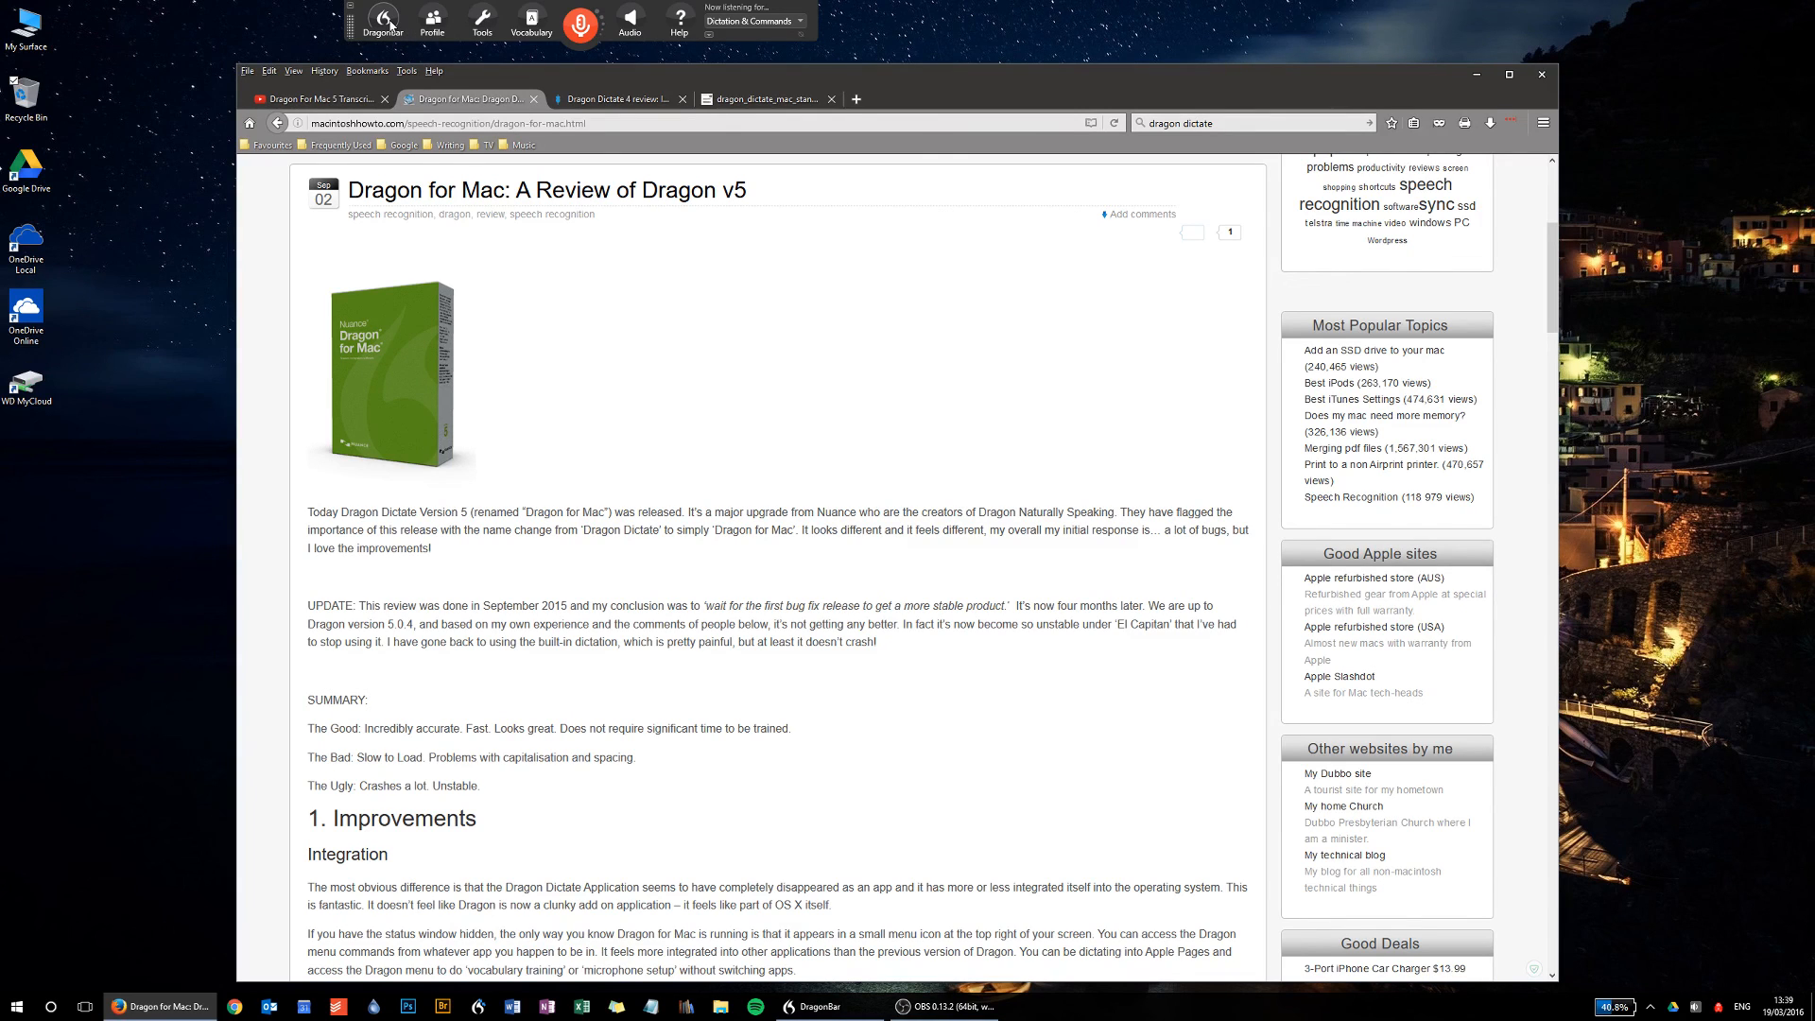
{"action": "mouse_move", "coordinate": [786, 309]}
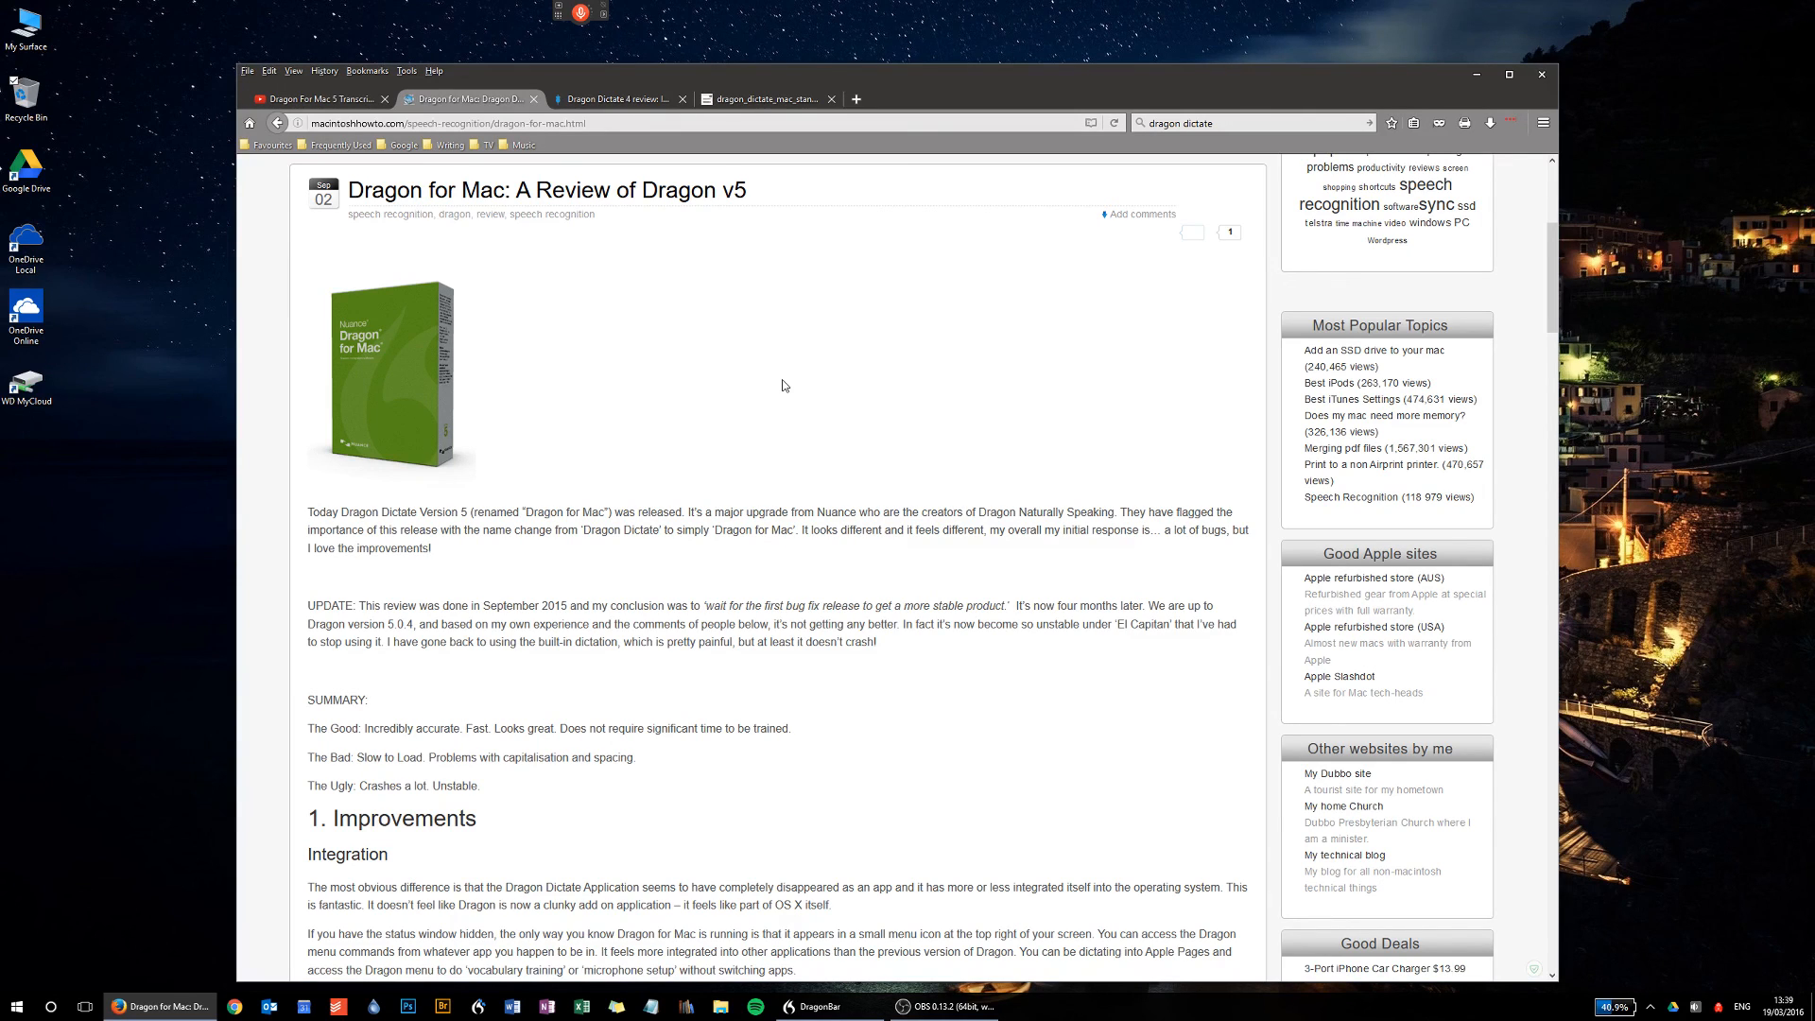
{"action": "mouse_move", "coordinate": [628, 264]}
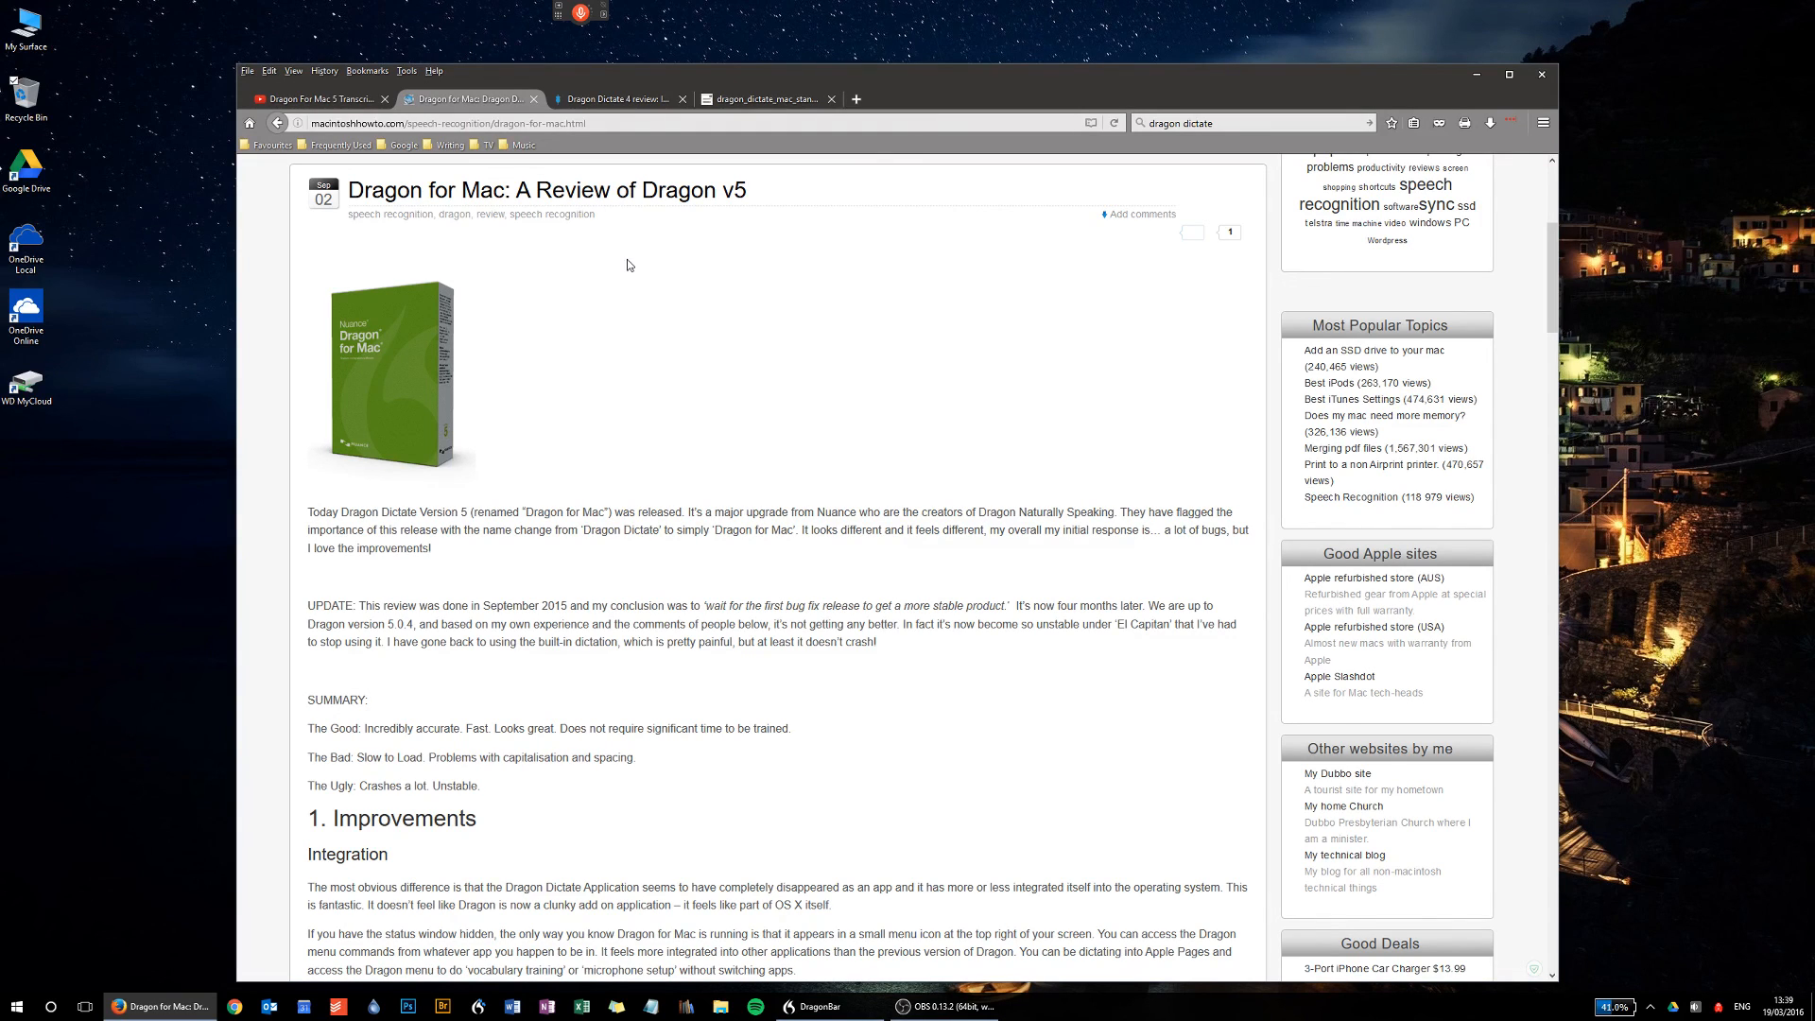
{"action": "mouse_move", "coordinate": [1002, 753]}
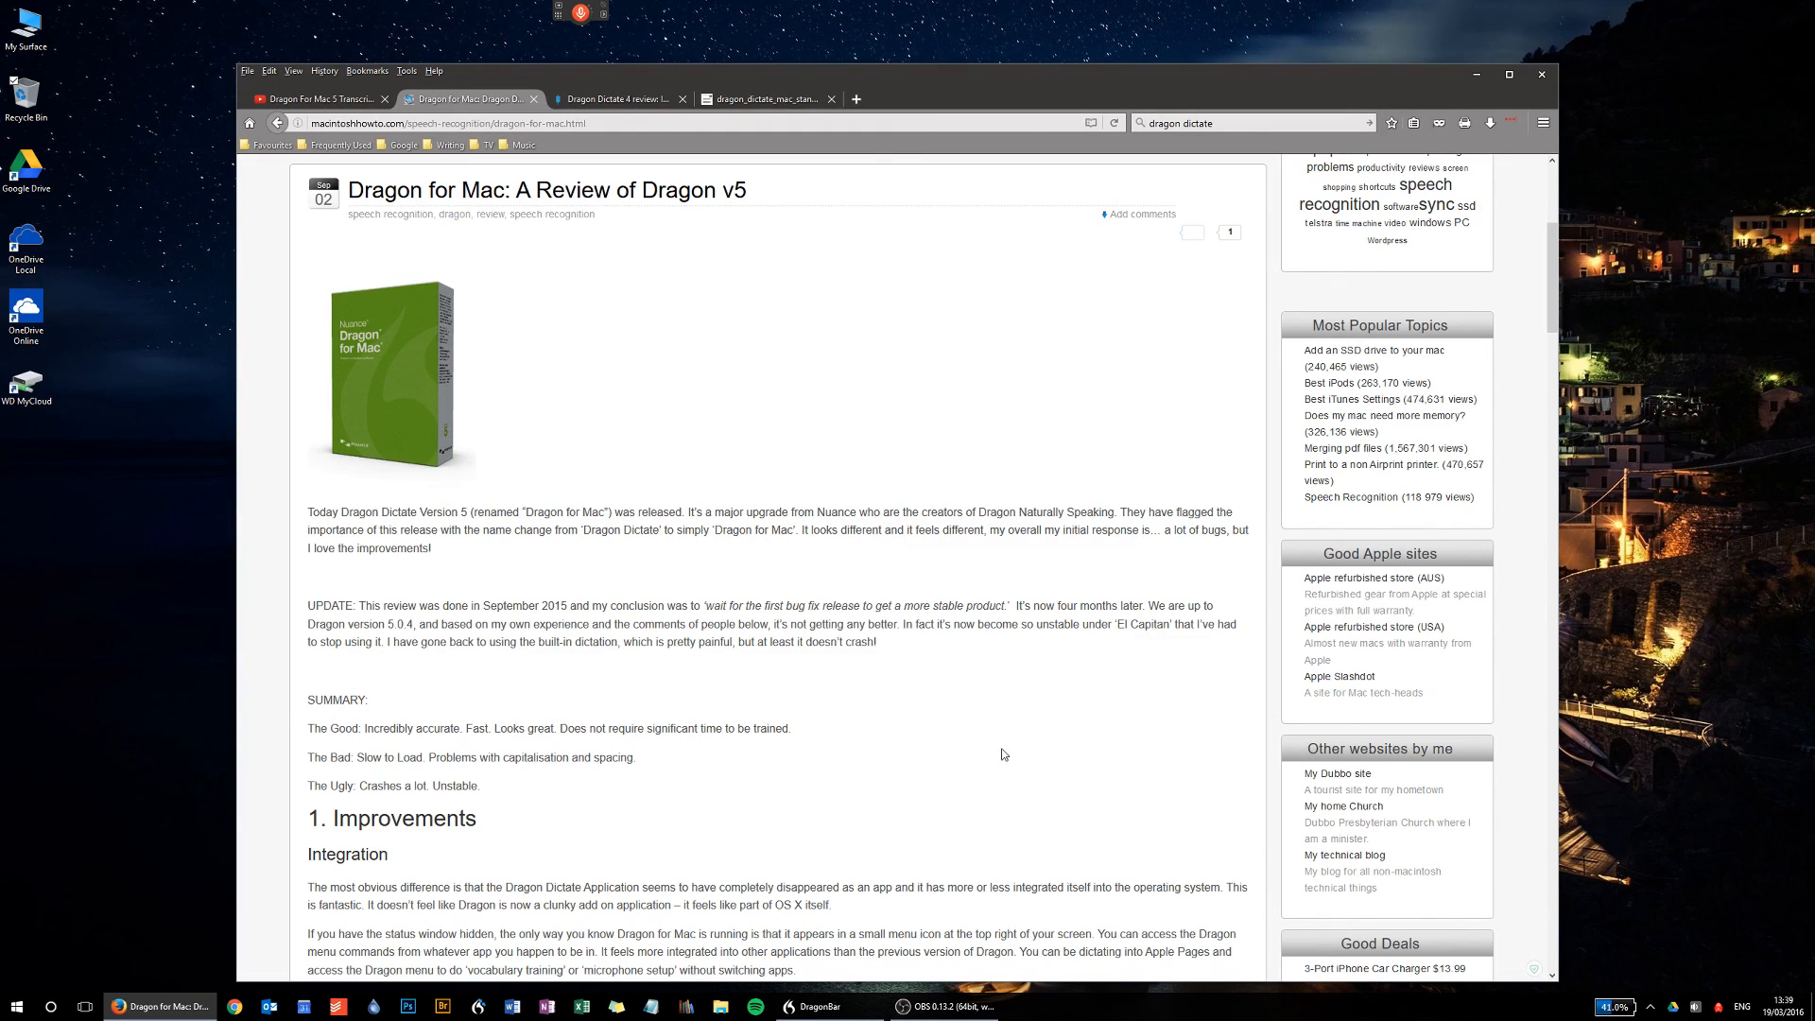